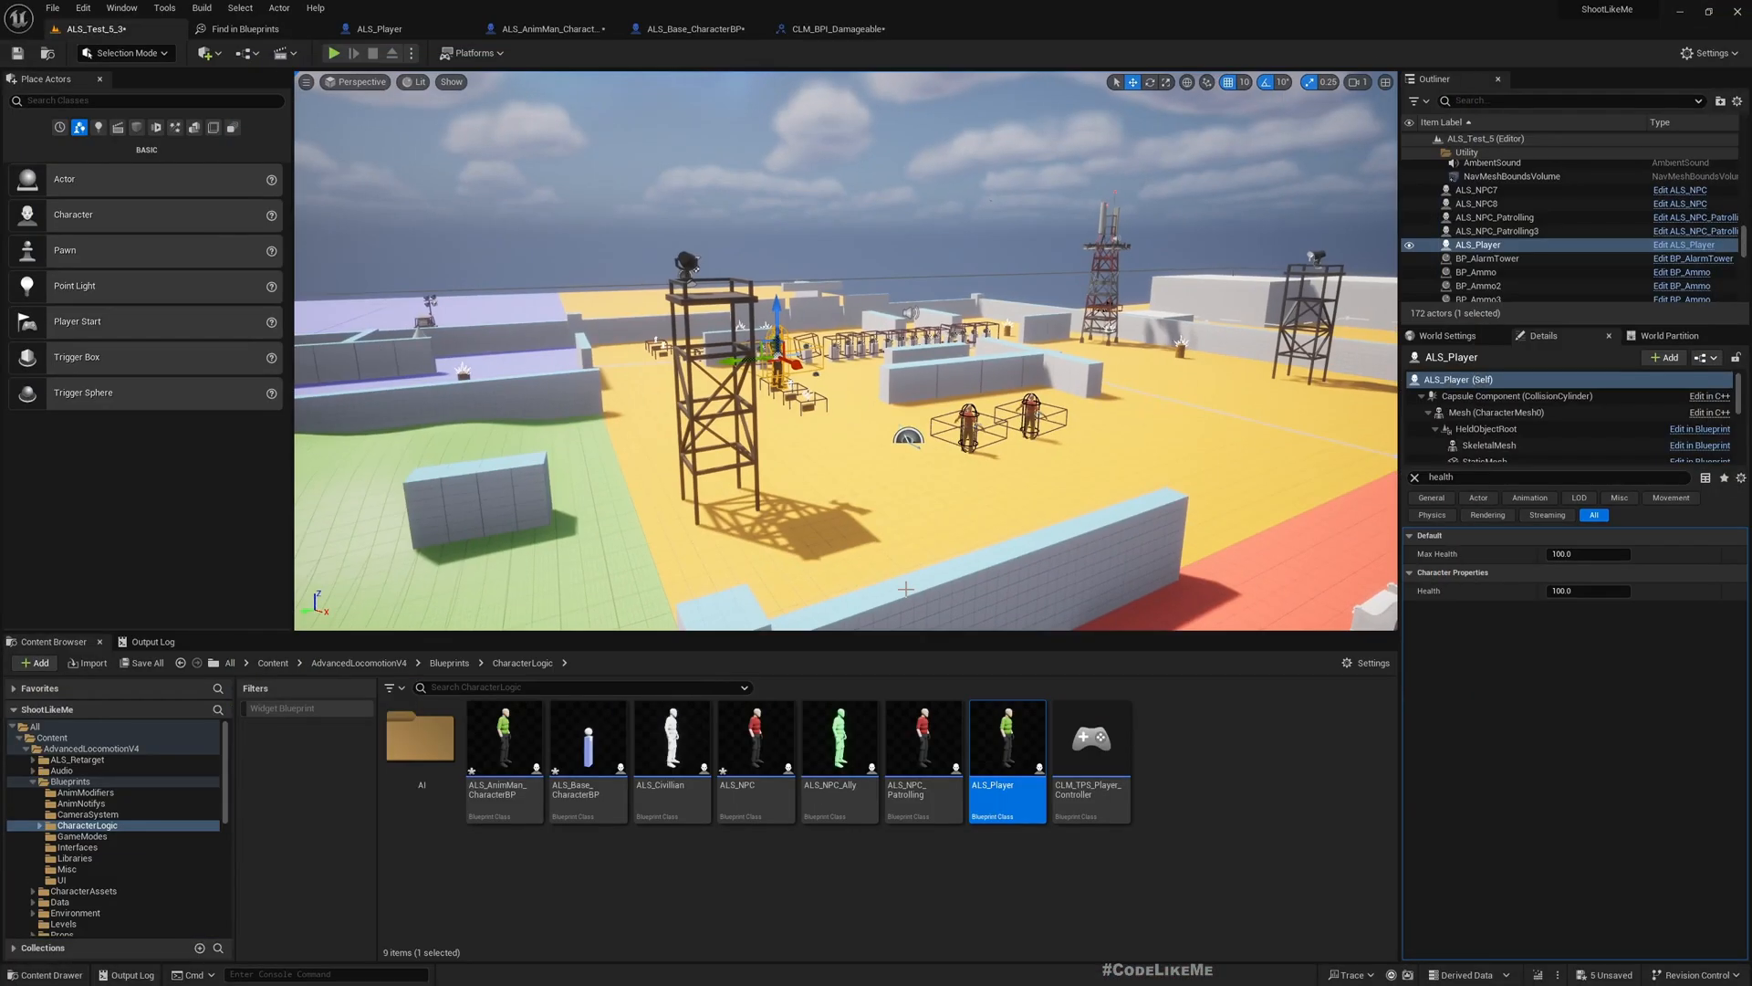
Play the ALS_Test_5_3 level and walk the character forward on the grid floor.
{"action": "left_click", "coordinate": [332, 53]}
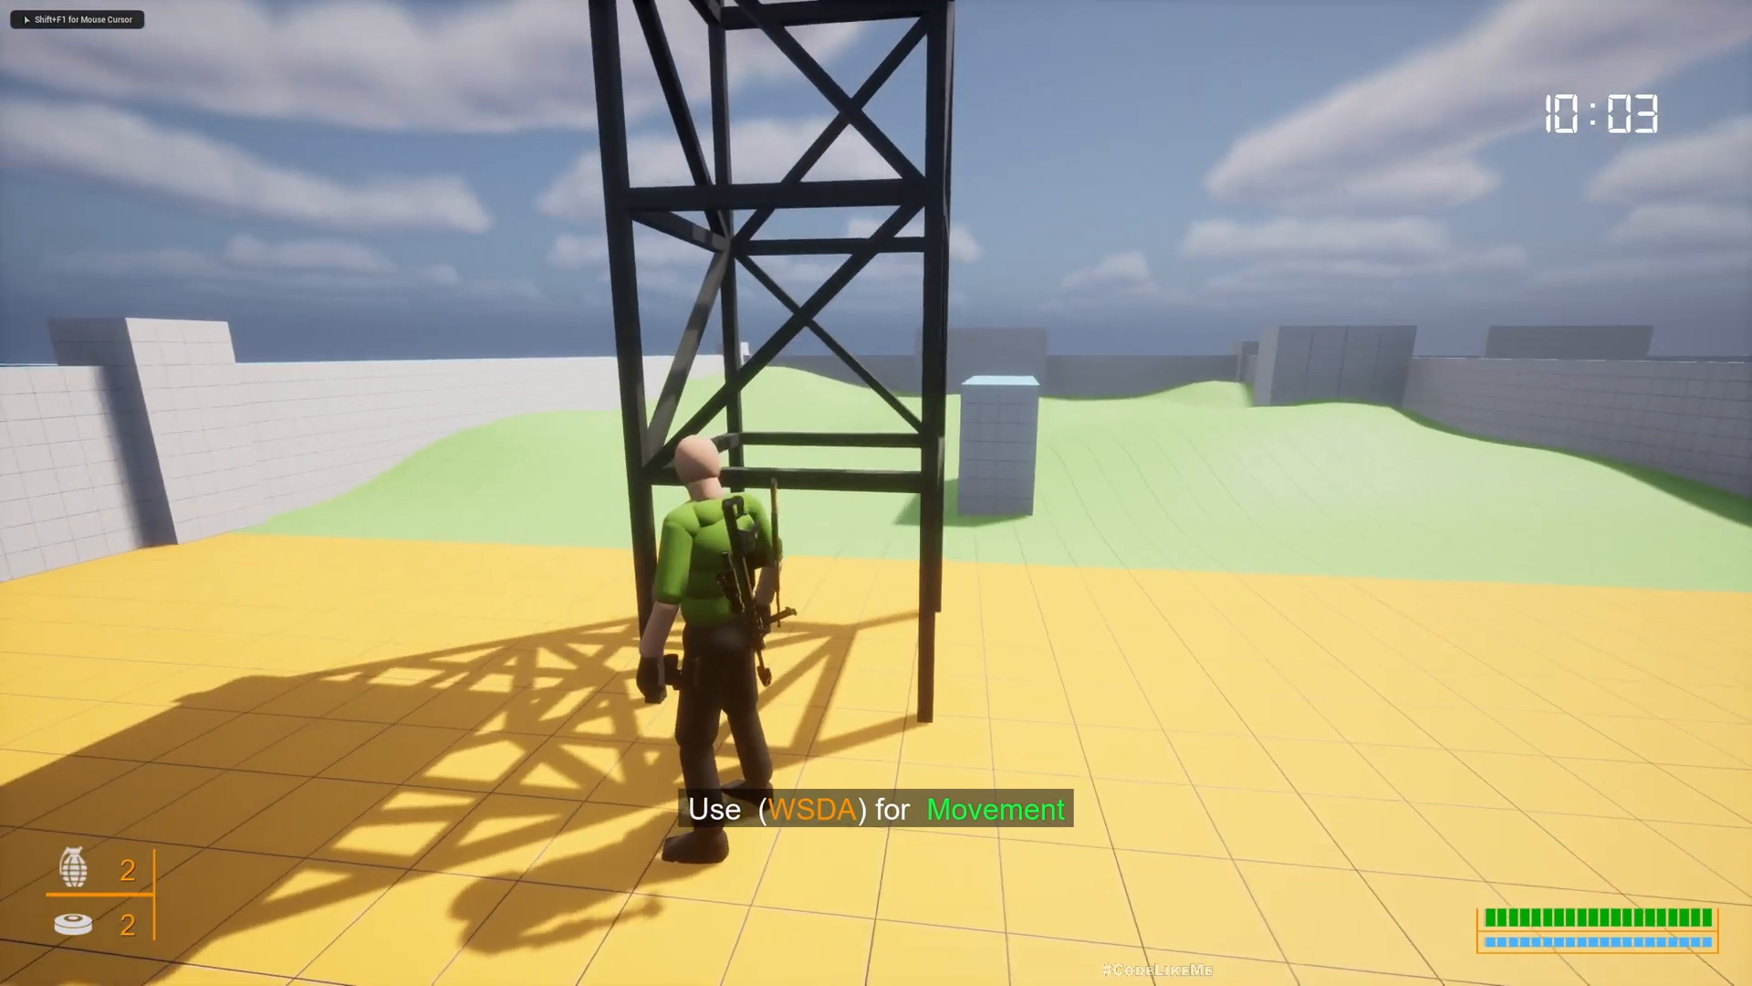
{"action": "key", "text": "w"}
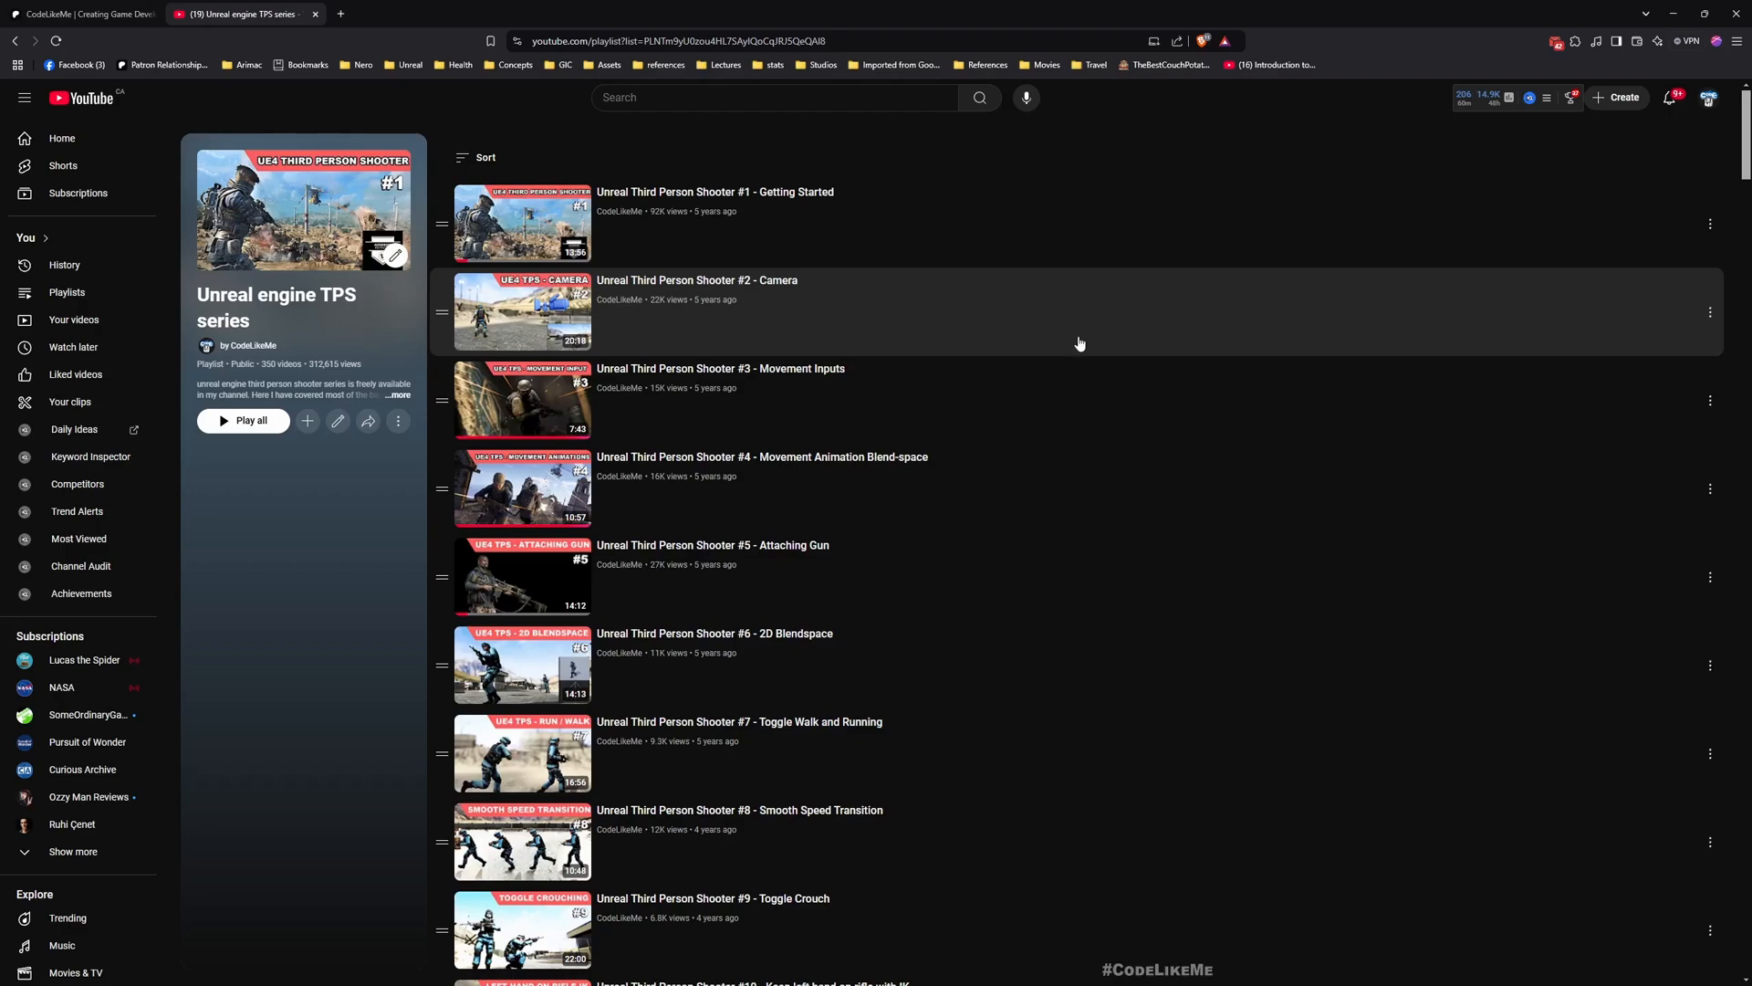
{"action": "scroll", "scroll_direction": "down", "scroll_amount": 3}
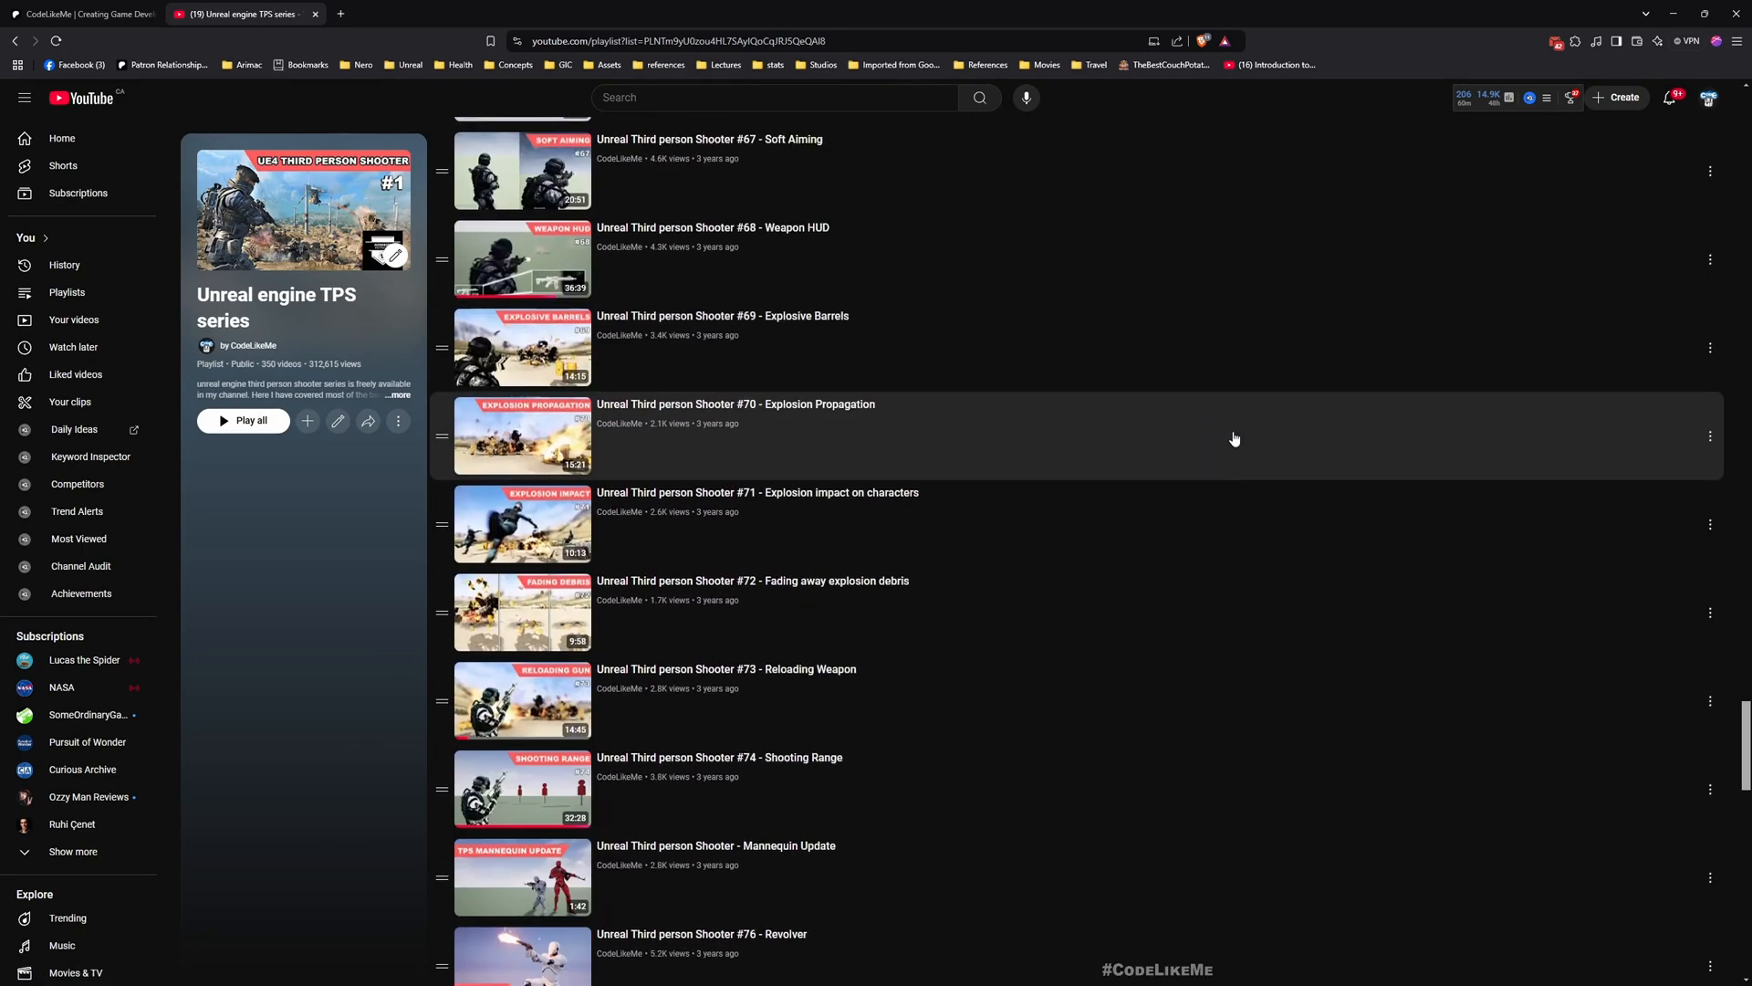
{"action": "scroll", "scroll_direction": "down", "scroll_amount": 3}
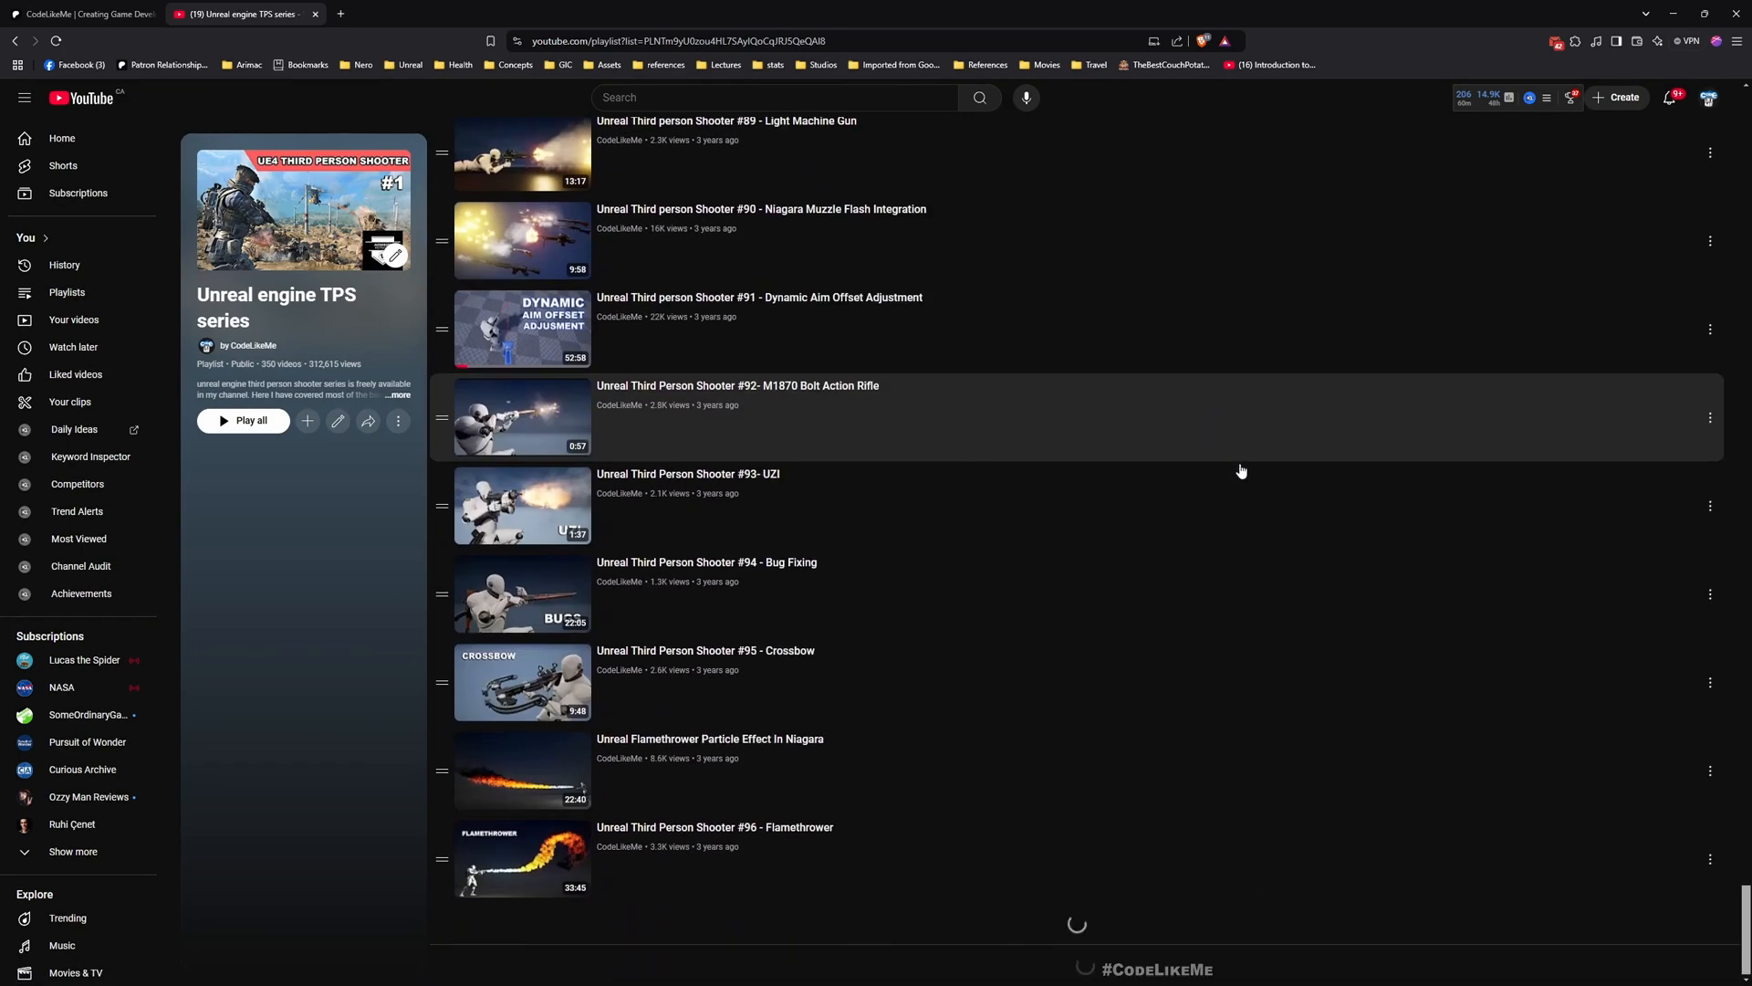
{"action": "scroll", "scroll_direction": "down", "scroll_amount": 3}
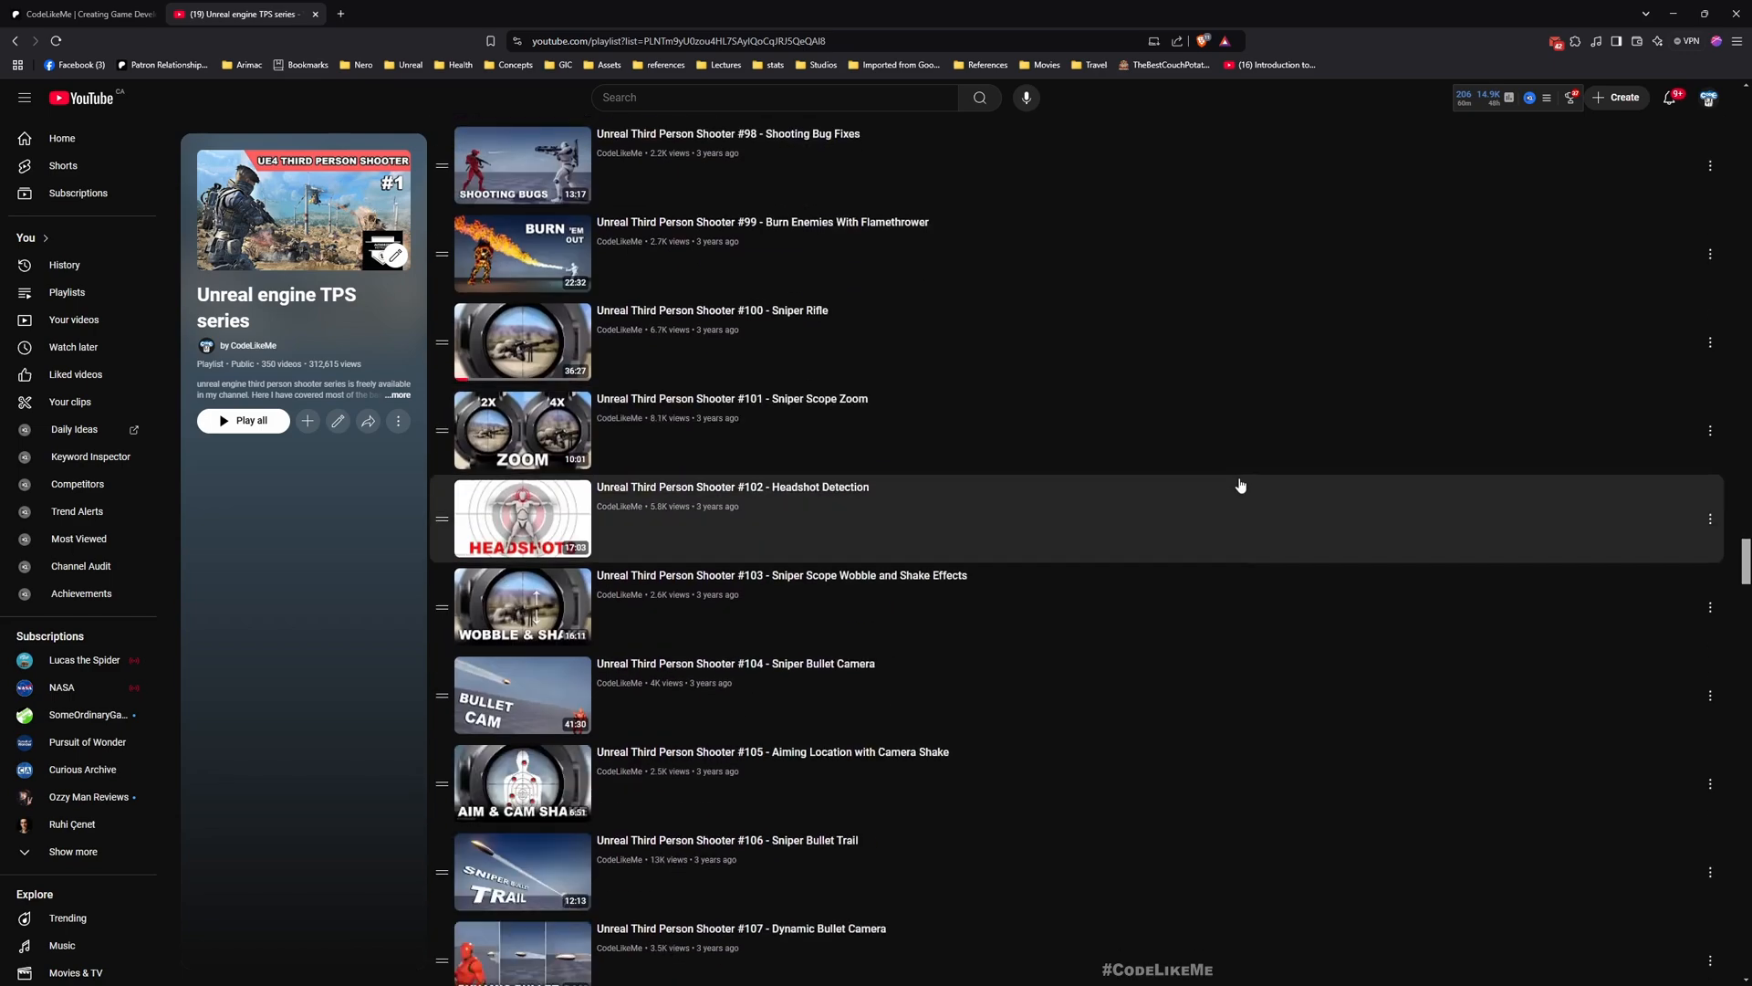
{"action": "scroll", "scroll_direction": "down", "scroll_amount": 3}
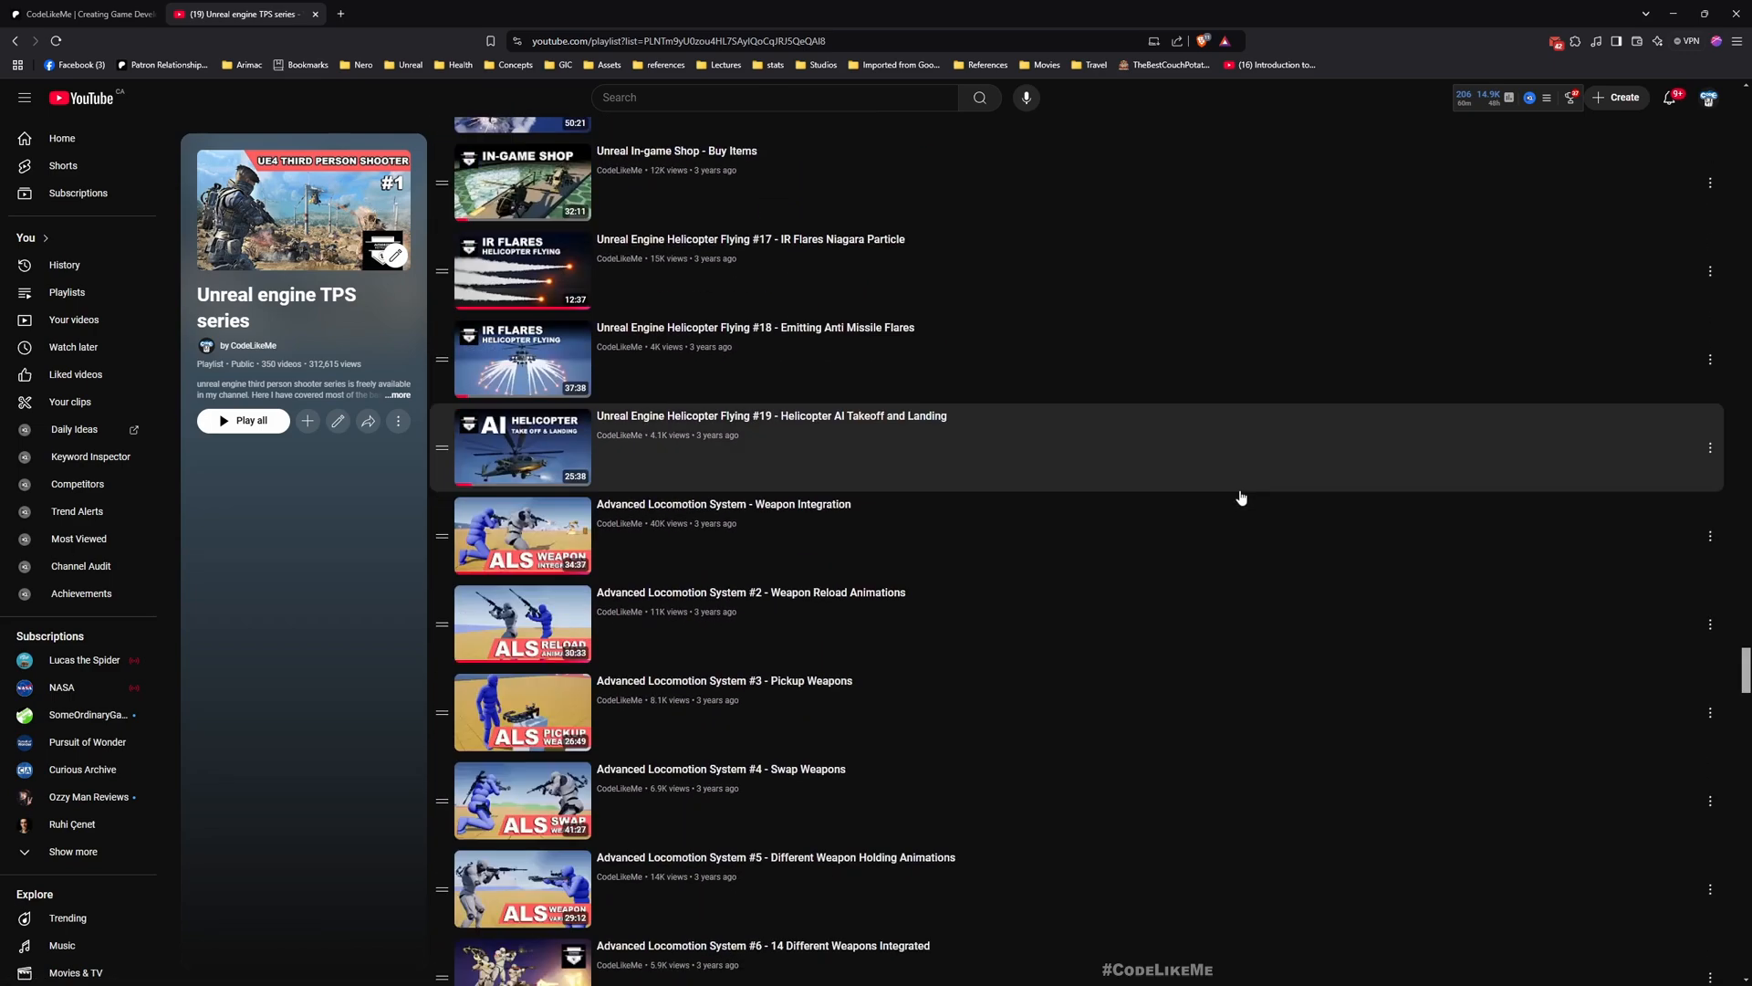
{"action": "scroll", "scroll_direction": "down", "scroll_amount": 3}
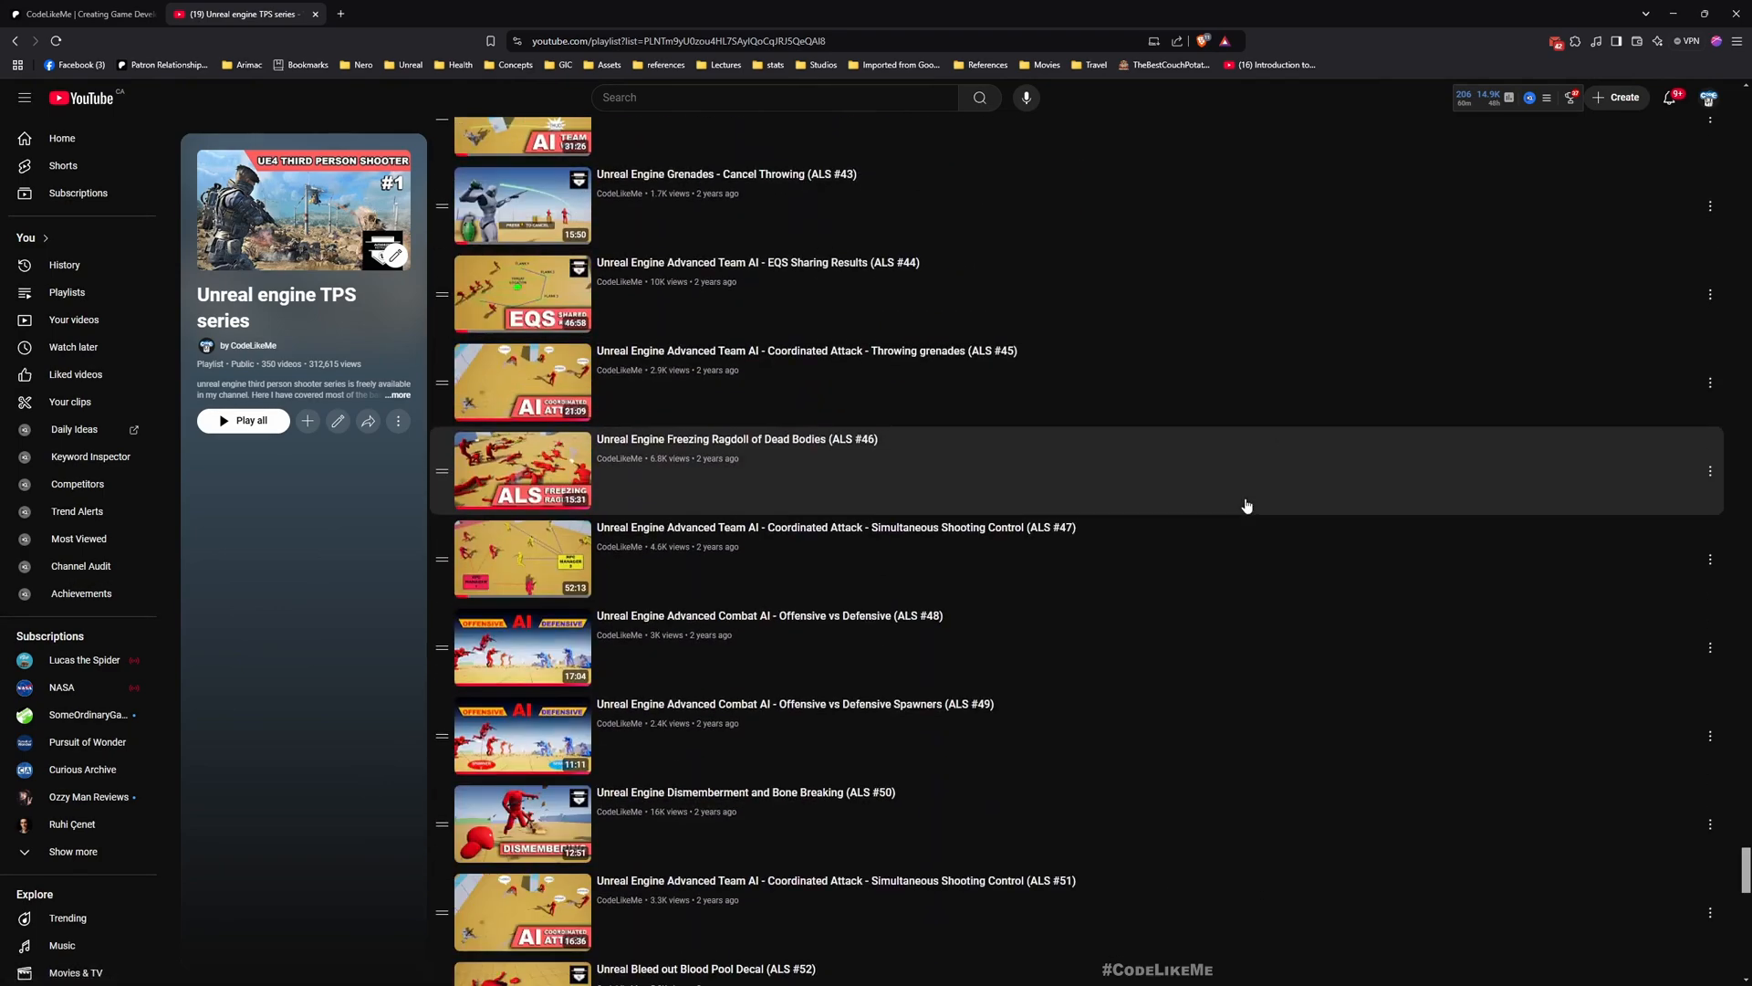
{"action": "scroll", "scroll_direction": "down", "scroll_amount": 3}
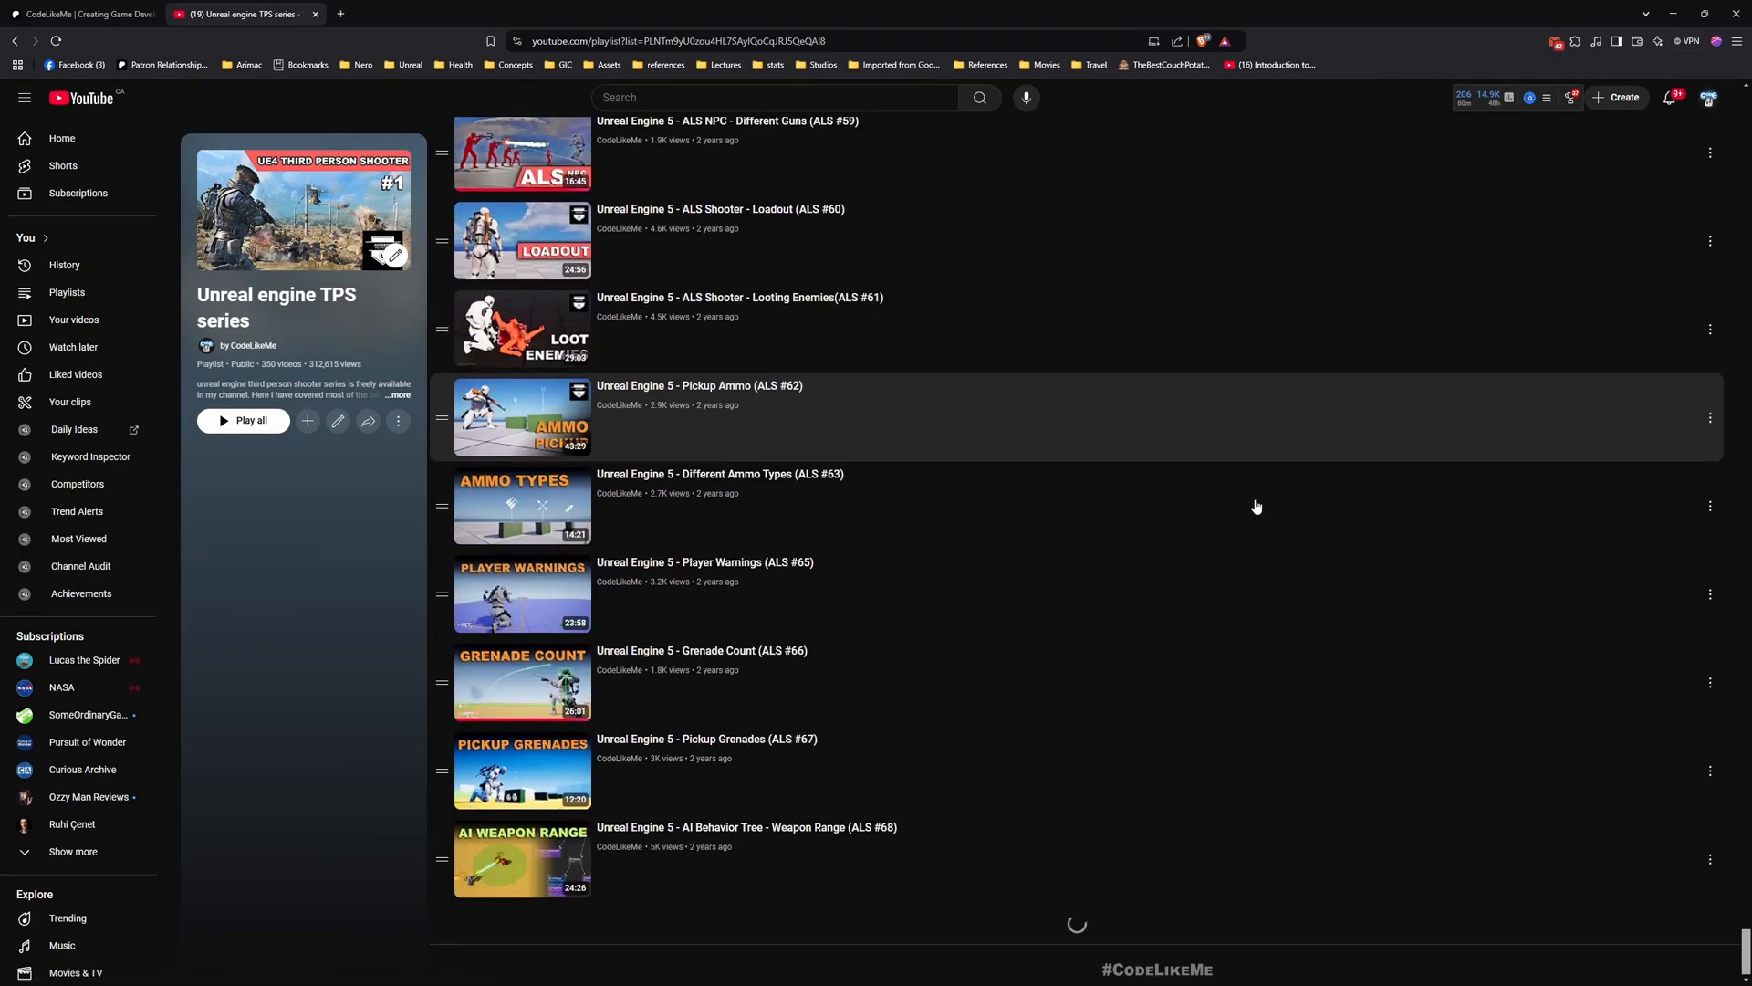
{"action": "scroll", "scroll_direction": "down", "scroll_amount": 3}
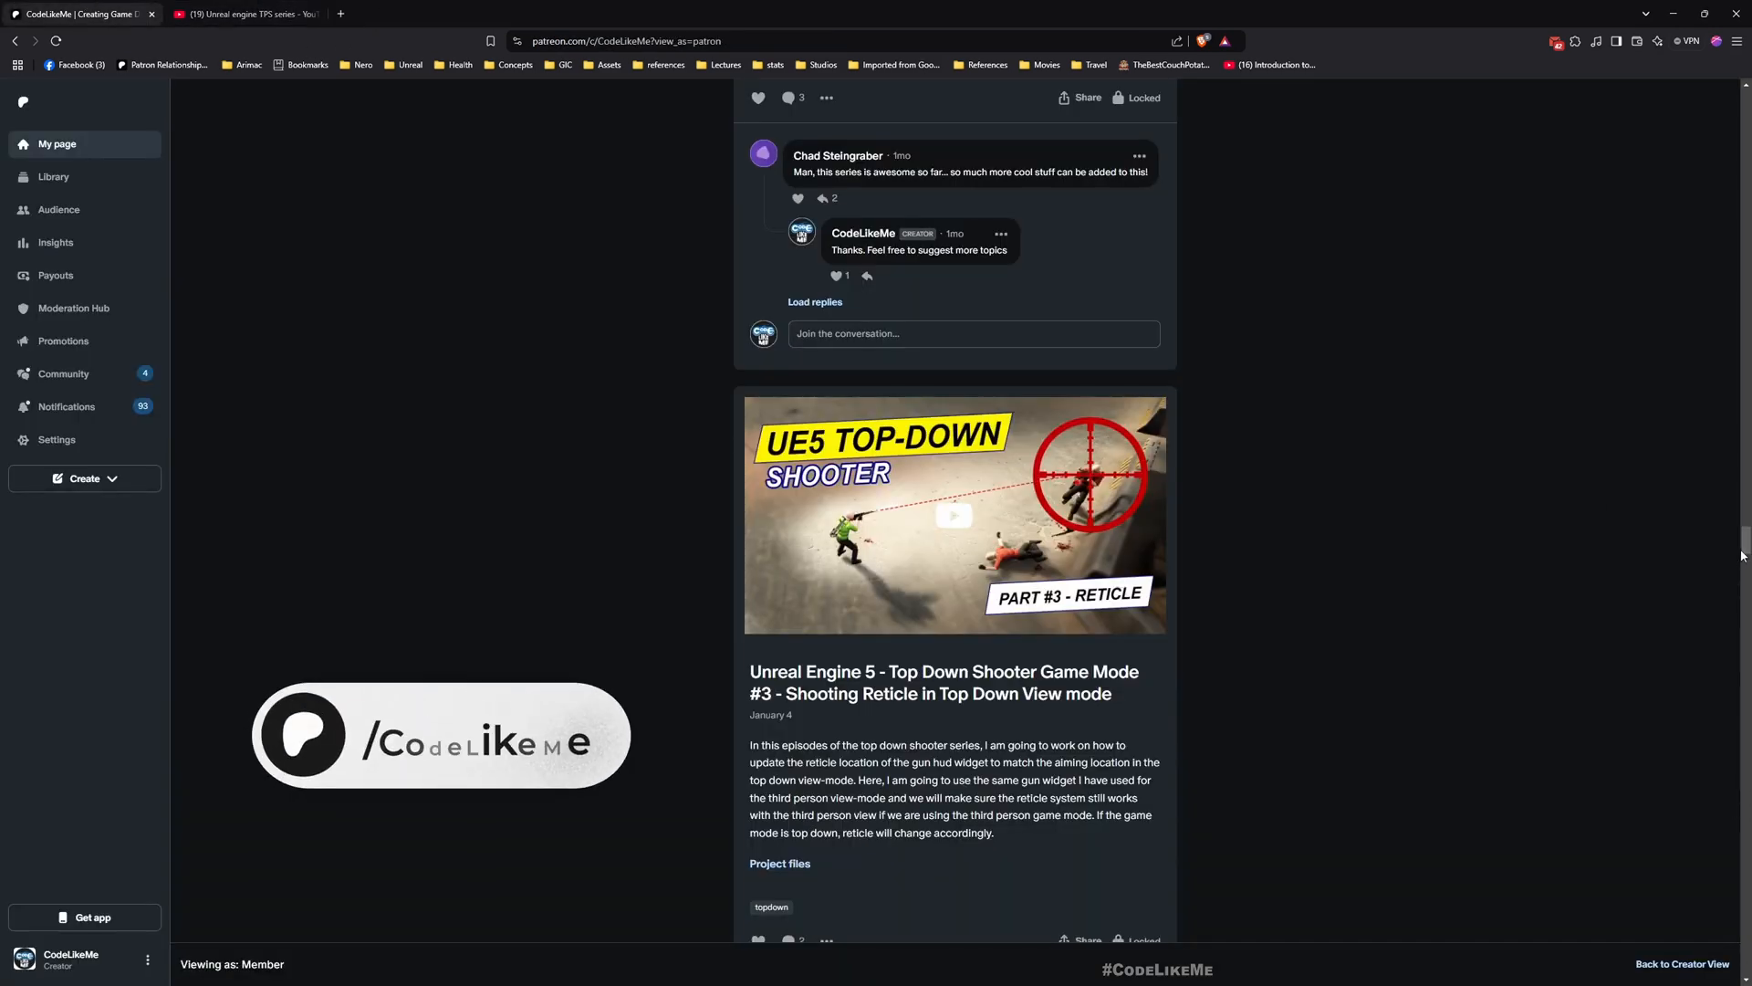
{"action": "scroll", "scroll_direction": "up", "scroll_amount": 3}
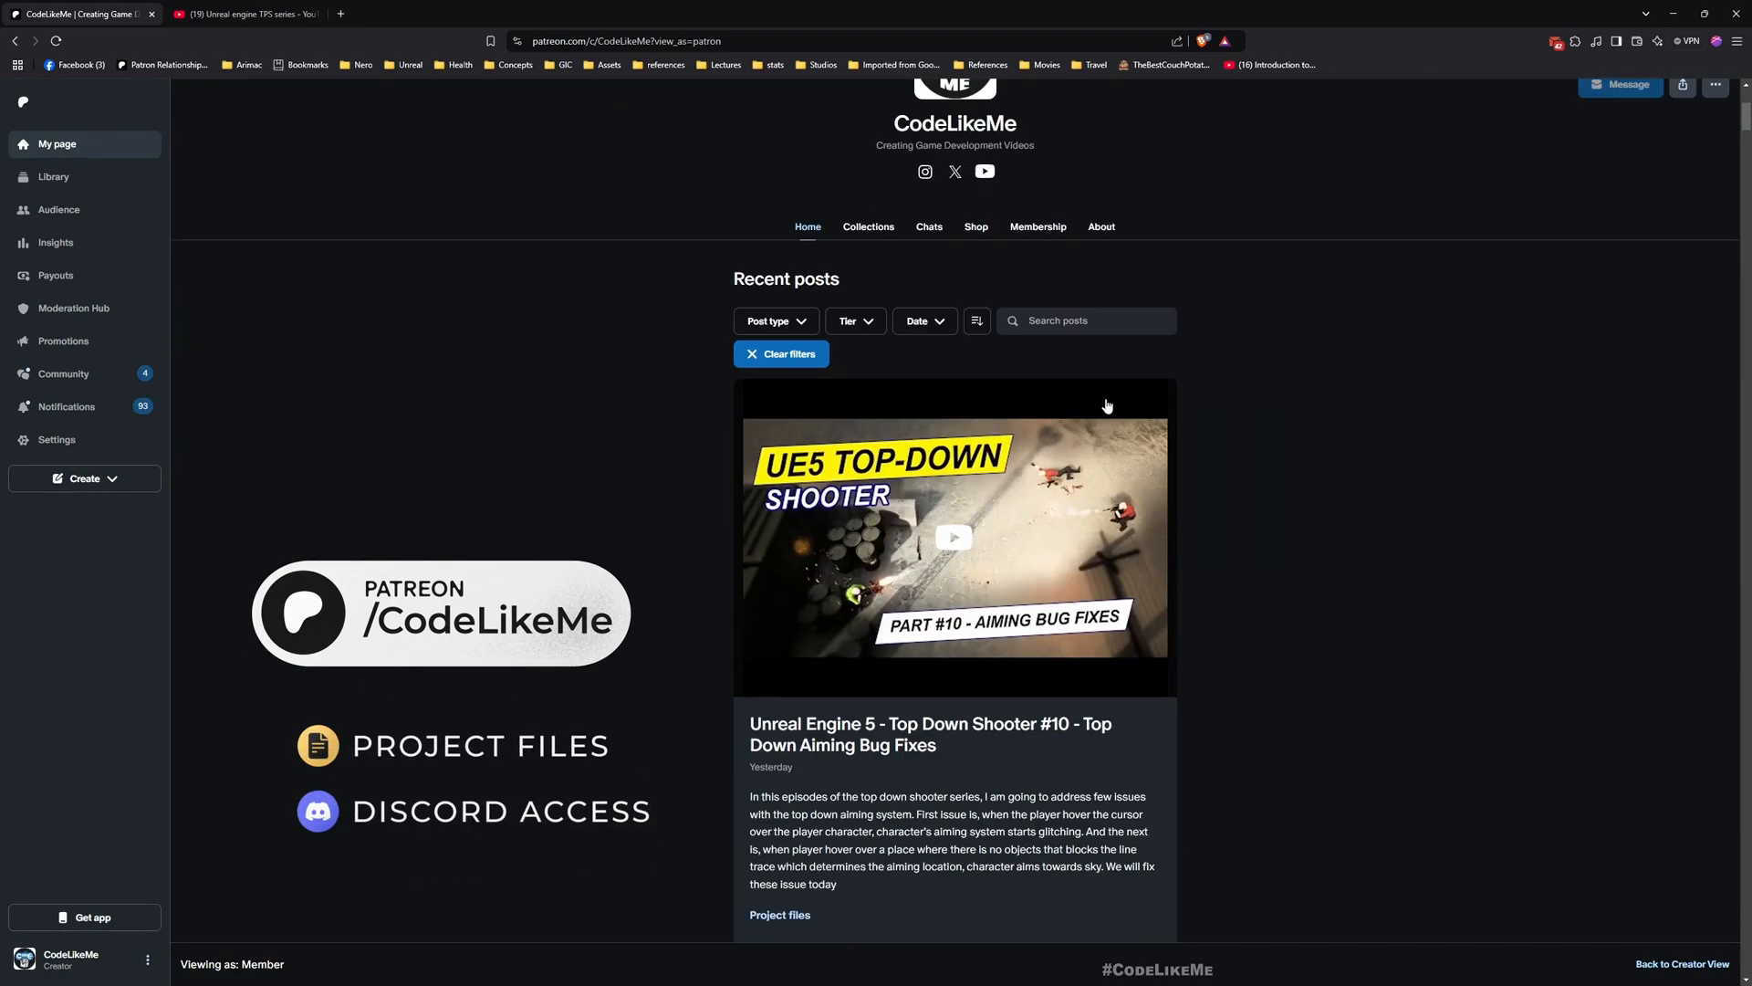
{"action": "scroll", "scroll_direction": "down", "scroll_amount": 3}
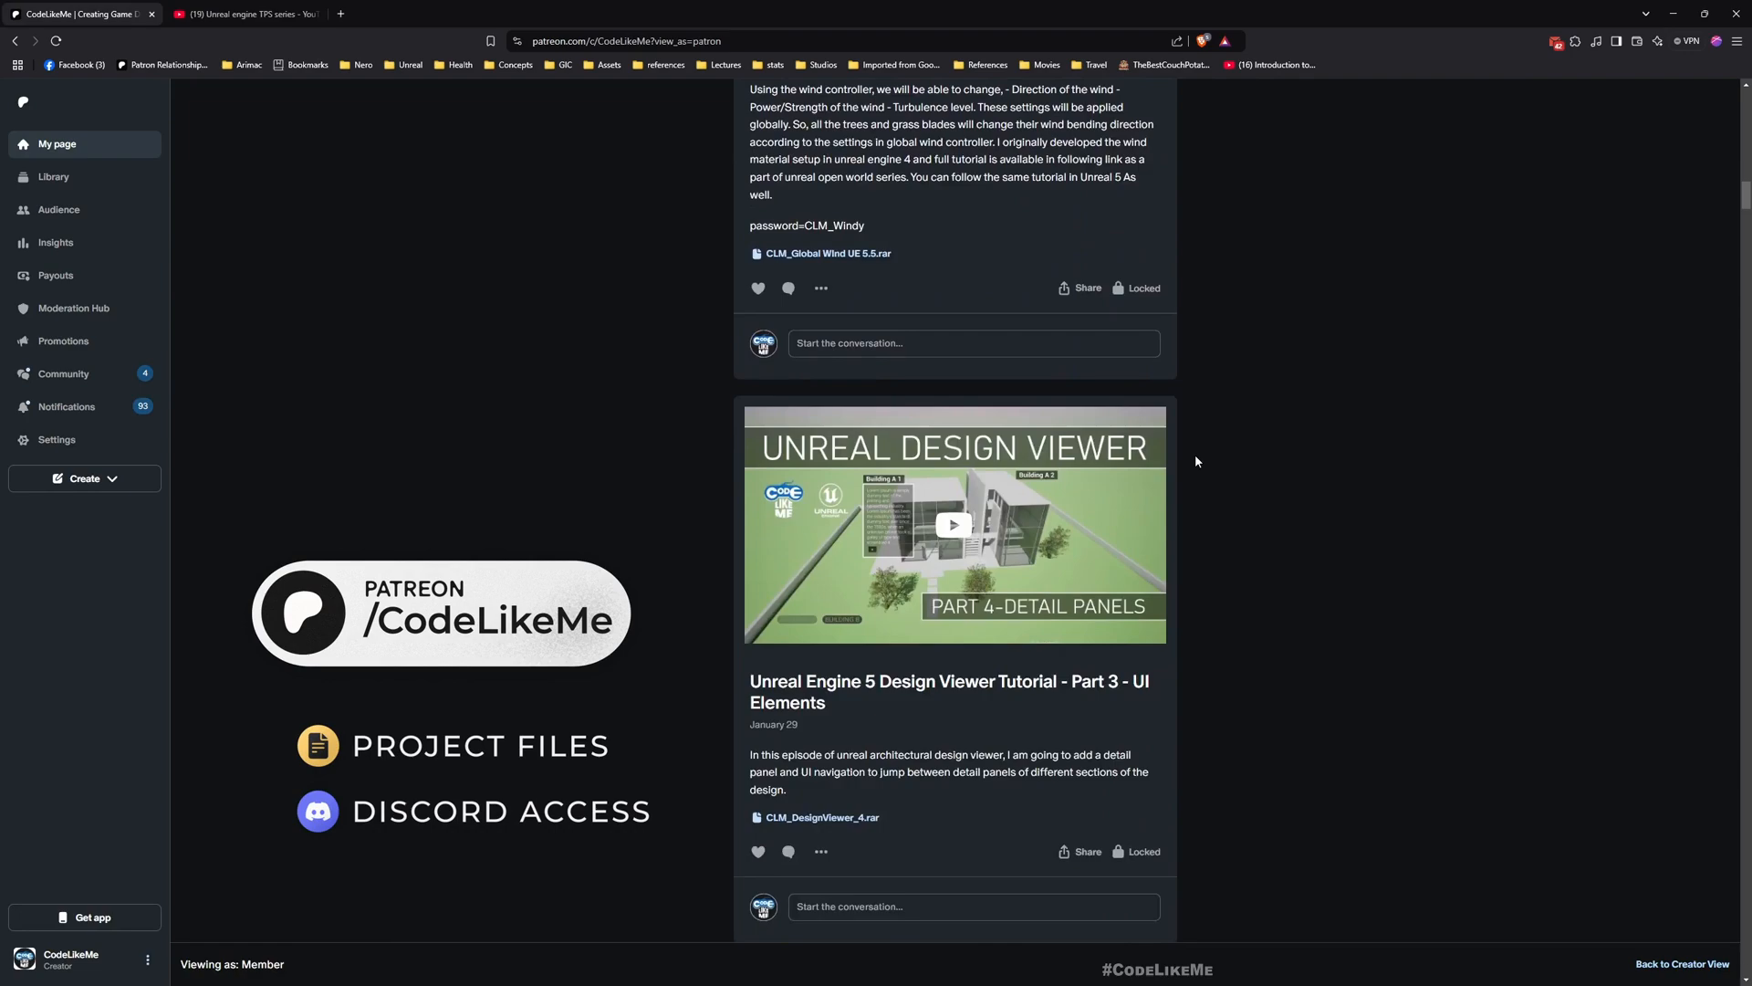
{"action": "scroll", "scroll_direction": "up", "scroll_amount": 3}
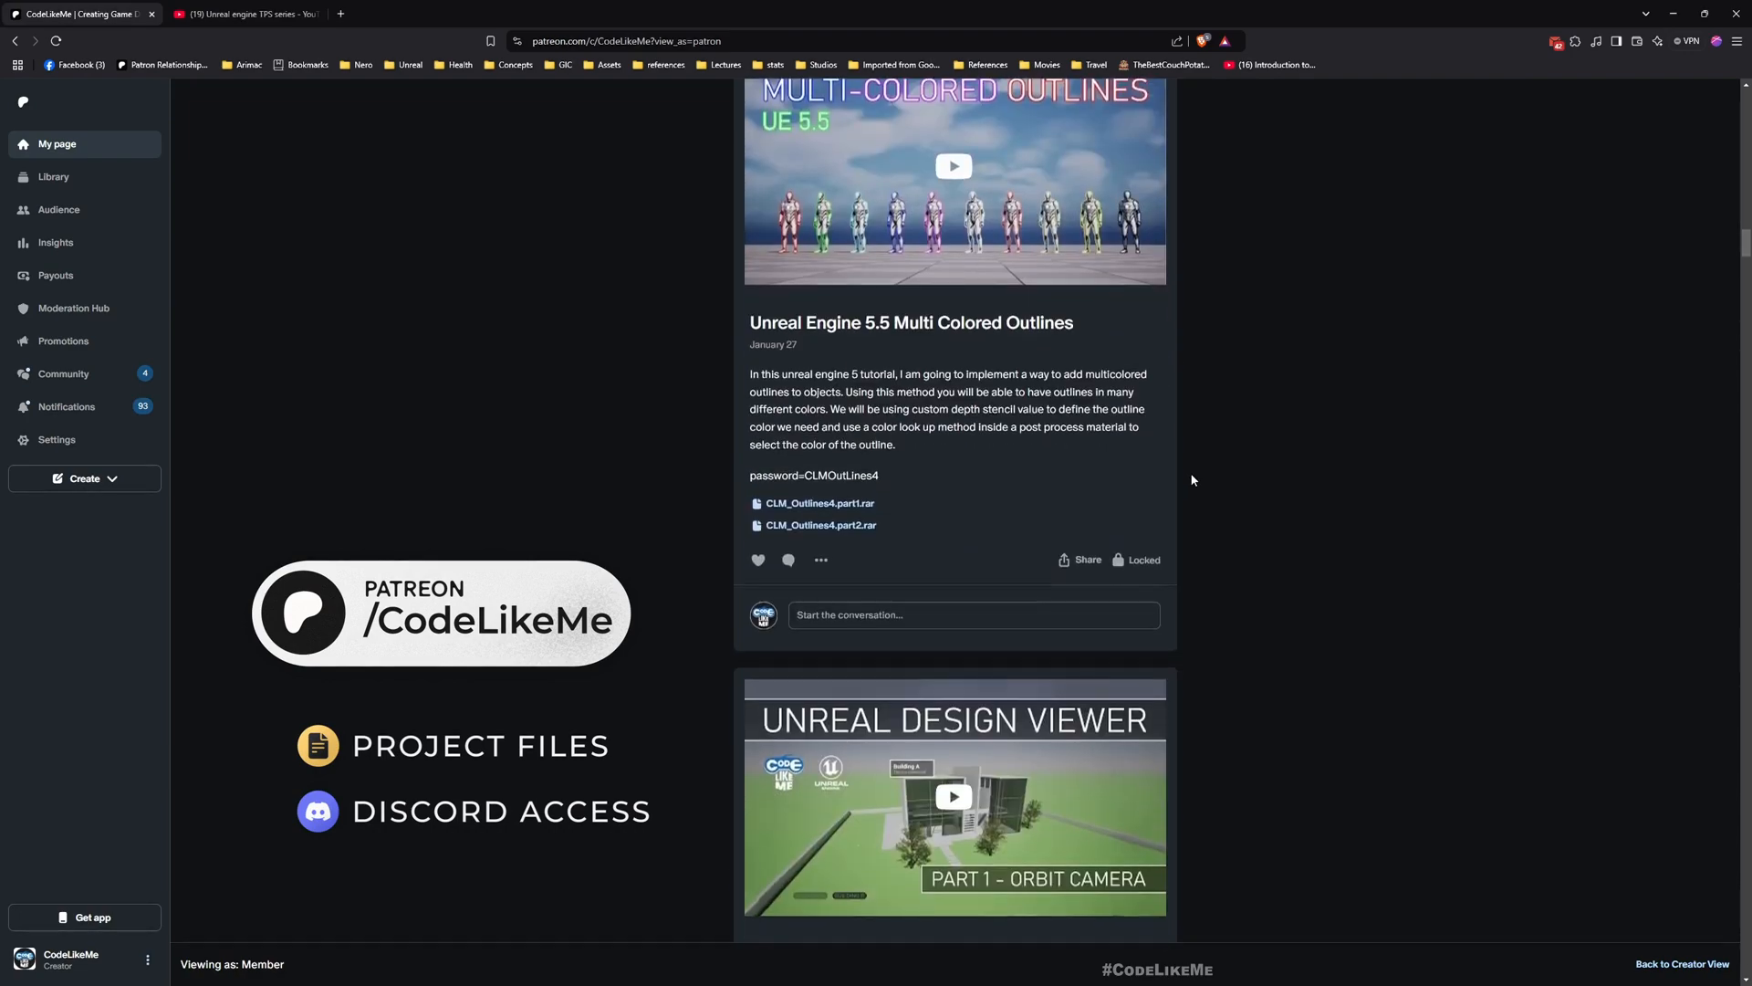
{"action": "scroll", "scroll_direction": "down", "scroll_amount": 3}
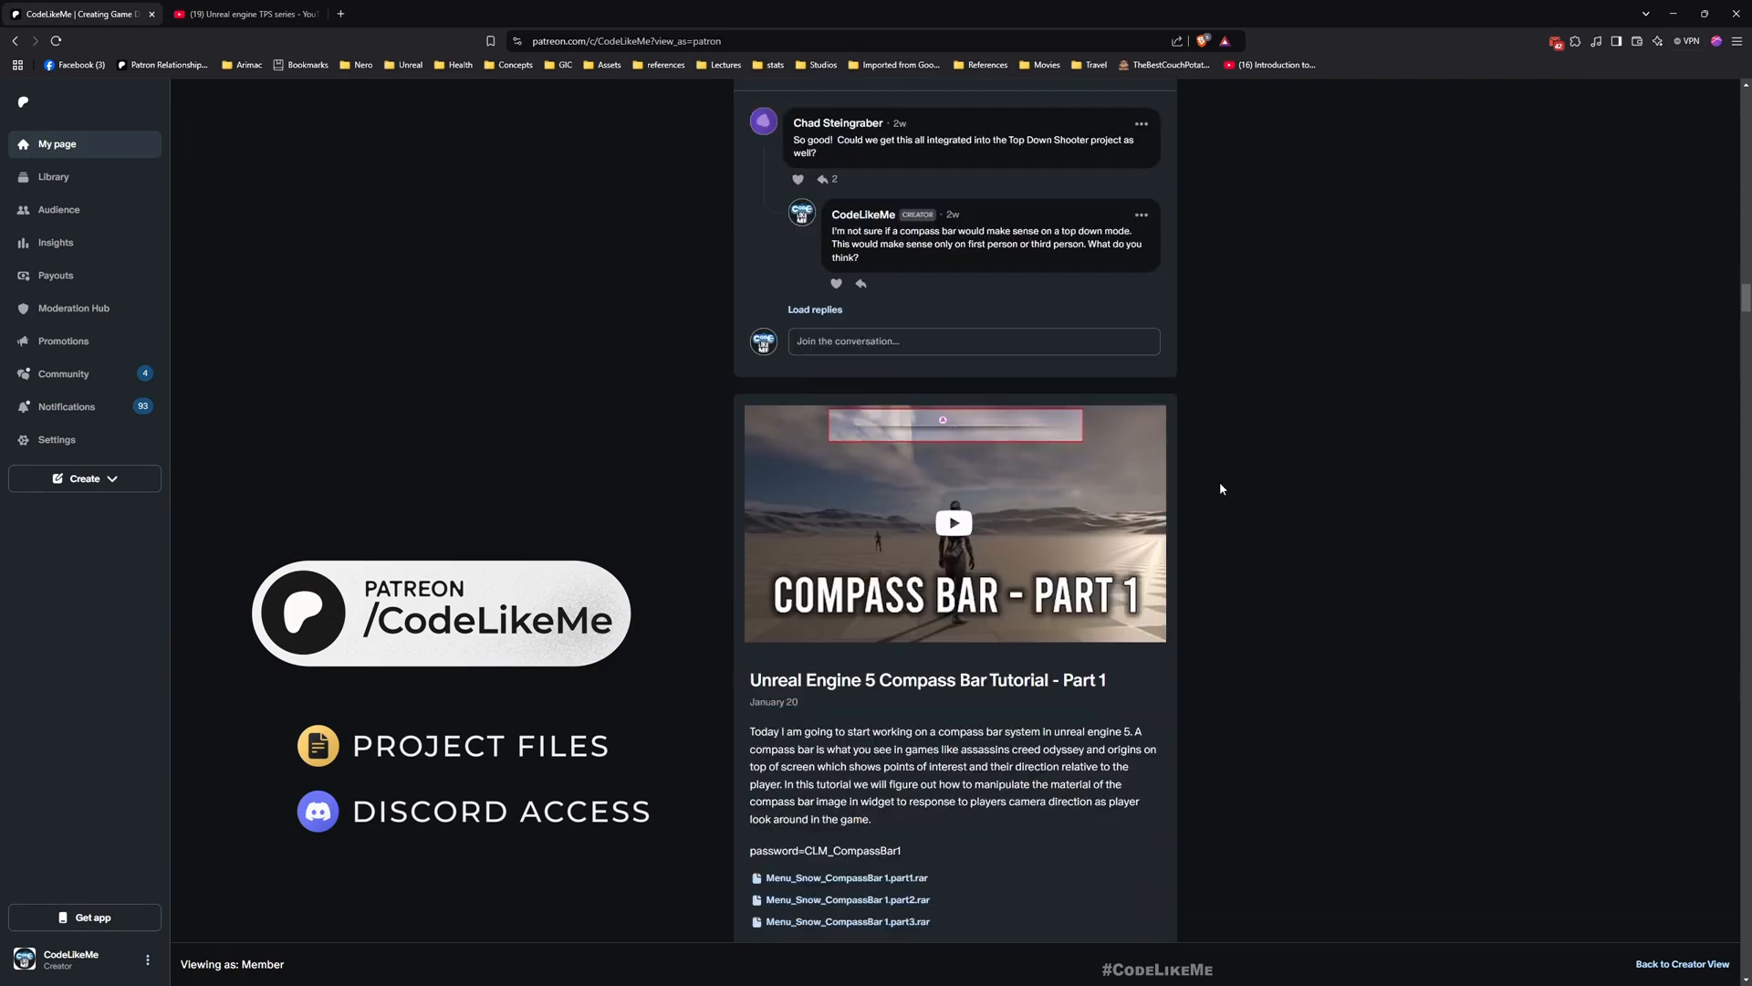
{"action": "scroll", "scroll_direction": "up", "scroll_amount": 3}
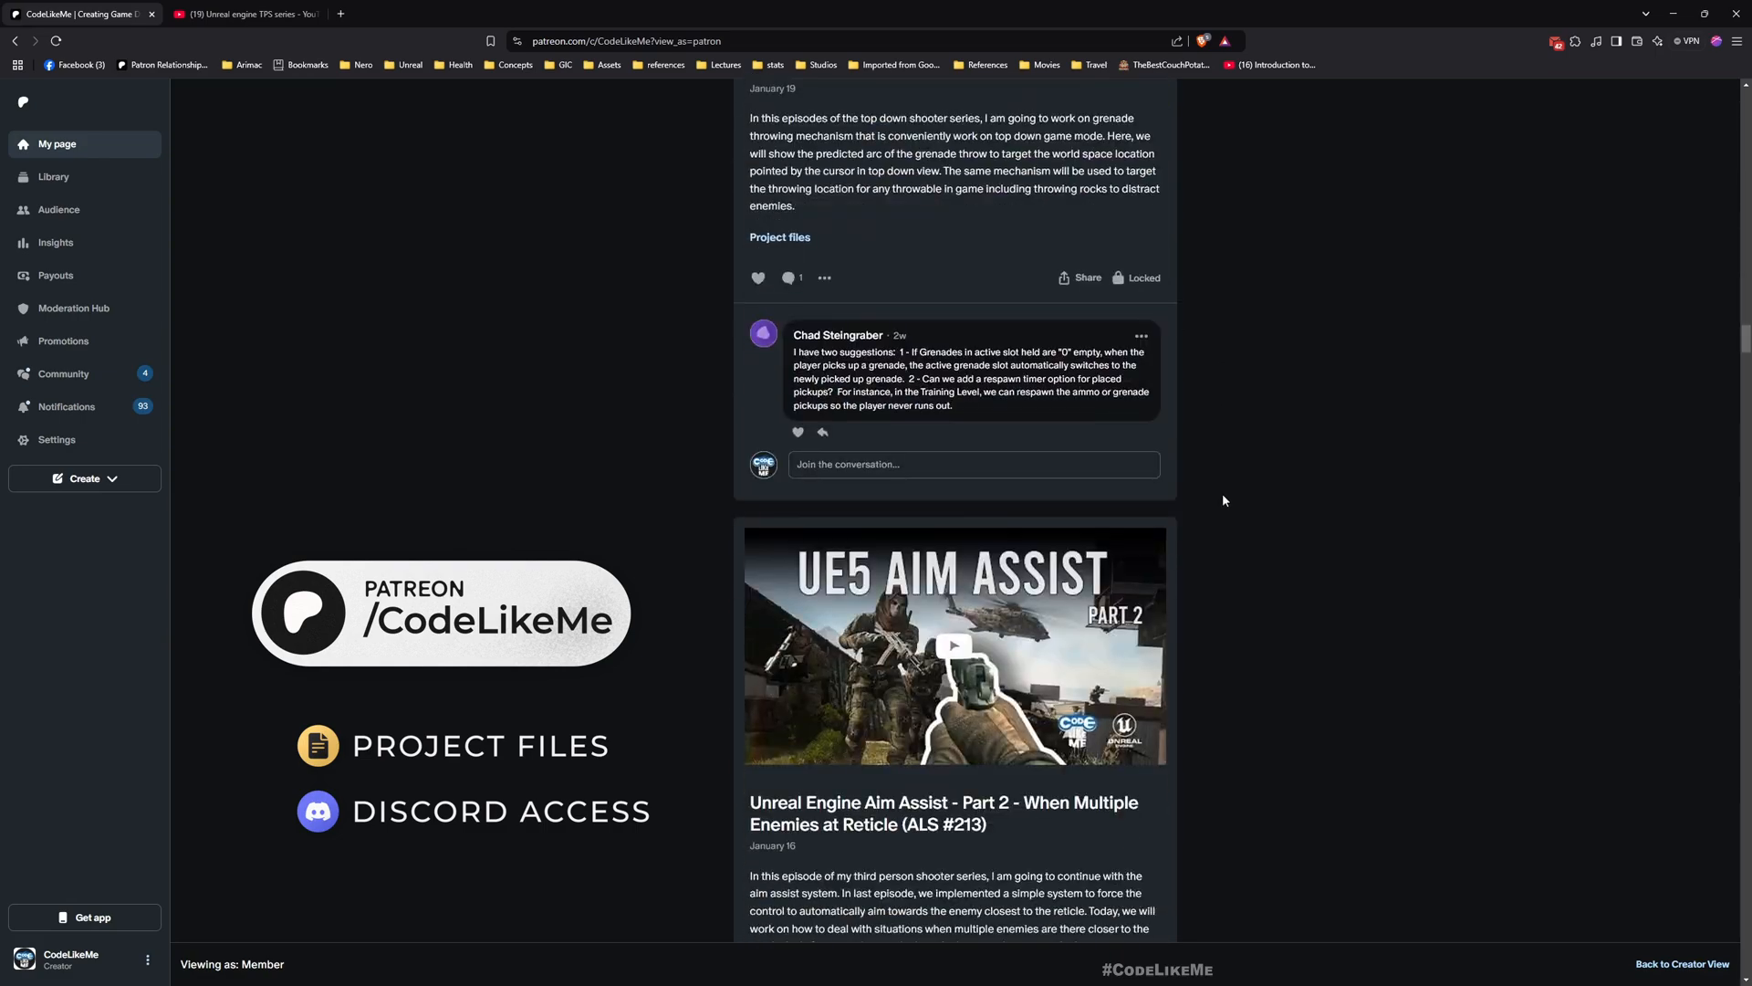
{"action": "scroll", "scroll_direction": "down", "scroll_amount": 3}
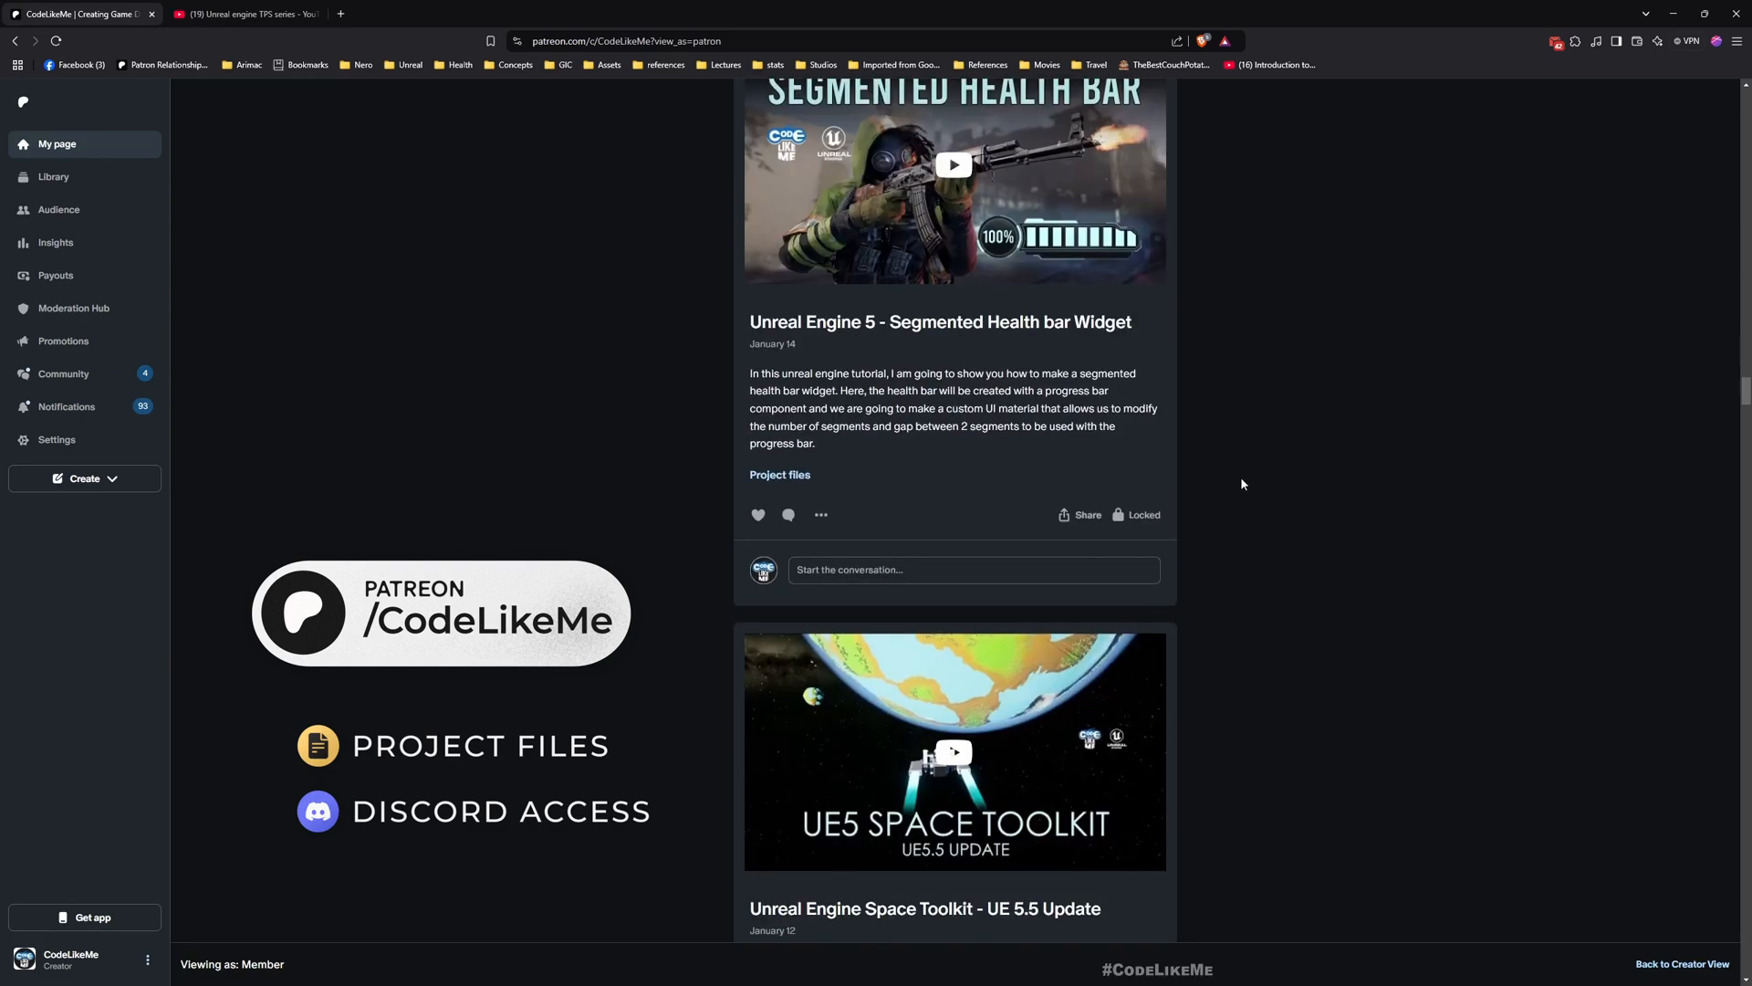
{"action": "scroll", "scroll_direction": "down", "scroll_amount": 3}
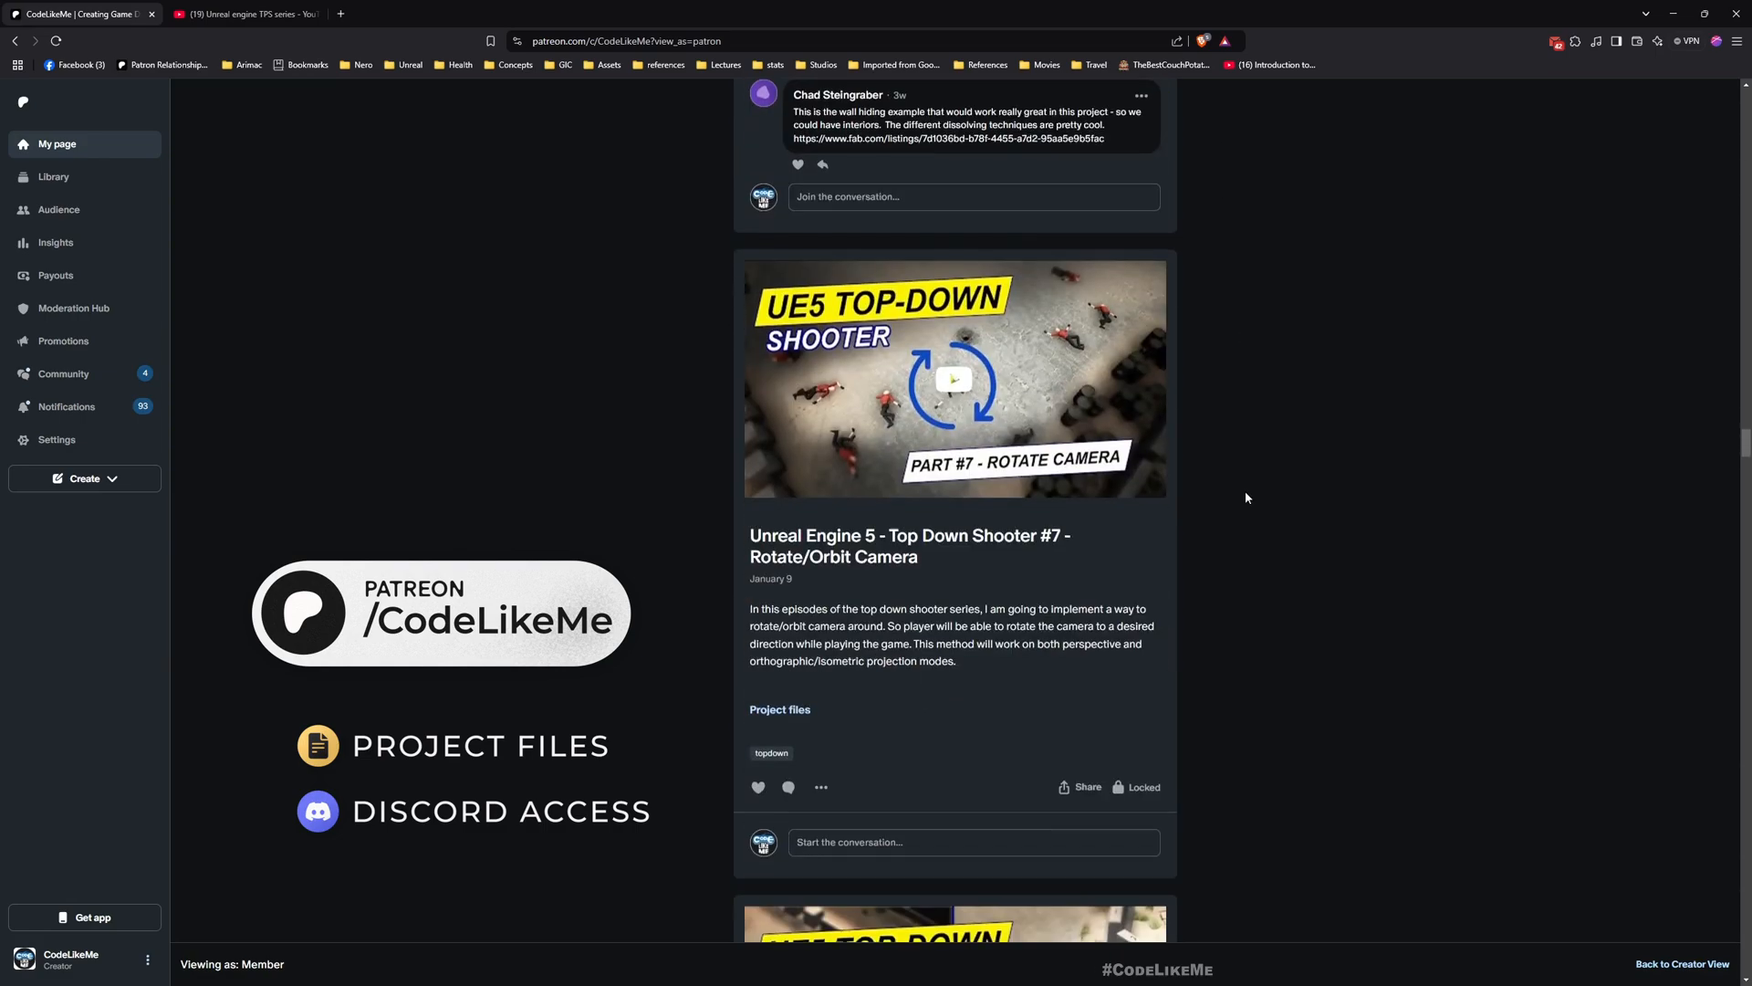
{"action": "scroll", "scroll_direction": "down", "scroll_amount": 3}
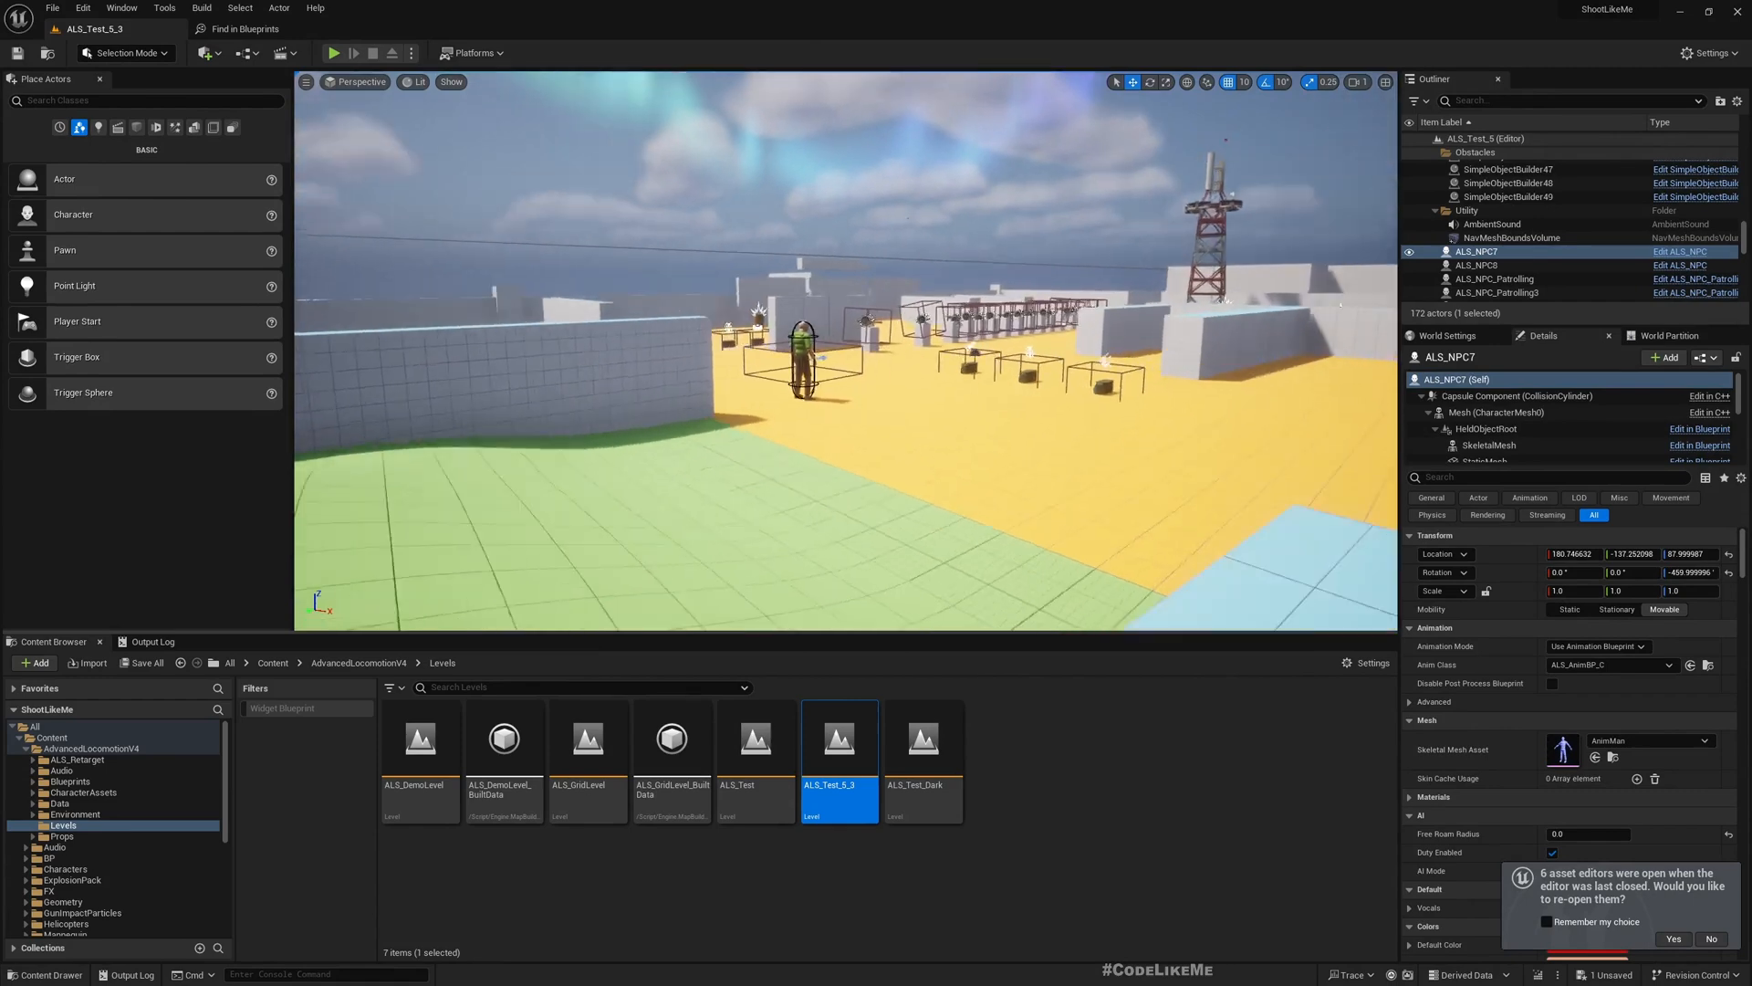
Play the level, decline reopening asset editors, and browse to Blueprints > CharacterLogic.
{"action": "left_click", "coordinate": [1478, 237]}
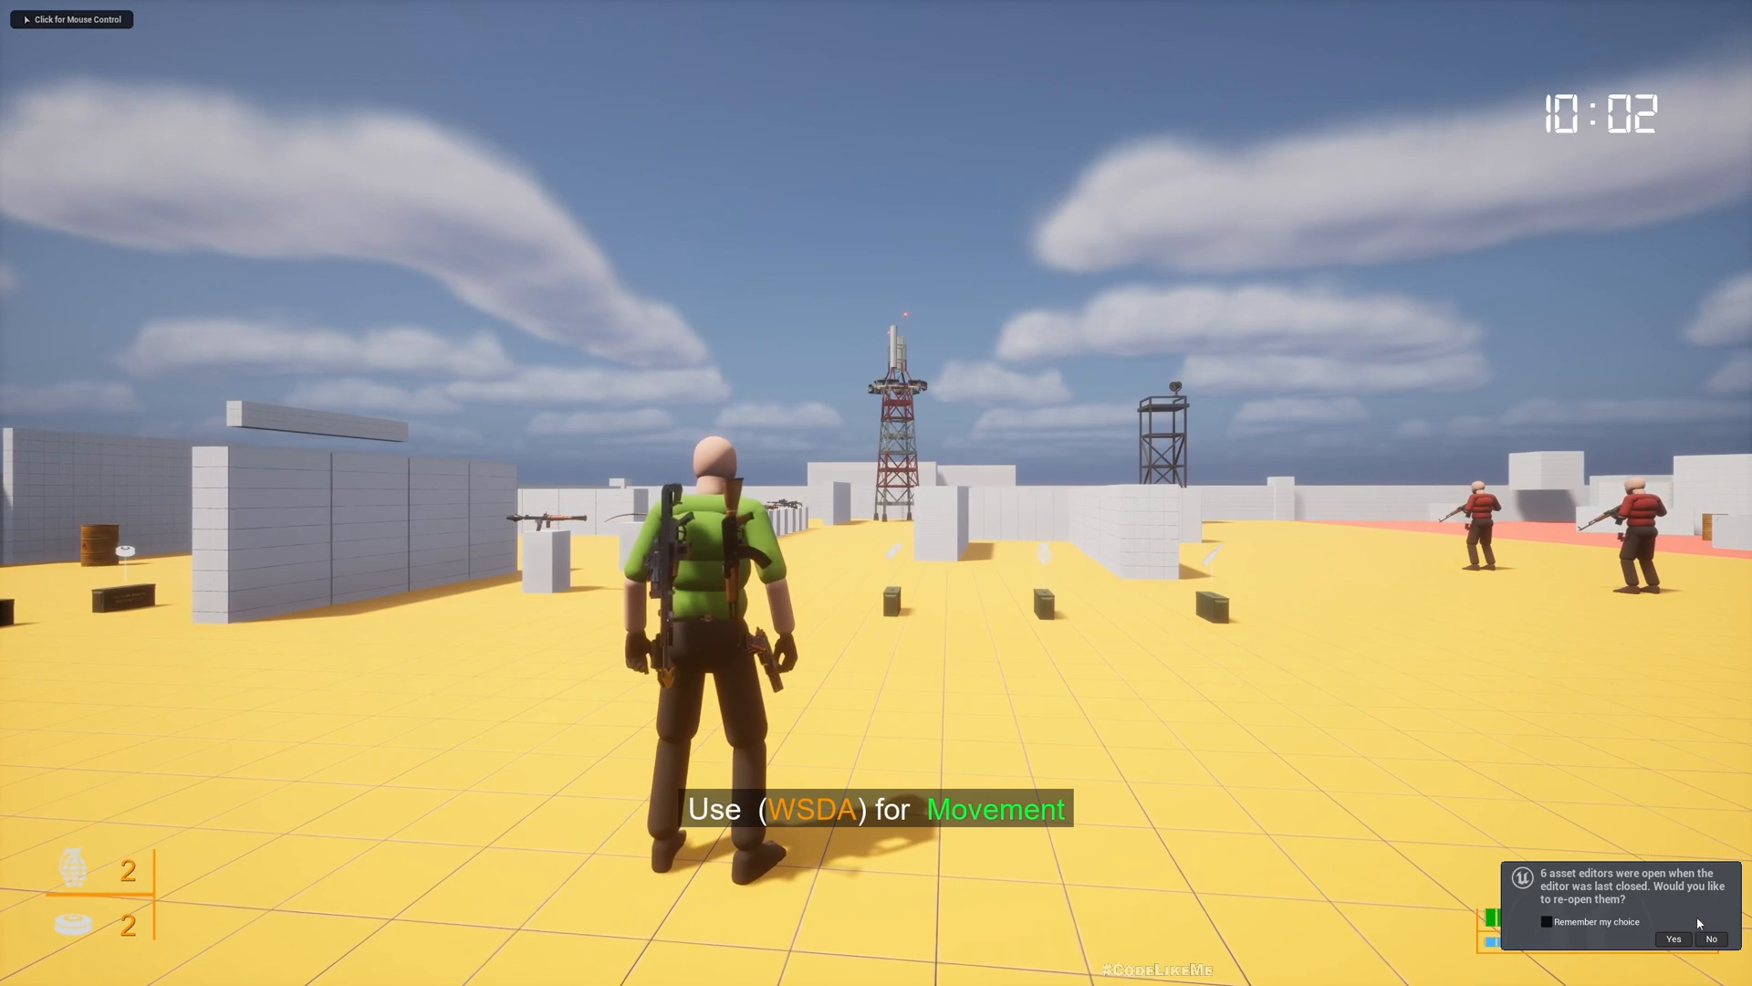
{"action": "left_click", "coordinate": [1673, 939]}
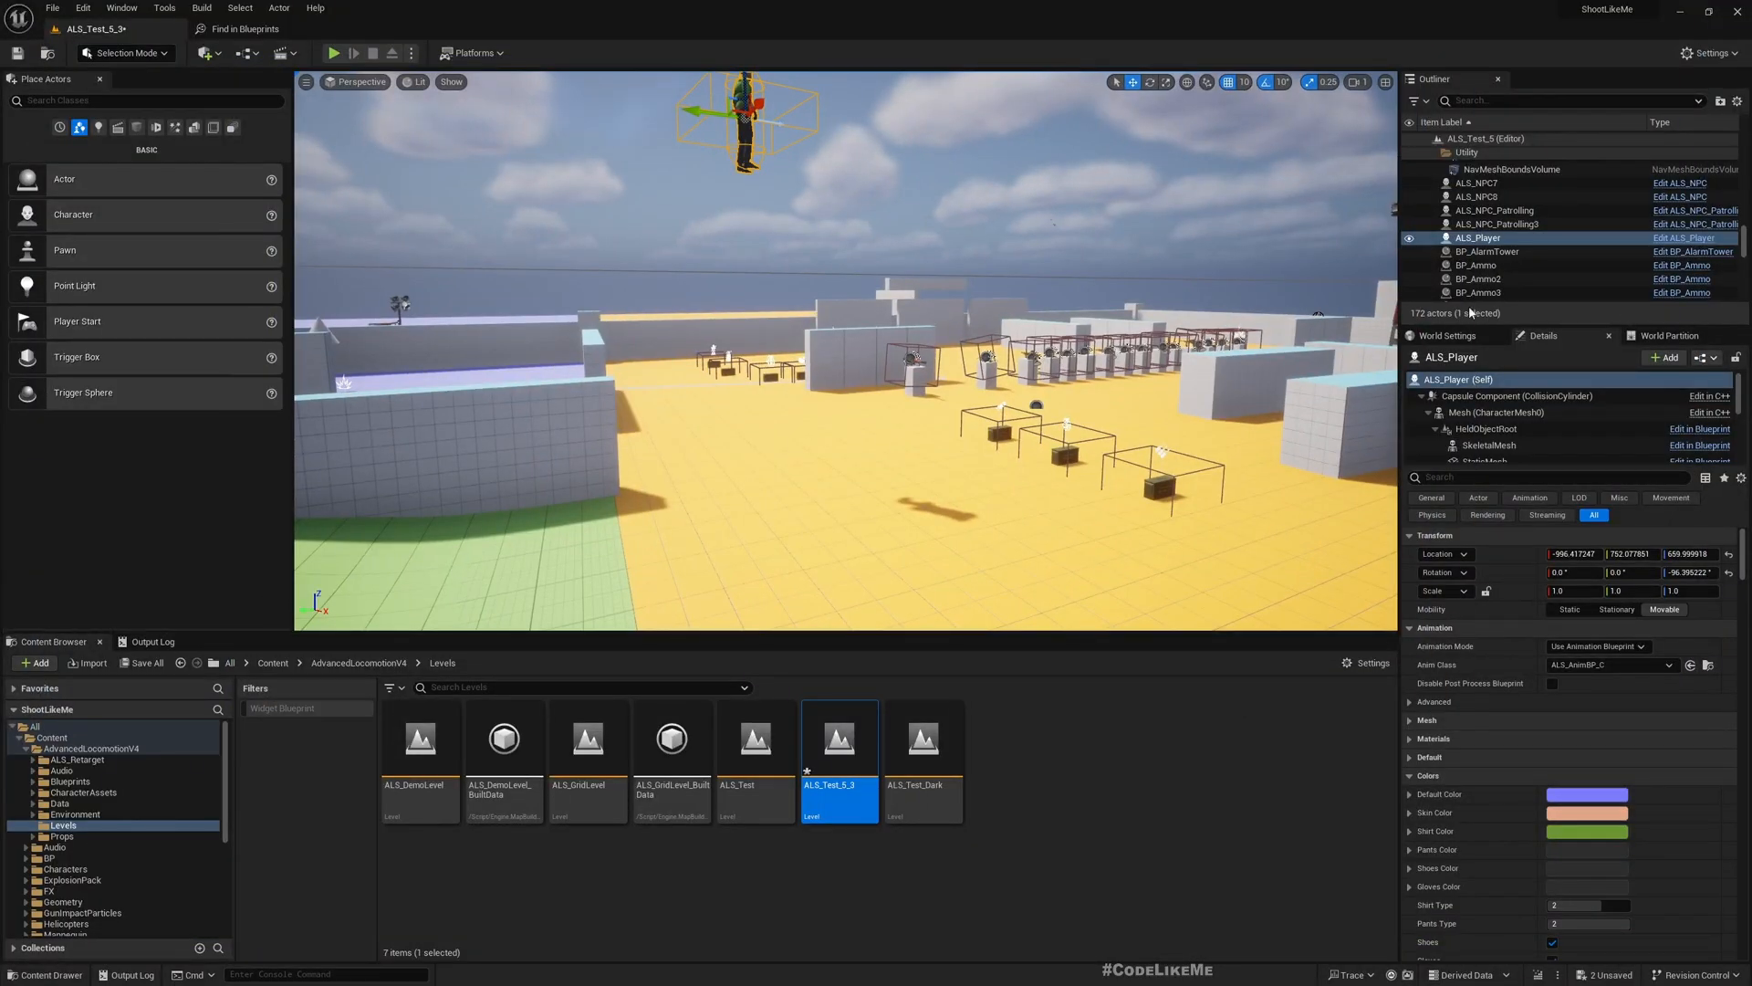
{"action": "left_click", "coordinate": [85, 825]}
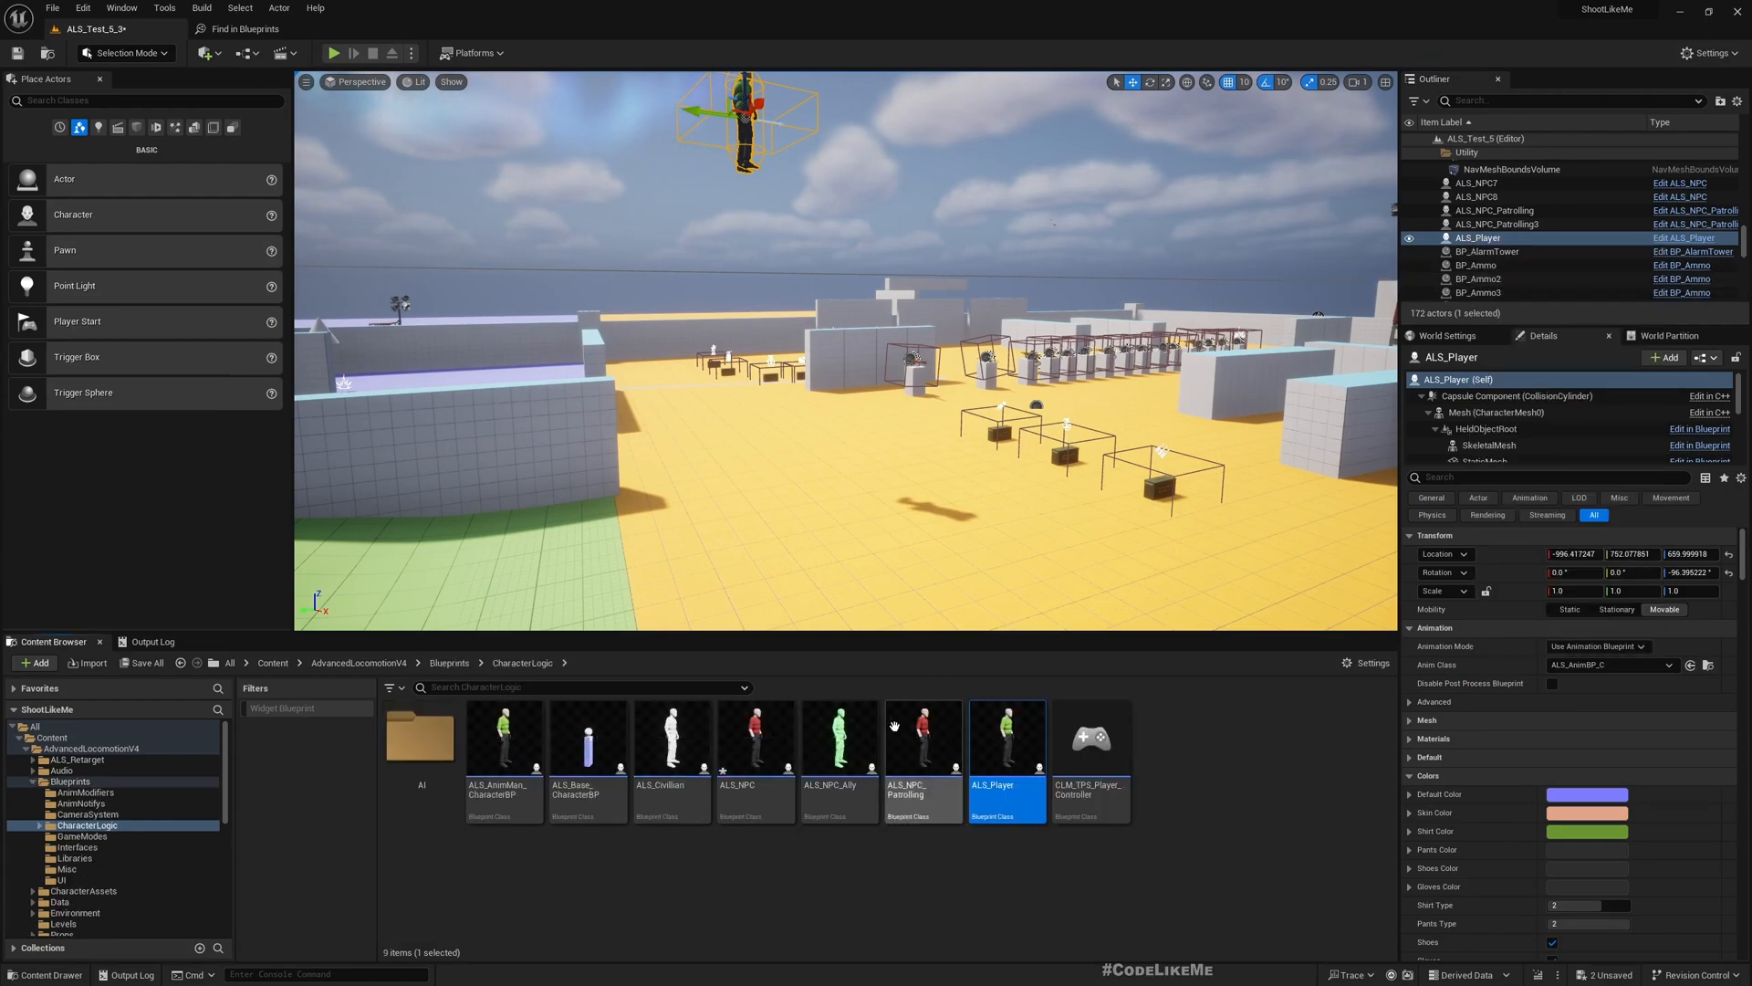
Open ALS_AnimMan_CharacterBP's parent ALS_Base_CharacterBP and show its Movement Events in the event graph.
{"action": "double_click", "coordinate": [1004, 748]}
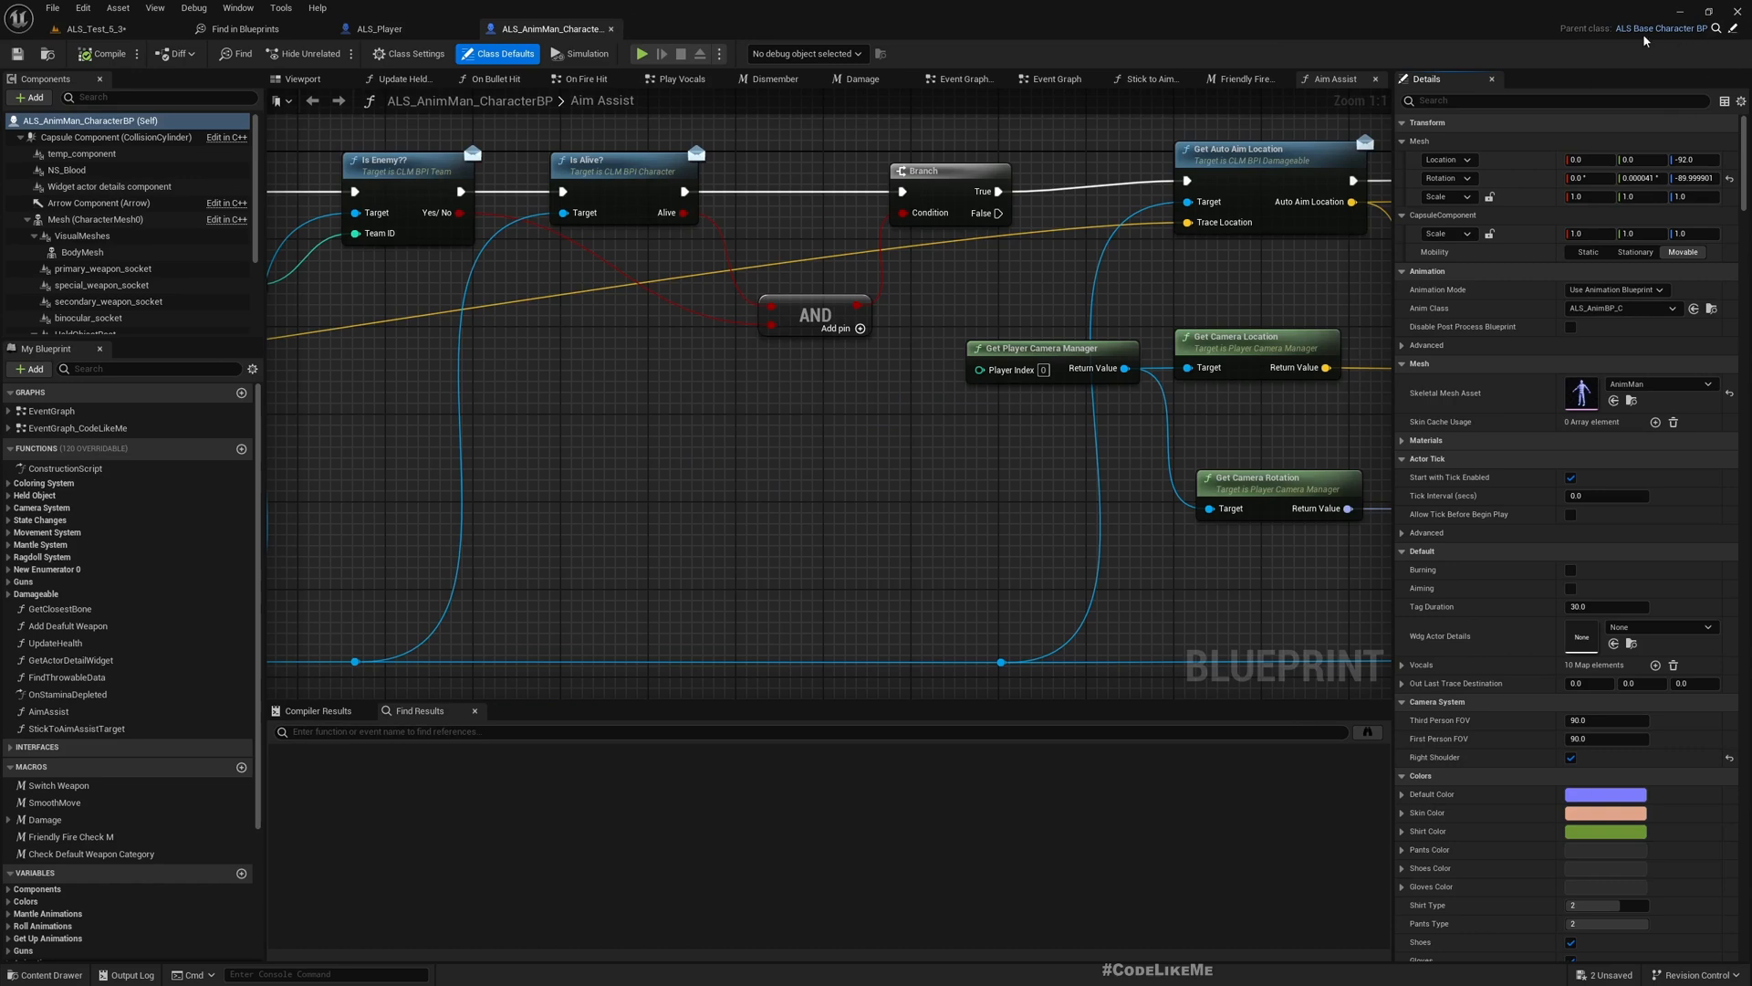
{"action": "mouse_move", "coordinate": [1736, 29]}
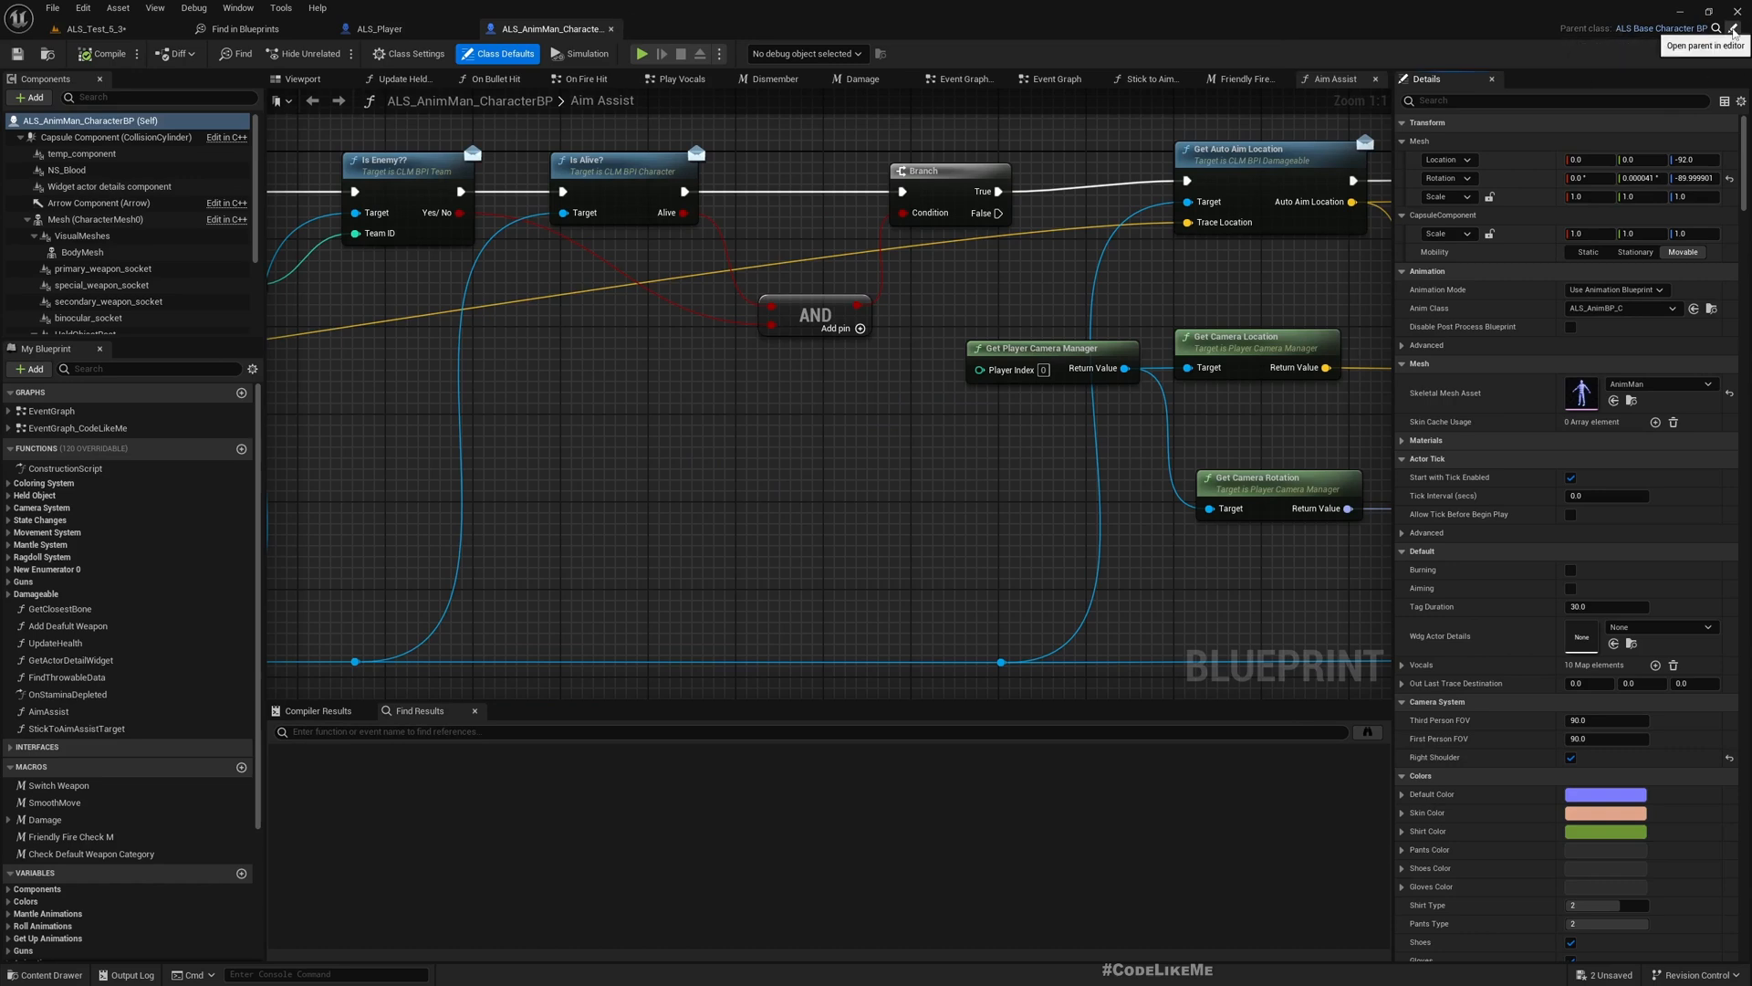
{"action": "left_click", "coordinate": [1735, 22]}
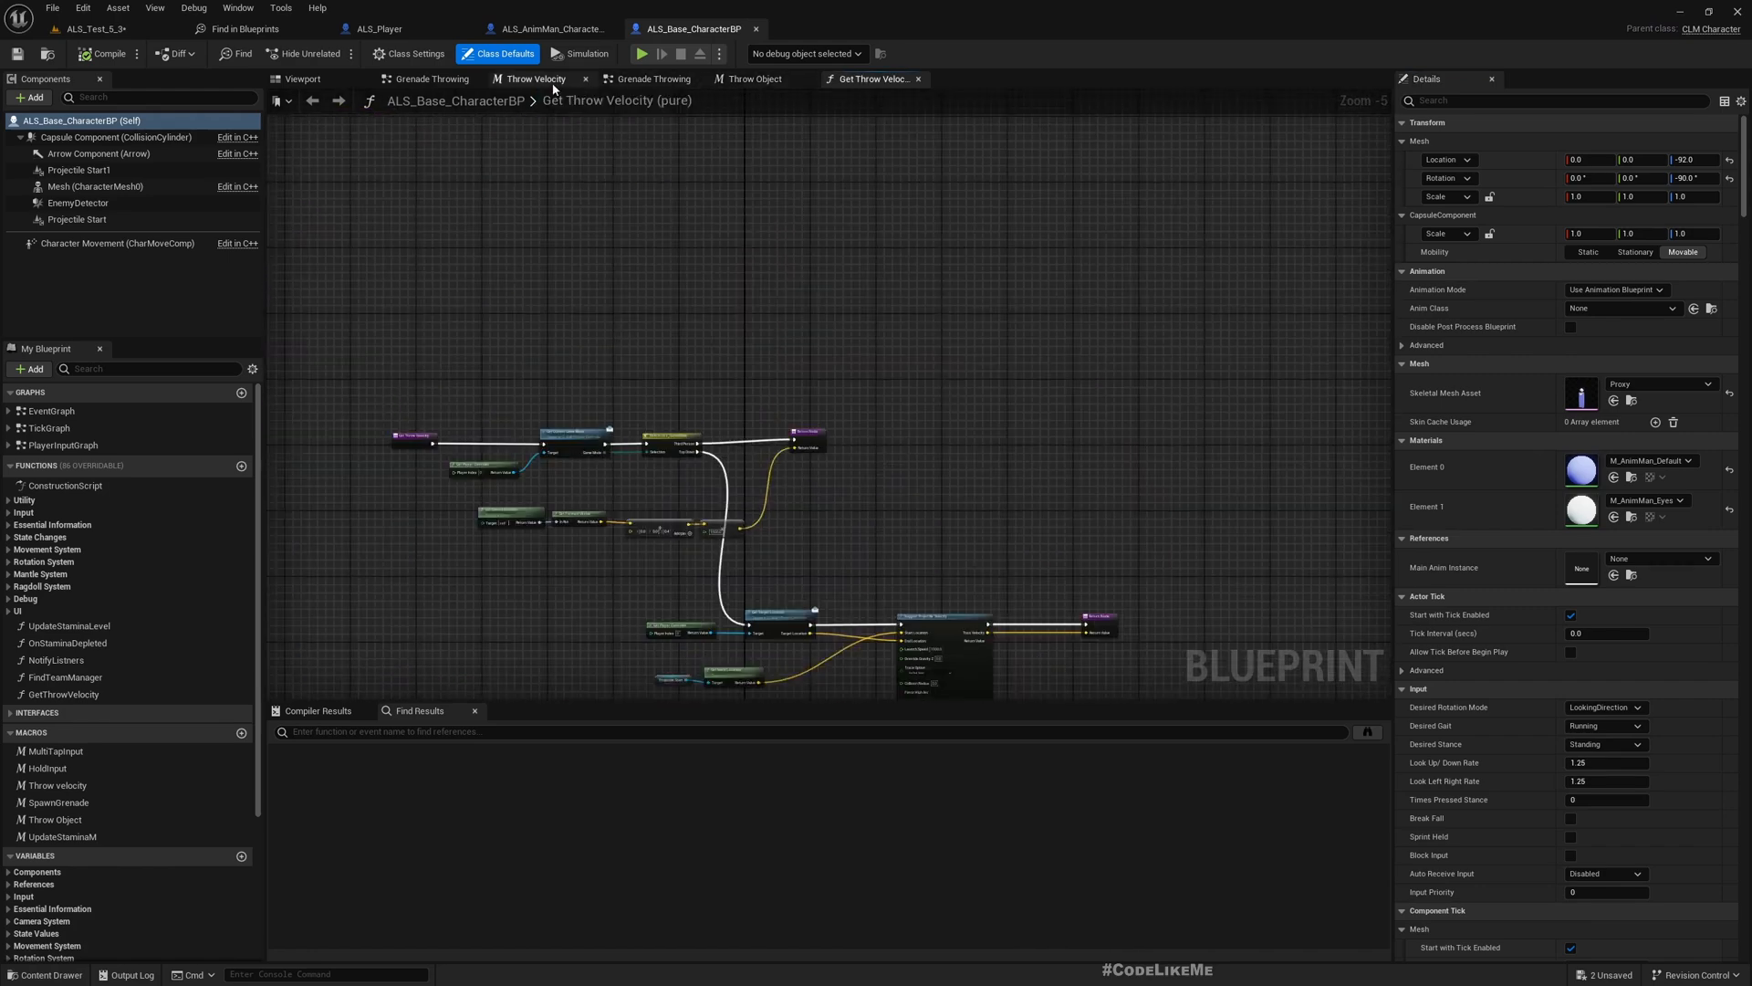
{"action": "left_click", "coordinate": [418, 79]}
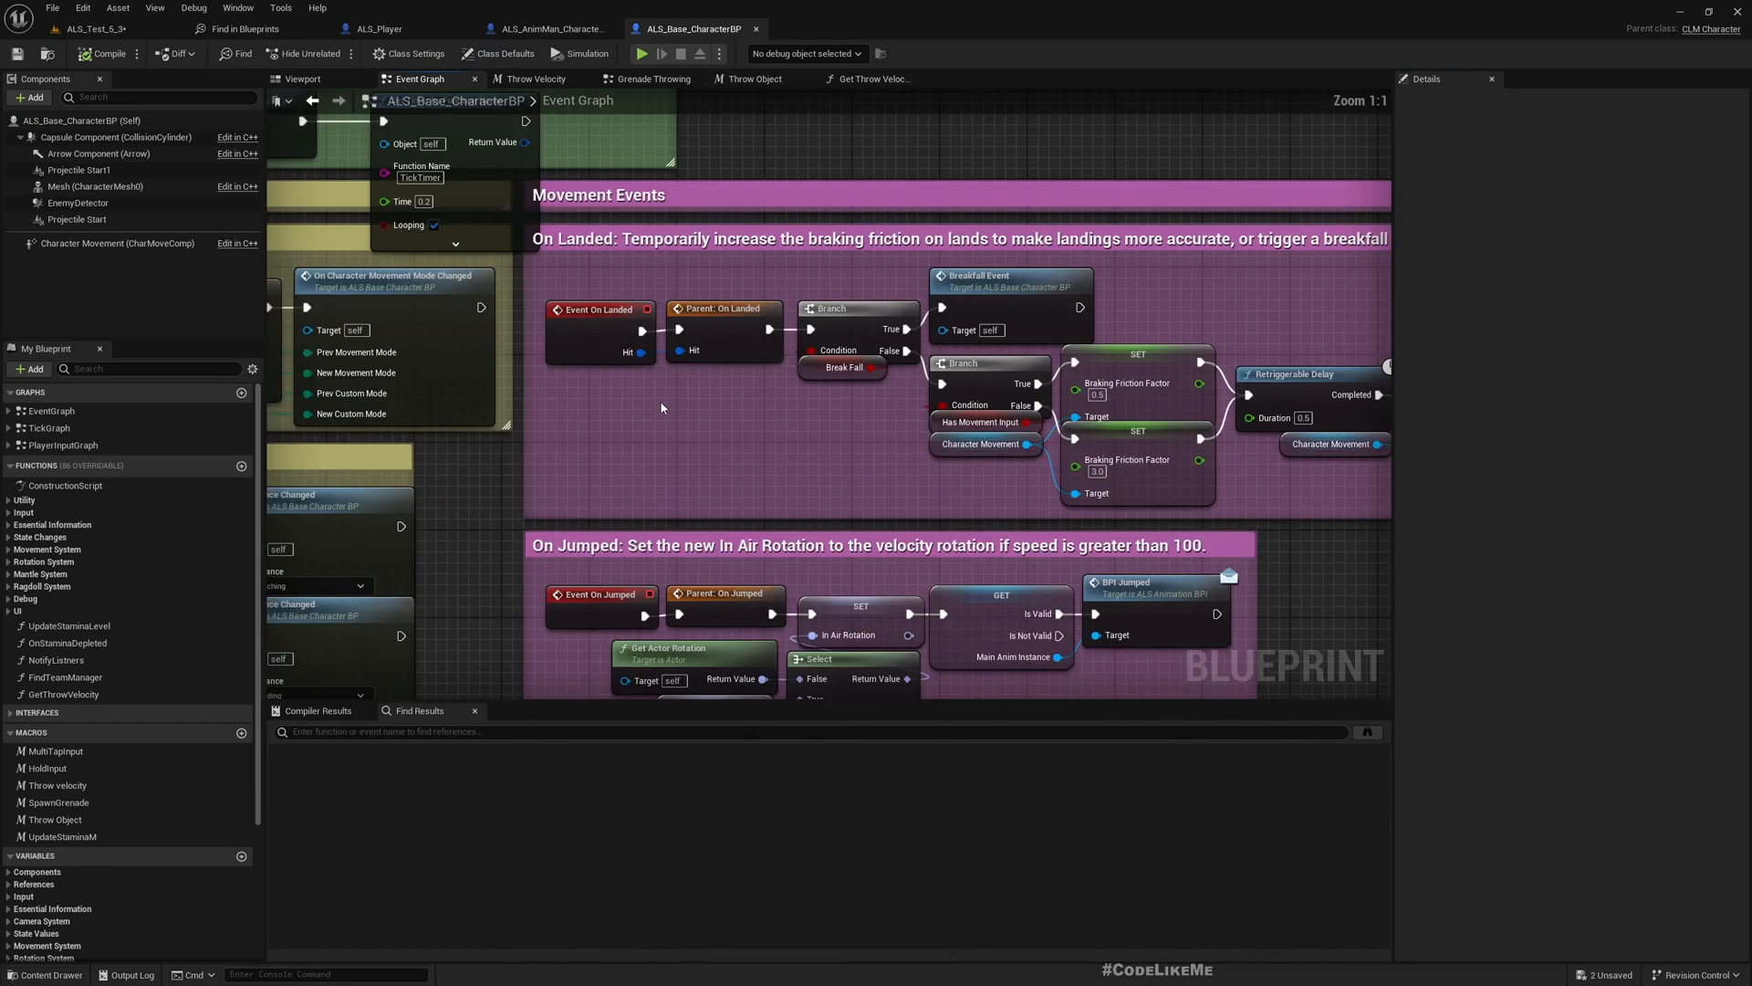
{"action": "mouse_move", "coordinate": [714, 439]}
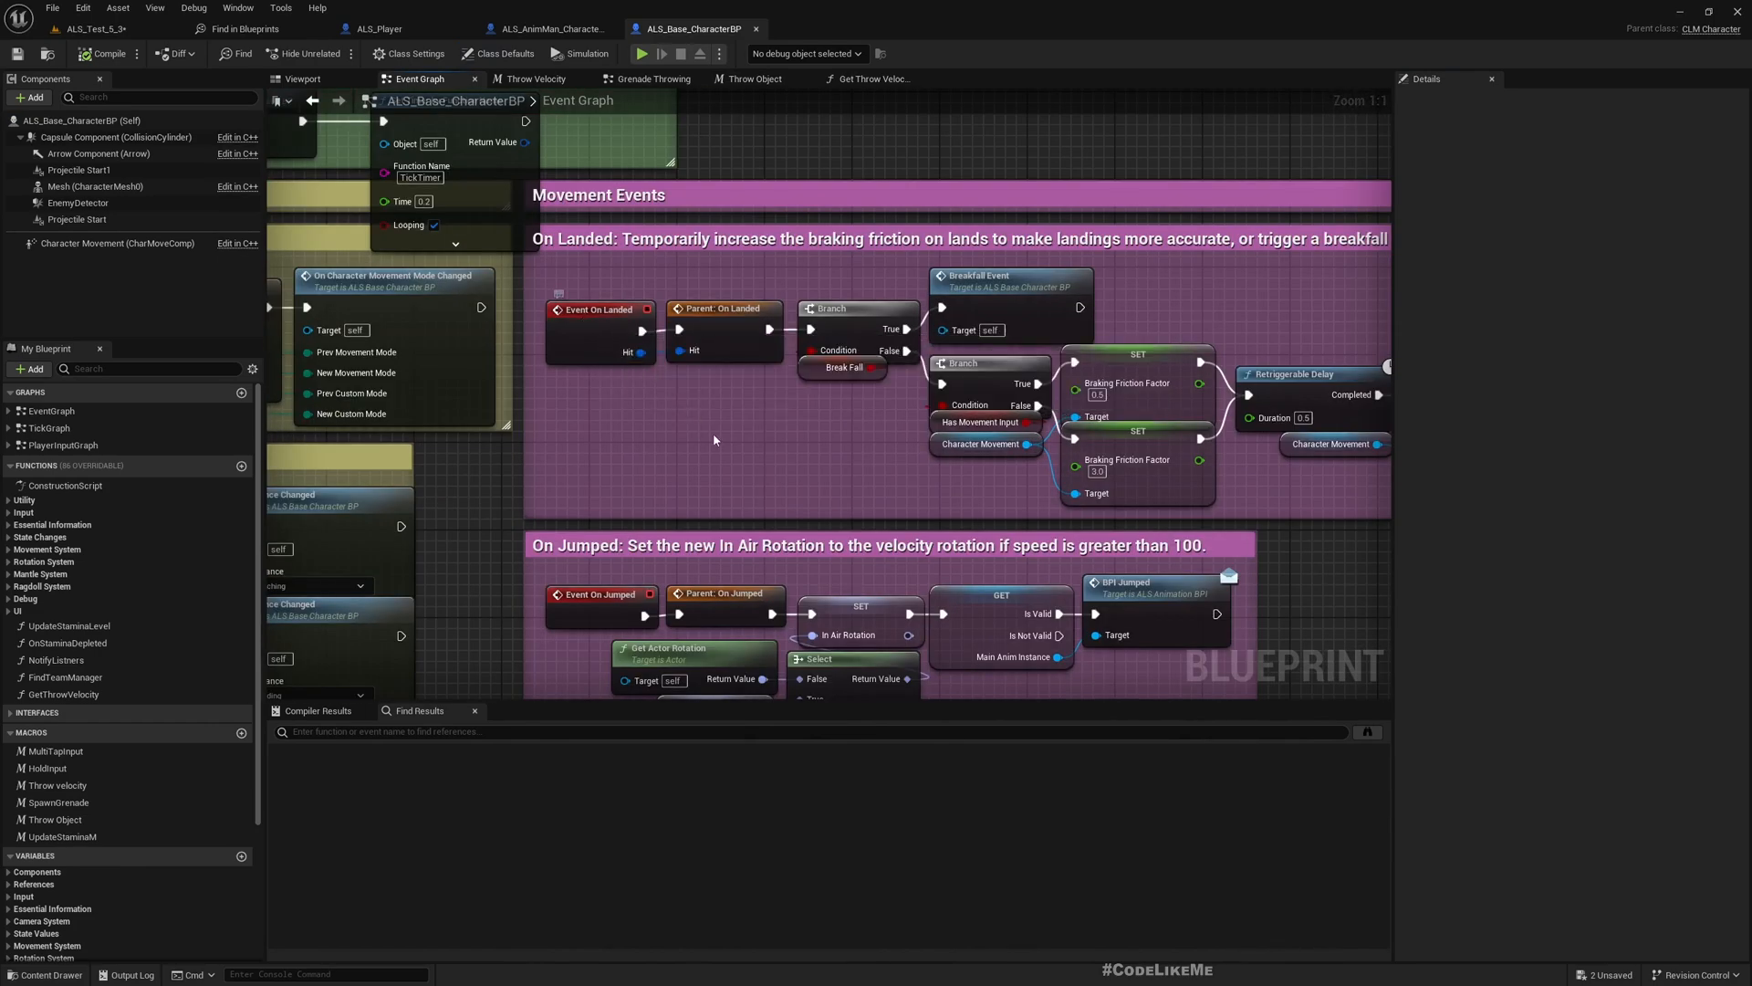
{"action": "scroll", "scroll_direction": "down", "scroll_amount": 3}
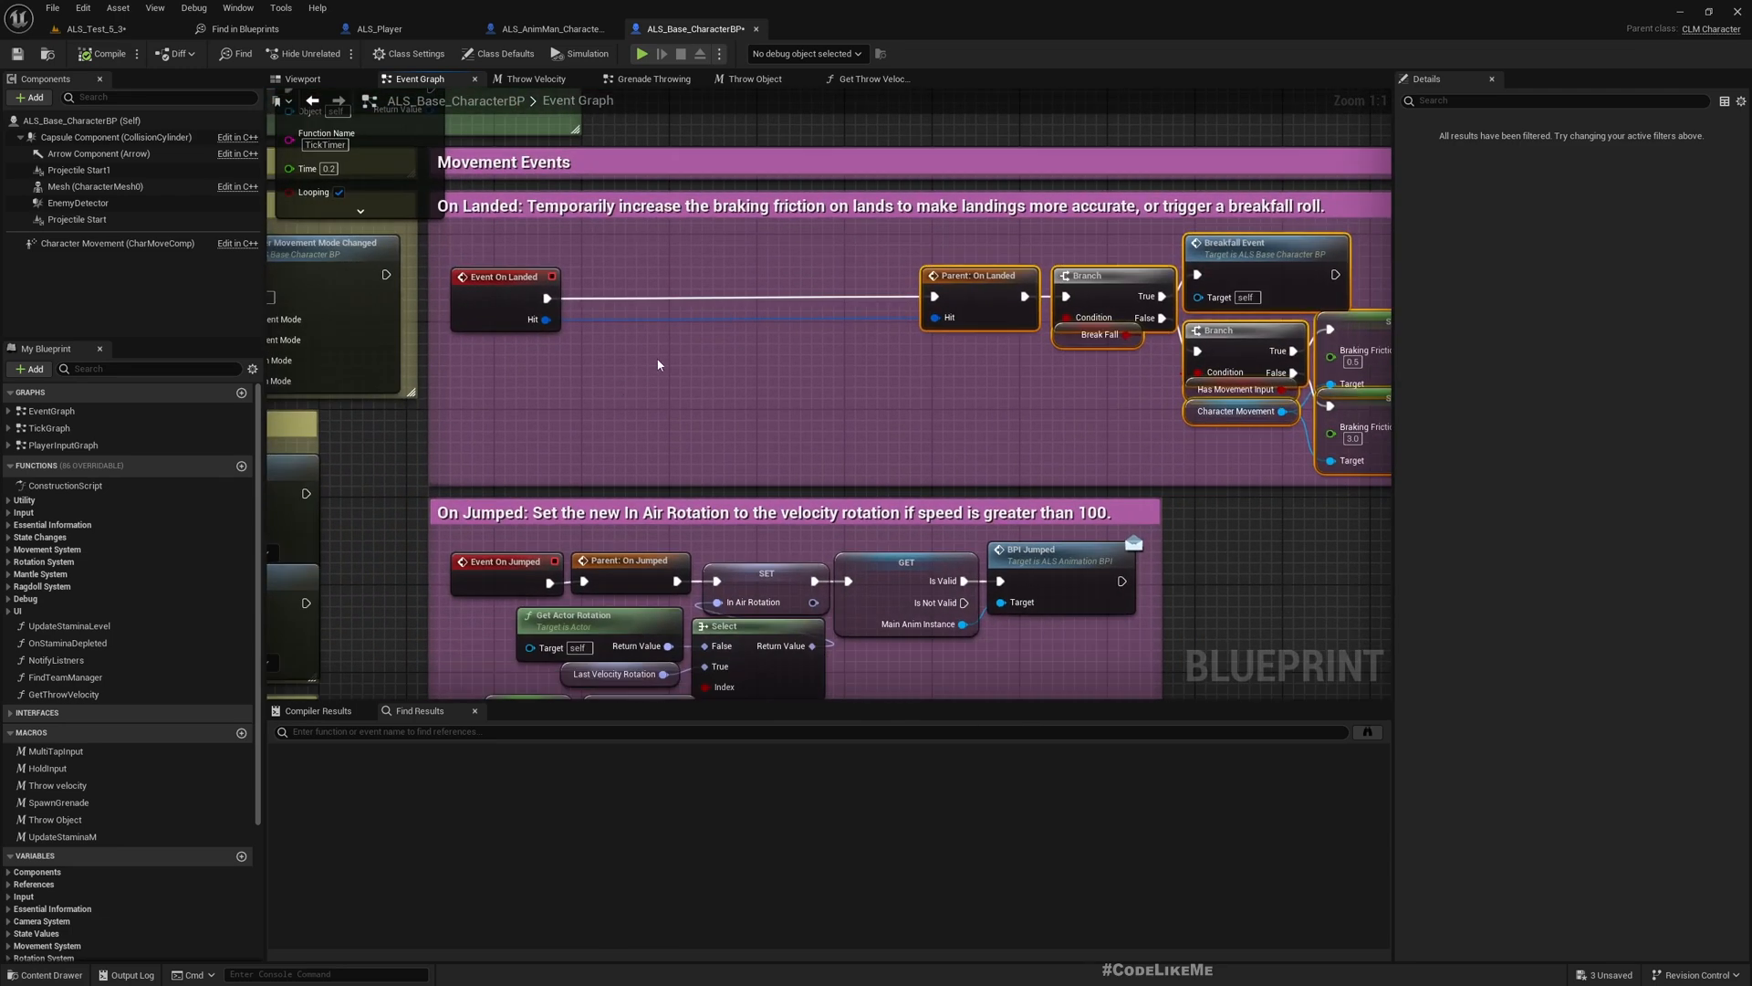
{"action": "mouse_move", "coordinate": [546, 318]}
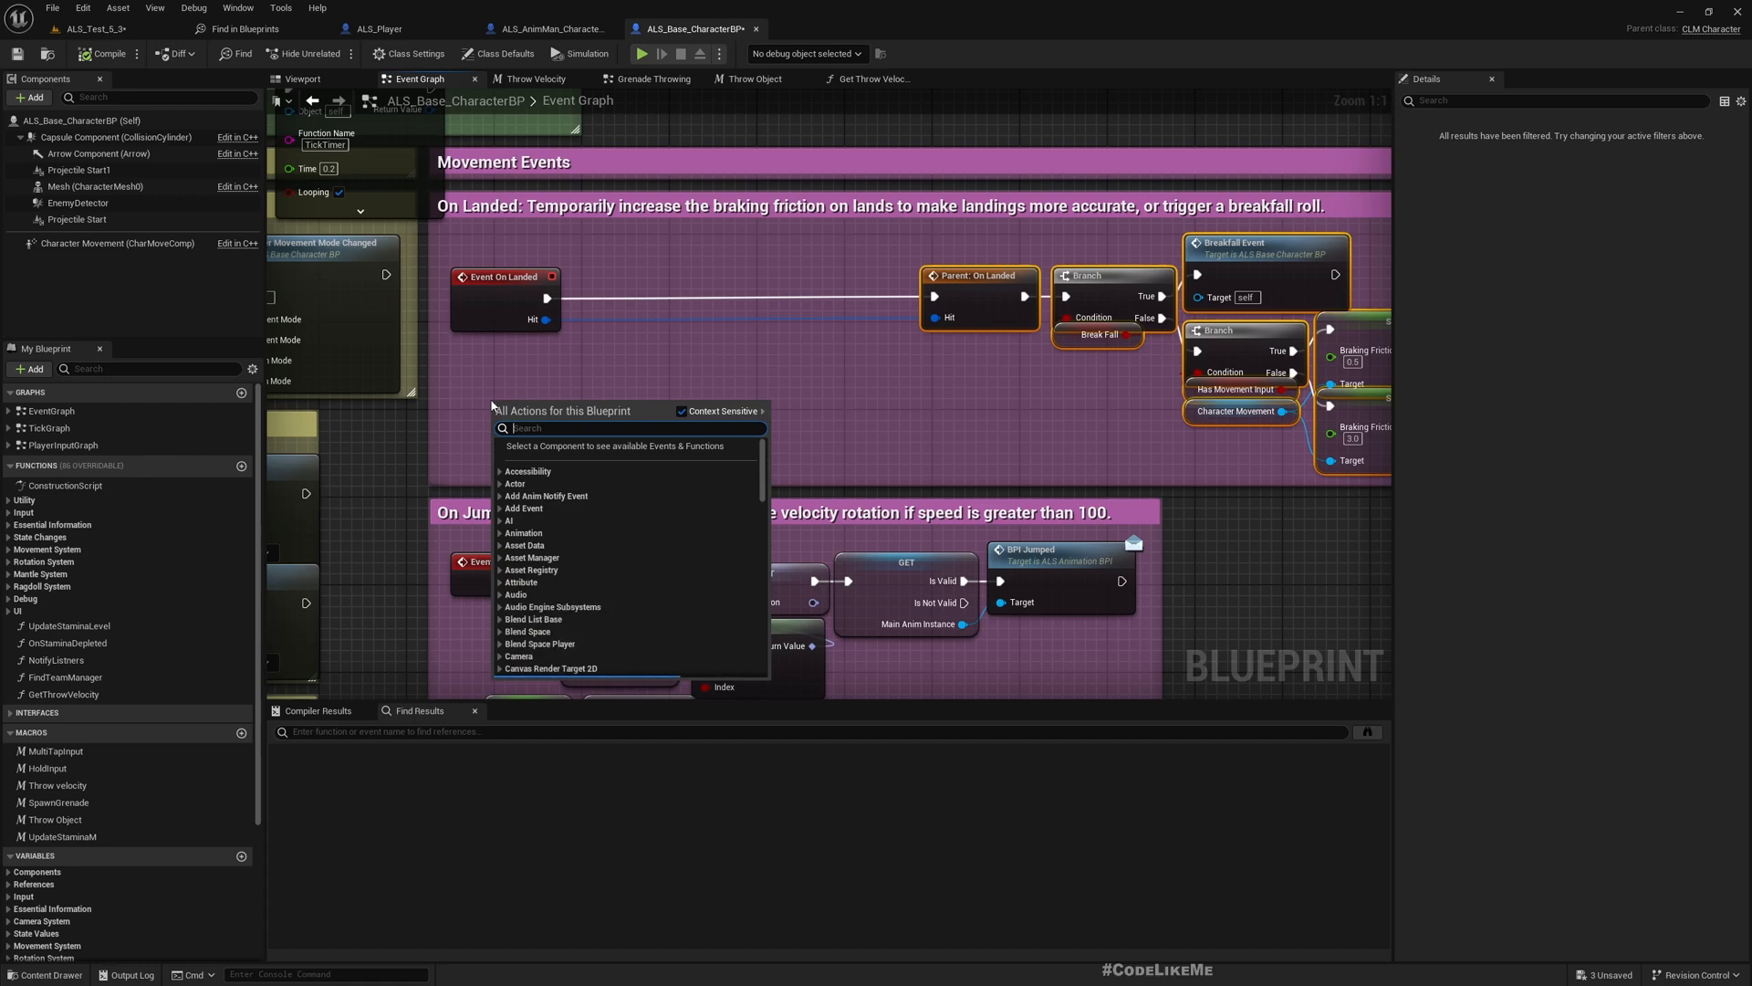
Add Get Velocity and Print String after Event On Landed in the base character blueprint.
{"action": "type", "text": "get ve"}
{"action": "type", "text": "pr"}
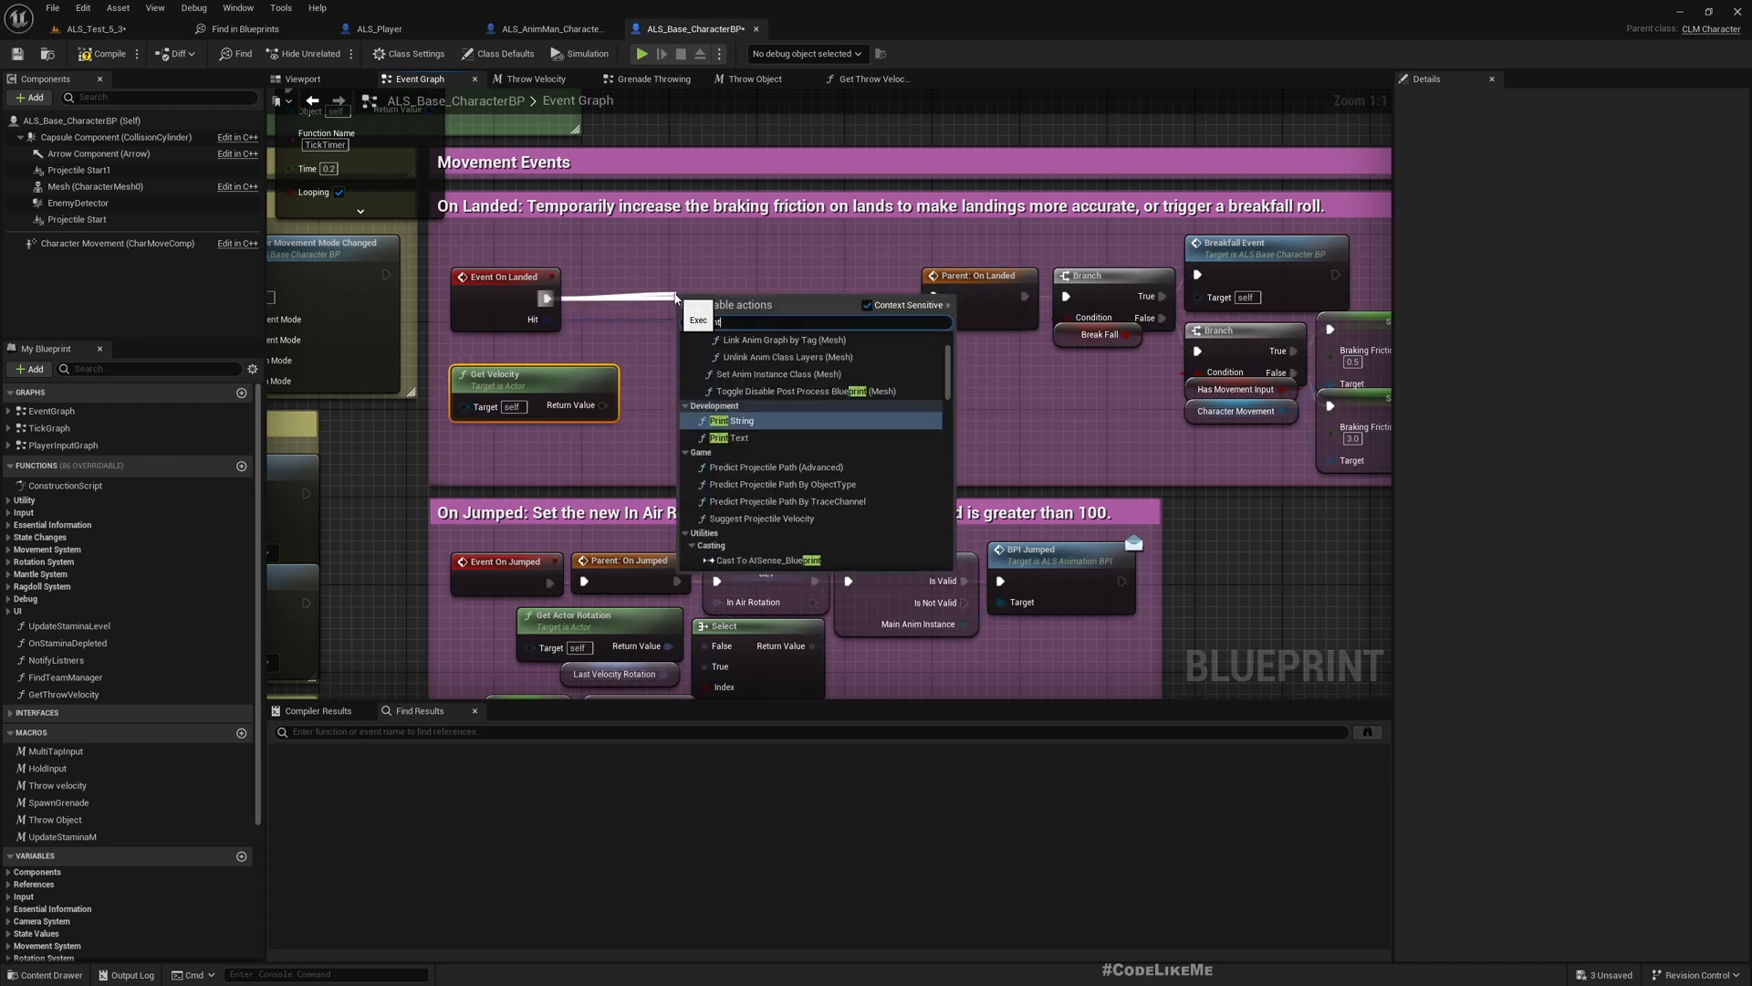
{"action": "left_click", "coordinate": [733, 420]}
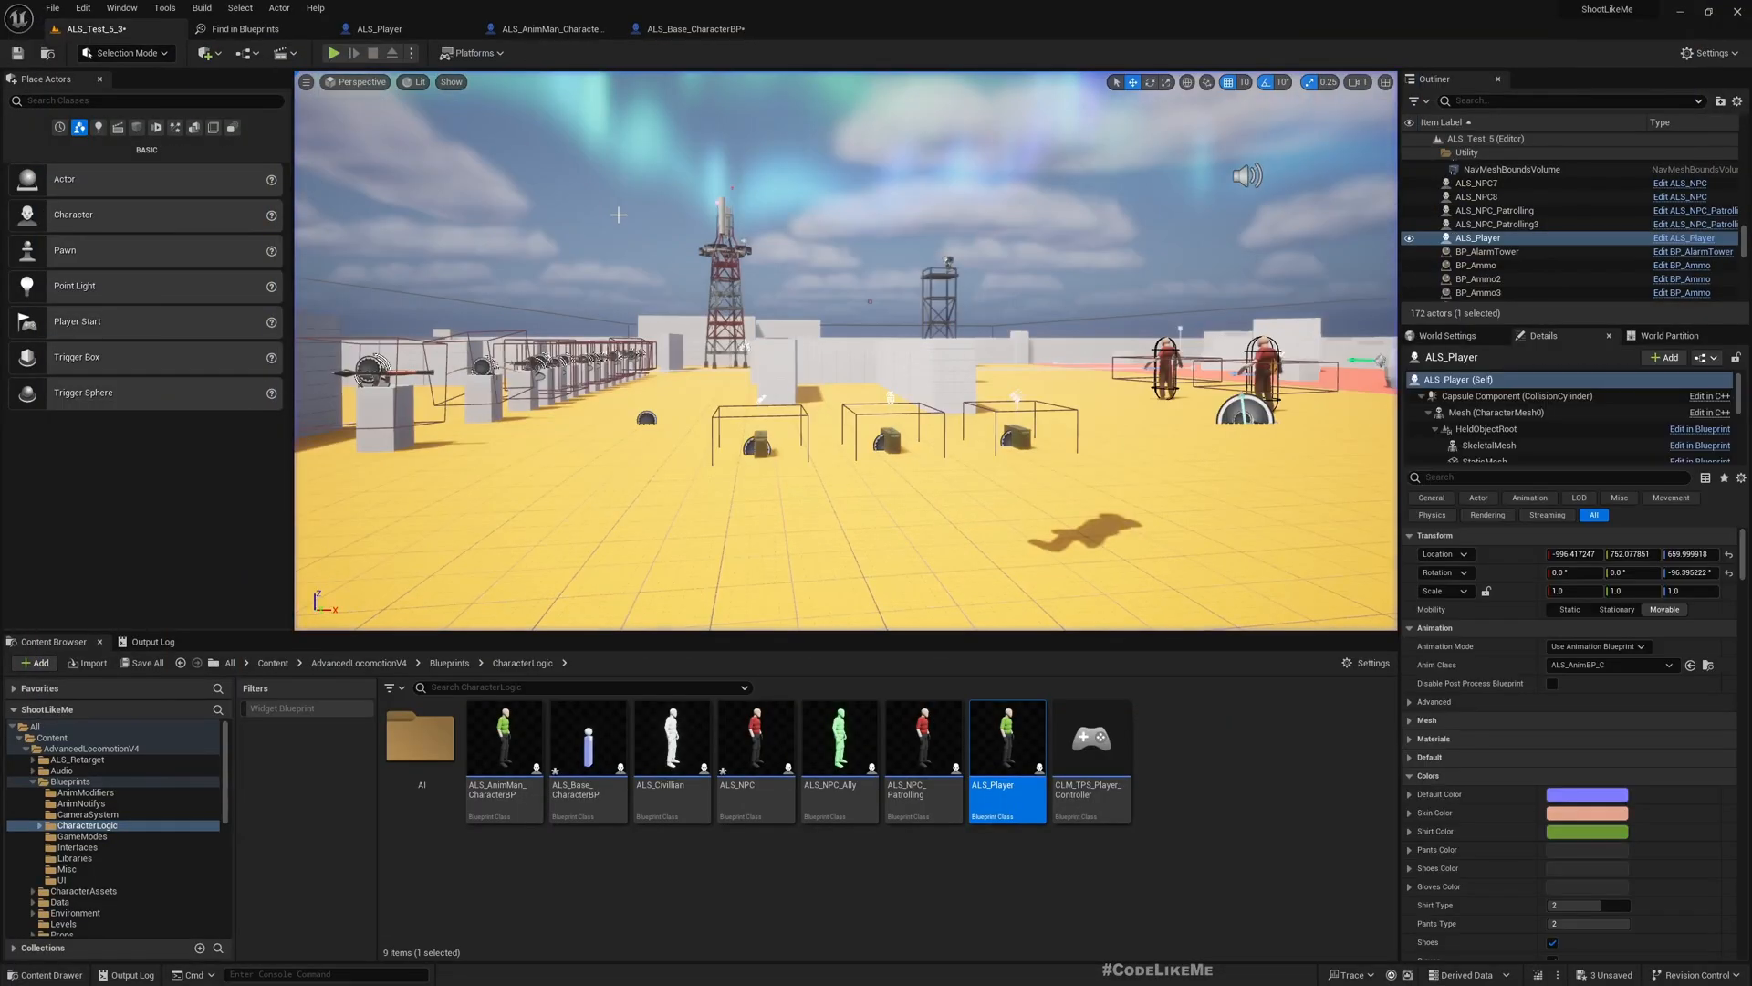
{"action": "left_click", "coordinate": [548, 28]}
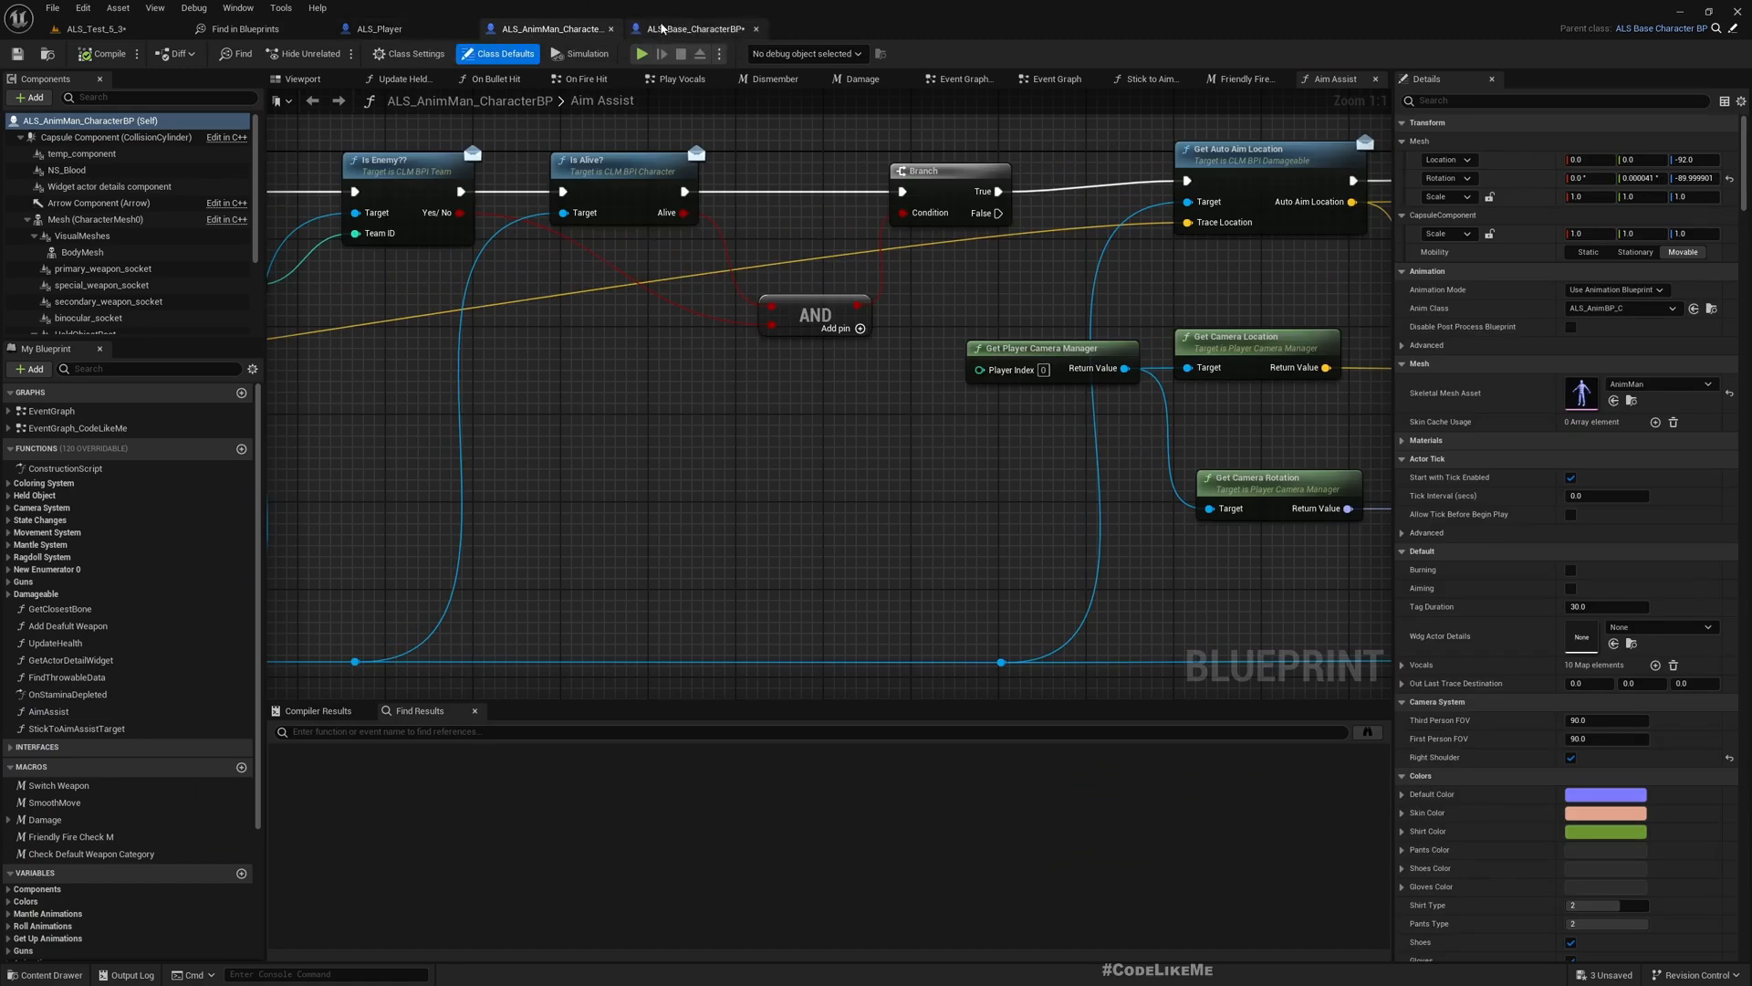
{"action": "left_click", "coordinate": [690, 29]}
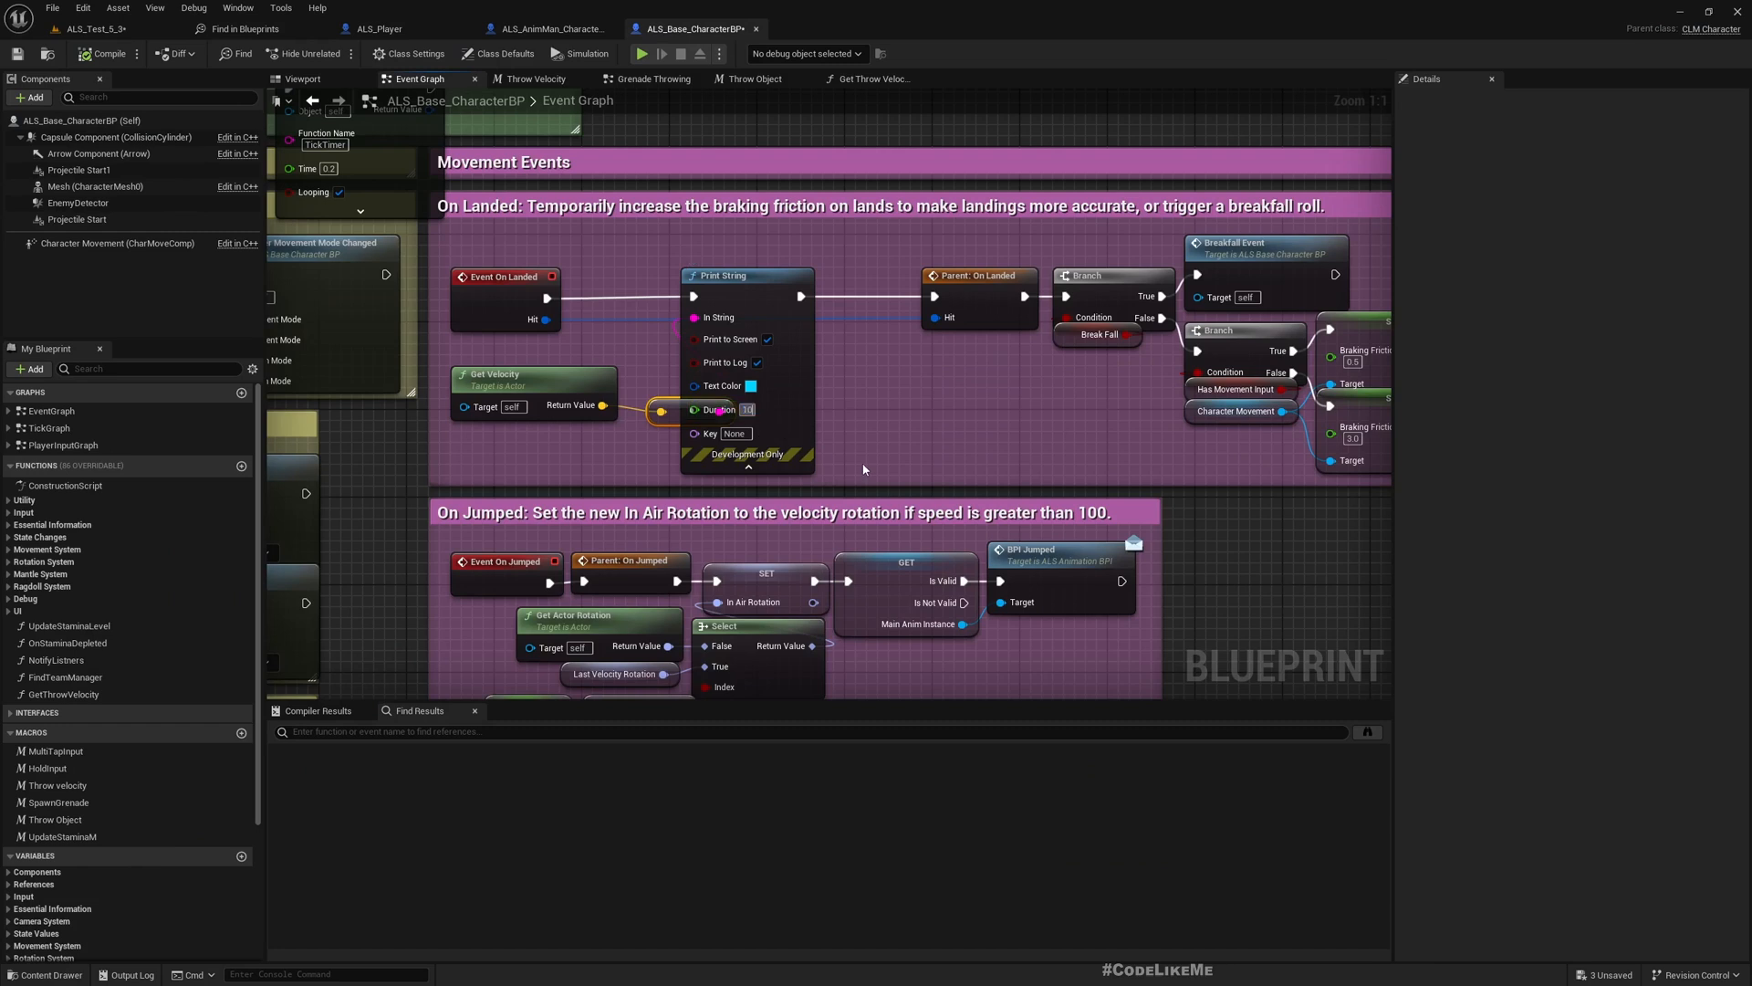
Make the printed velocity text red for 10 seconds and return to the level to test.
{"action": "left_click", "coordinate": [751, 386]}
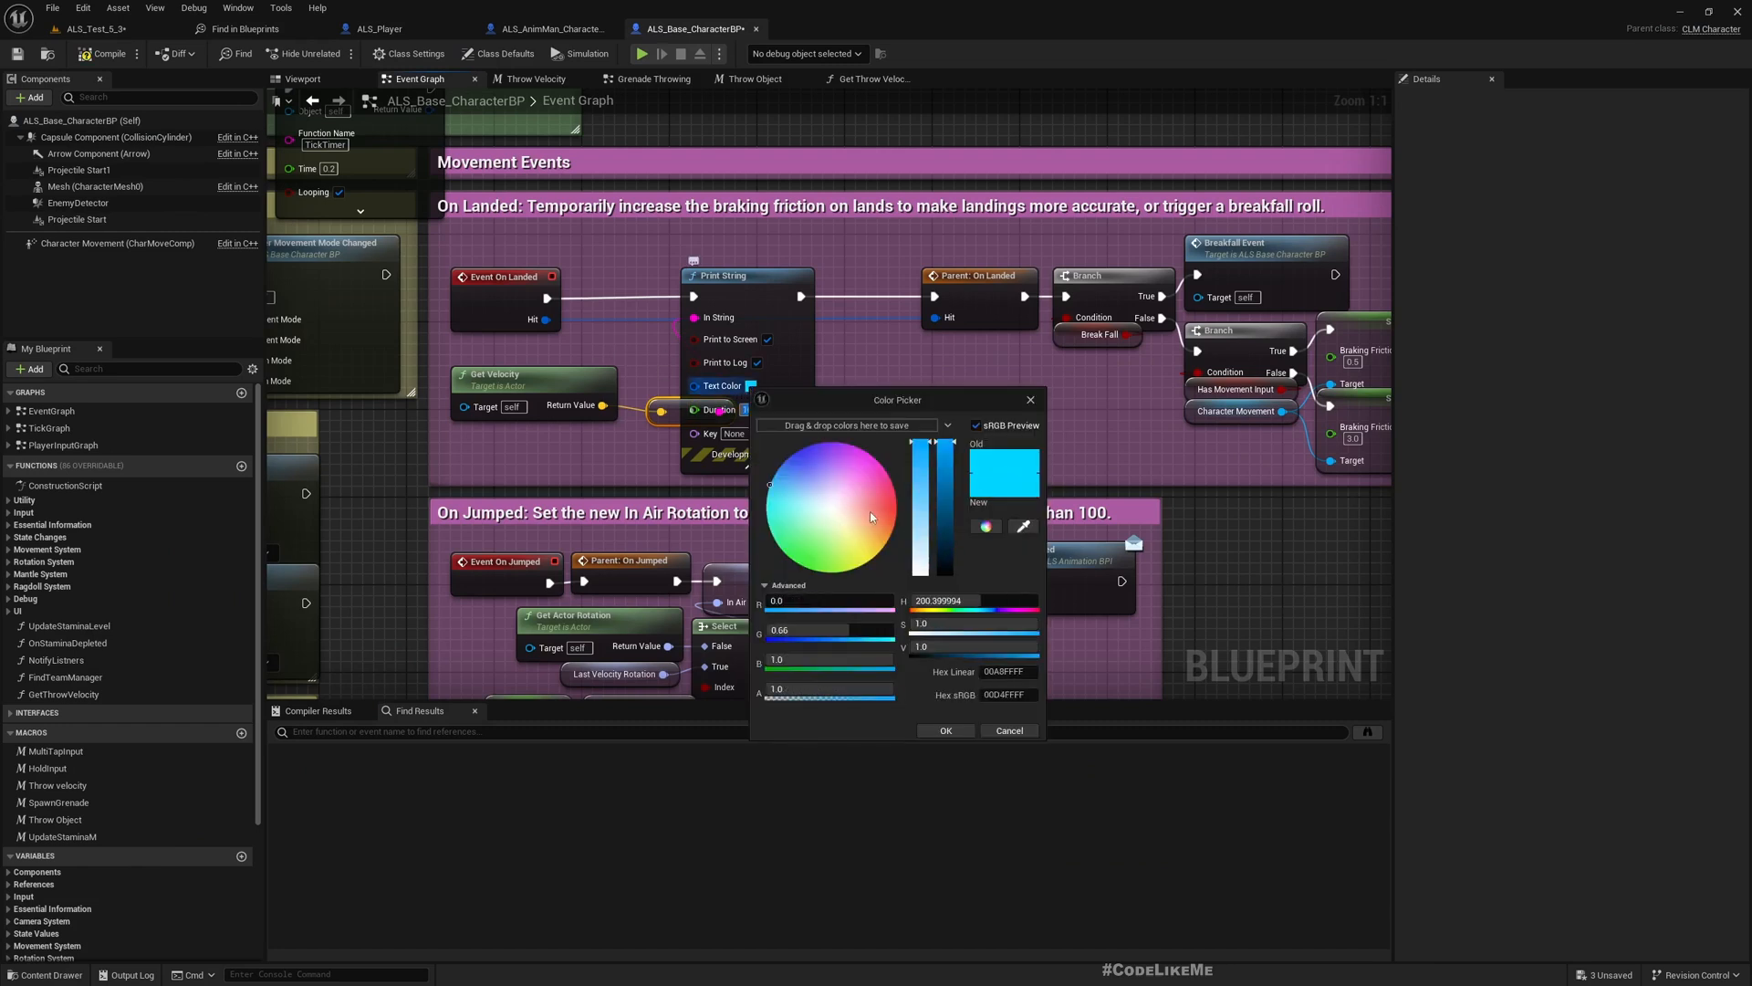
{"action": "left_click", "coordinate": [944, 730]}
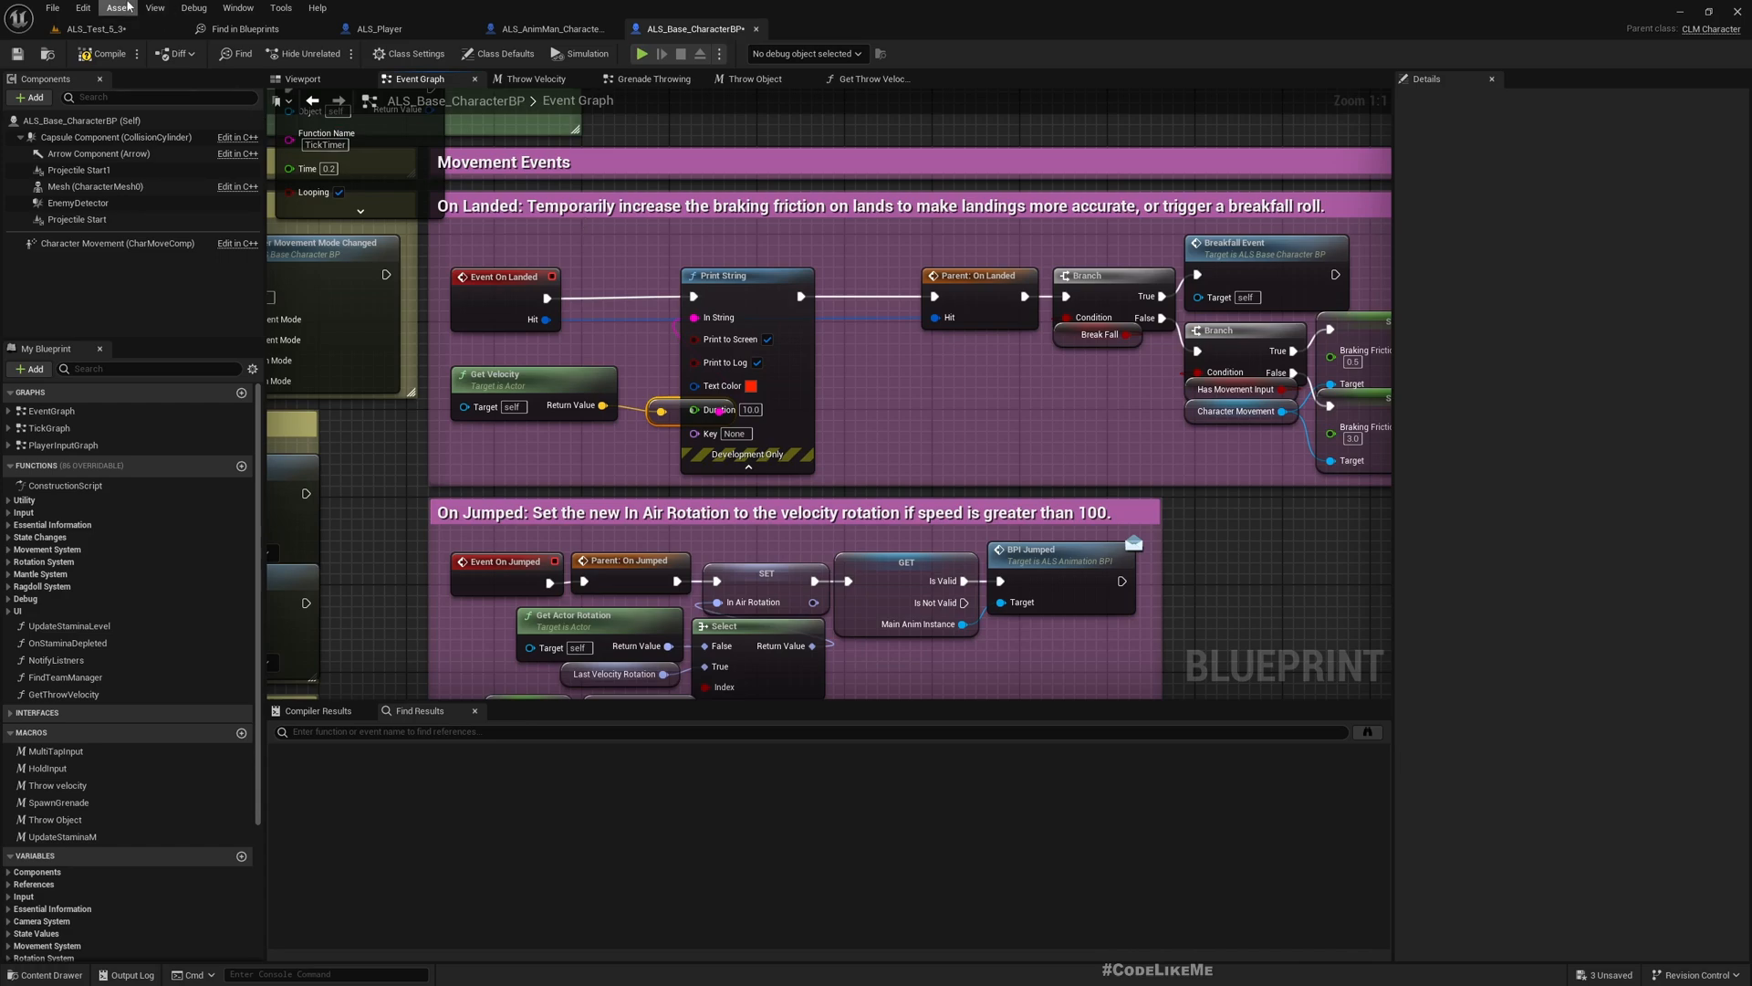
{"action": "left_click", "coordinate": [642, 54]}
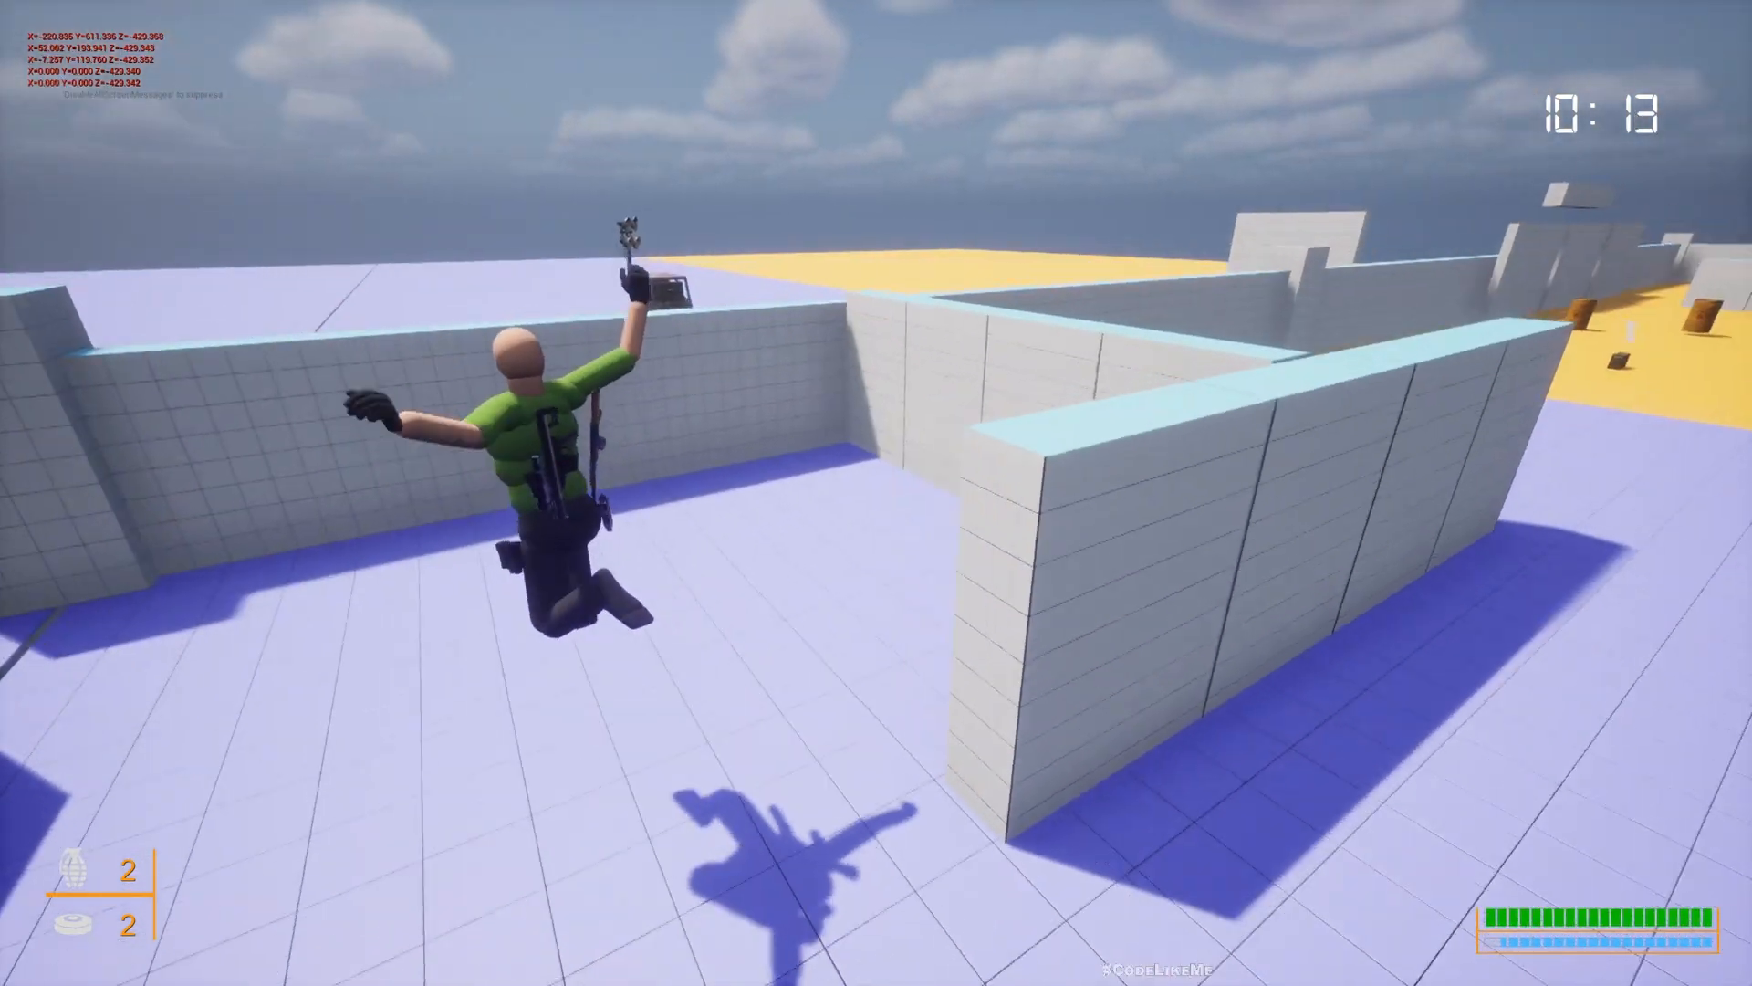
{"action": "mouse_move", "coordinate": [876, 493]}
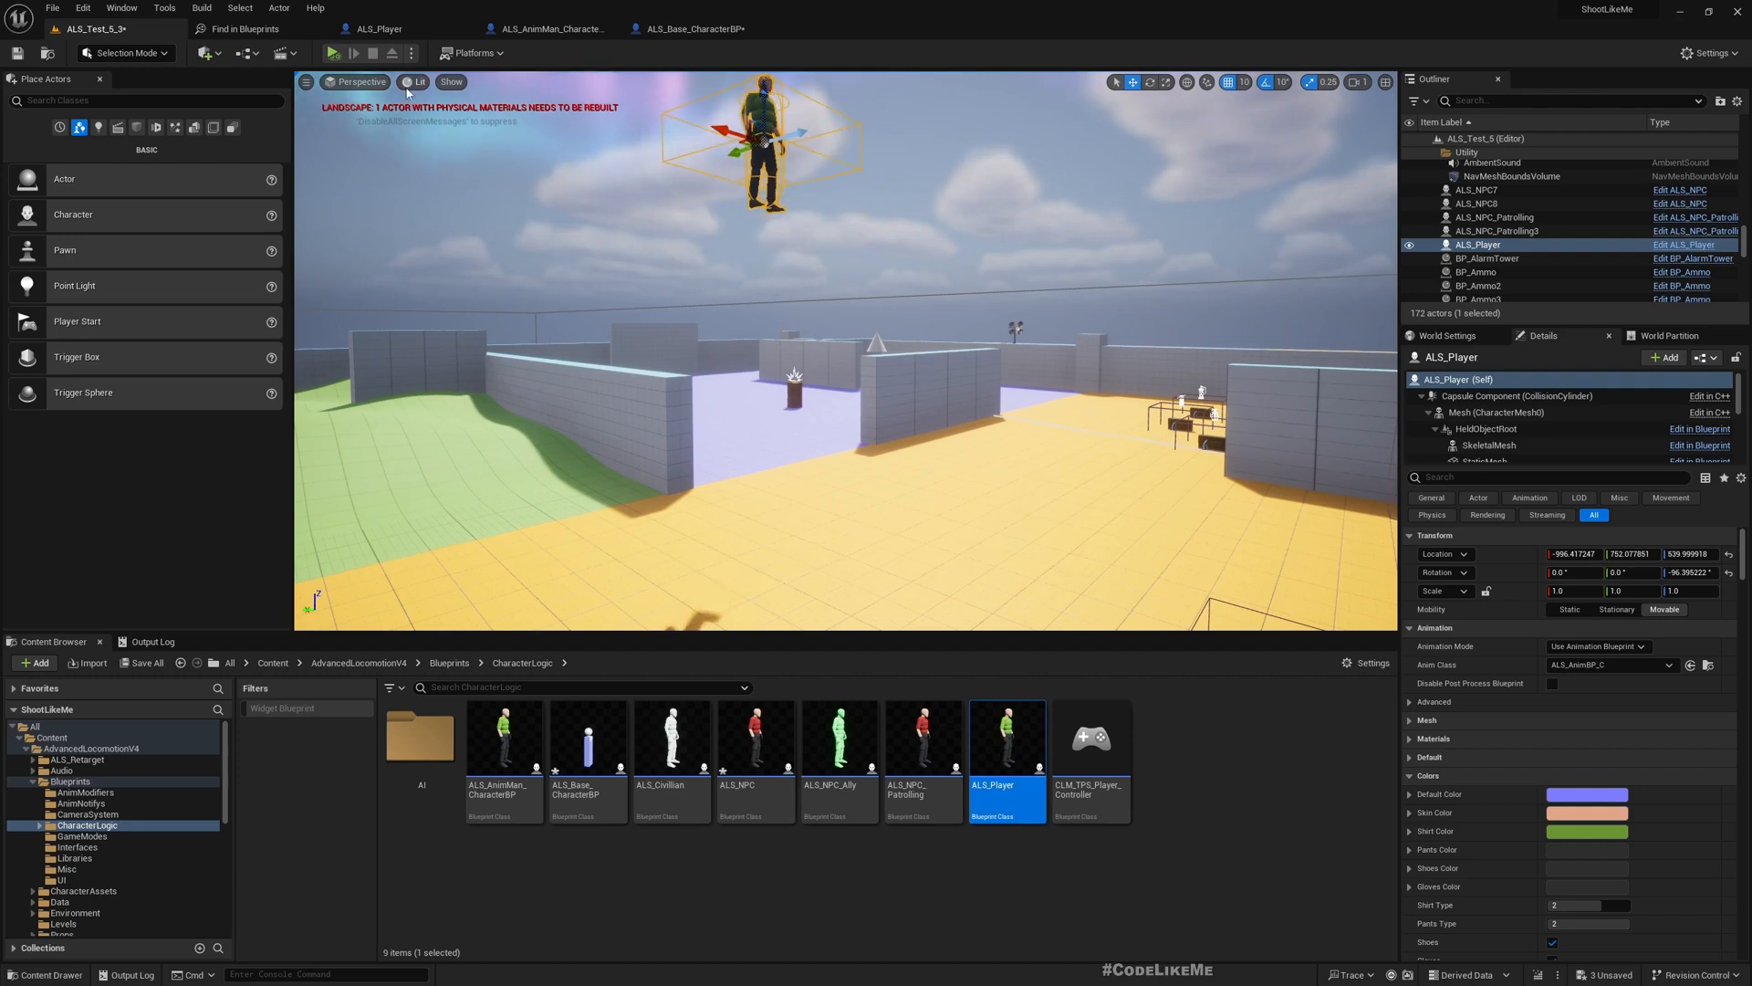
{"action": "left_click", "coordinate": [329, 53]}
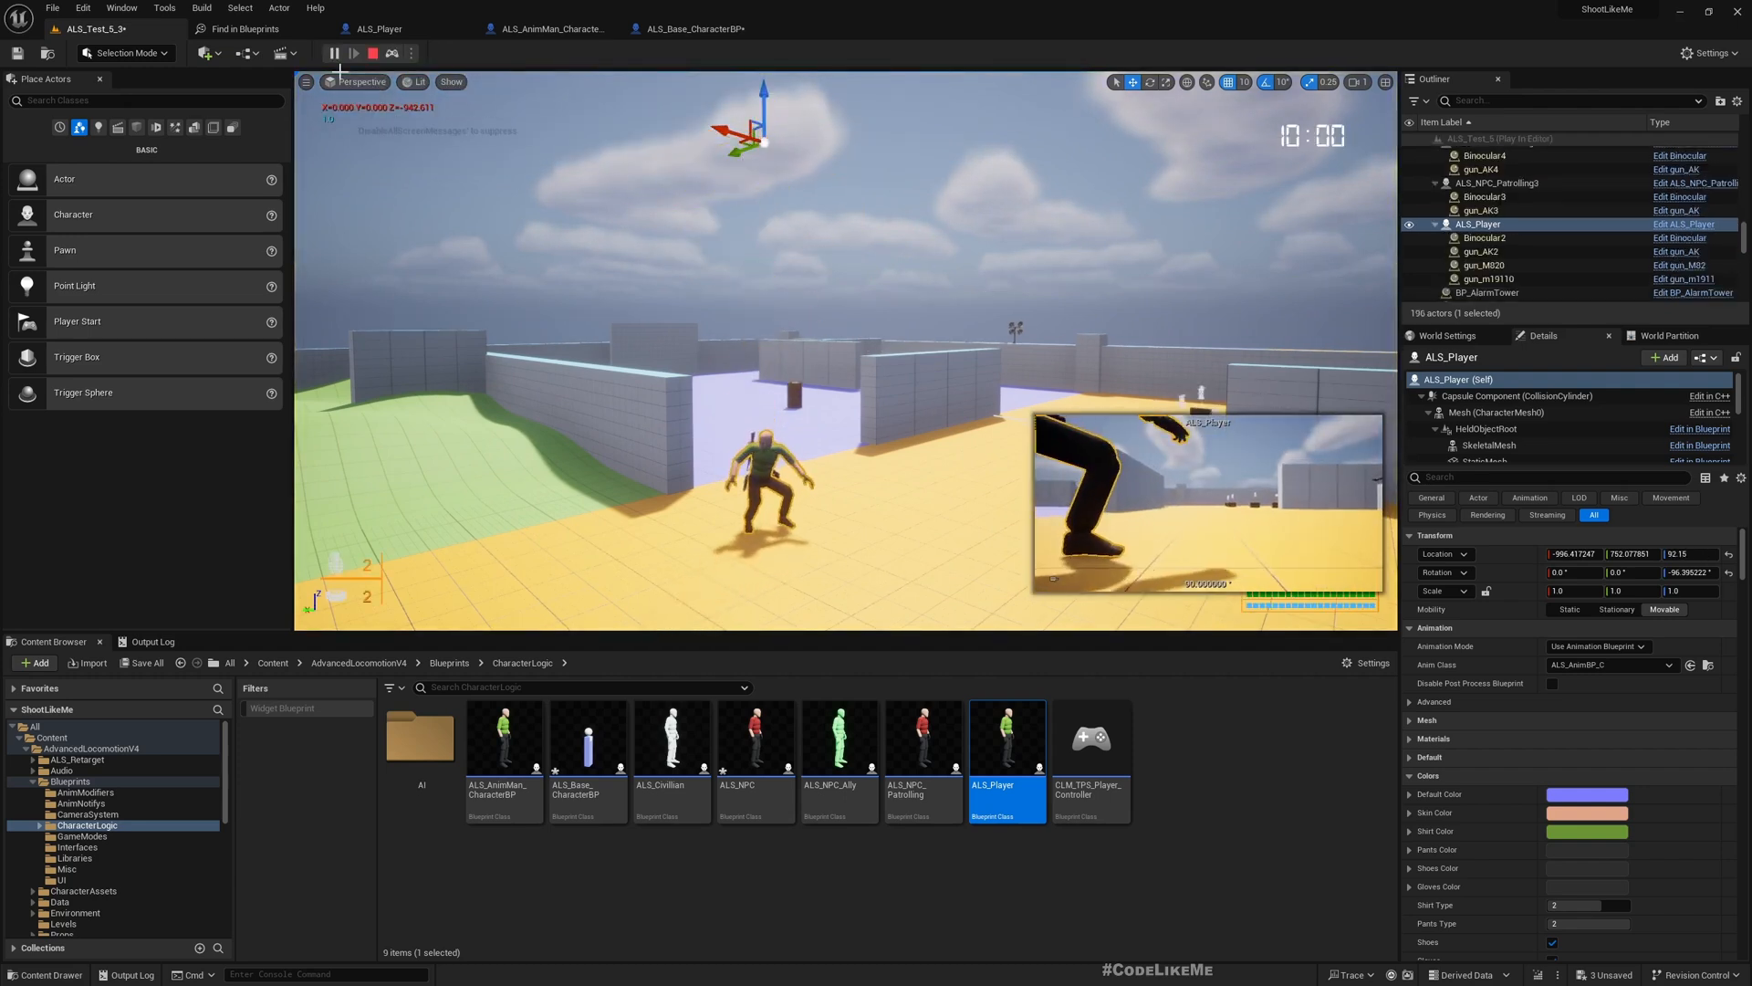
{"action": "left_click", "coordinate": [355, 53]}
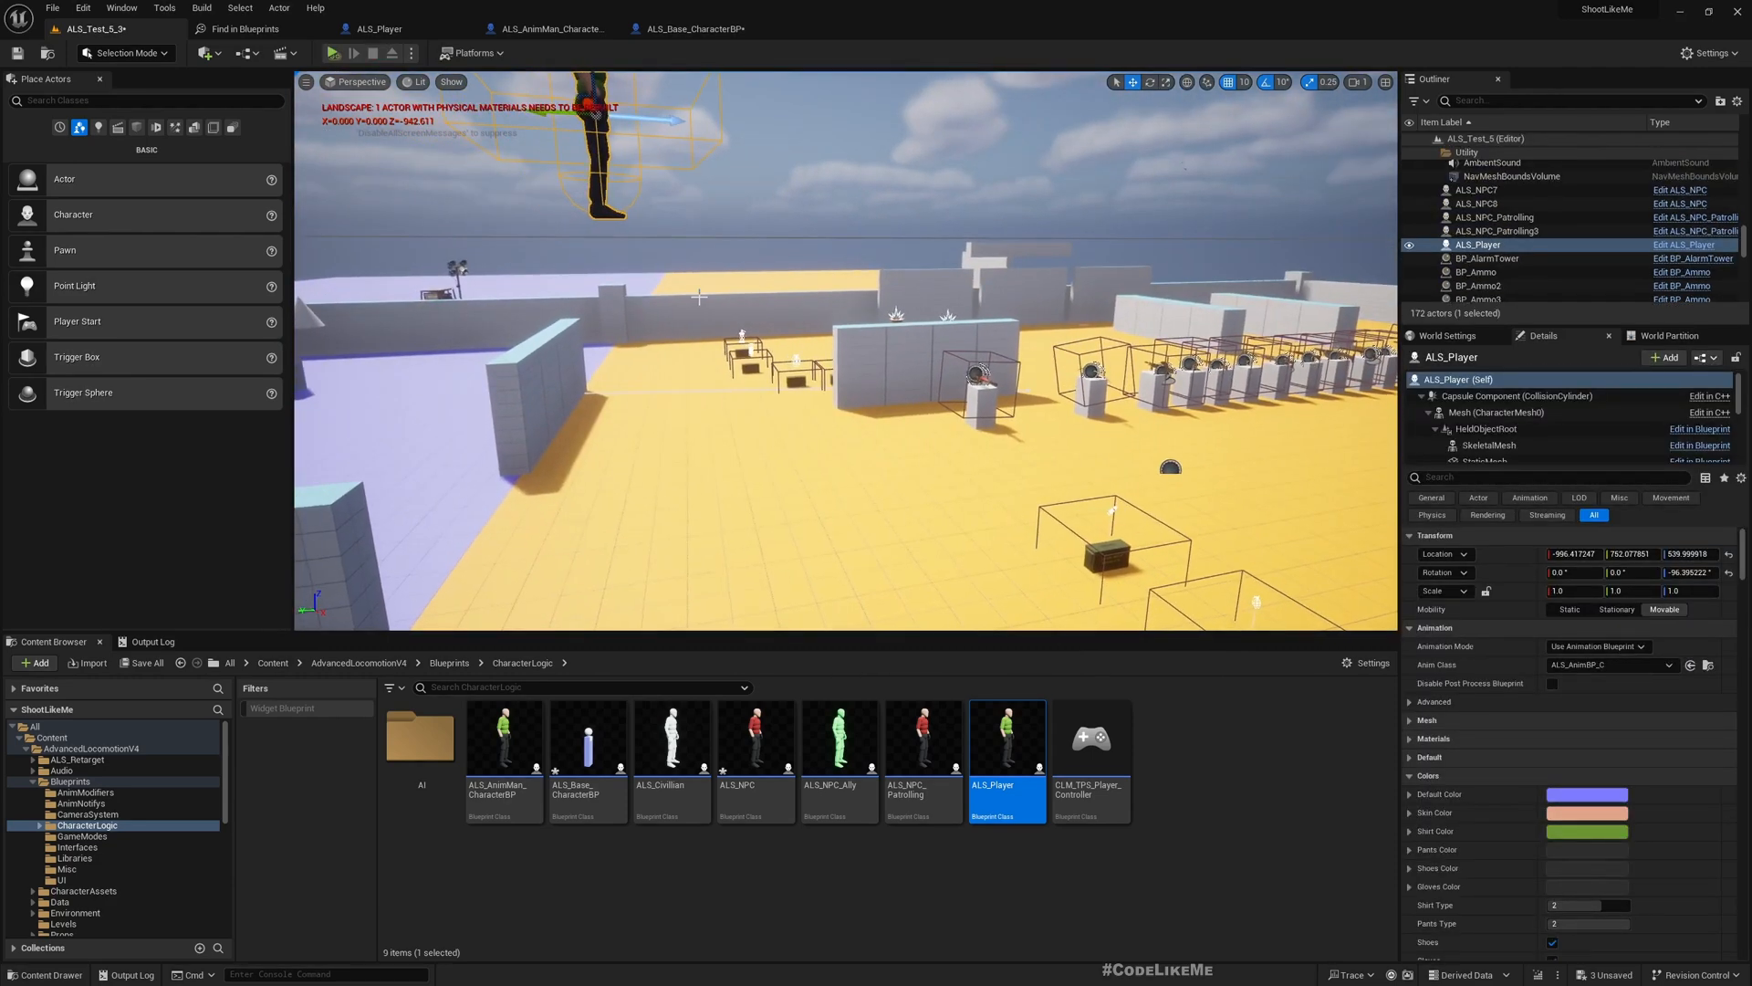
{"action": "mouse_move", "coordinate": [472, 53]}
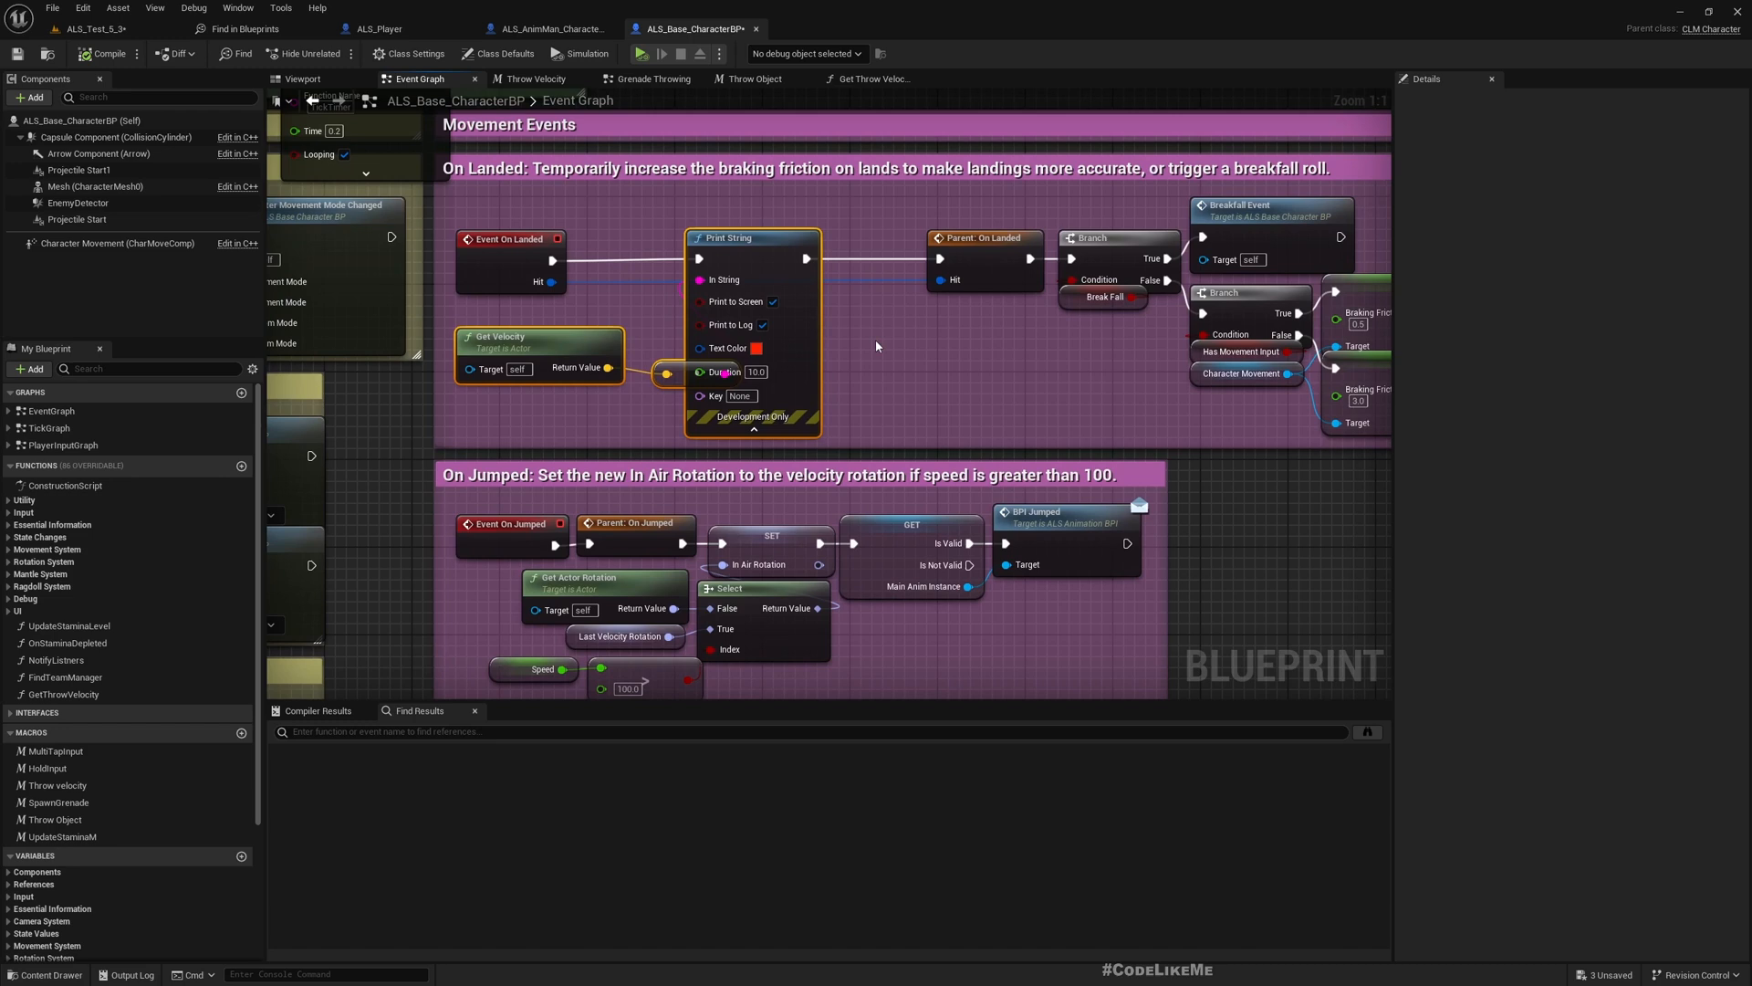
Delete the debug Print String and Get Velocity nodes and open CLM_BPI_Damageable from Class Settings.
{"action": "key", "text": "Delete"}
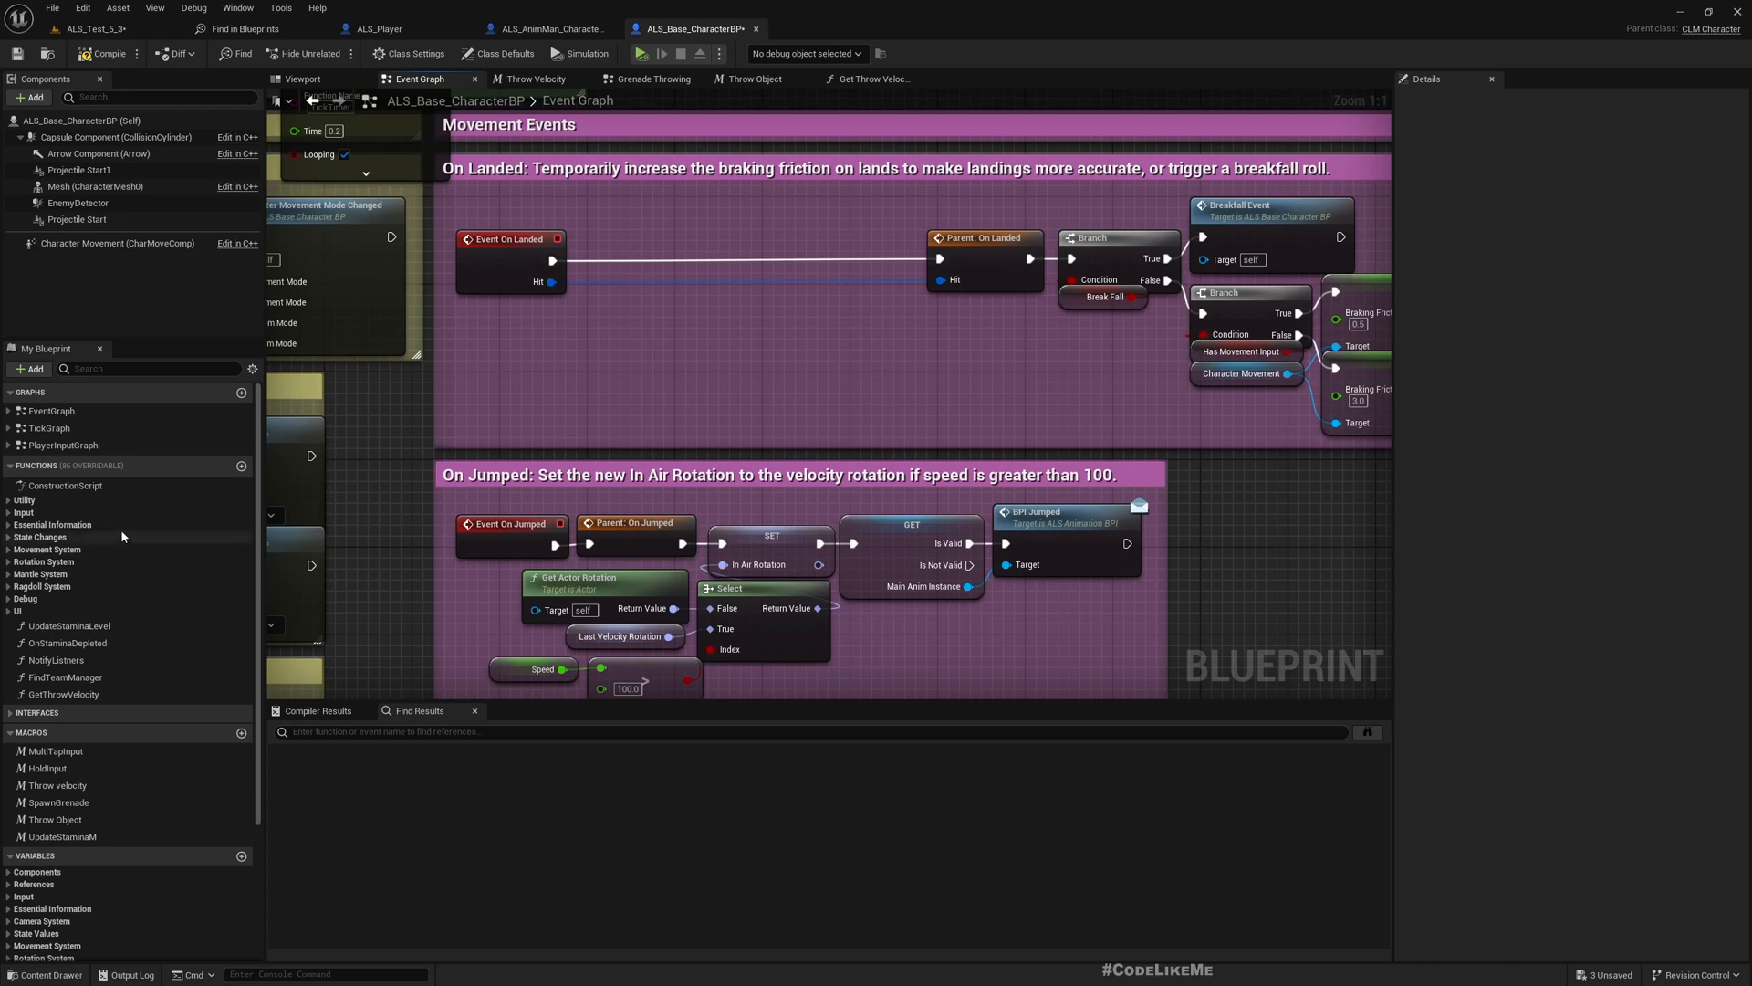
{"action": "mouse_move", "coordinate": [413, 53]}
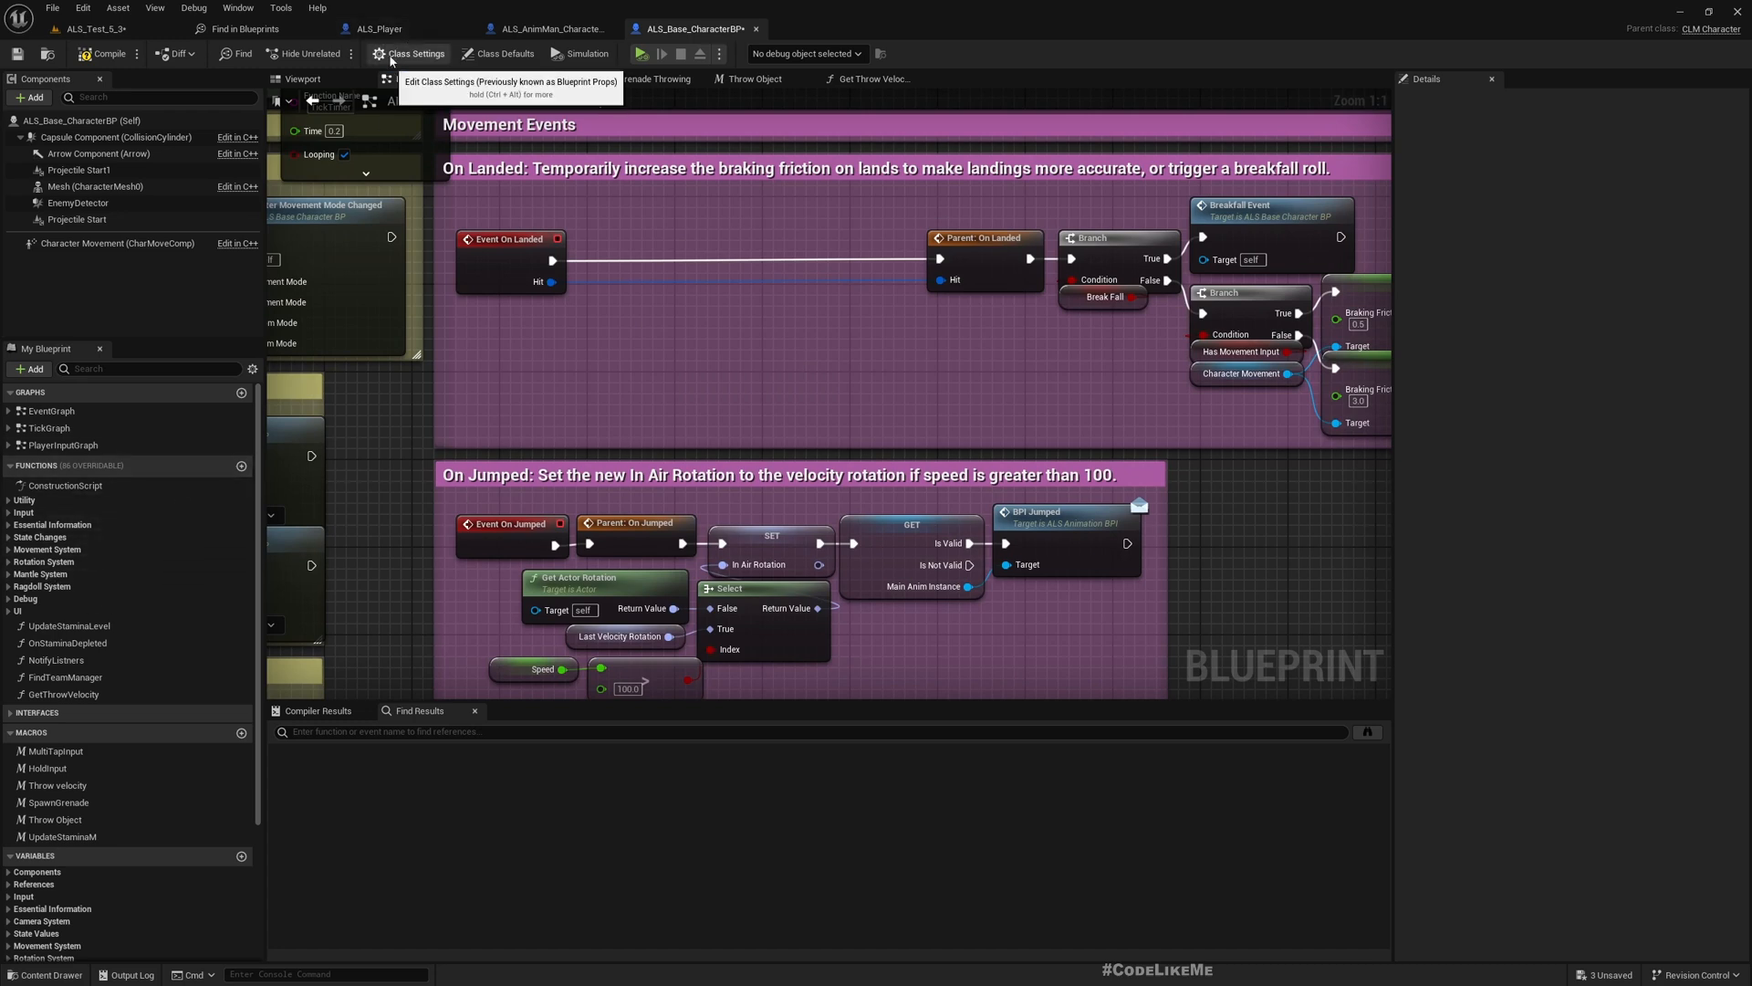
{"action": "left_click", "coordinate": [412, 53]}
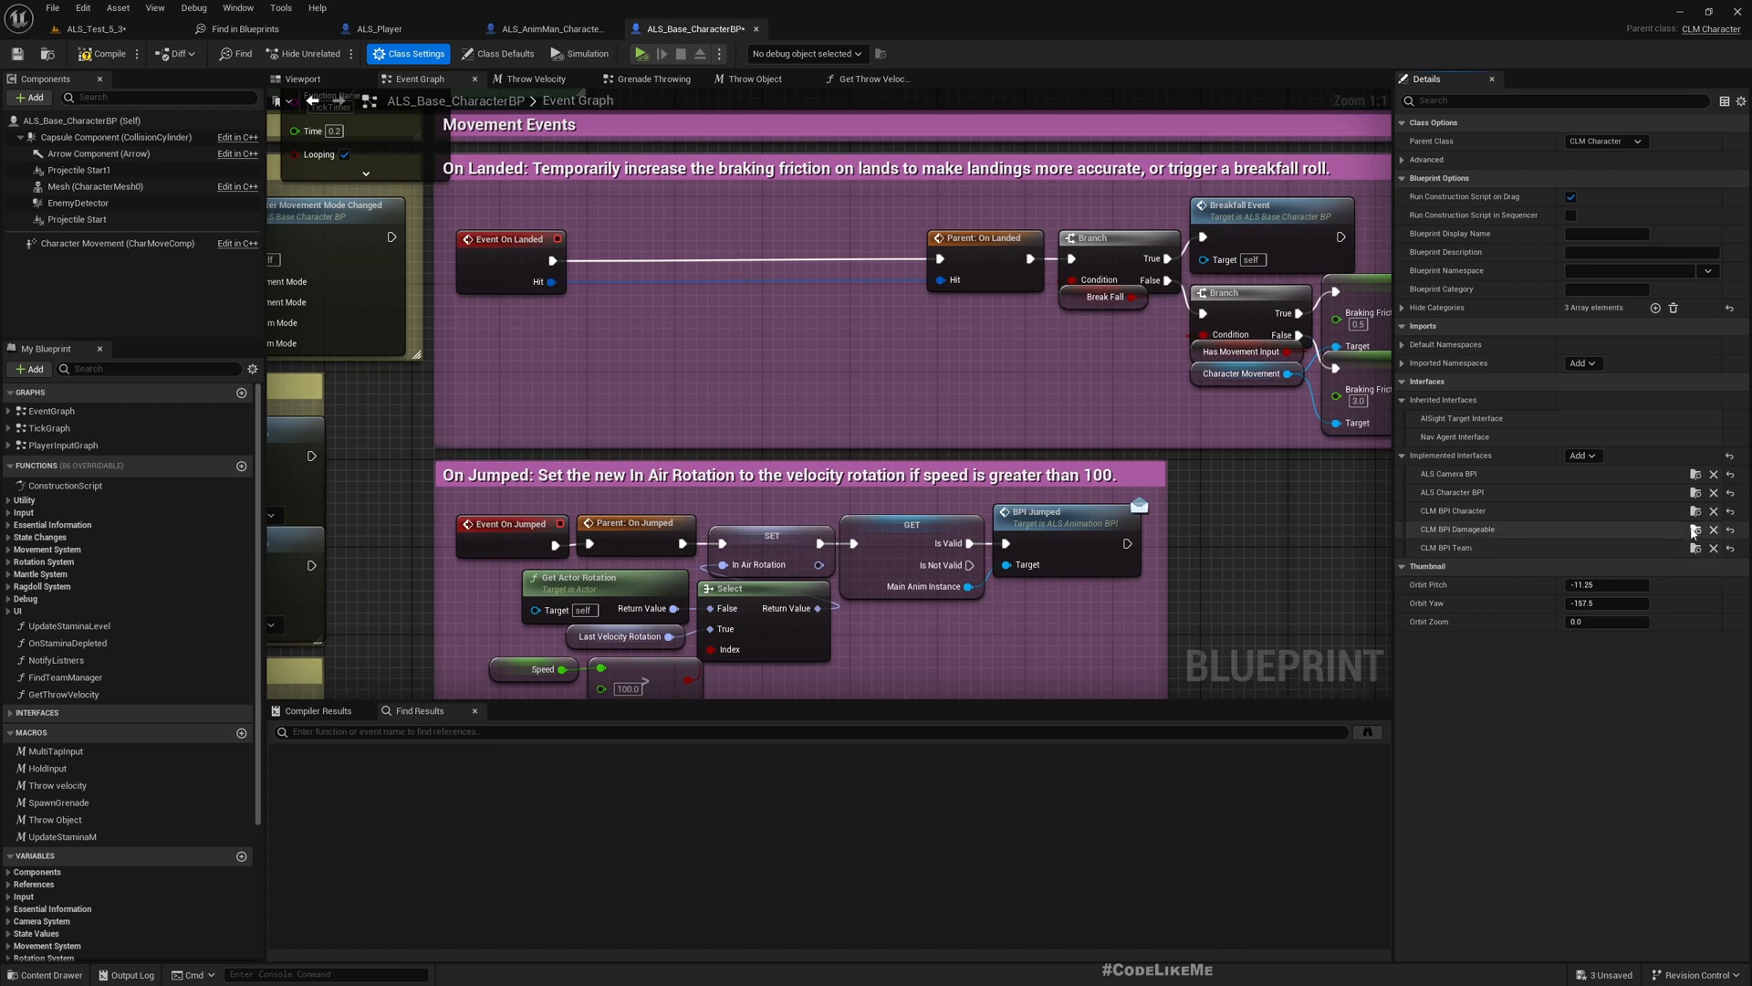
{"action": "left_click", "coordinate": [1693, 529]}
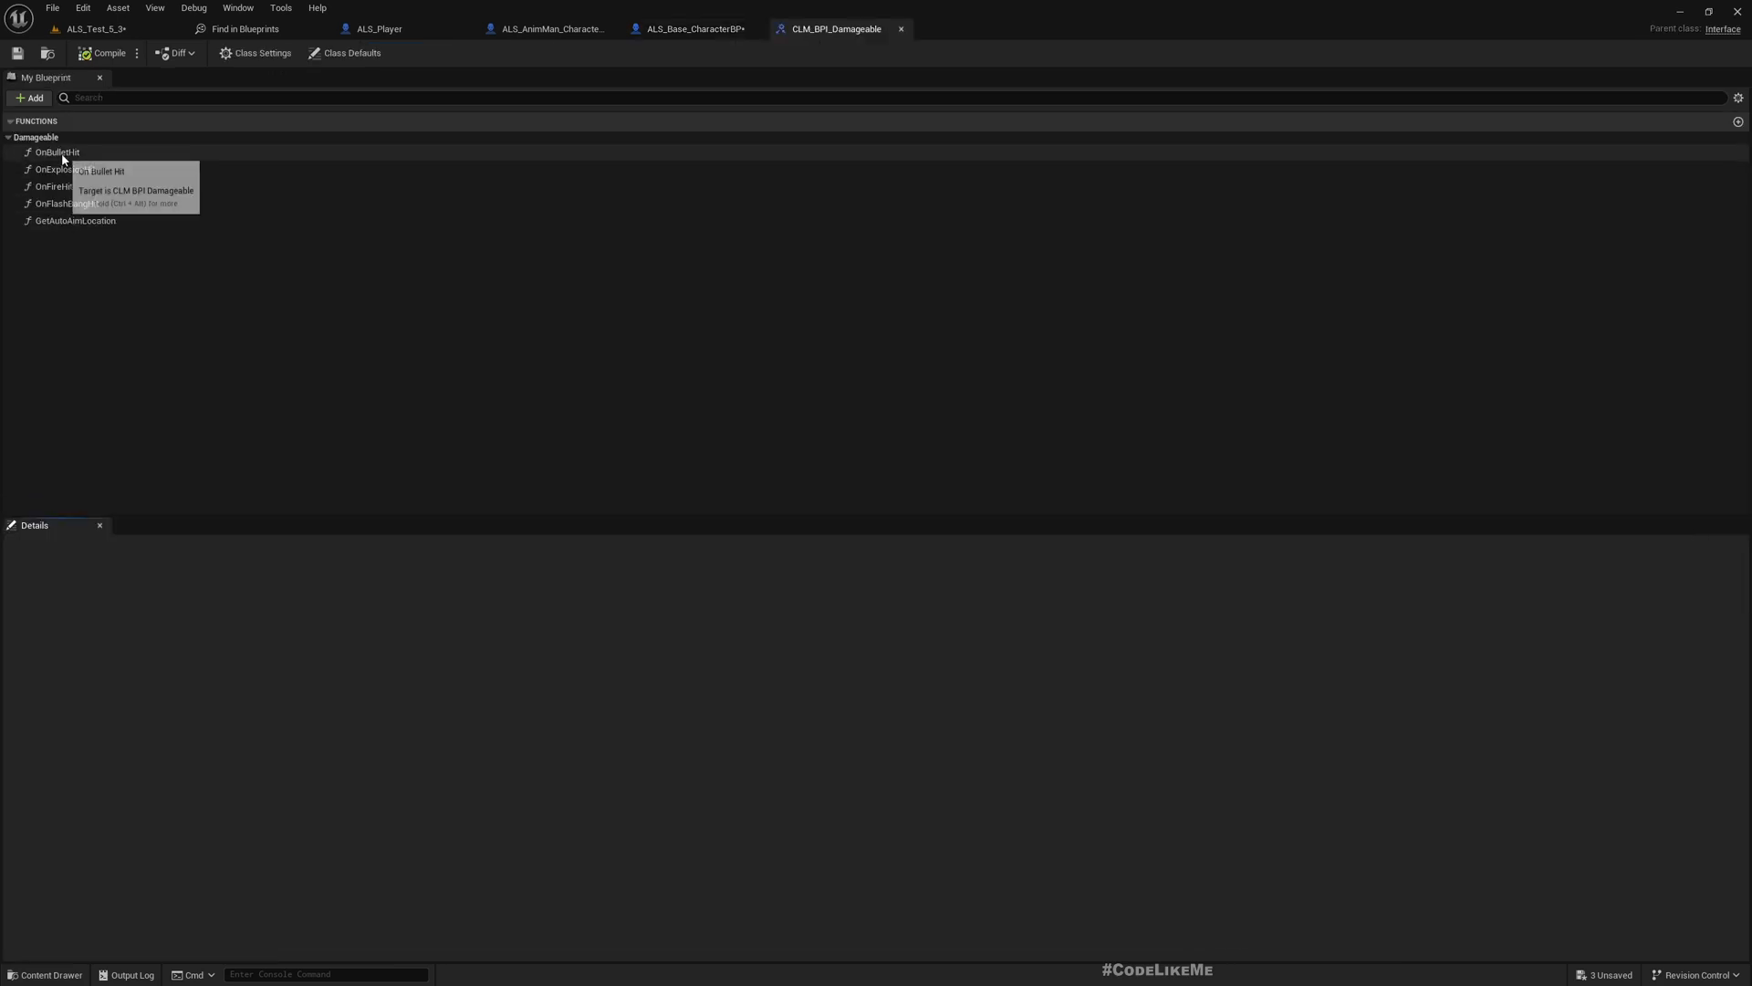
{"action": "mouse_move", "coordinate": [54, 186]}
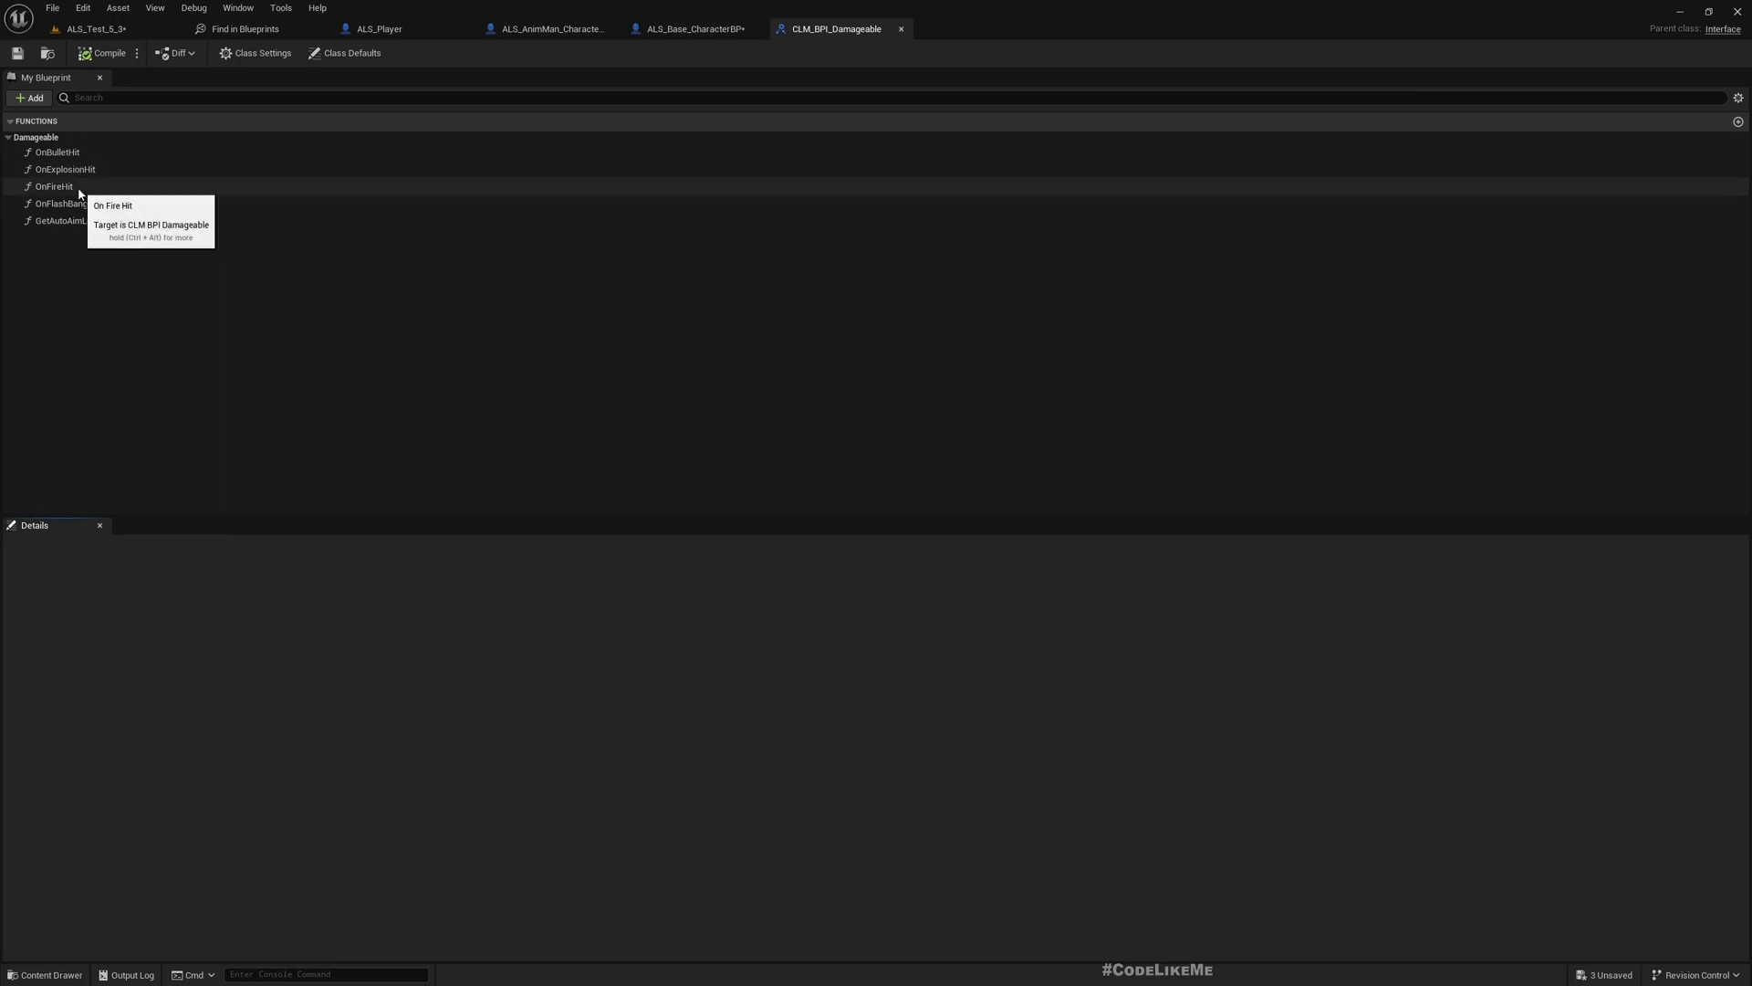
{"action": "mouse_move", "coordinate": [106, 220]}
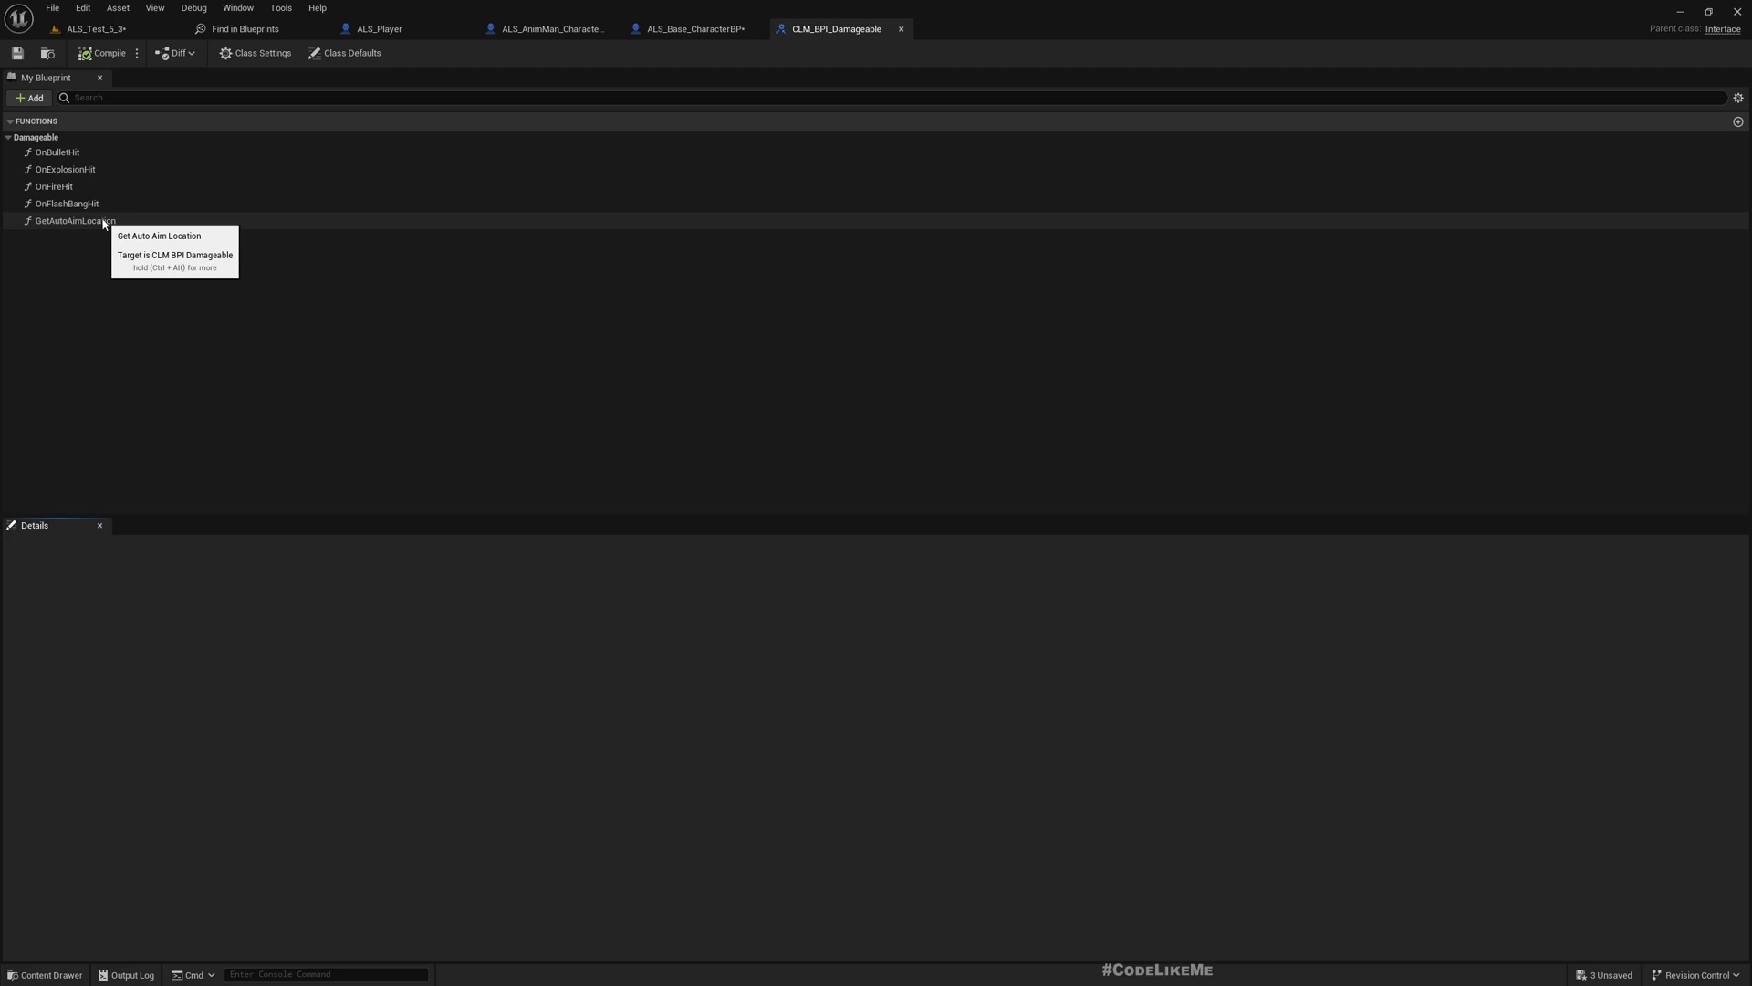
Inspect GetAutoAimLocation's inputs and outputs in the Damageable interface, then clear the selection.
{"action": "left_click", "coordinate": [73, 220]}
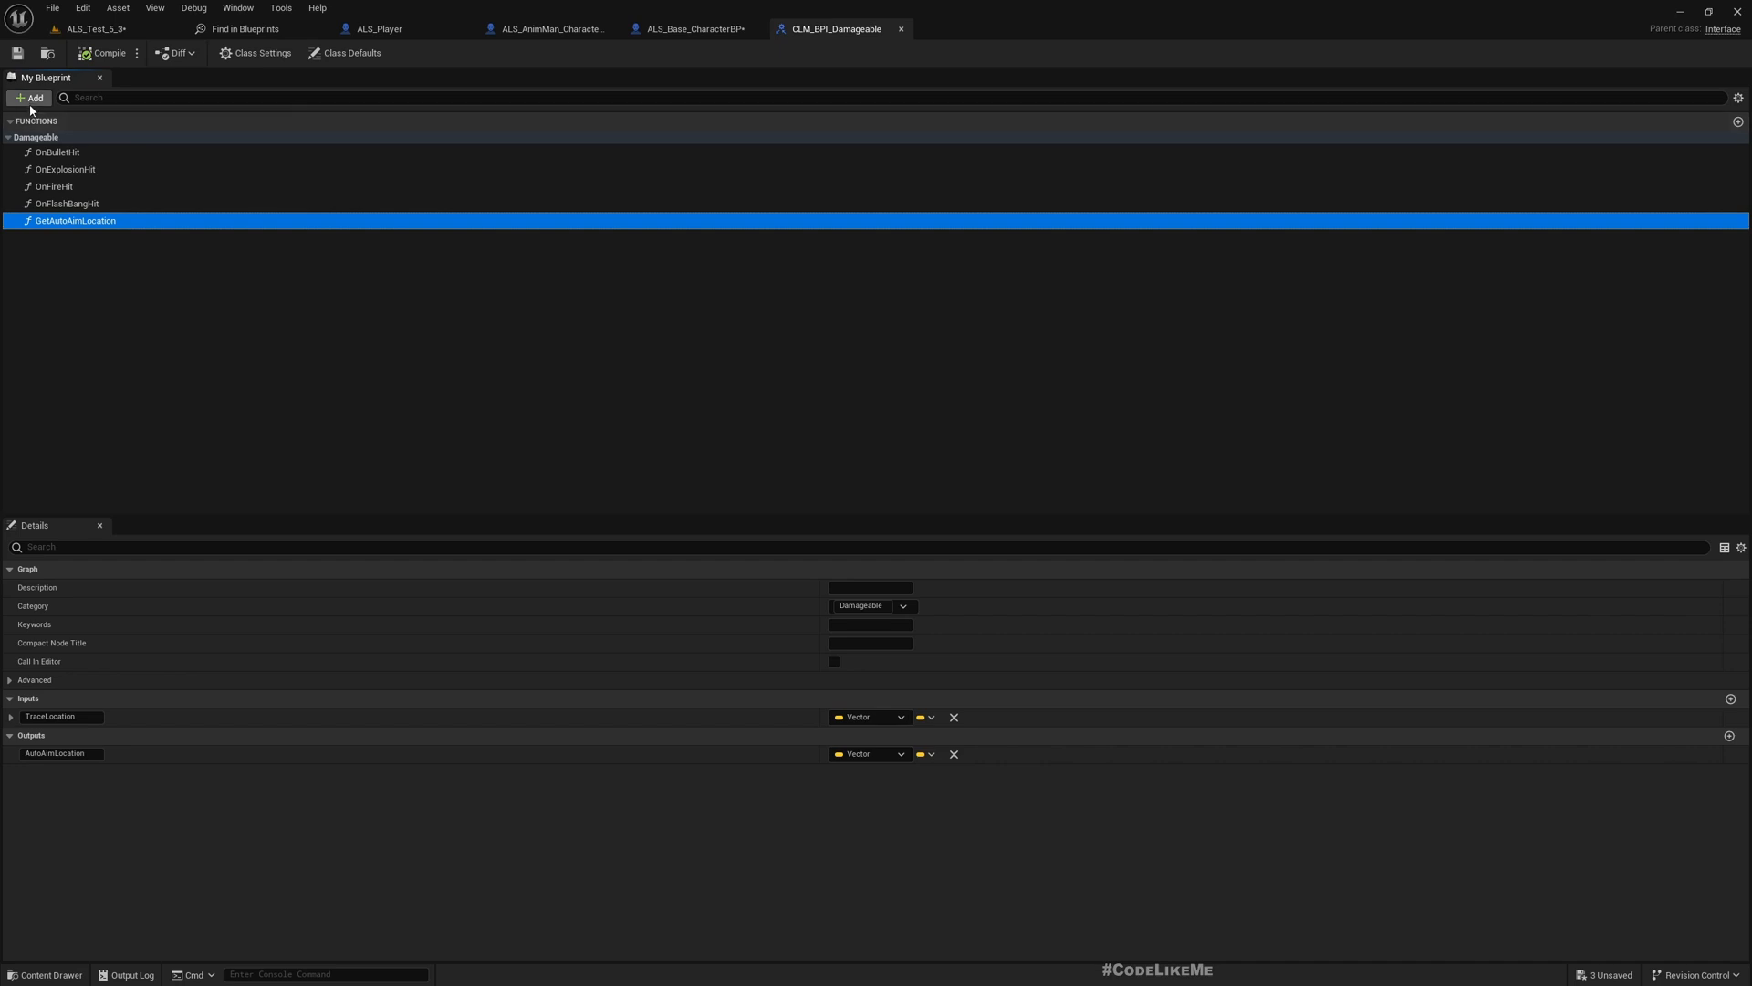
{"action": "left_click", "coordinate": [119, 319]}
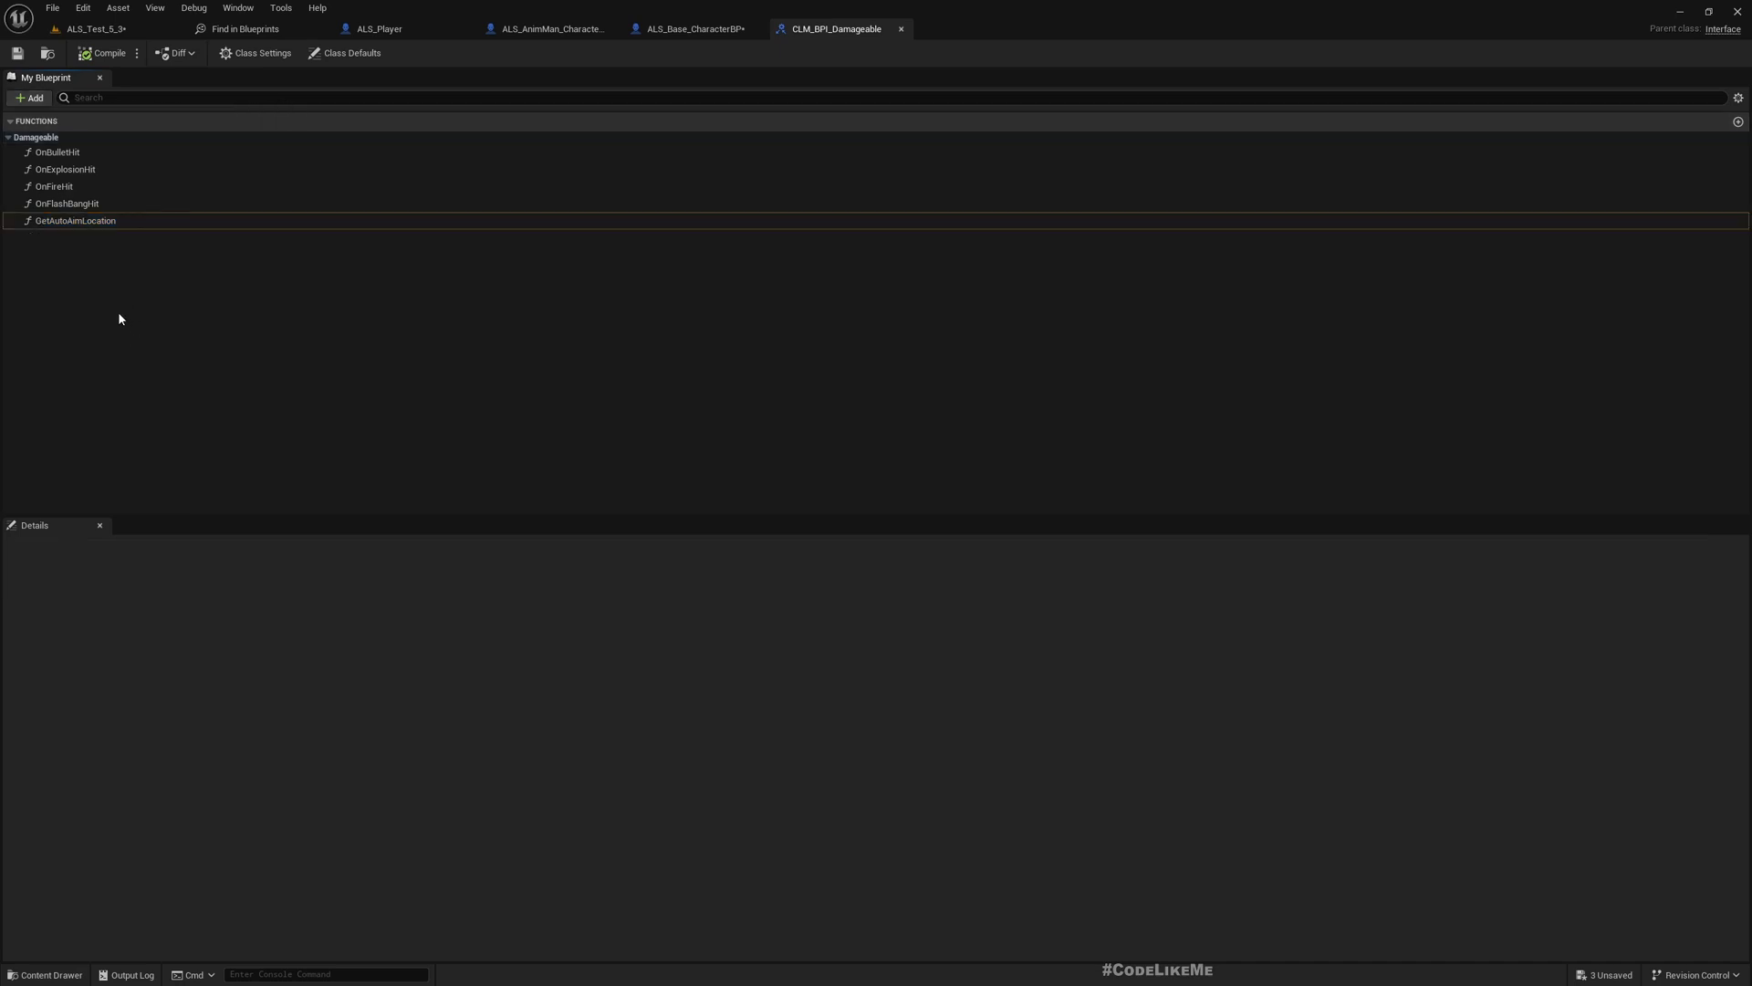
{"action": "mouse_move", "coordinate": [31, 97]}
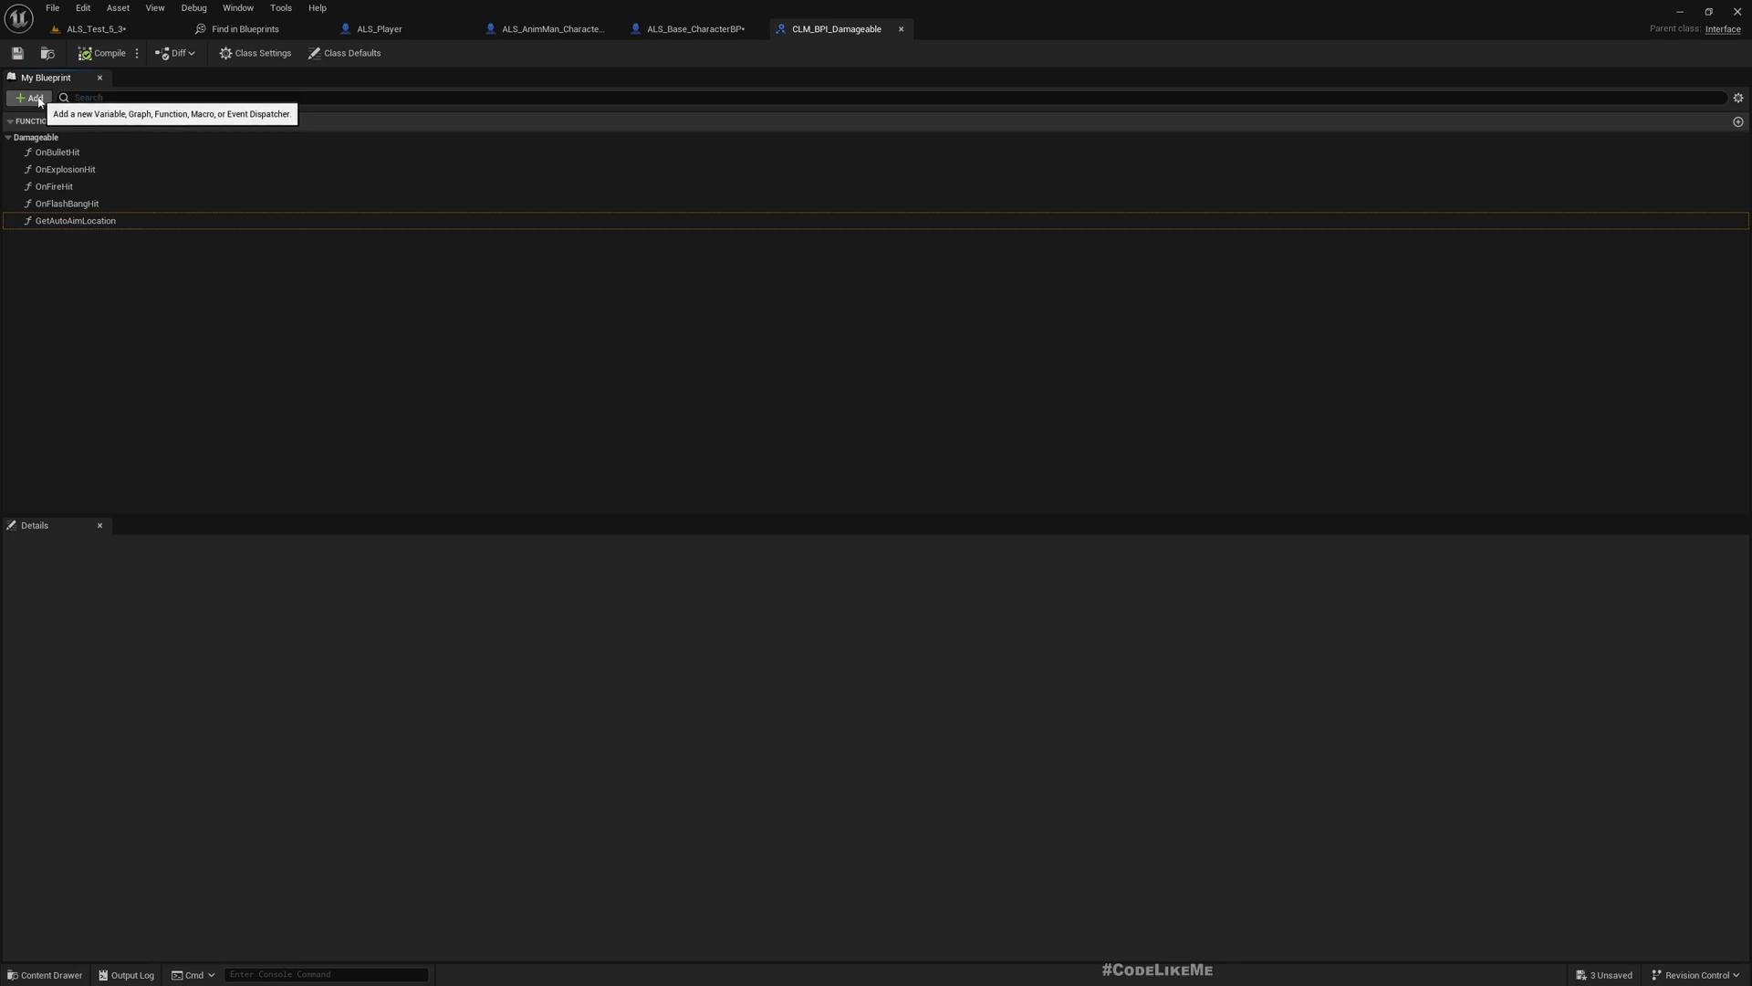
Add a new function to the CLM_BPI_Damageable interface to become OnFall.
{"action": "left_click", "coordinate": [31, 98]}
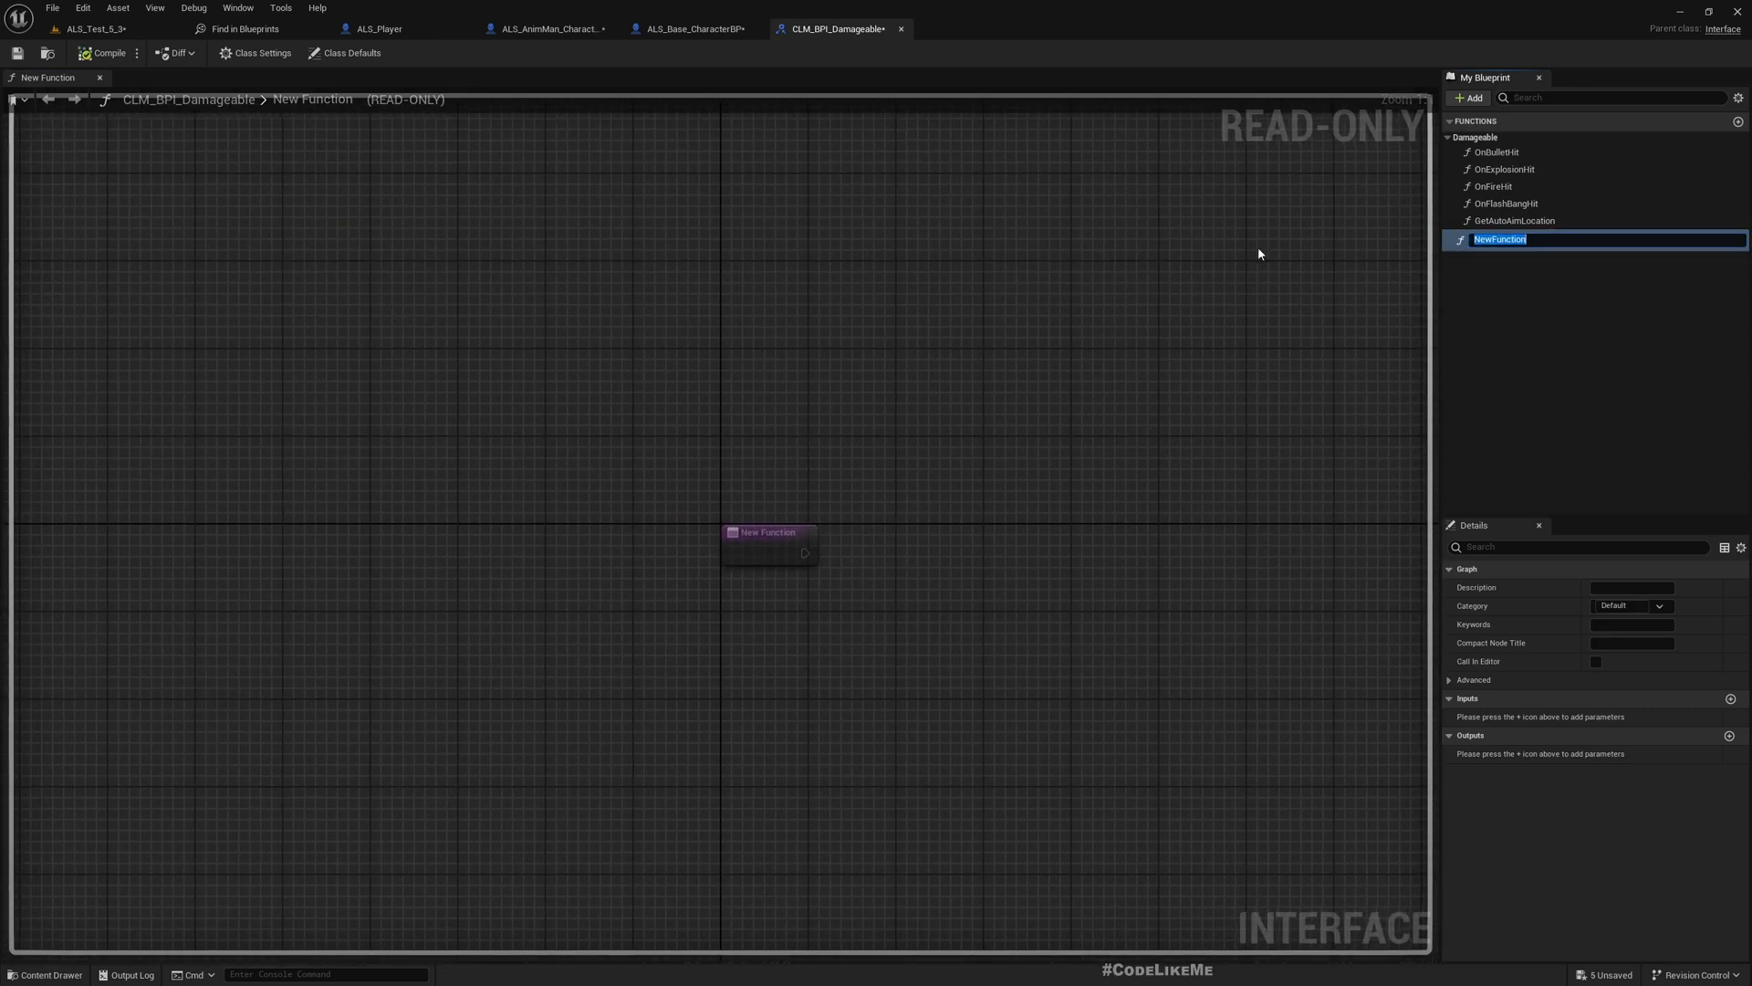
{"action": "mouse_move", "coordinate": [1717, 270]}
{"action": "type", "text": "OnFall"}
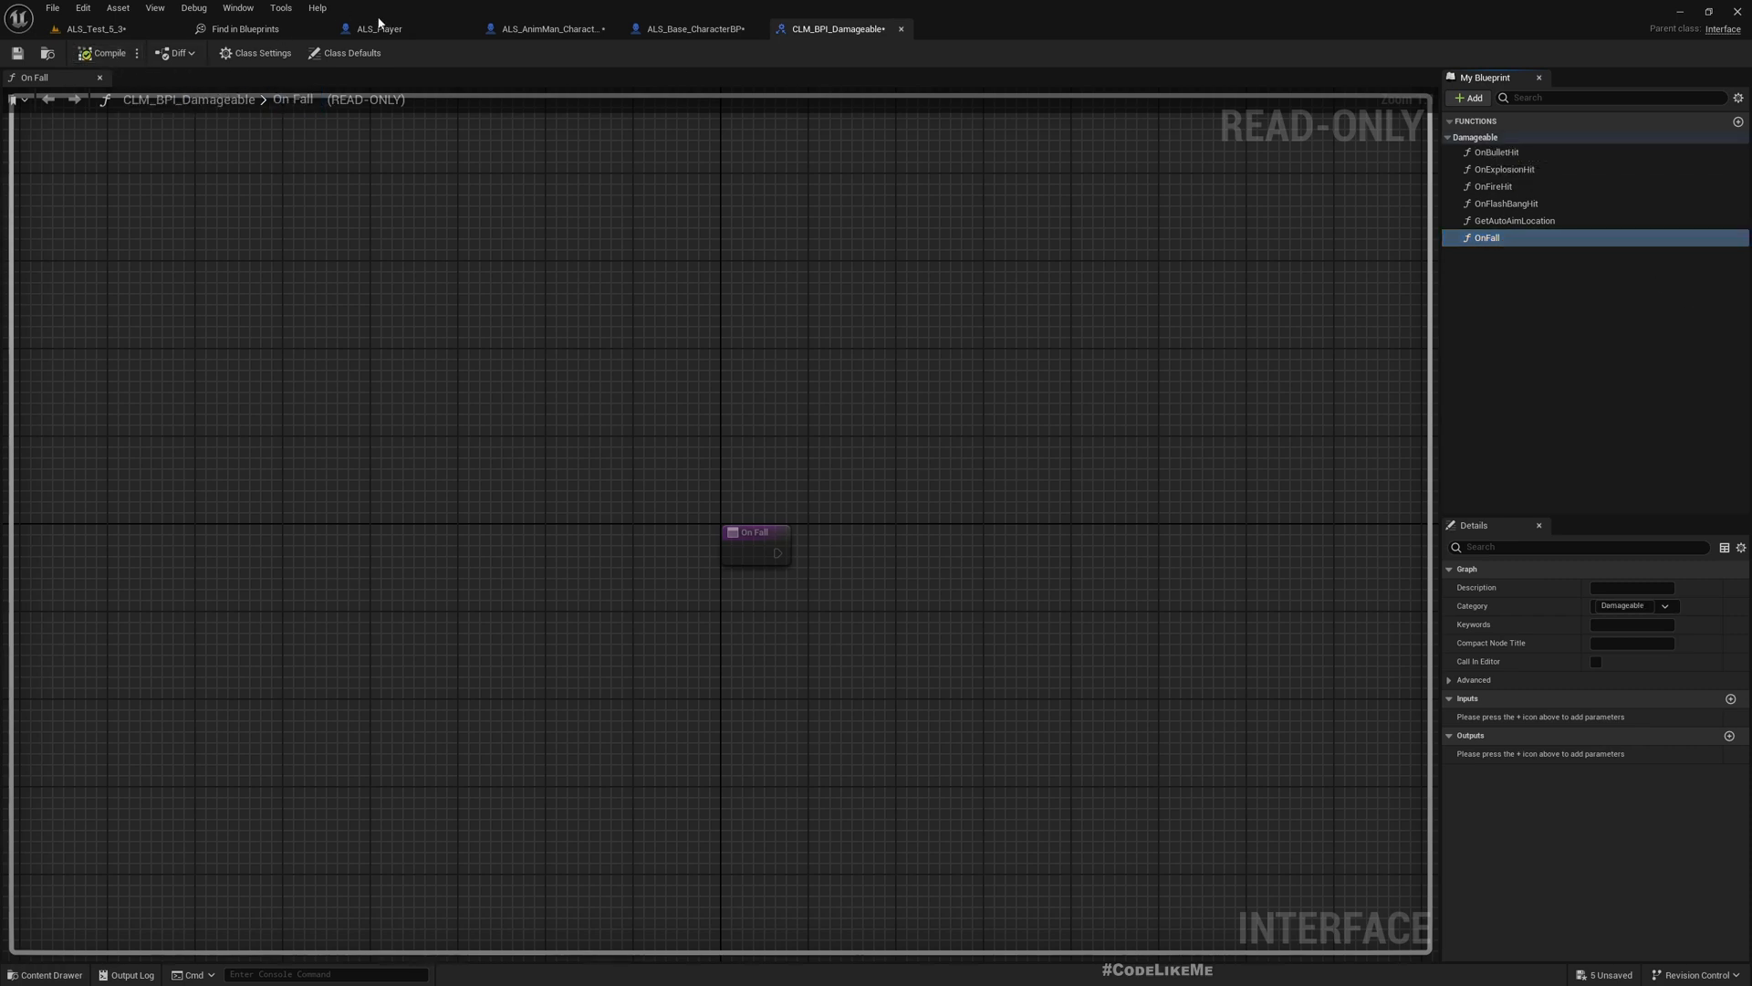
Insert an On Fall (CLM BPI Damageable) message after Parent: On Landed in ALS_Base_CharacterBP.
{"action": "left_click", "coordinate": [690, 29]}
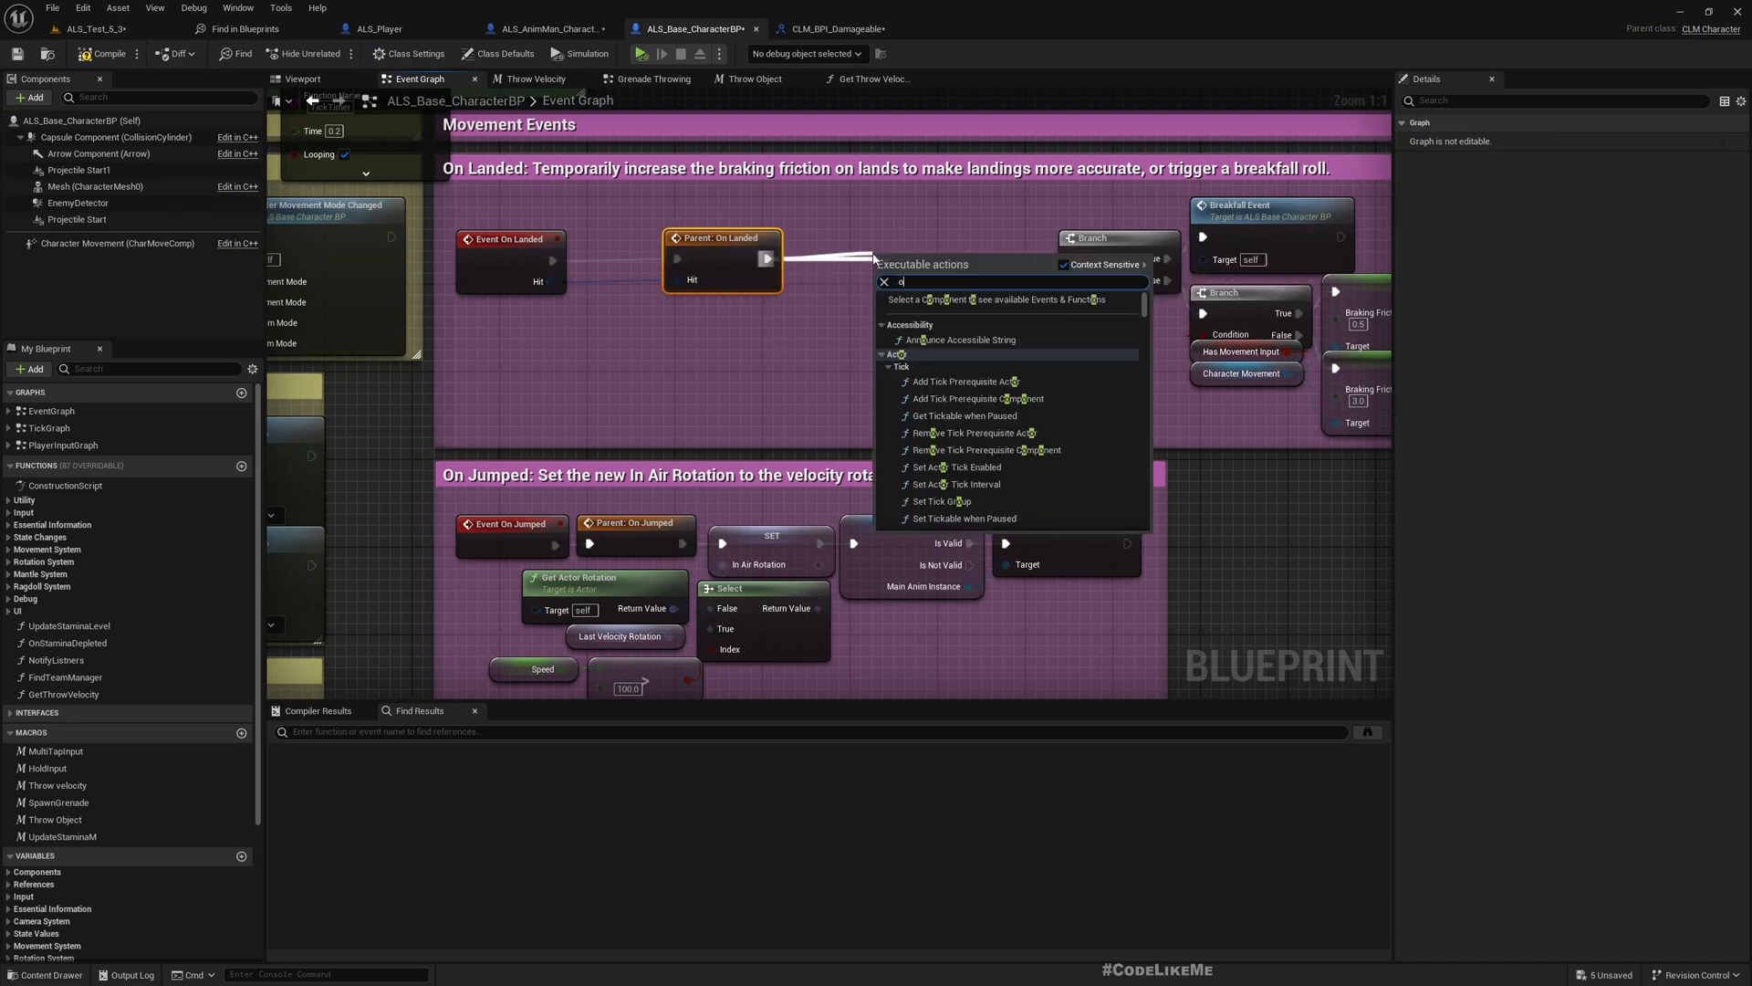
{"action": "type", "text": "onfal"}
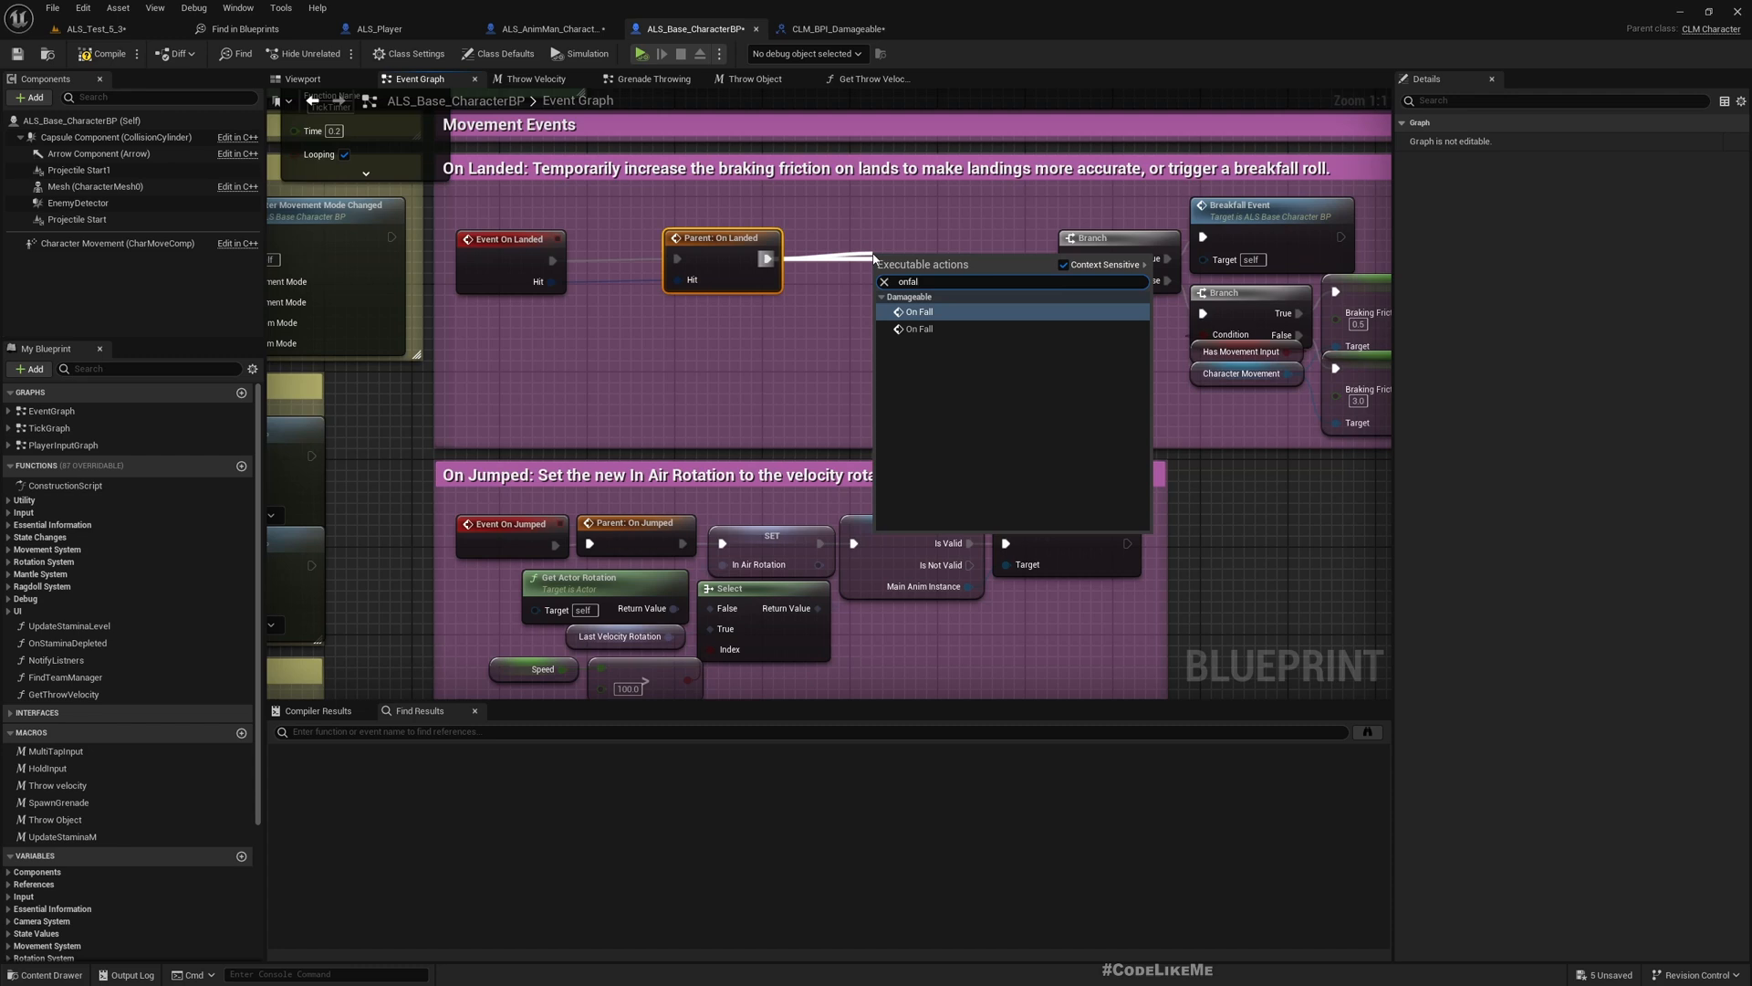
{"action": "left_click", "coordinate": [919, 310]}
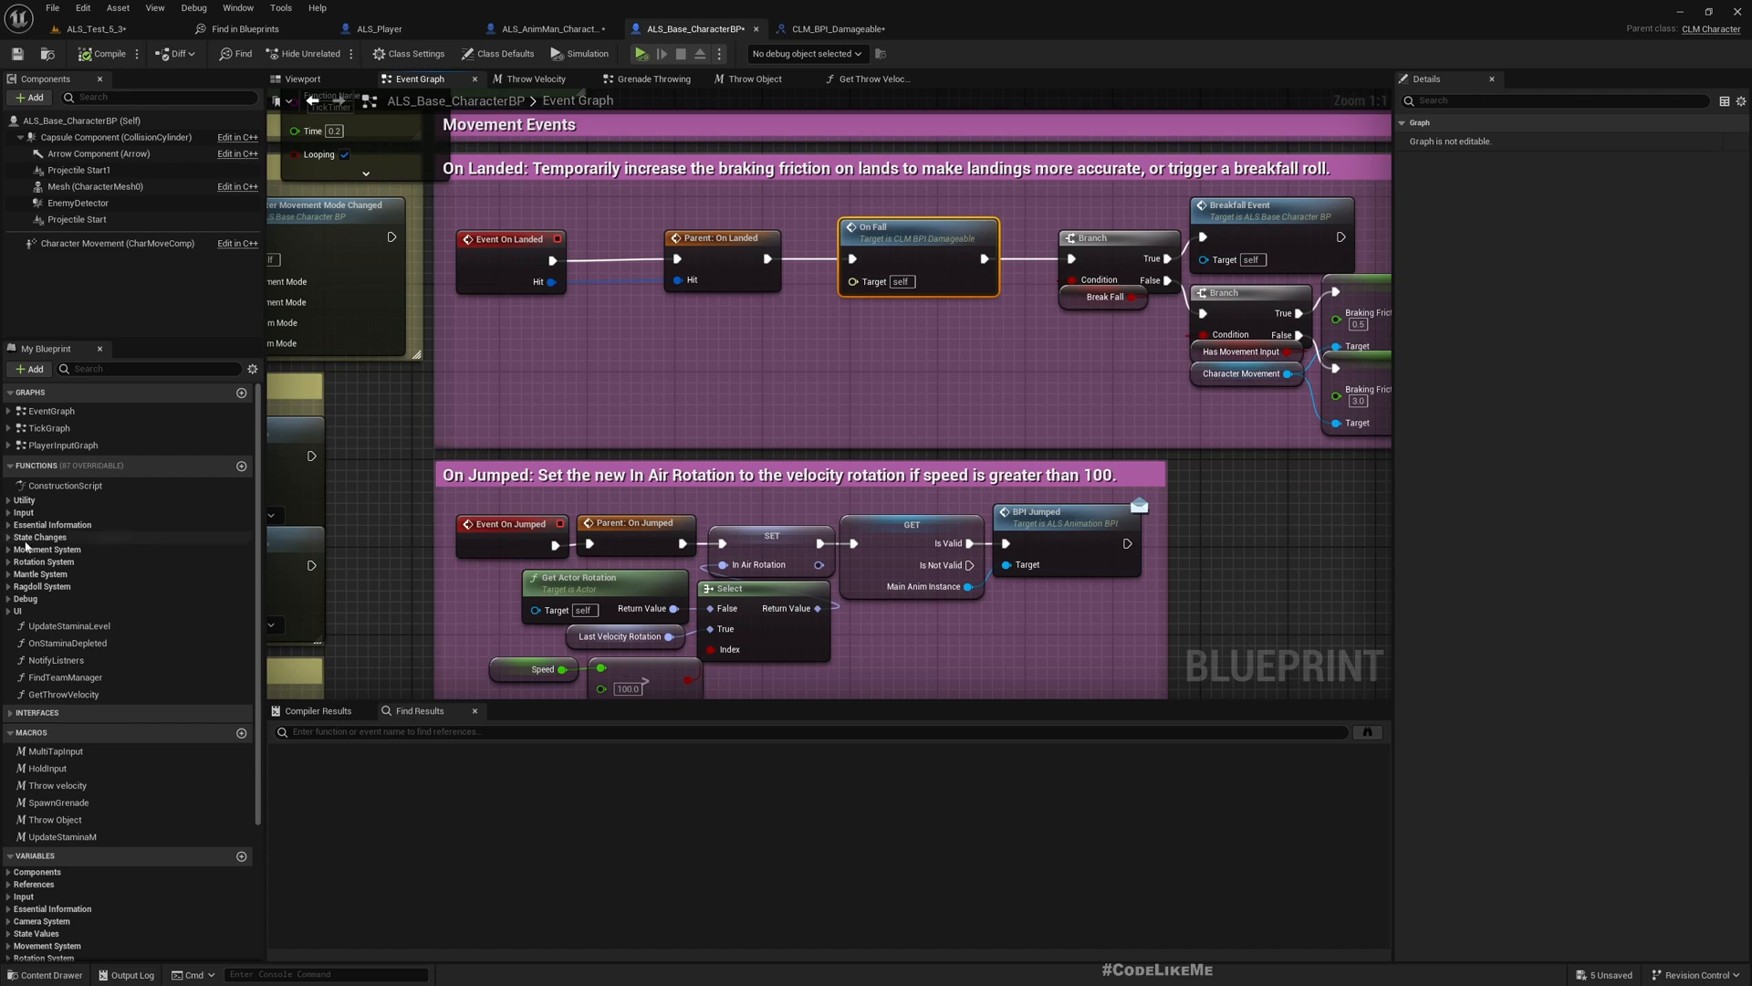
{"action": "mouse_move", "coordinate": [106, 556]}
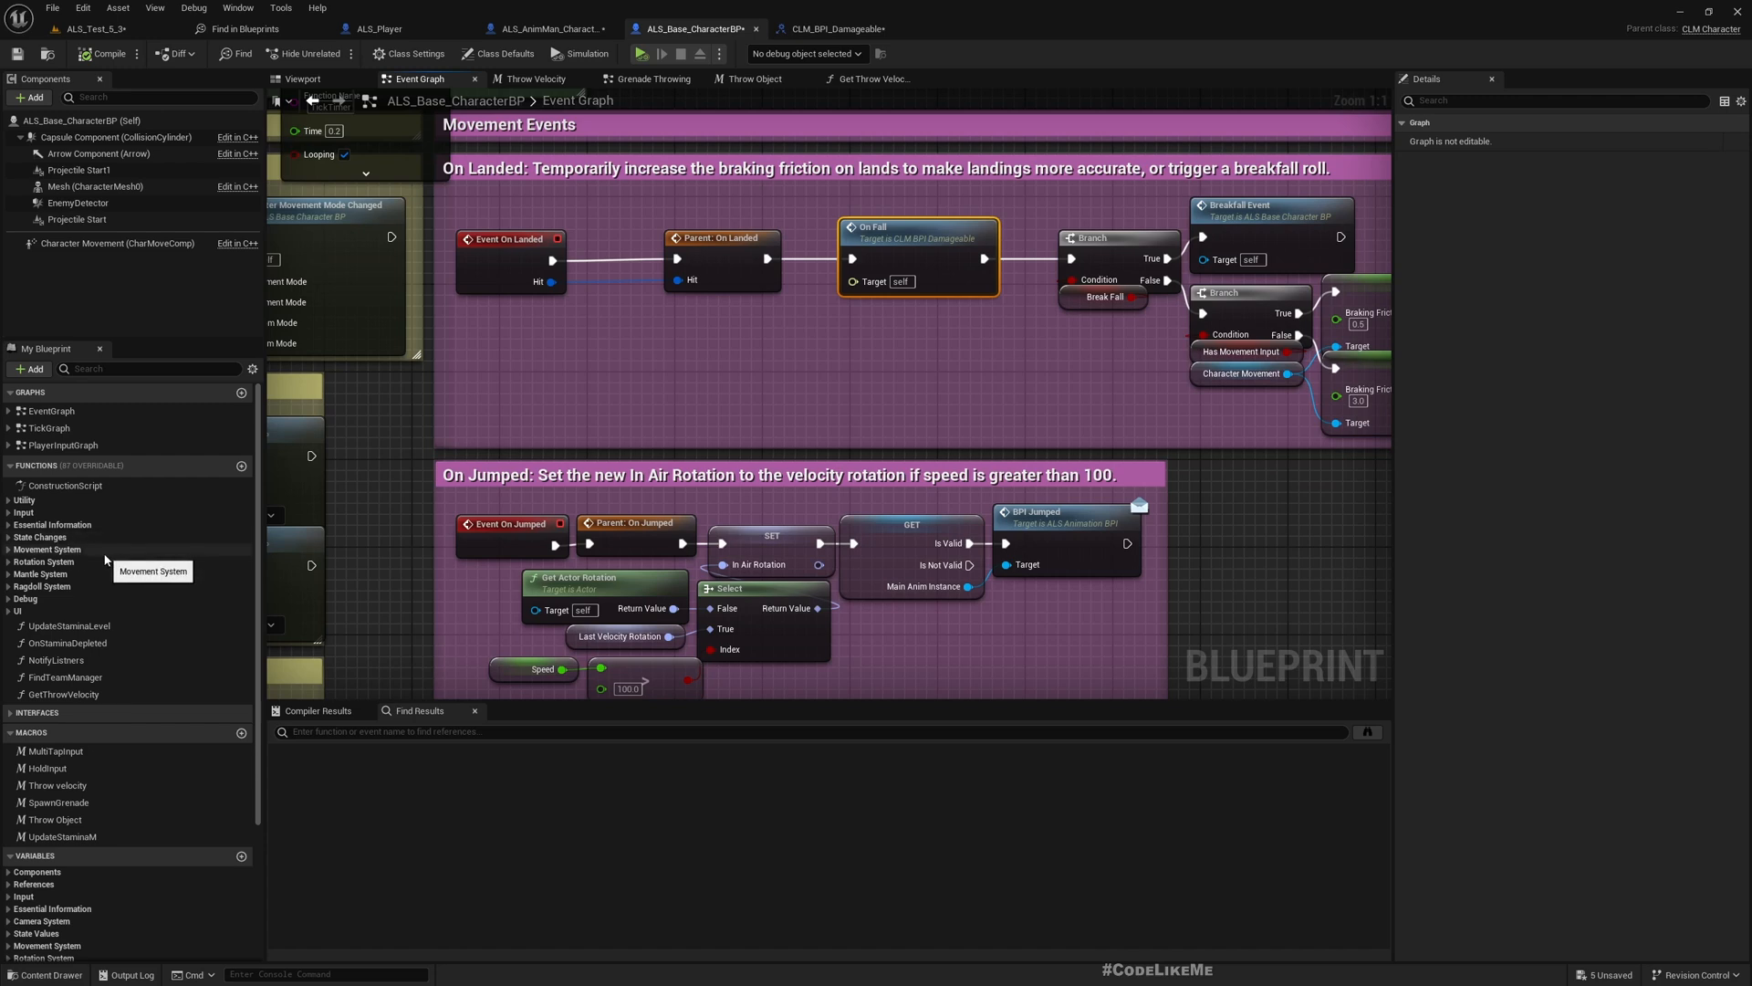
{"action": "mouse_move", "coordinate": [169, 574]}
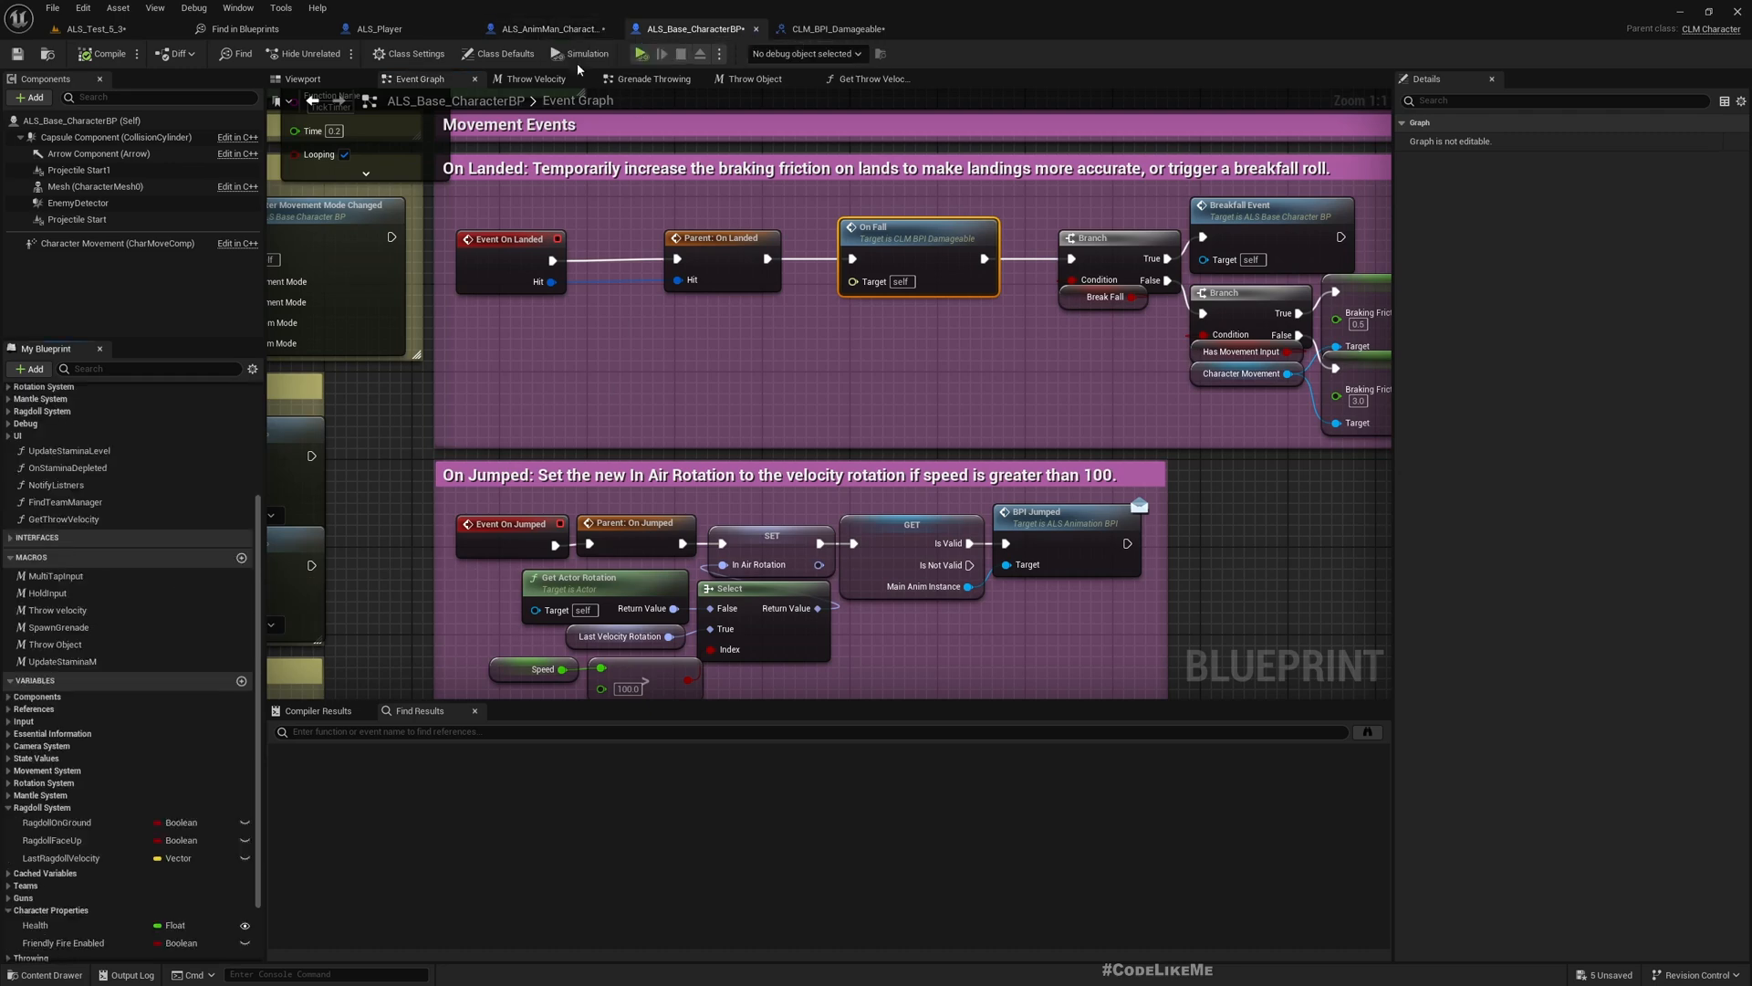
Implement Event On Fall from the Damageable interface in ALS_AnimMan_CharacterBP.
{"action": "left_click", "coordinate": [548, 28]}
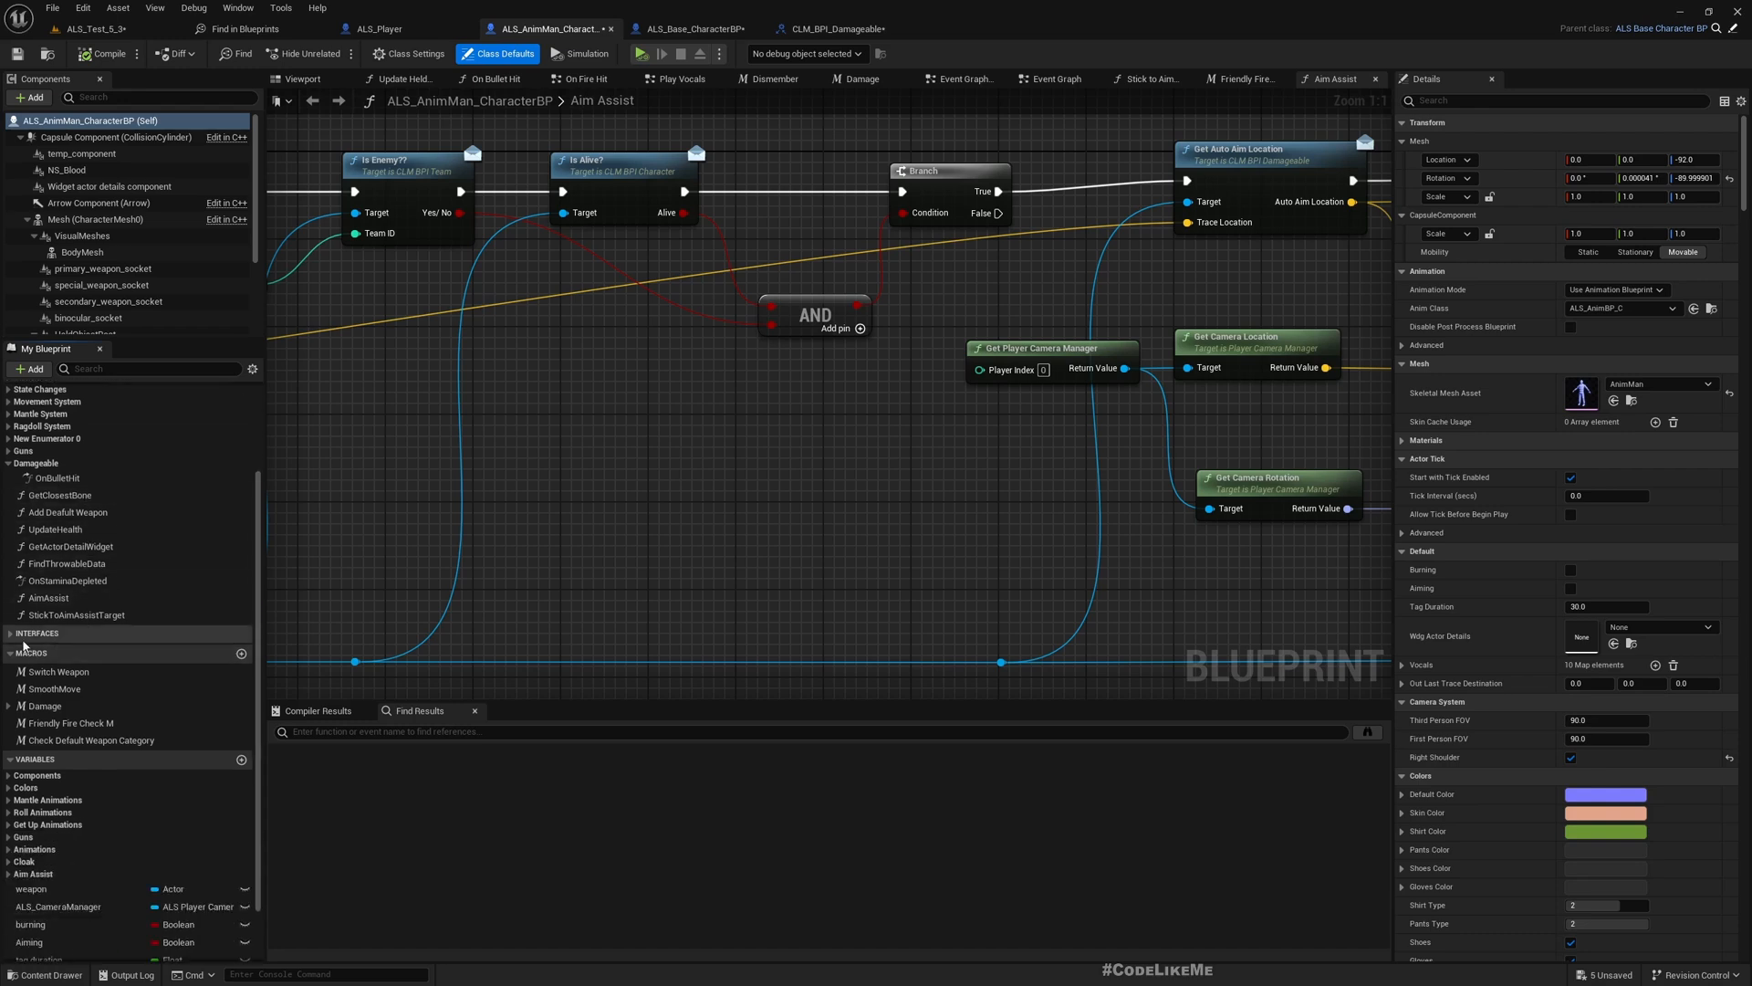
{"action": "left_click", "coordinate": [10, 633]}
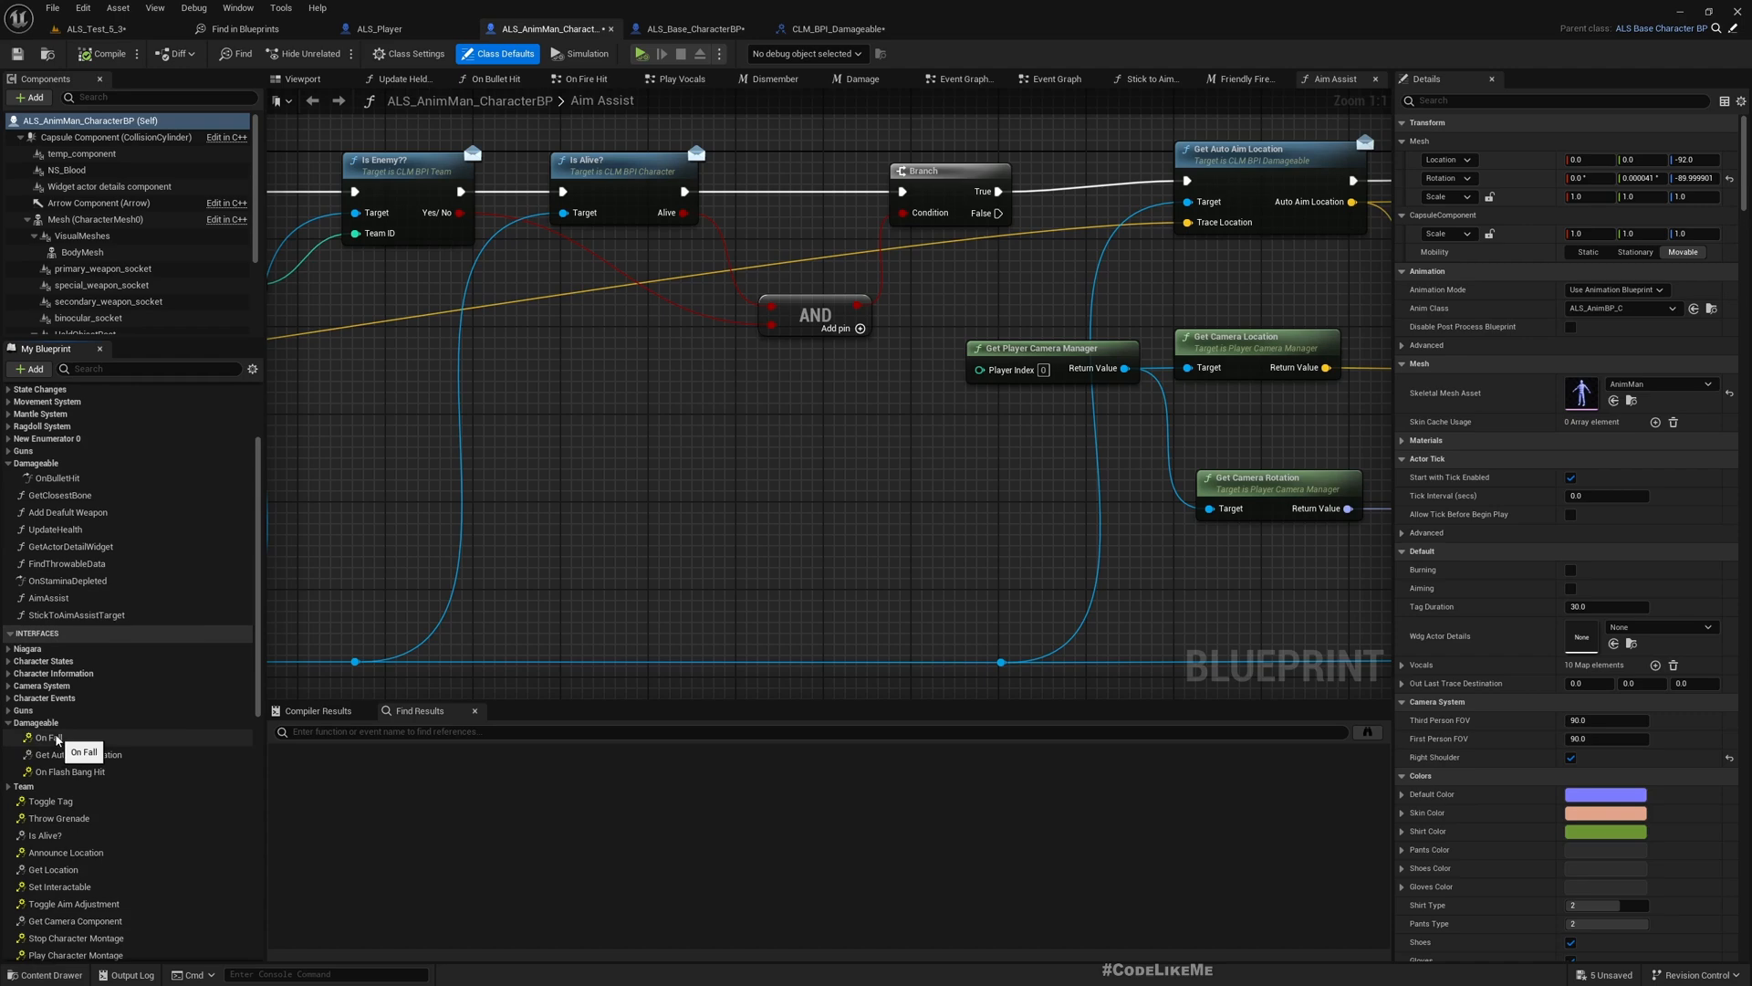
{"action": "left_click", "coordinate": [1055, 78]}
{"action": "type", "text": "onfall"}
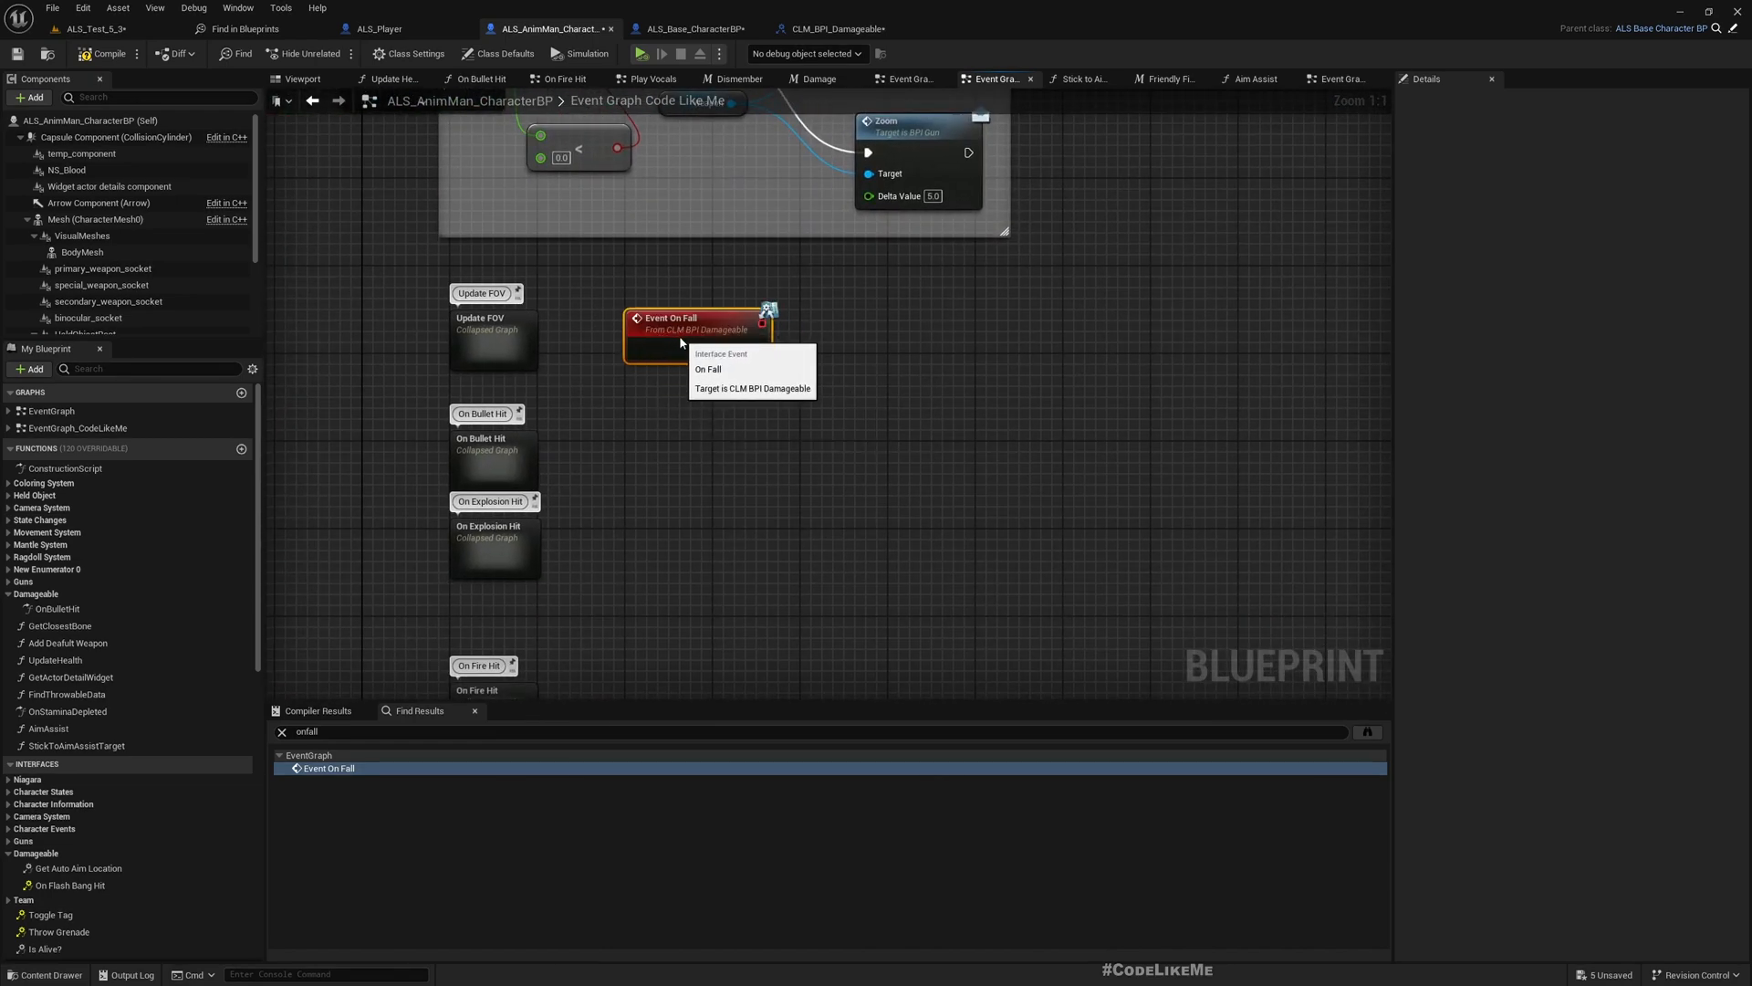
Collapse the On Fall event into its own On Fall graph.
{"action": "right_click", "coordinate": [681, 343]}
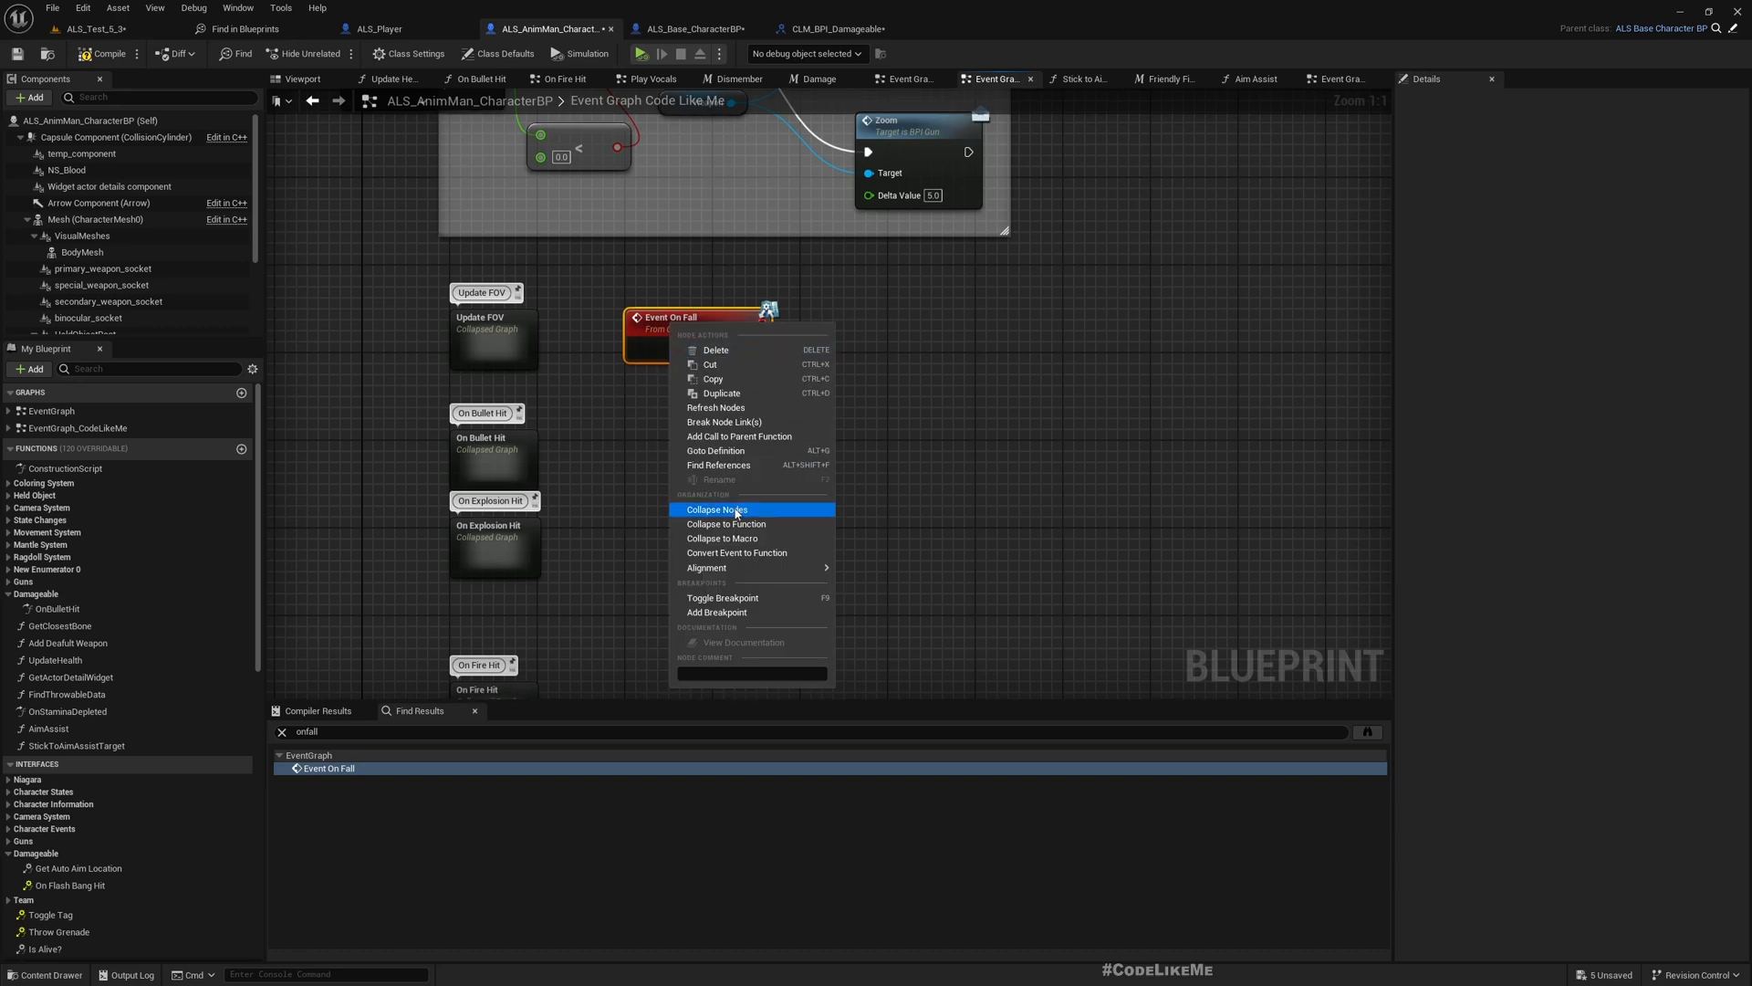
{"action": "left_click", "coordinate": [717, 509]}
{"action": "type", "text": "On Fall"}
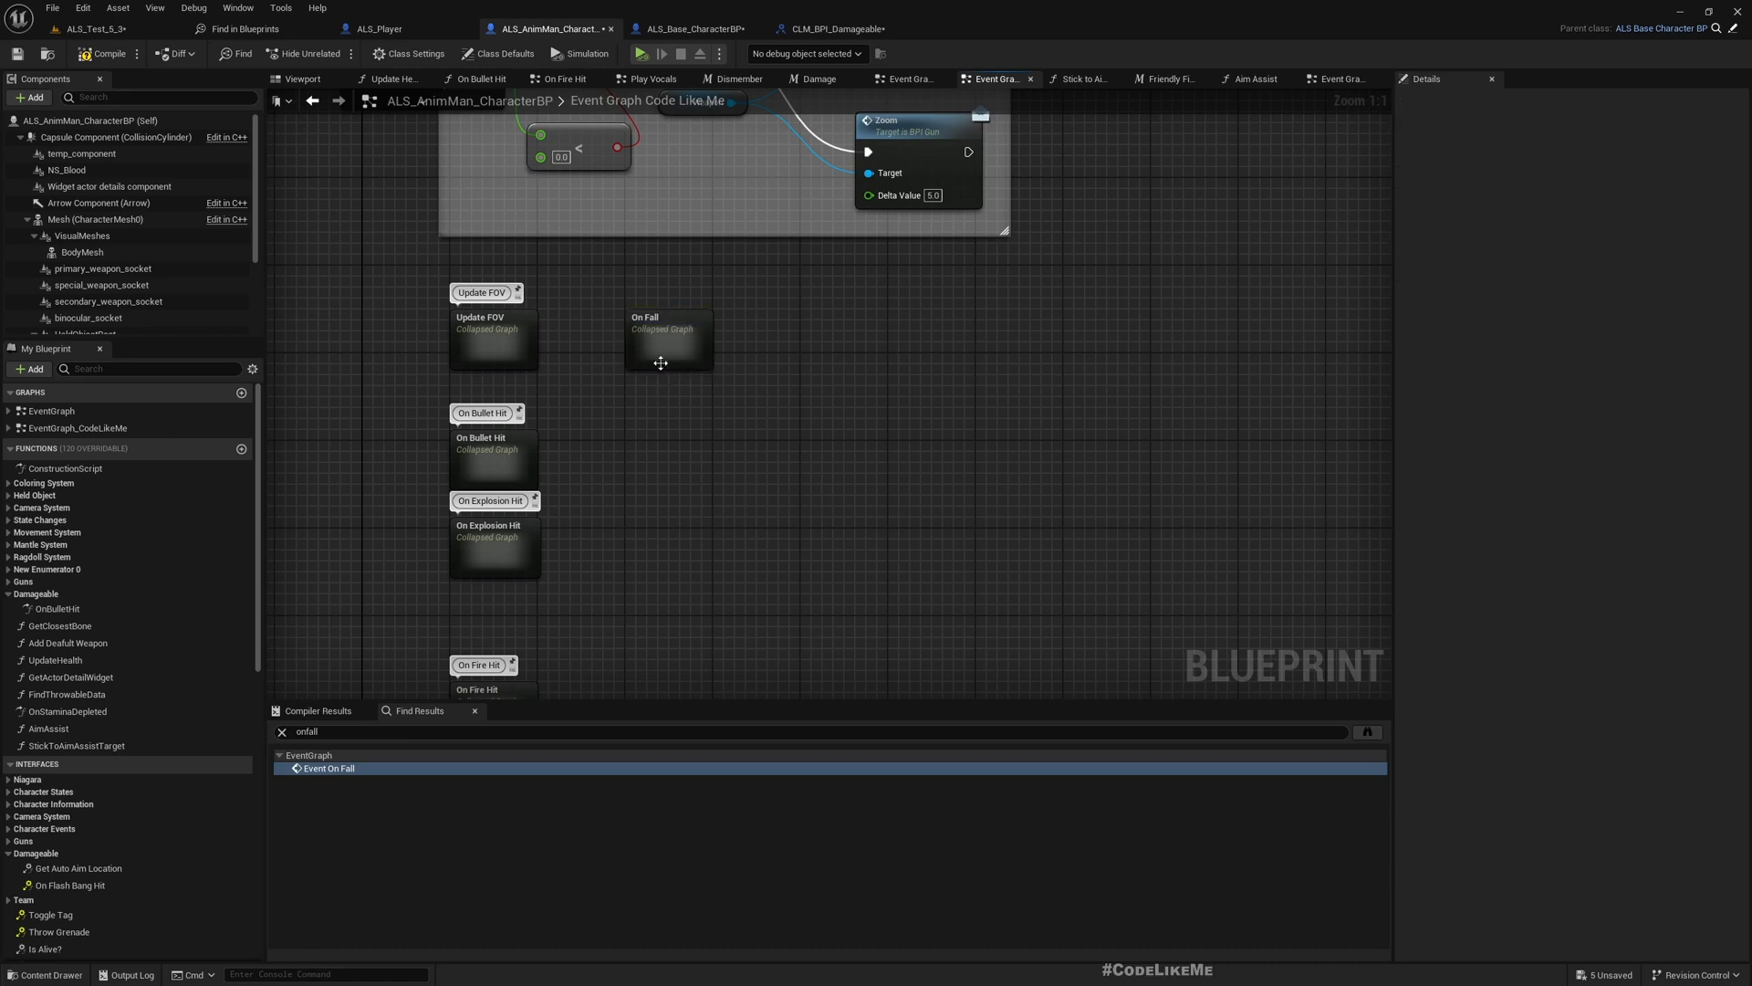
{"action": "left_click", "coordinate": [662, 340]}
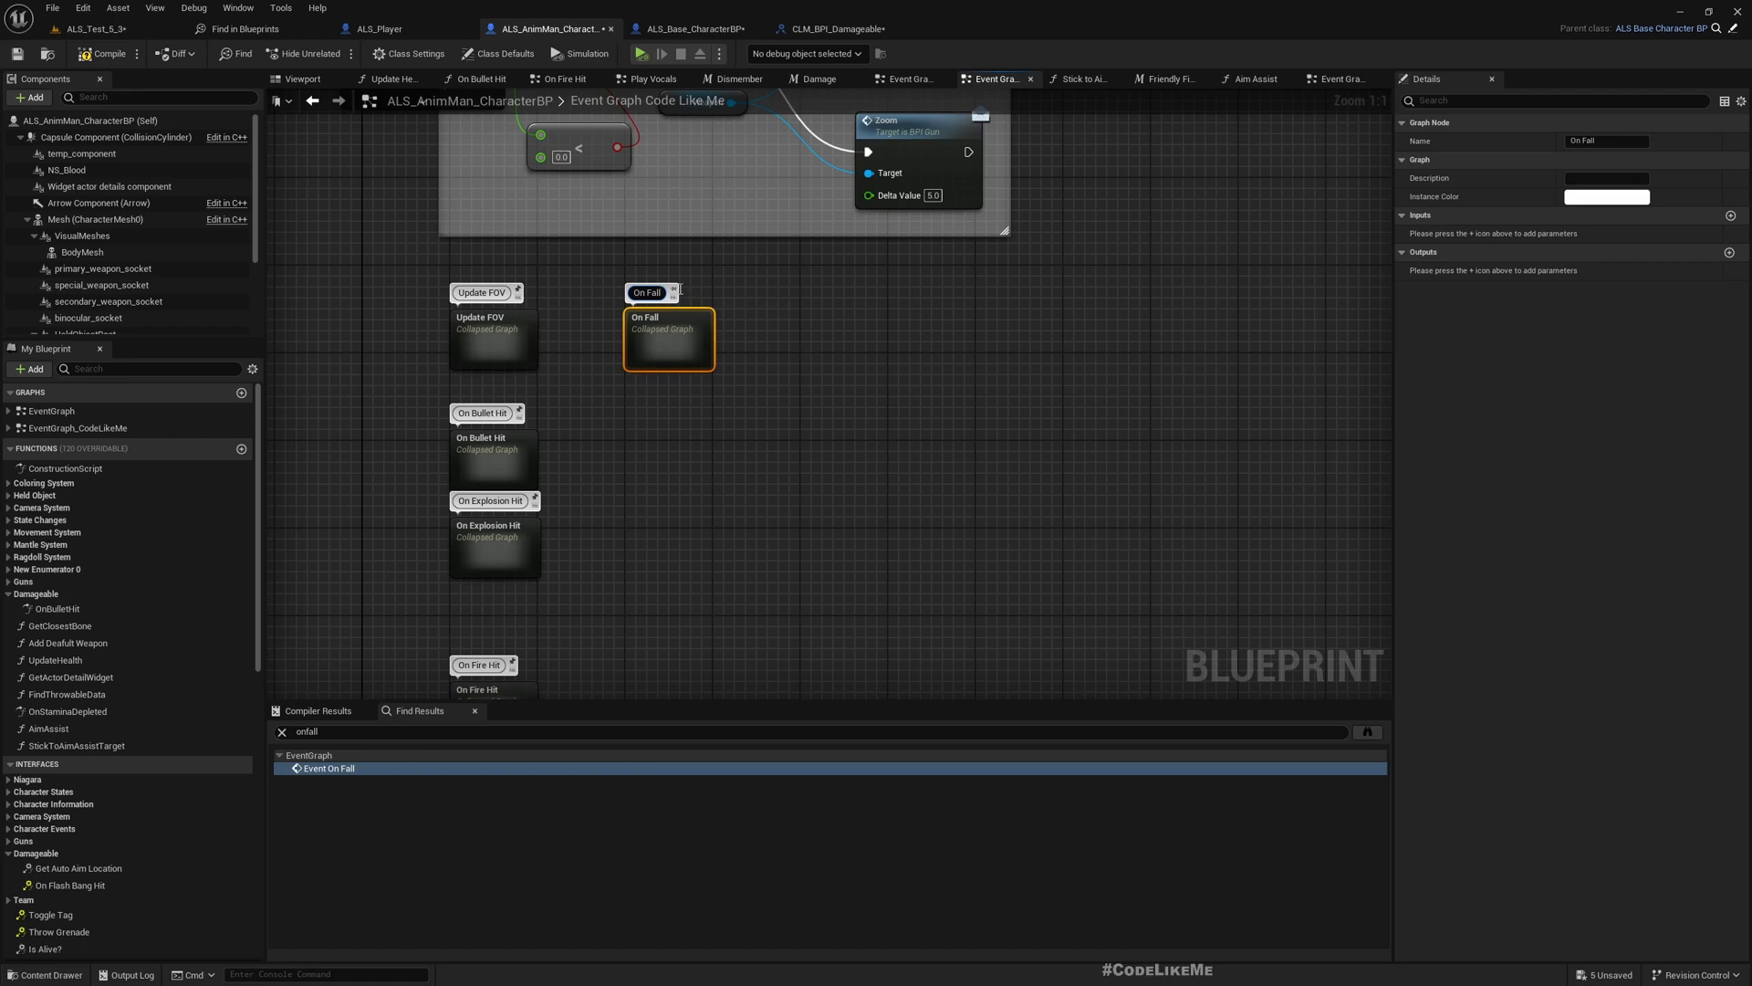
{"action": "mouse_move", "coordinate": [671, 337]}
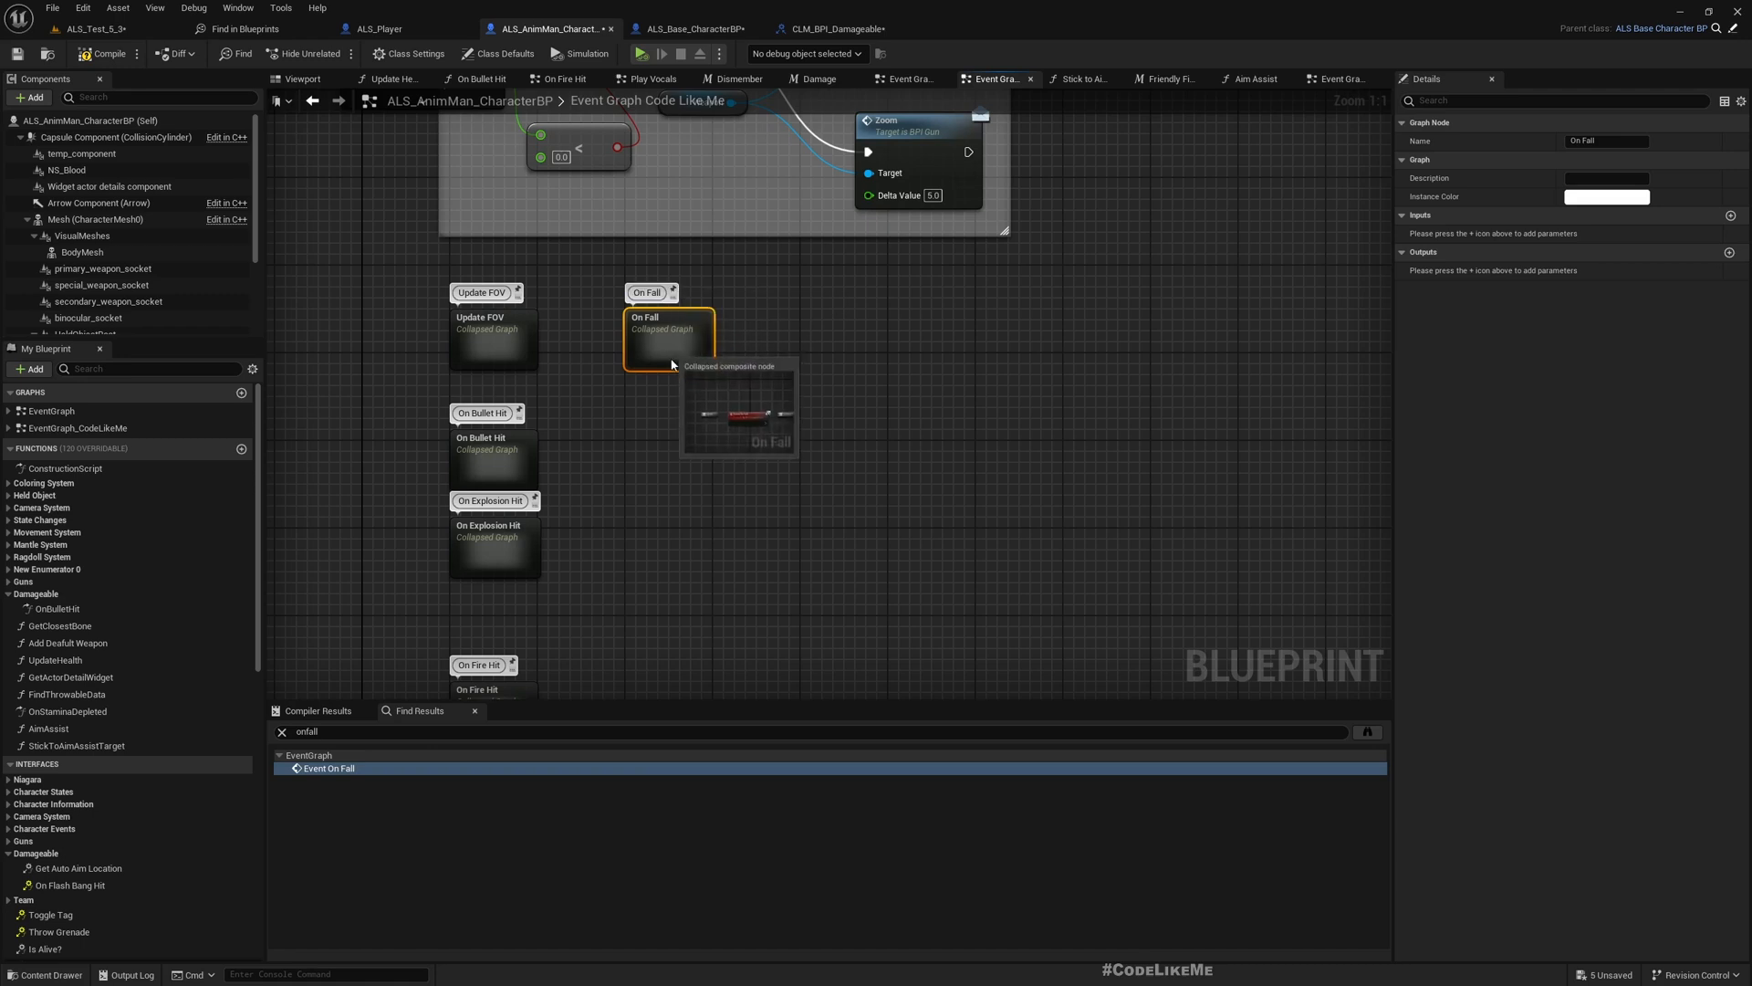
Inside the On Fall graph, add Get Velocity and a < comparison on its Z value.
{"action": "double_click", "coordinate": [666, 330]}
{"action": "type", "text": "get veloc"}
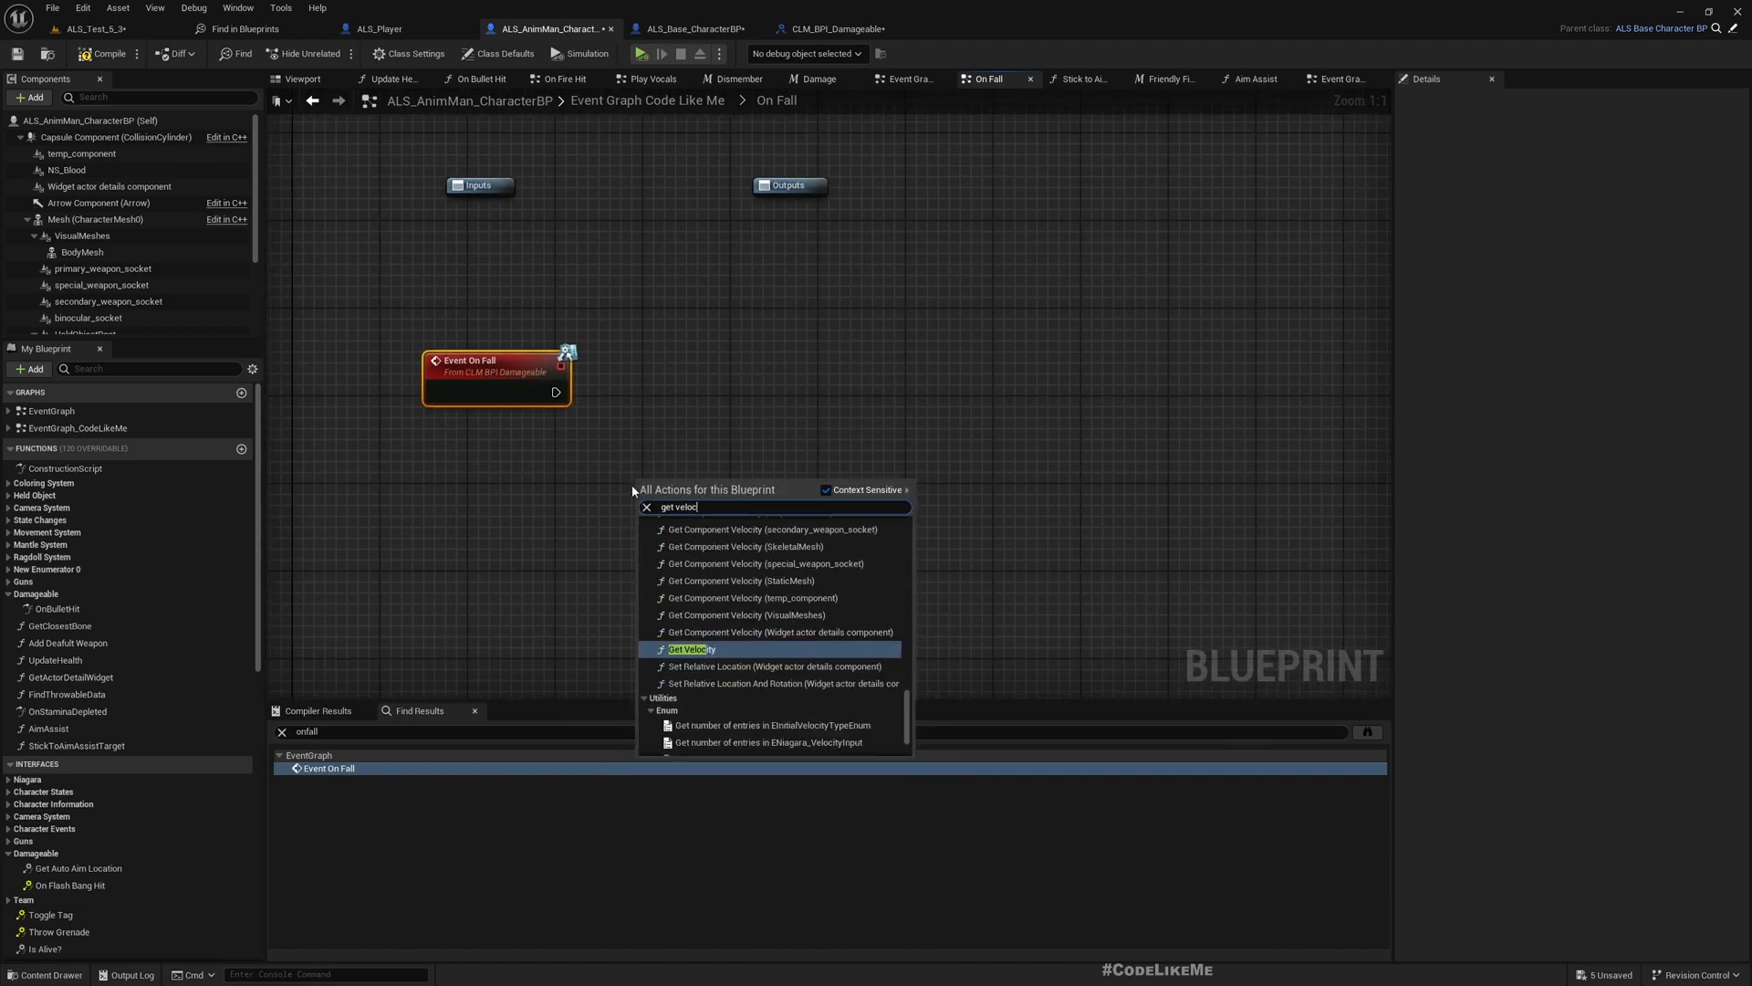
{"action": "left_click", "coordinate": [691, 648]}
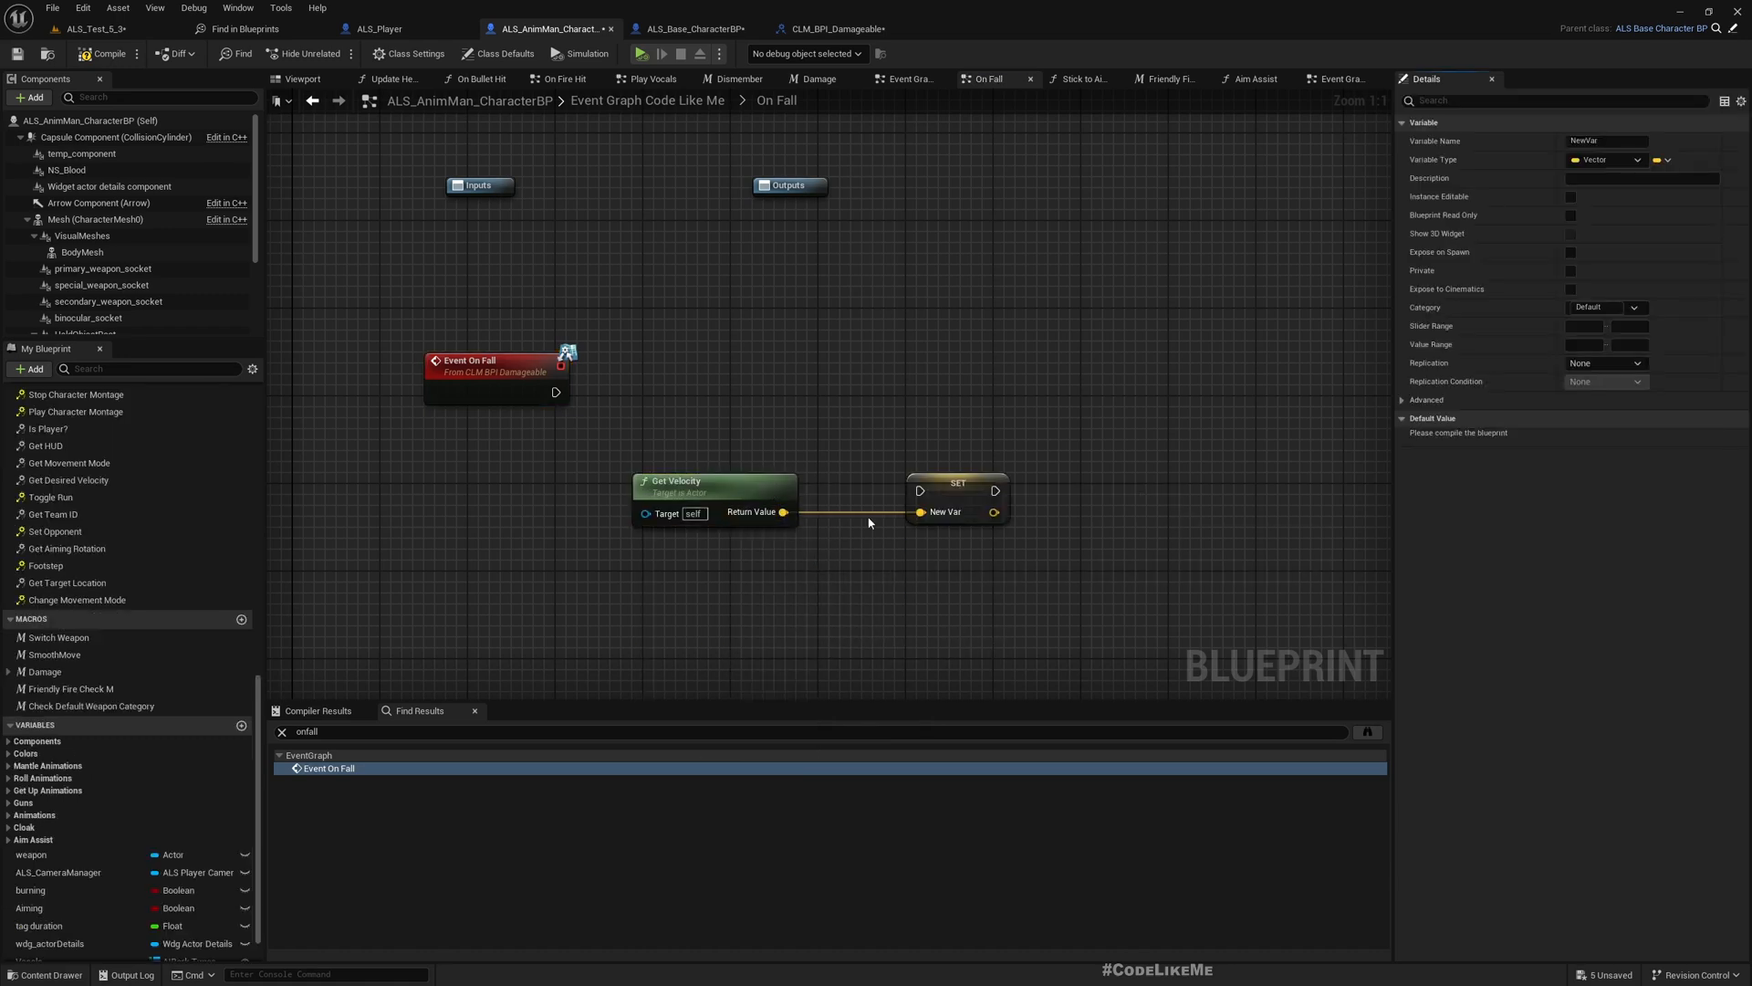
{"action": "right_click", "coordinate": [783, 512]}
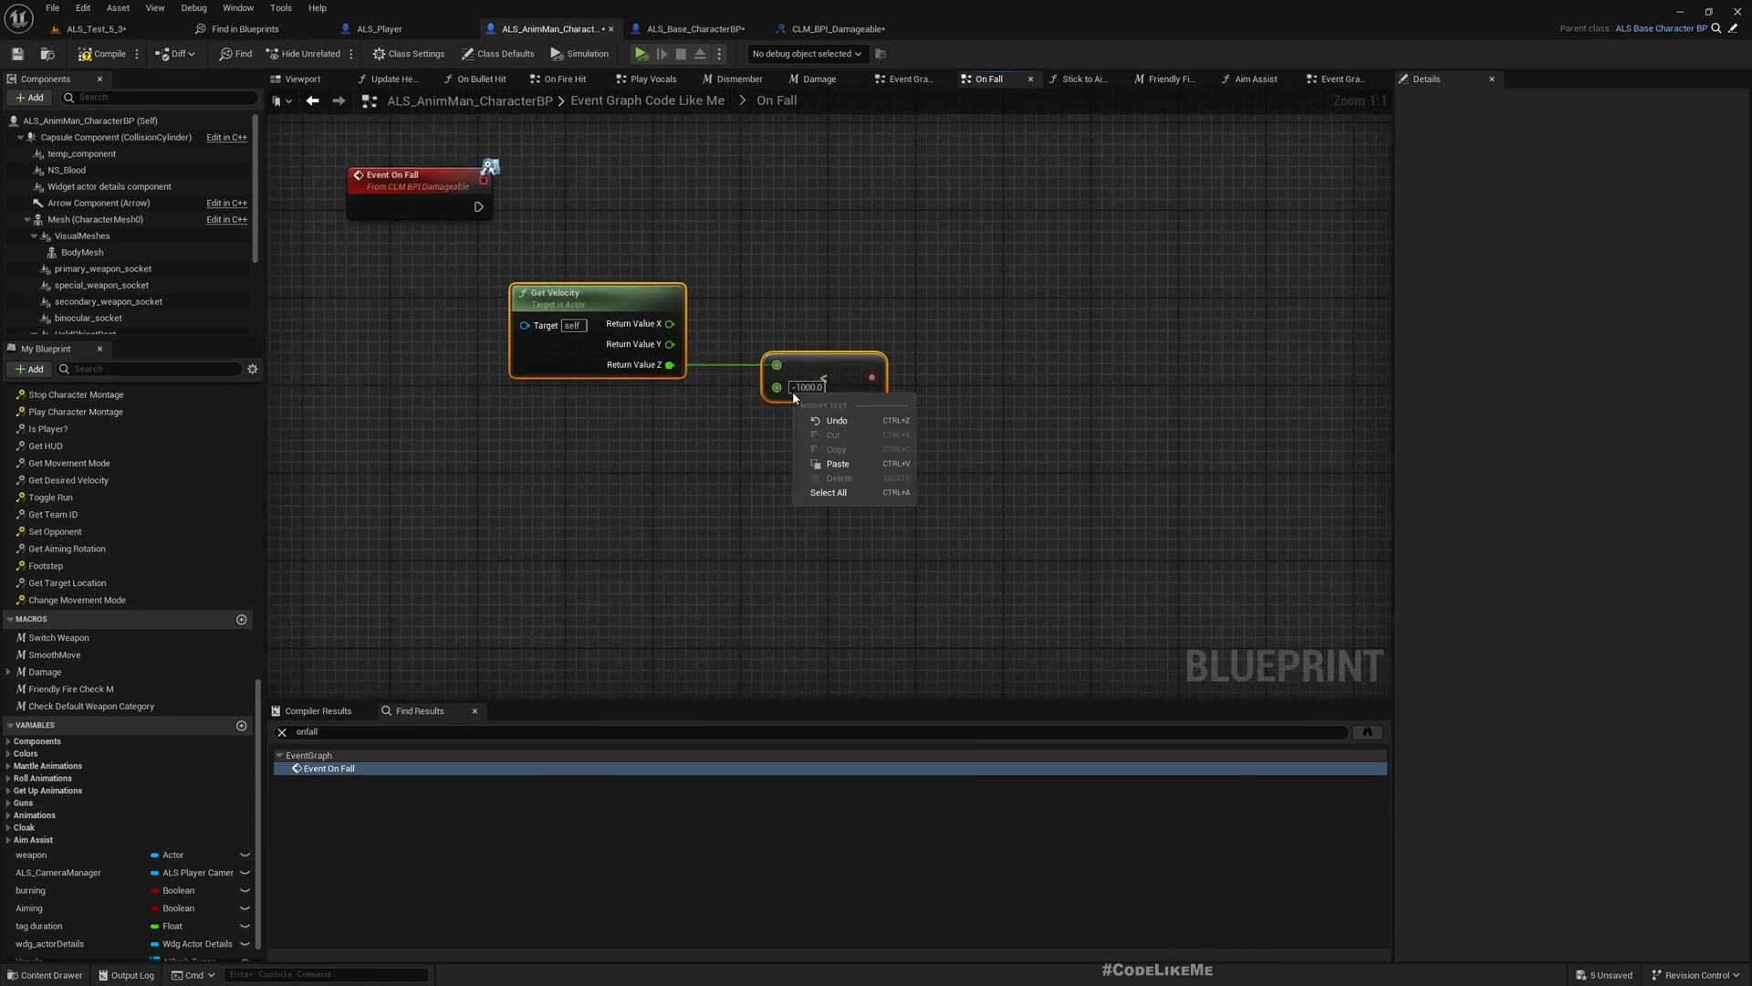
{"action": "mouse_move", "coordinate": [866, 526]}
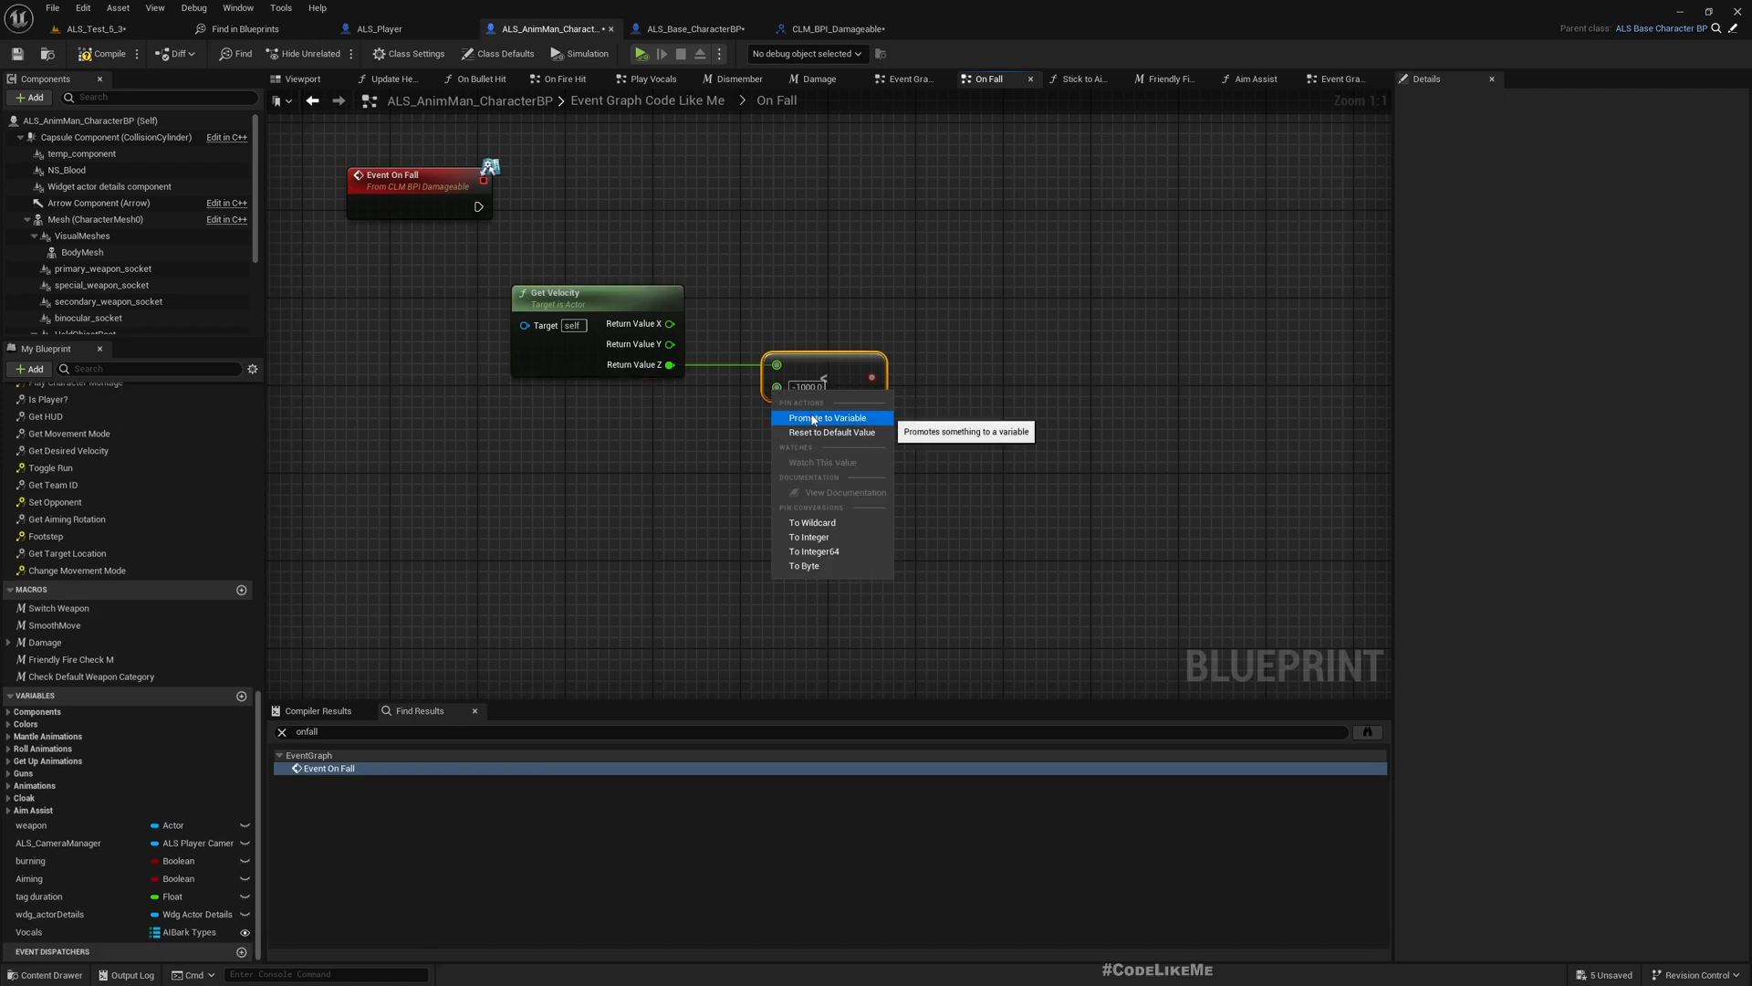
Promote the comparison value to a FallDamageThreshold variable feeding a Branch into Damage.
{"action": "left_click", "coordinate": [816, 417]}
{"action": "type", "text": "FallDamageThreshold"}
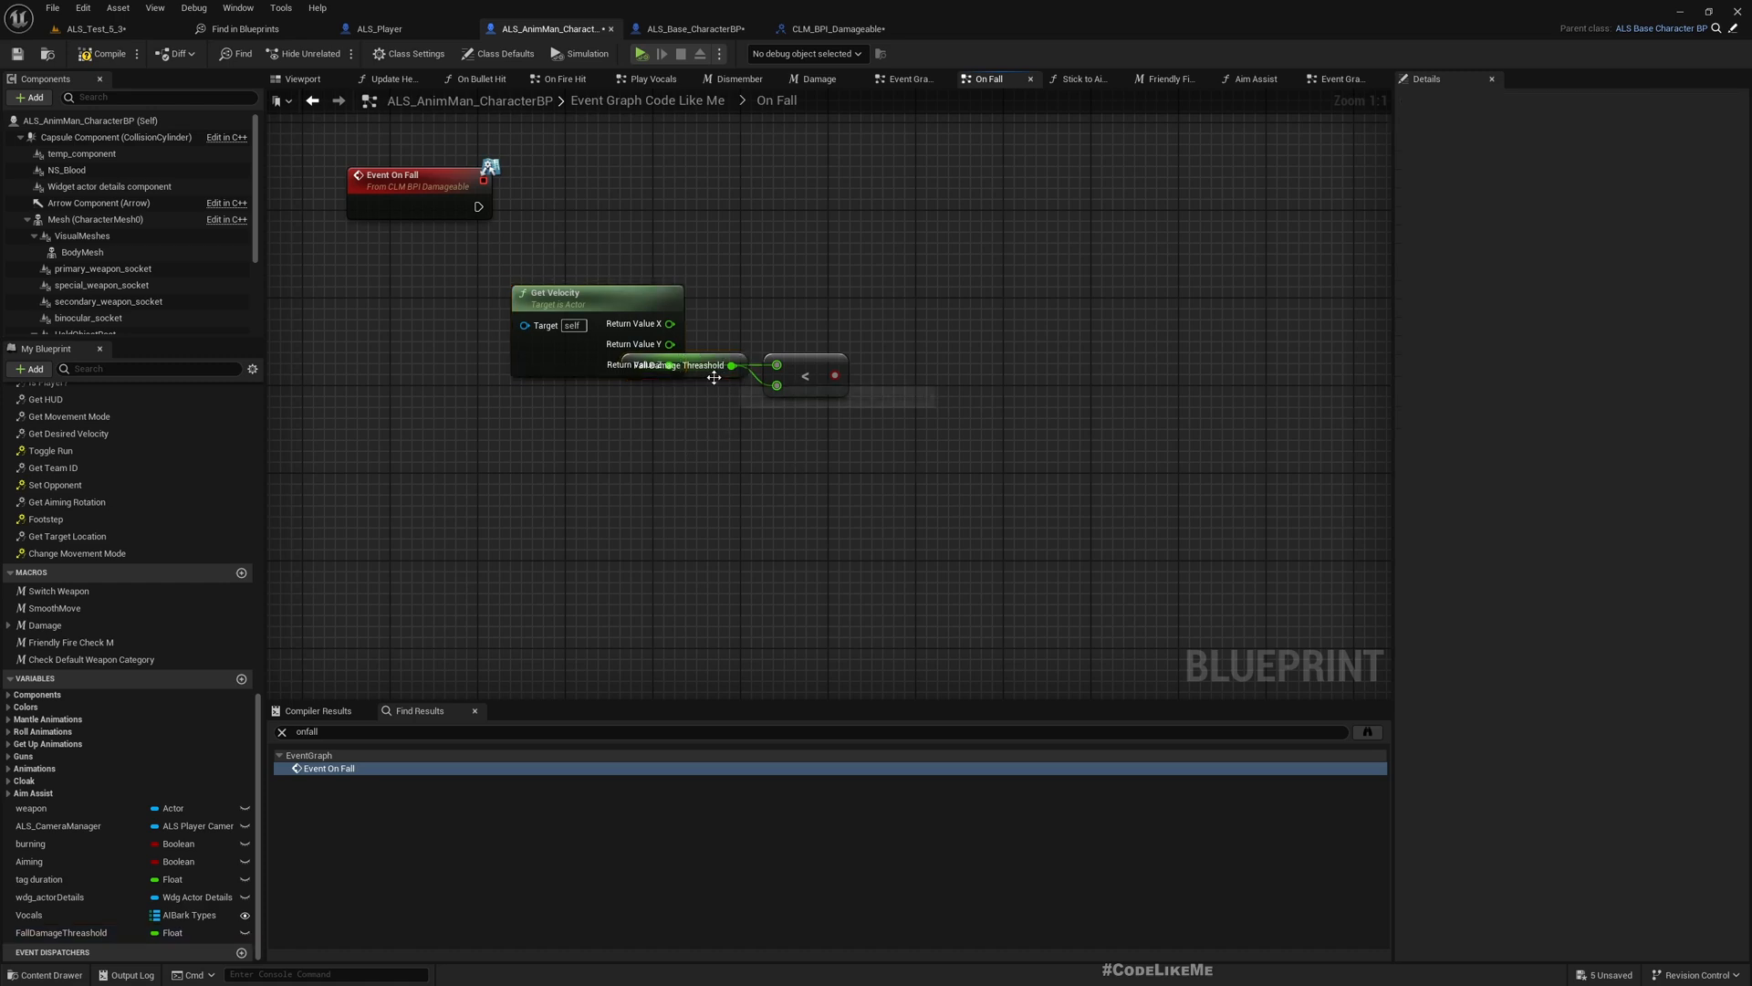
{"action": "left_click", "coordinate": [405, 460]}
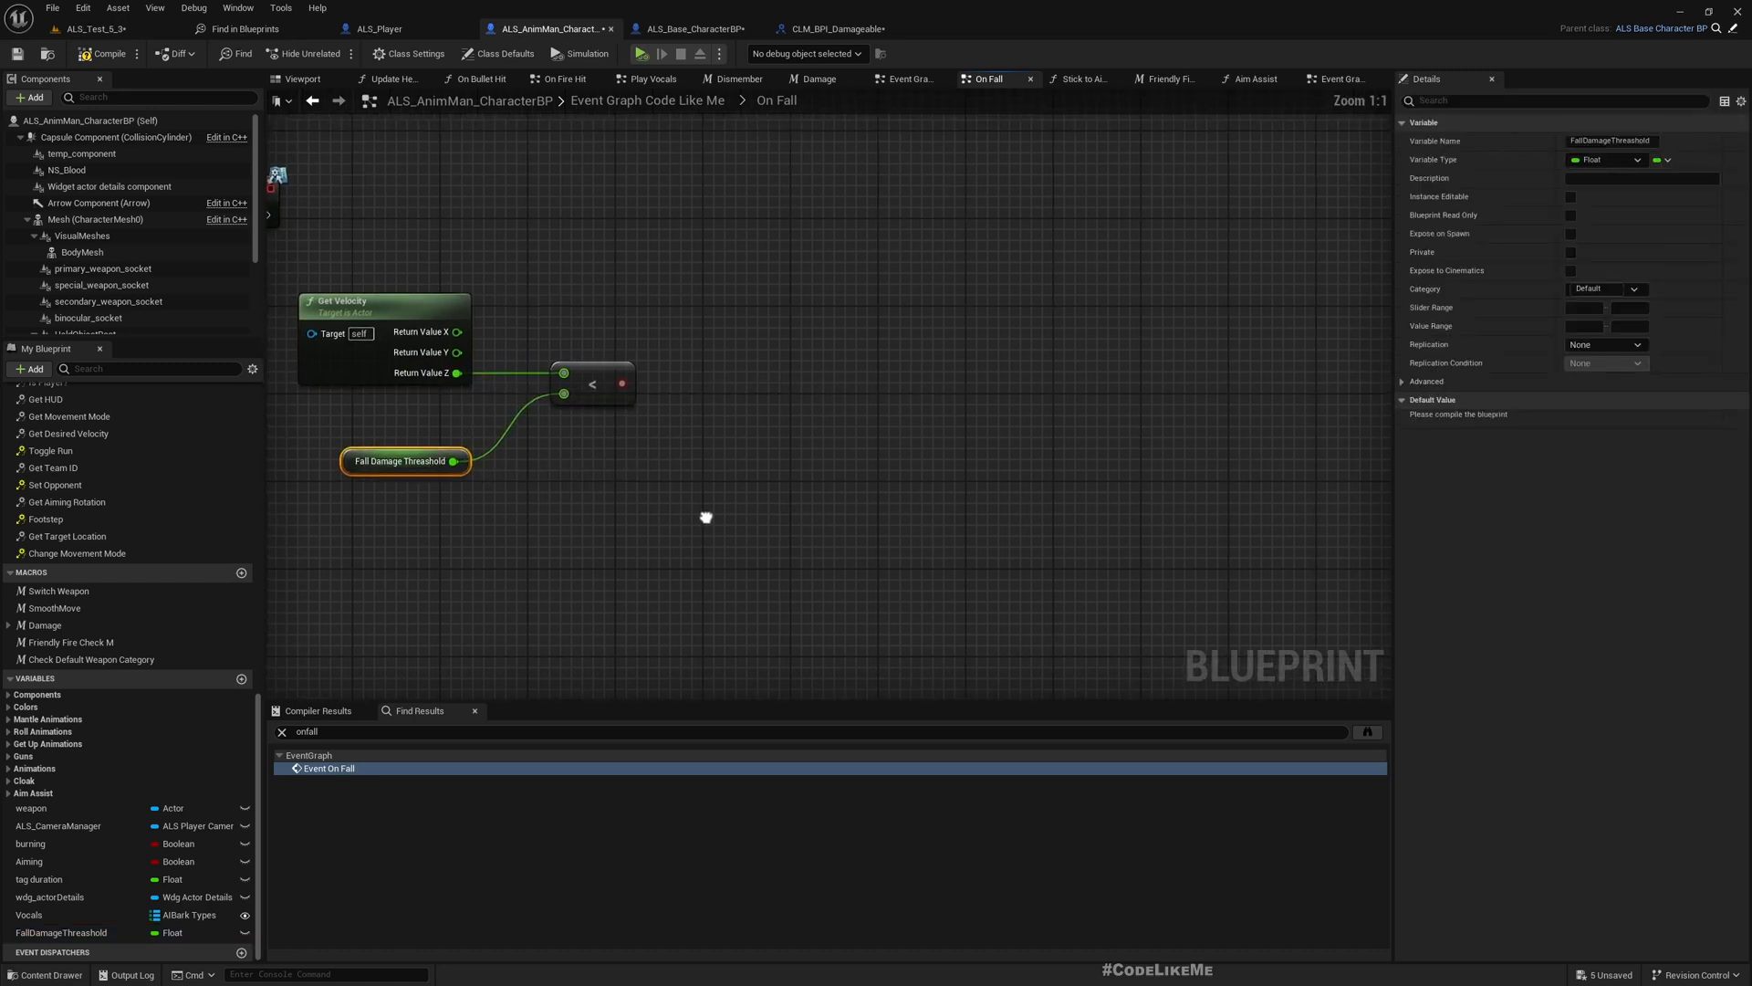
{"action": "left_click", "coordinate": [1432, 399]}
{"action": "type", "text": "Damage"}
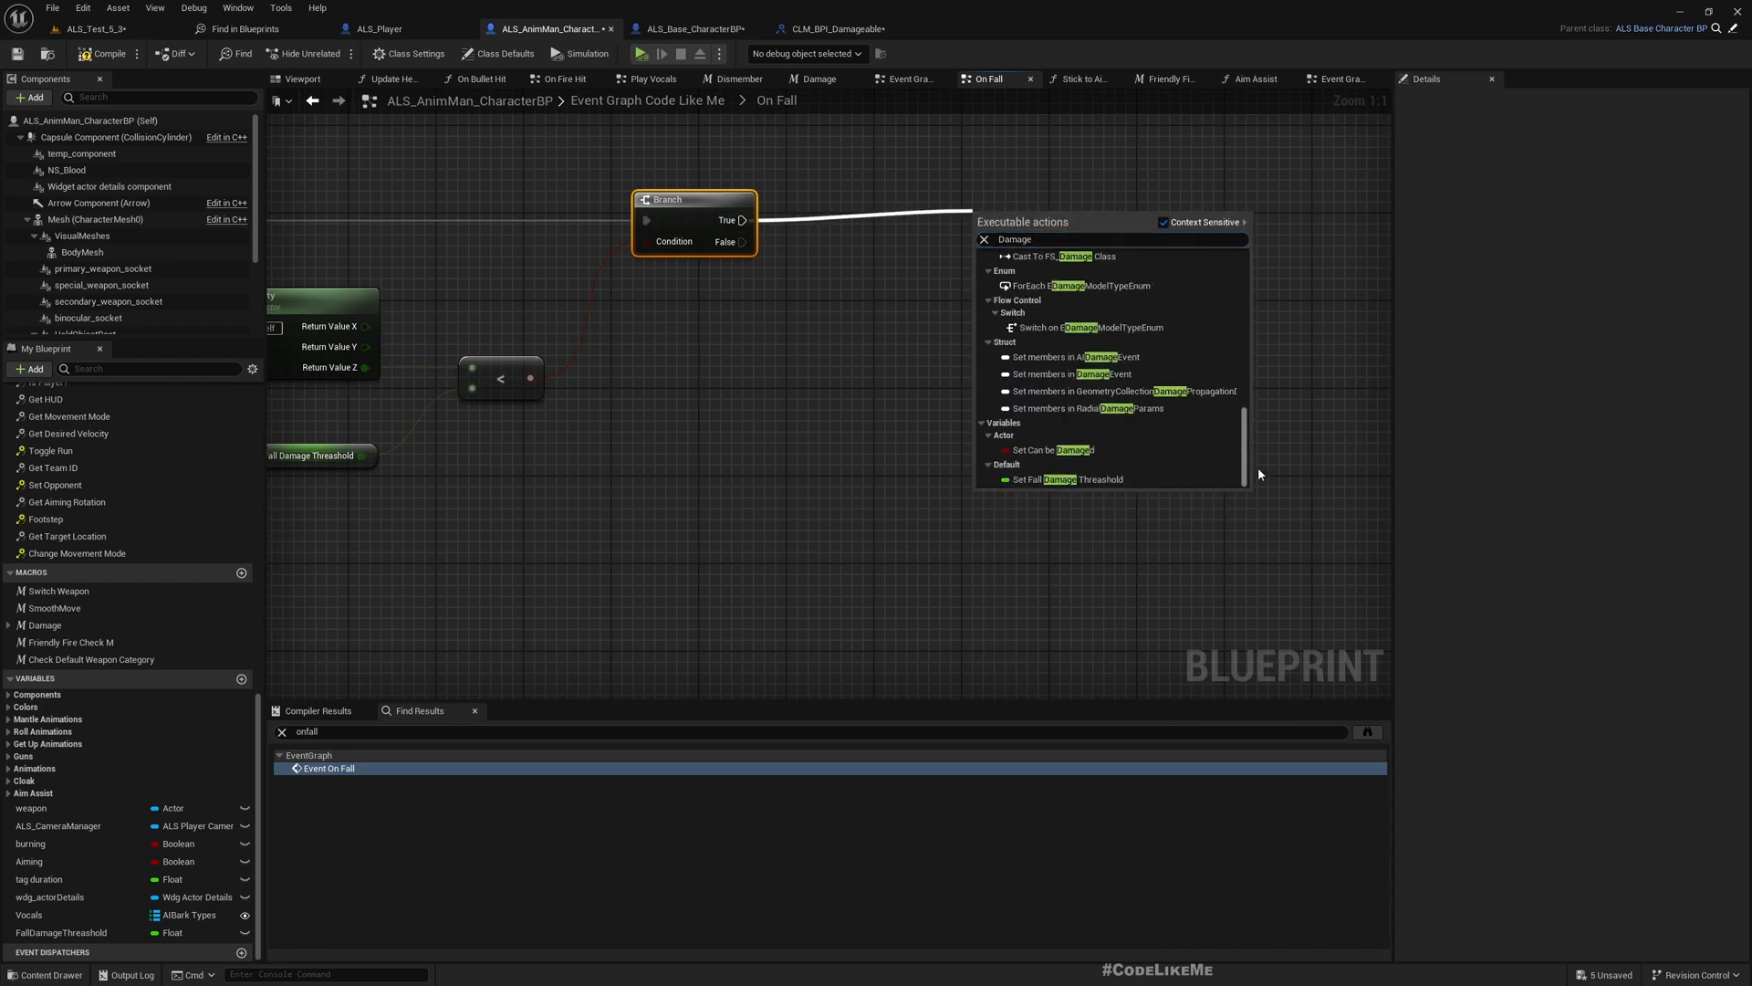
{"action": "scroll", "scroll_direction": "down", "scroll_amount": 3}
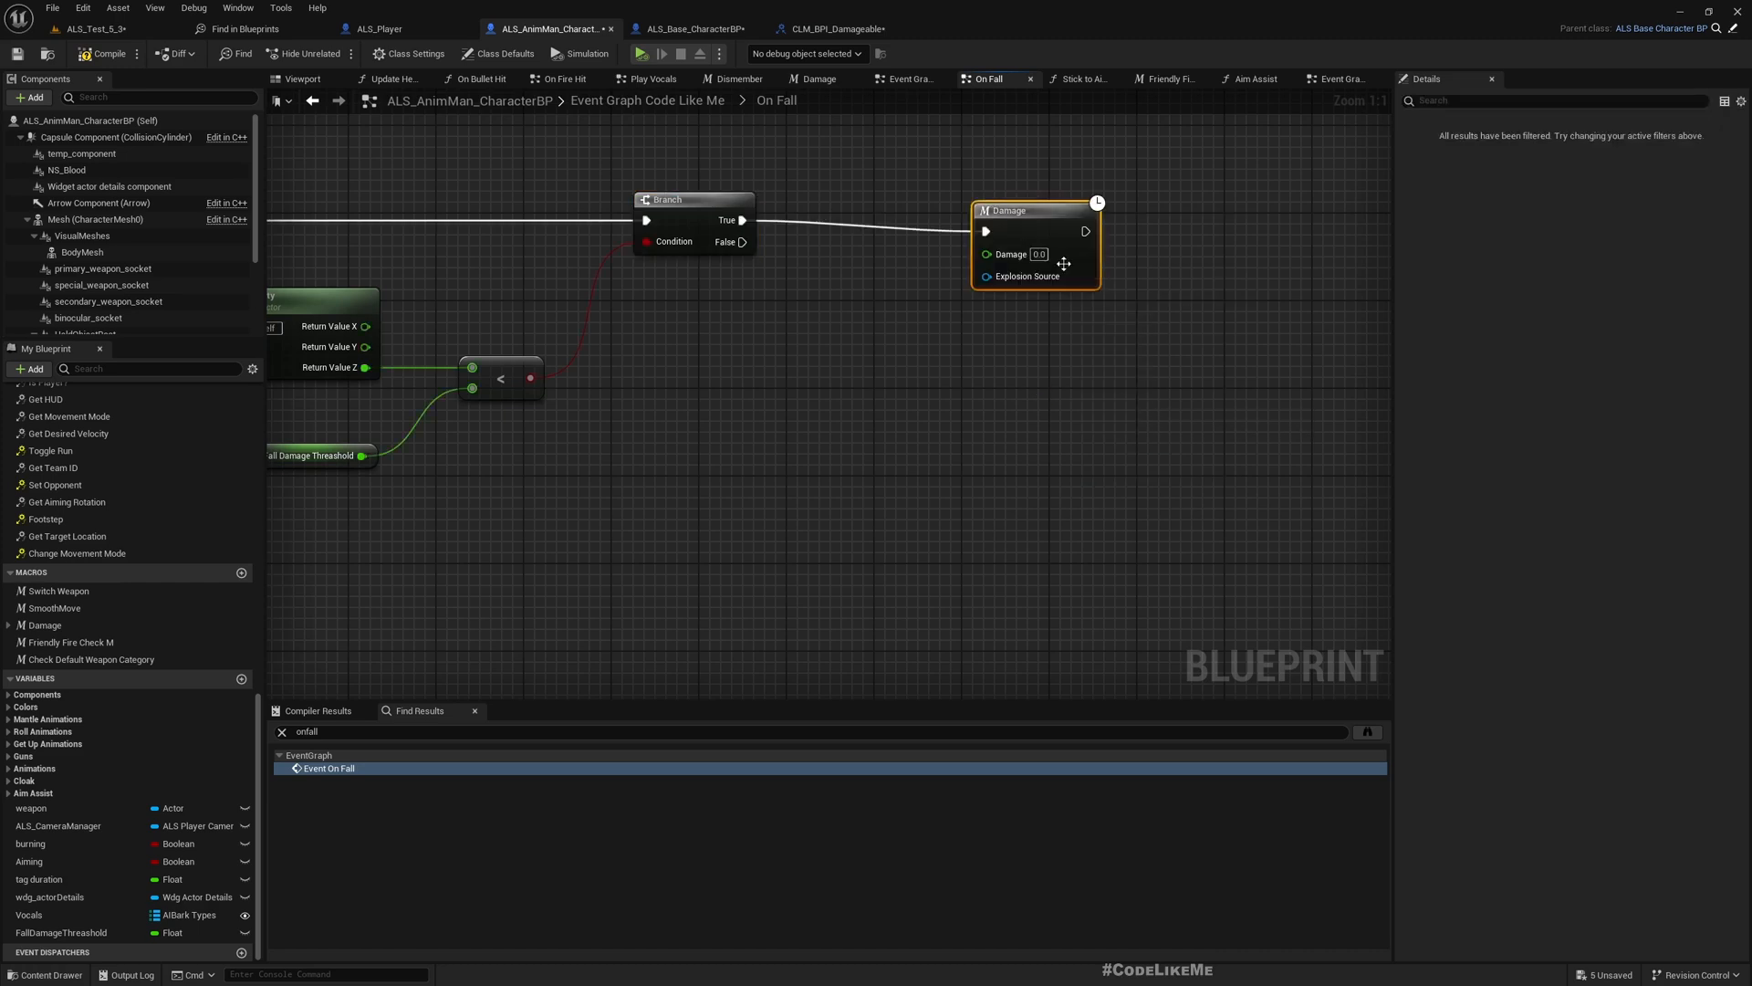
{"action": "left_click", "coordinate": [817, 79]}
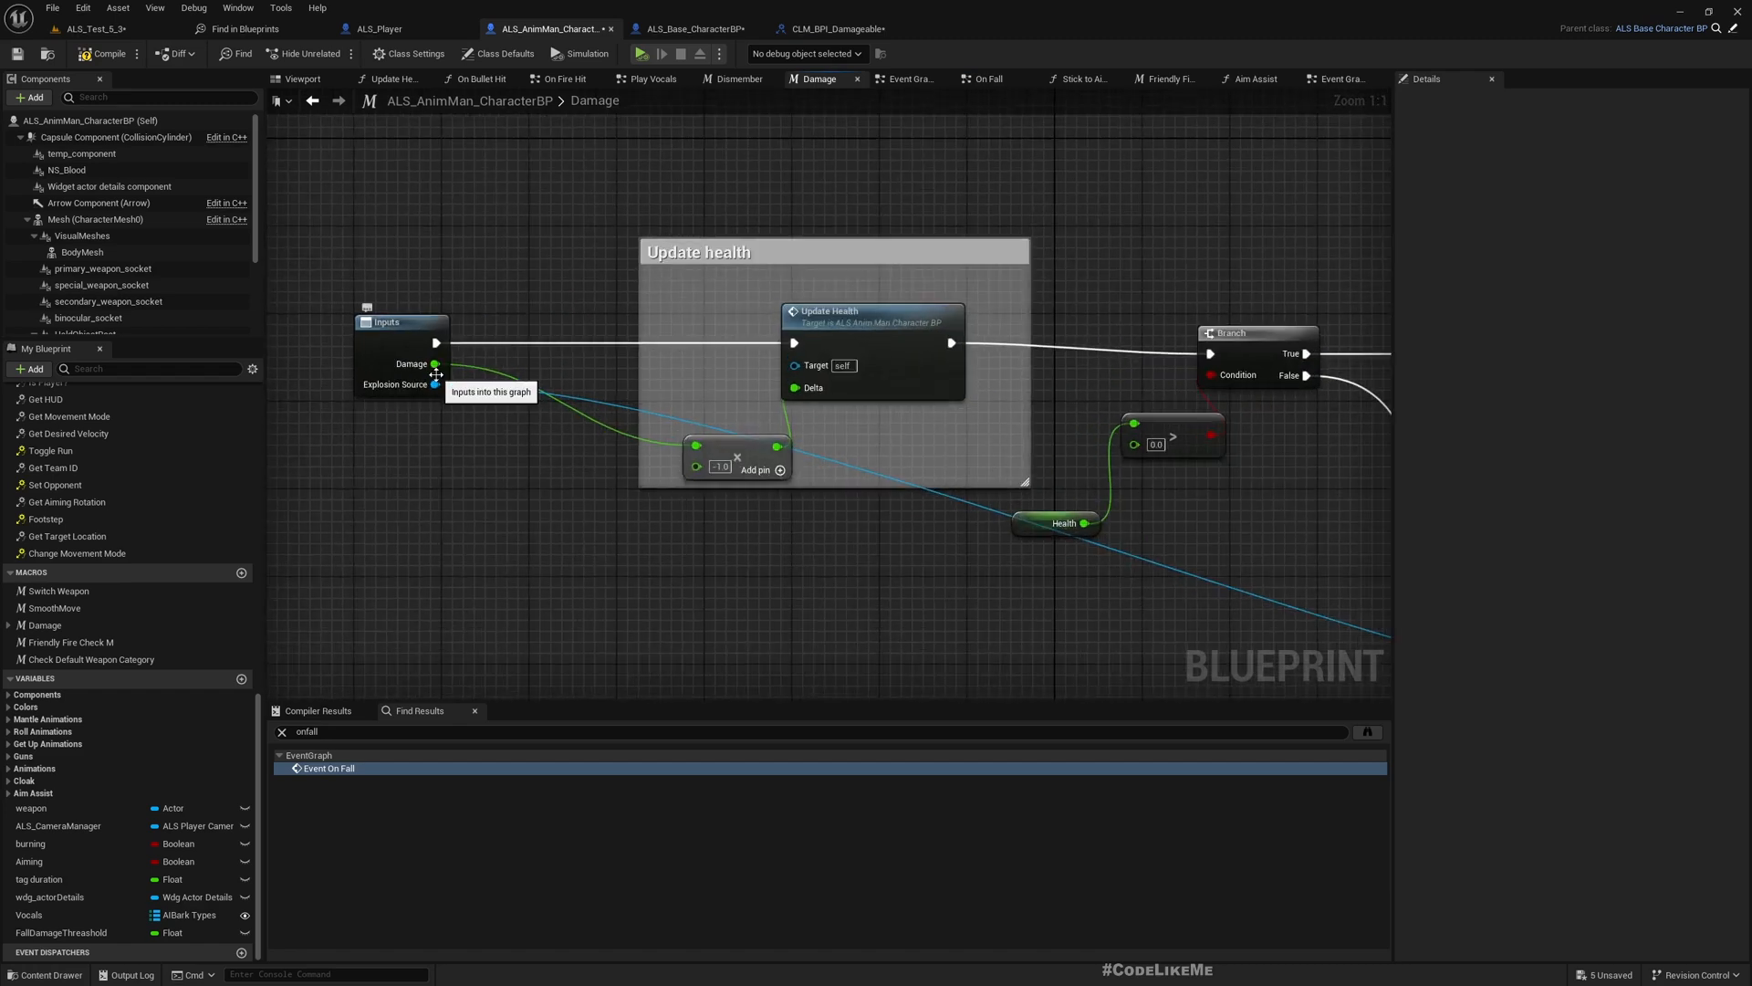
{"action": "mouse_move", "coordinate": [667, 417]}
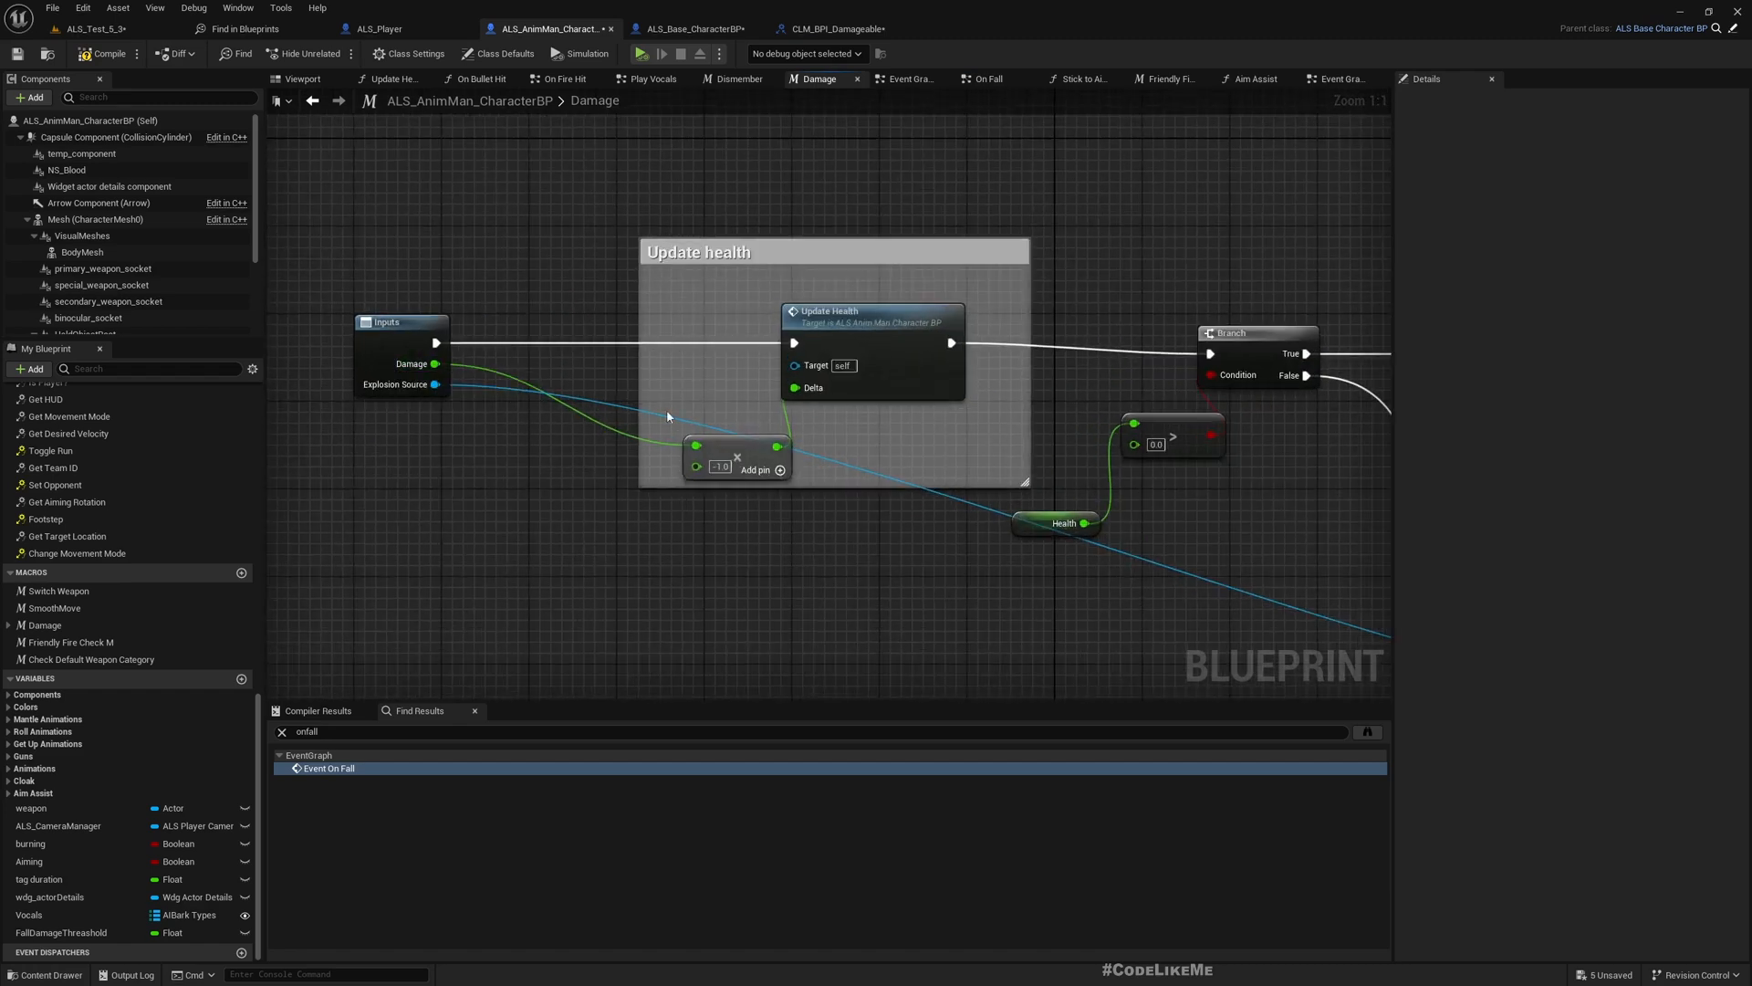
{"action": "left_click", "coordinate": [872, 311]}
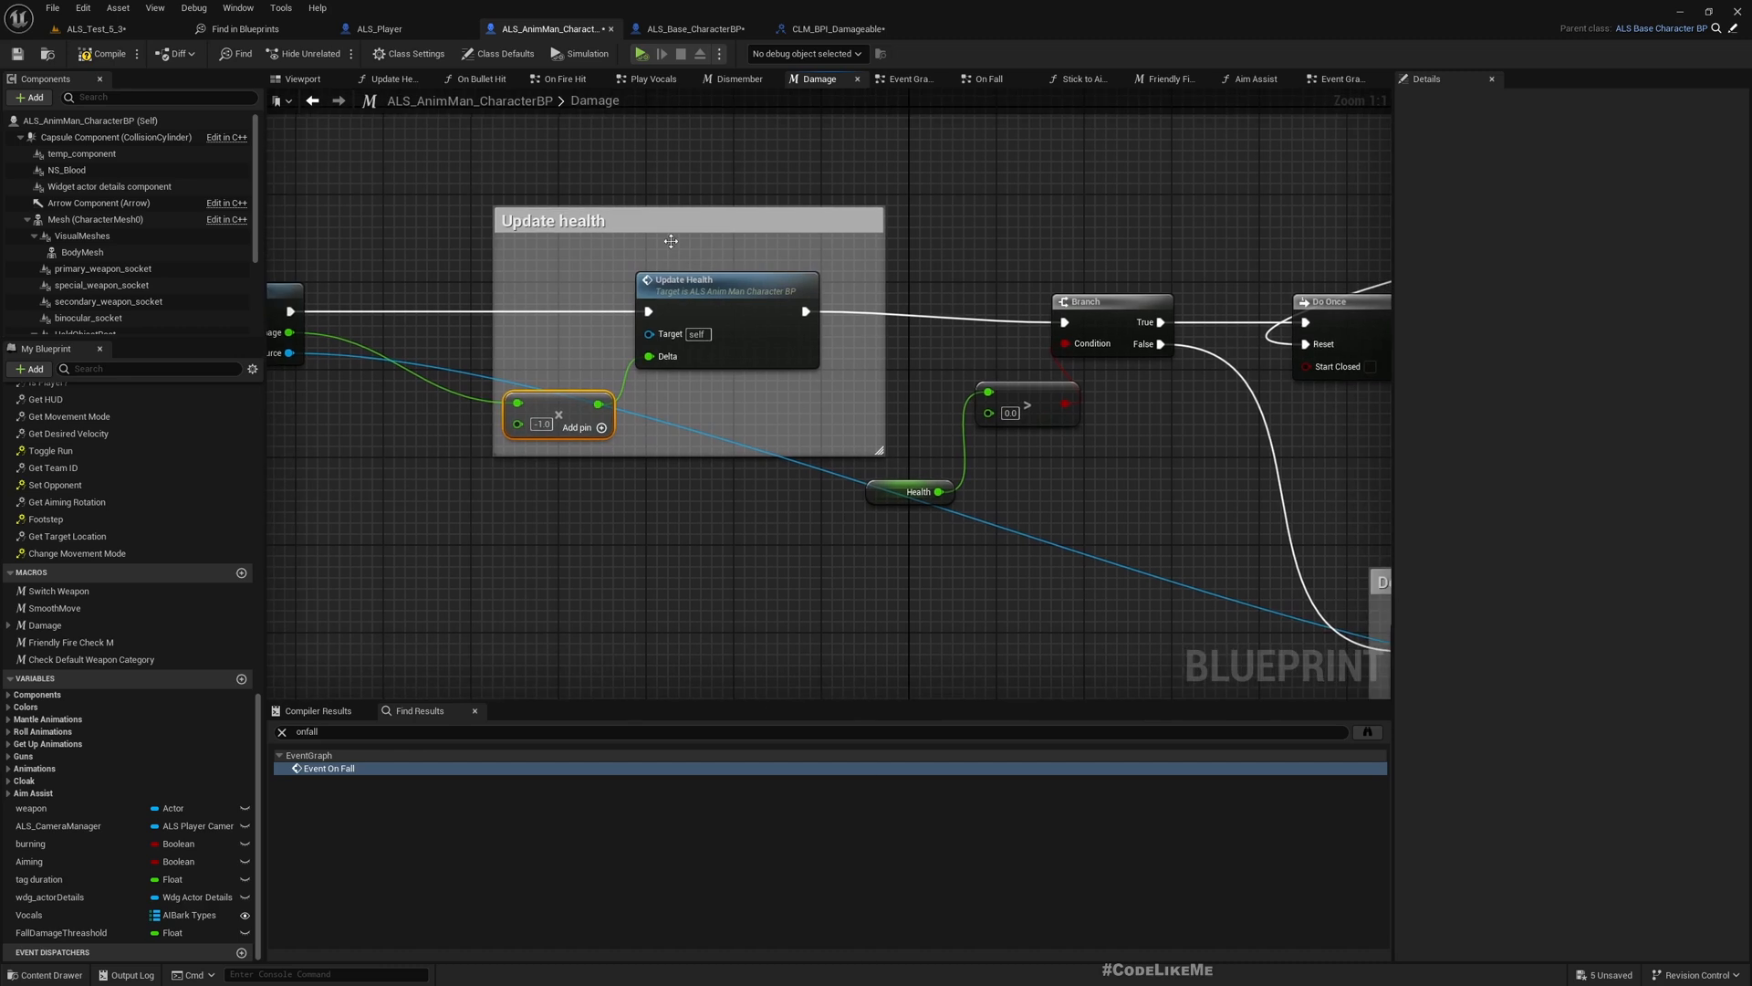
{"action": "mouse_move", "coordinate": [979, 330]}
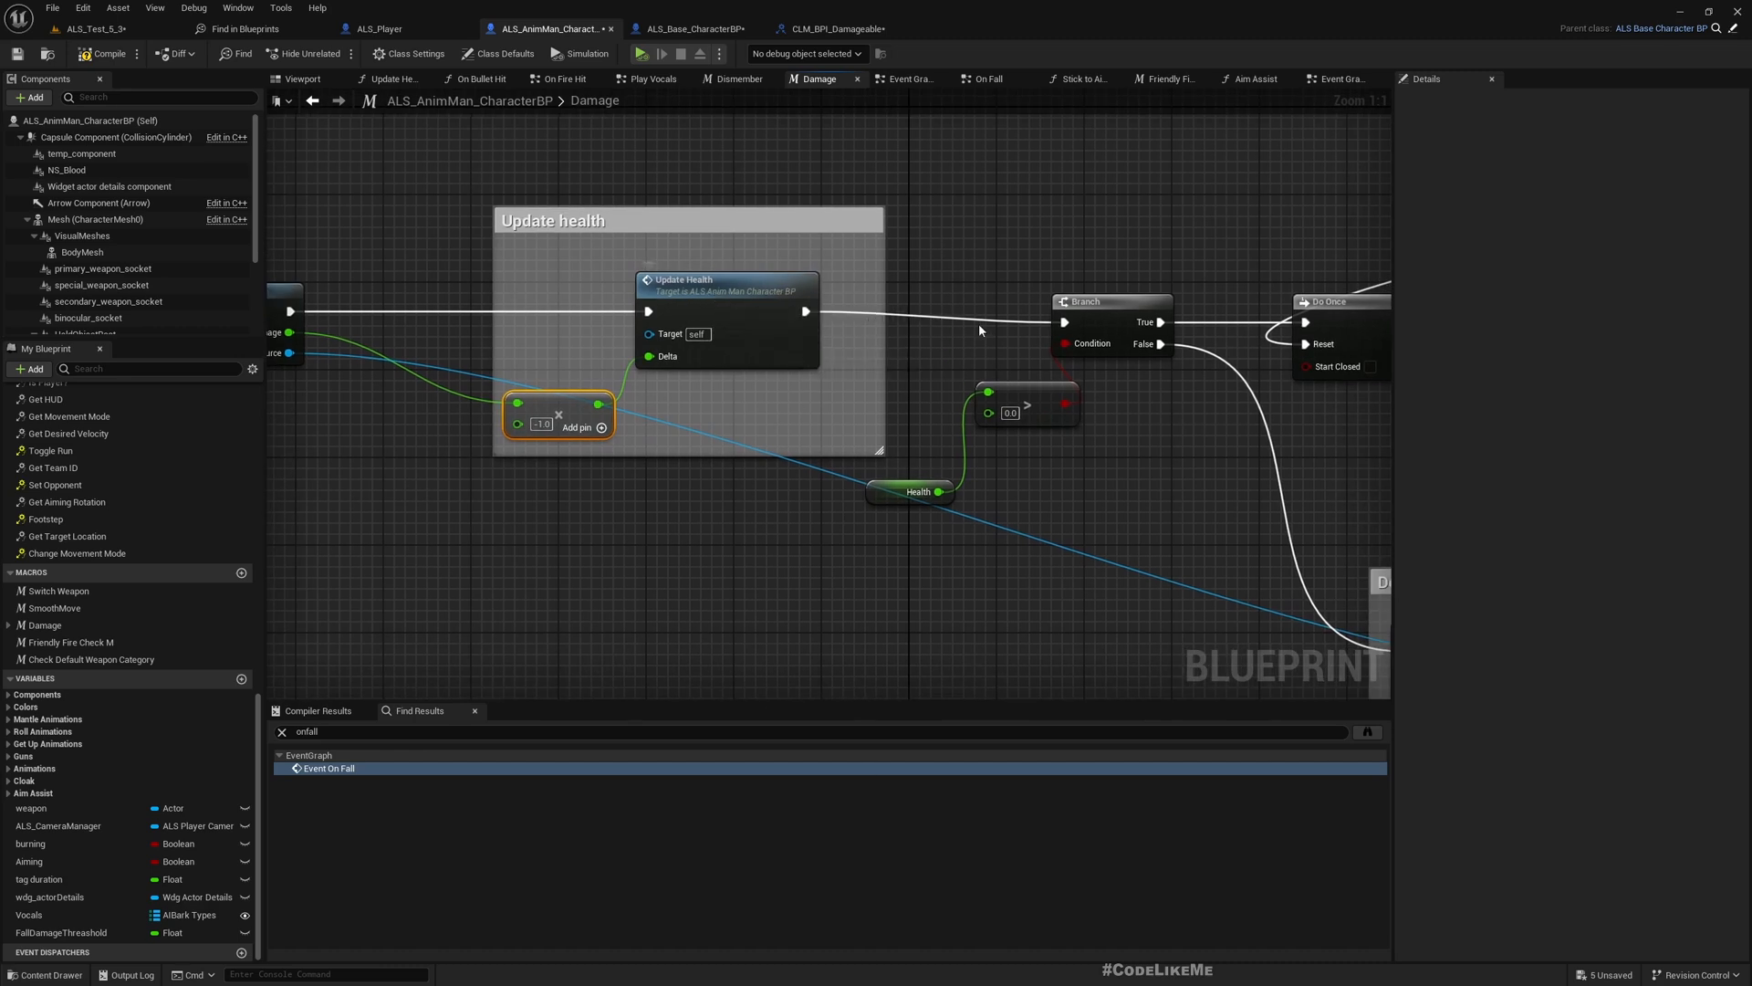
{"action": "mouse_move", "coordinate": [1111, 302]}
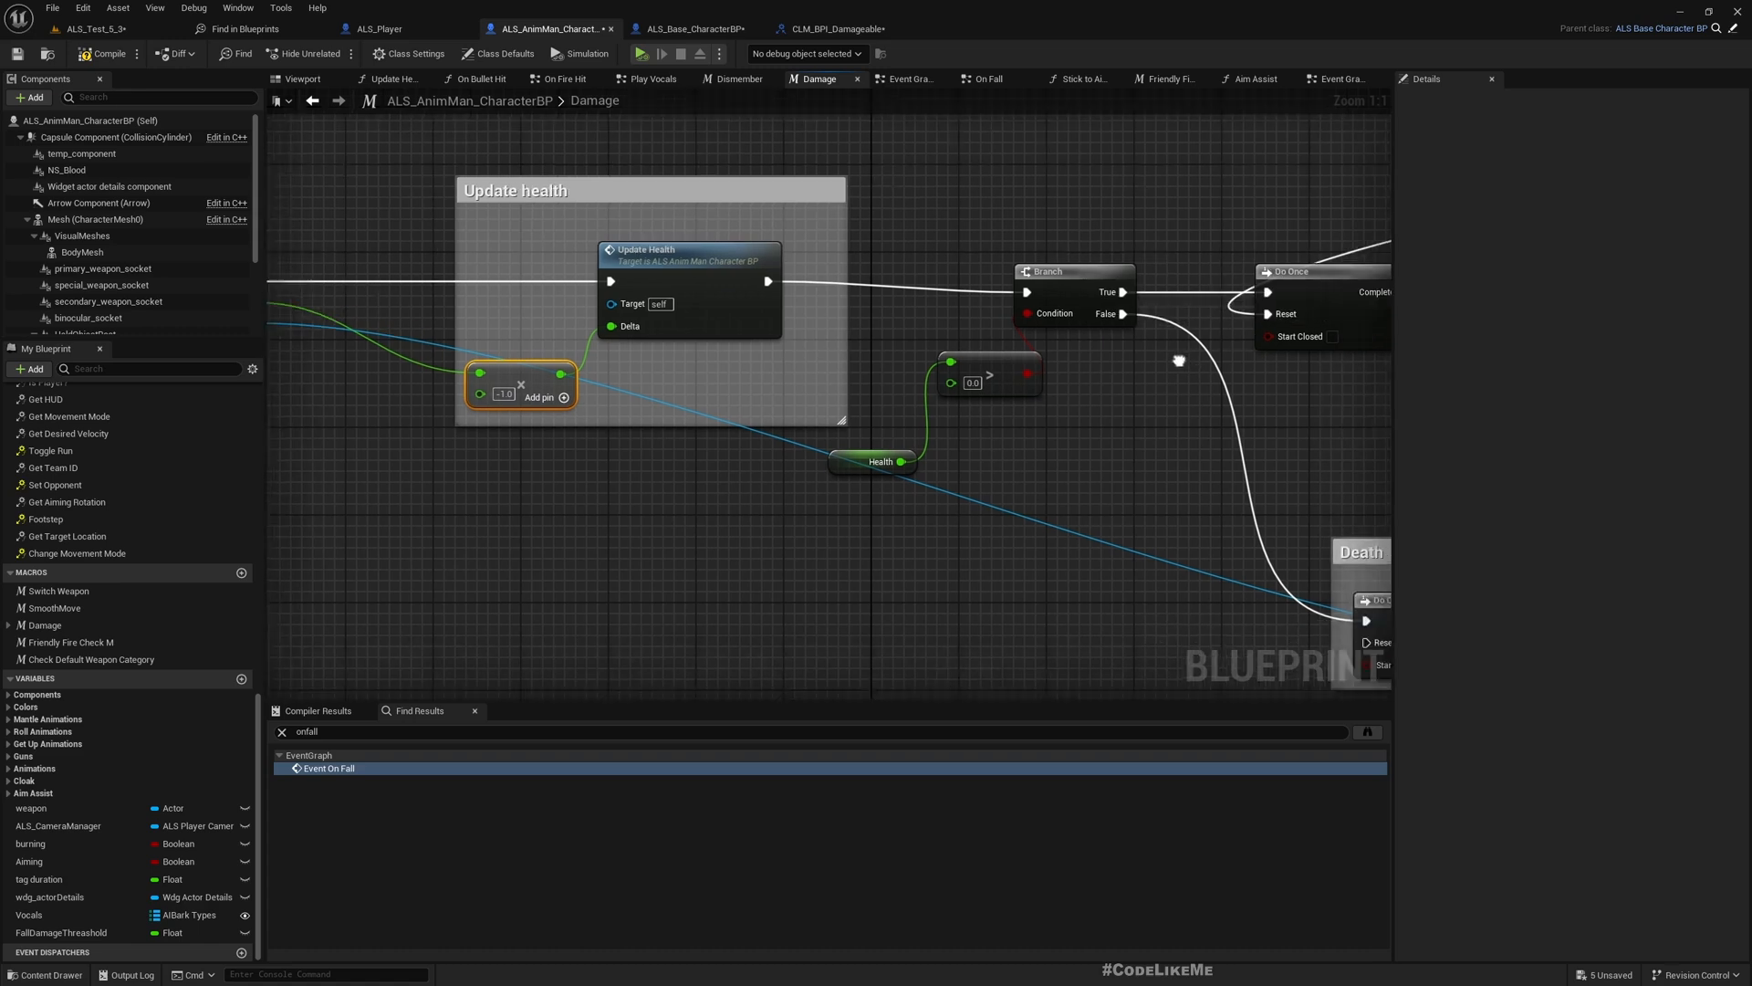
{"action": "double_click", "coordinate": [646, 249]}
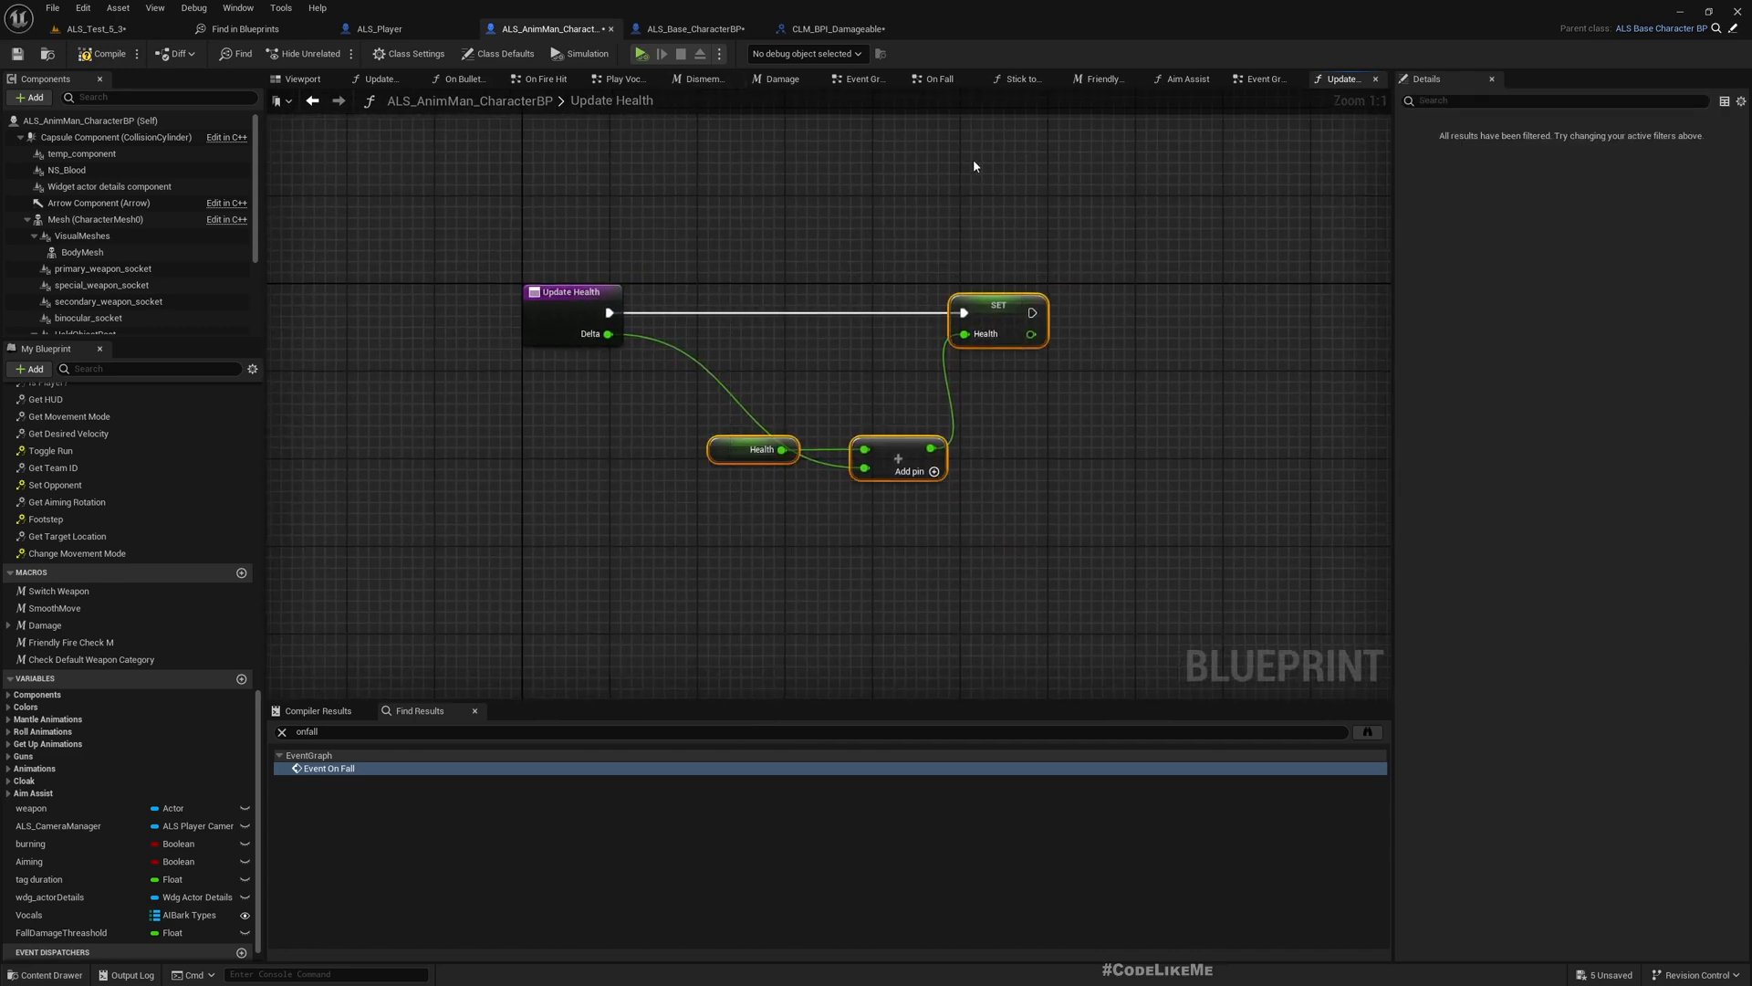
{"action": "mouse_move", "coordinate": [1229, 327]}
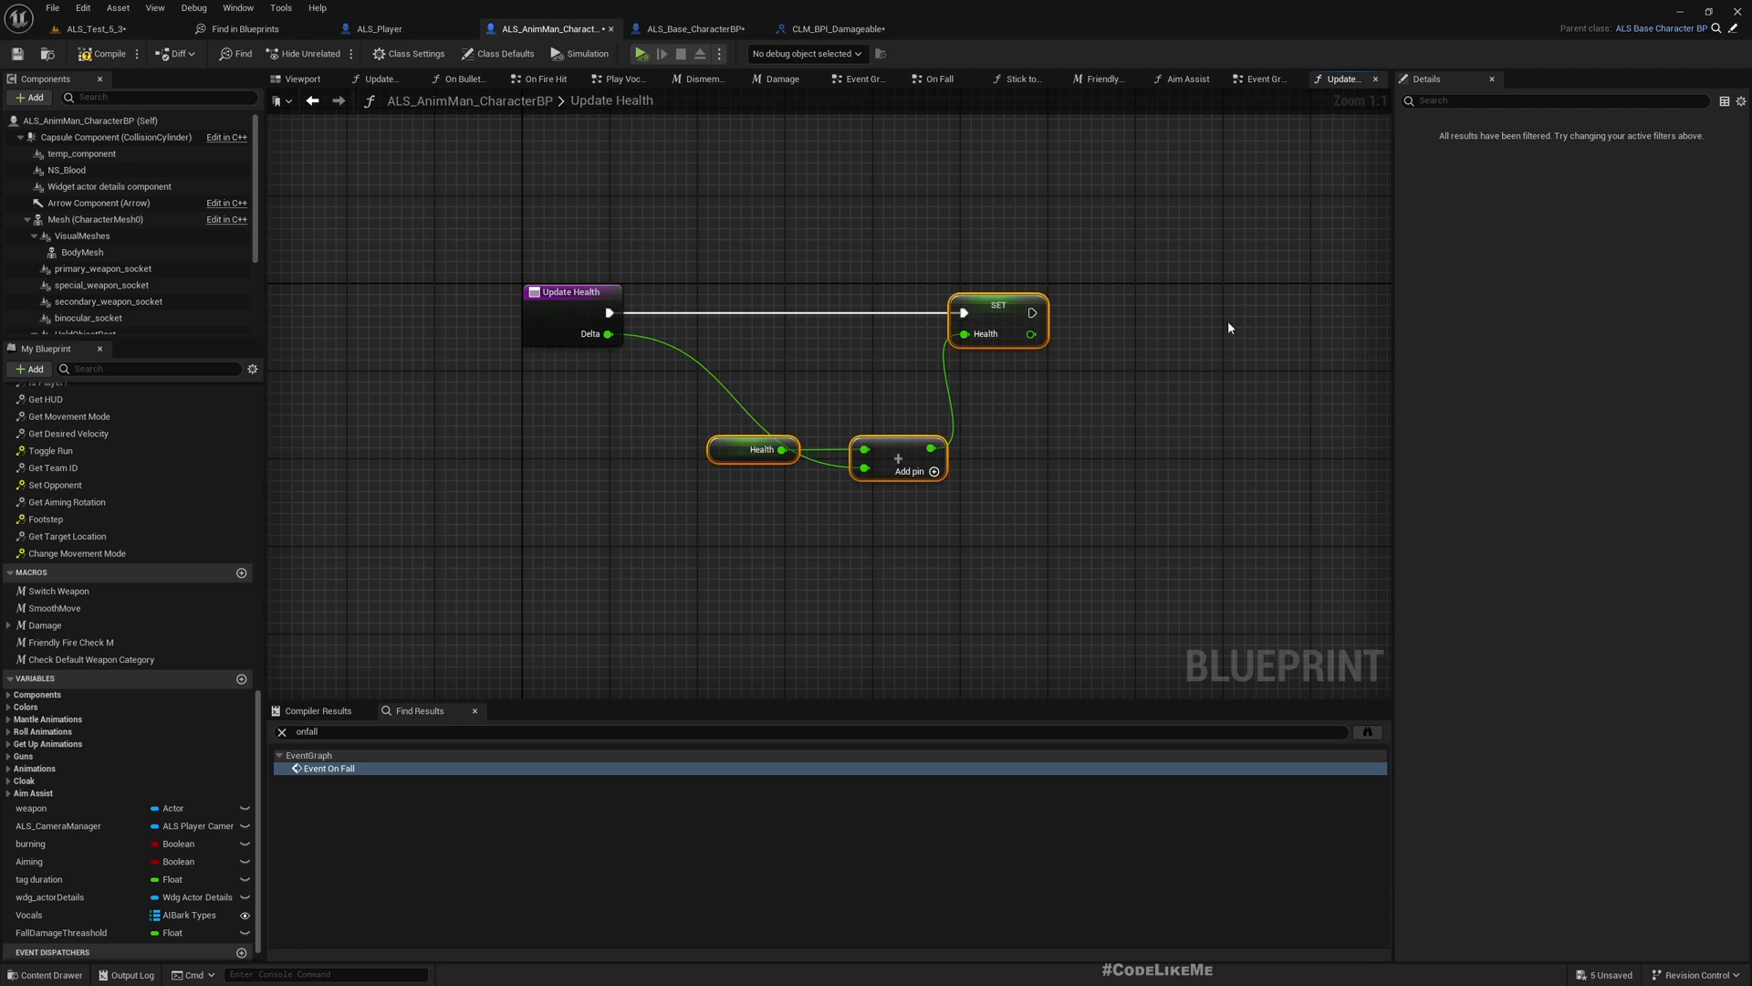
{"action": "left_click", "coordinate": [1261, 79]}
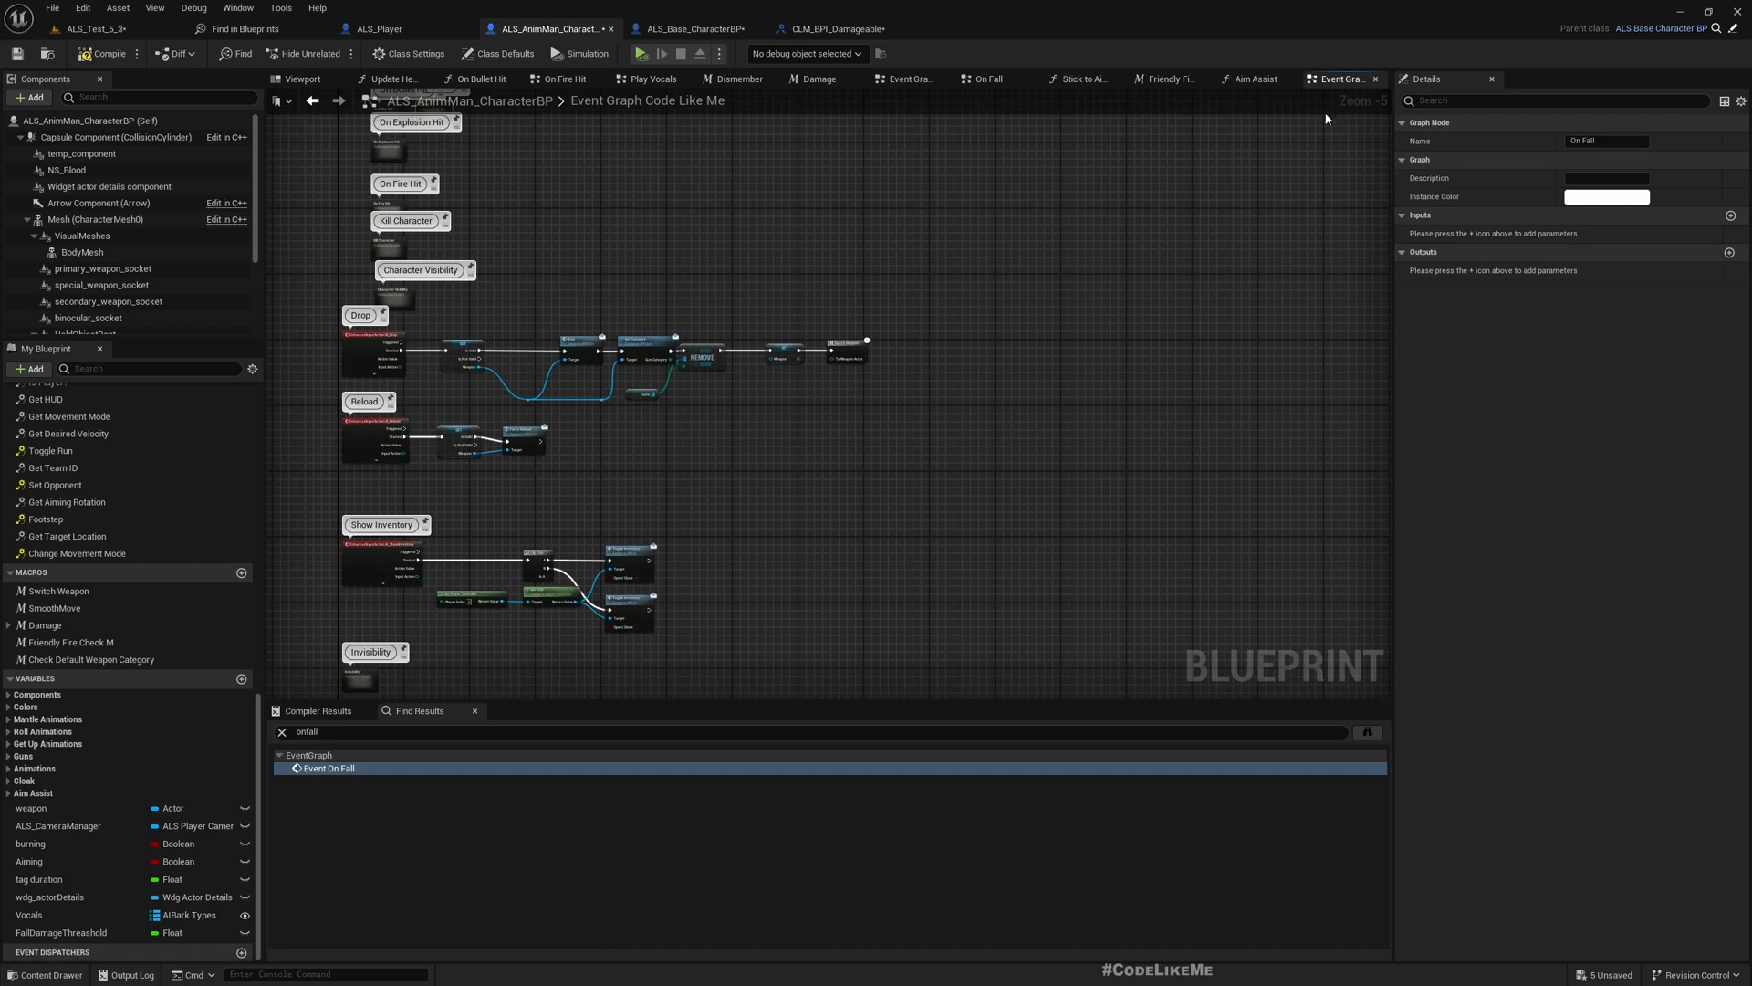
{"action": "mouse_move", "coordinate": [1055, 138]}
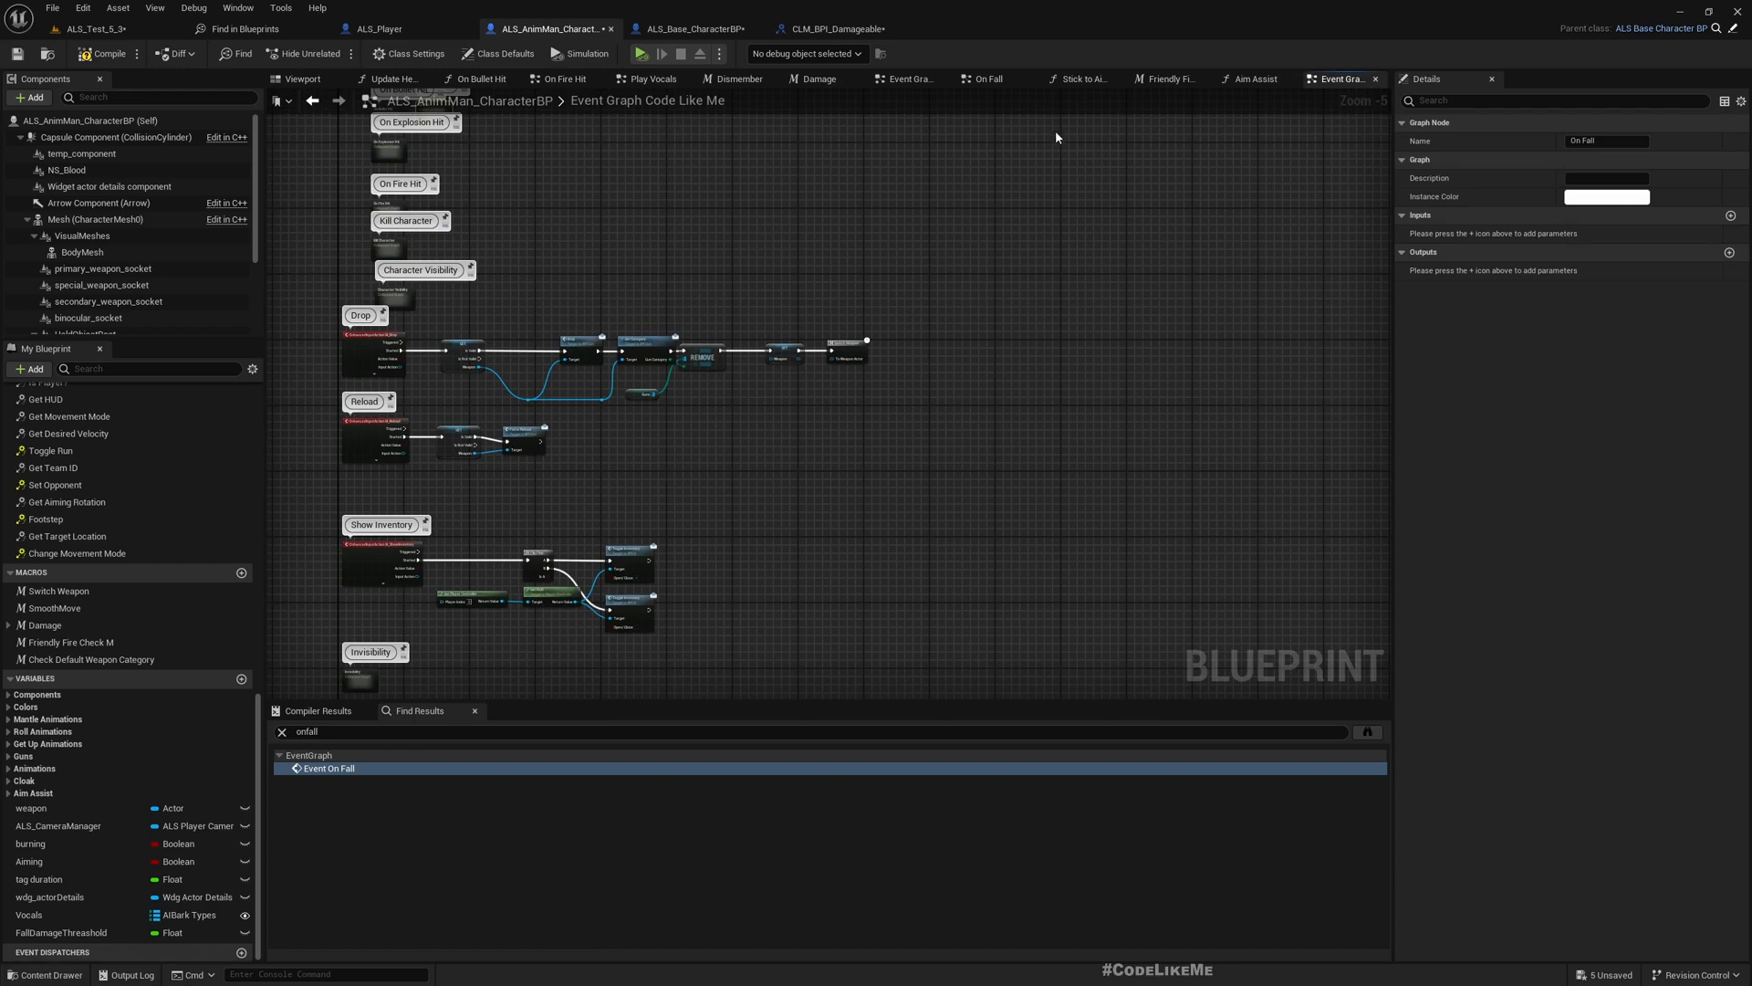
{"action": "left_click", "coordinate": [380, 28]}
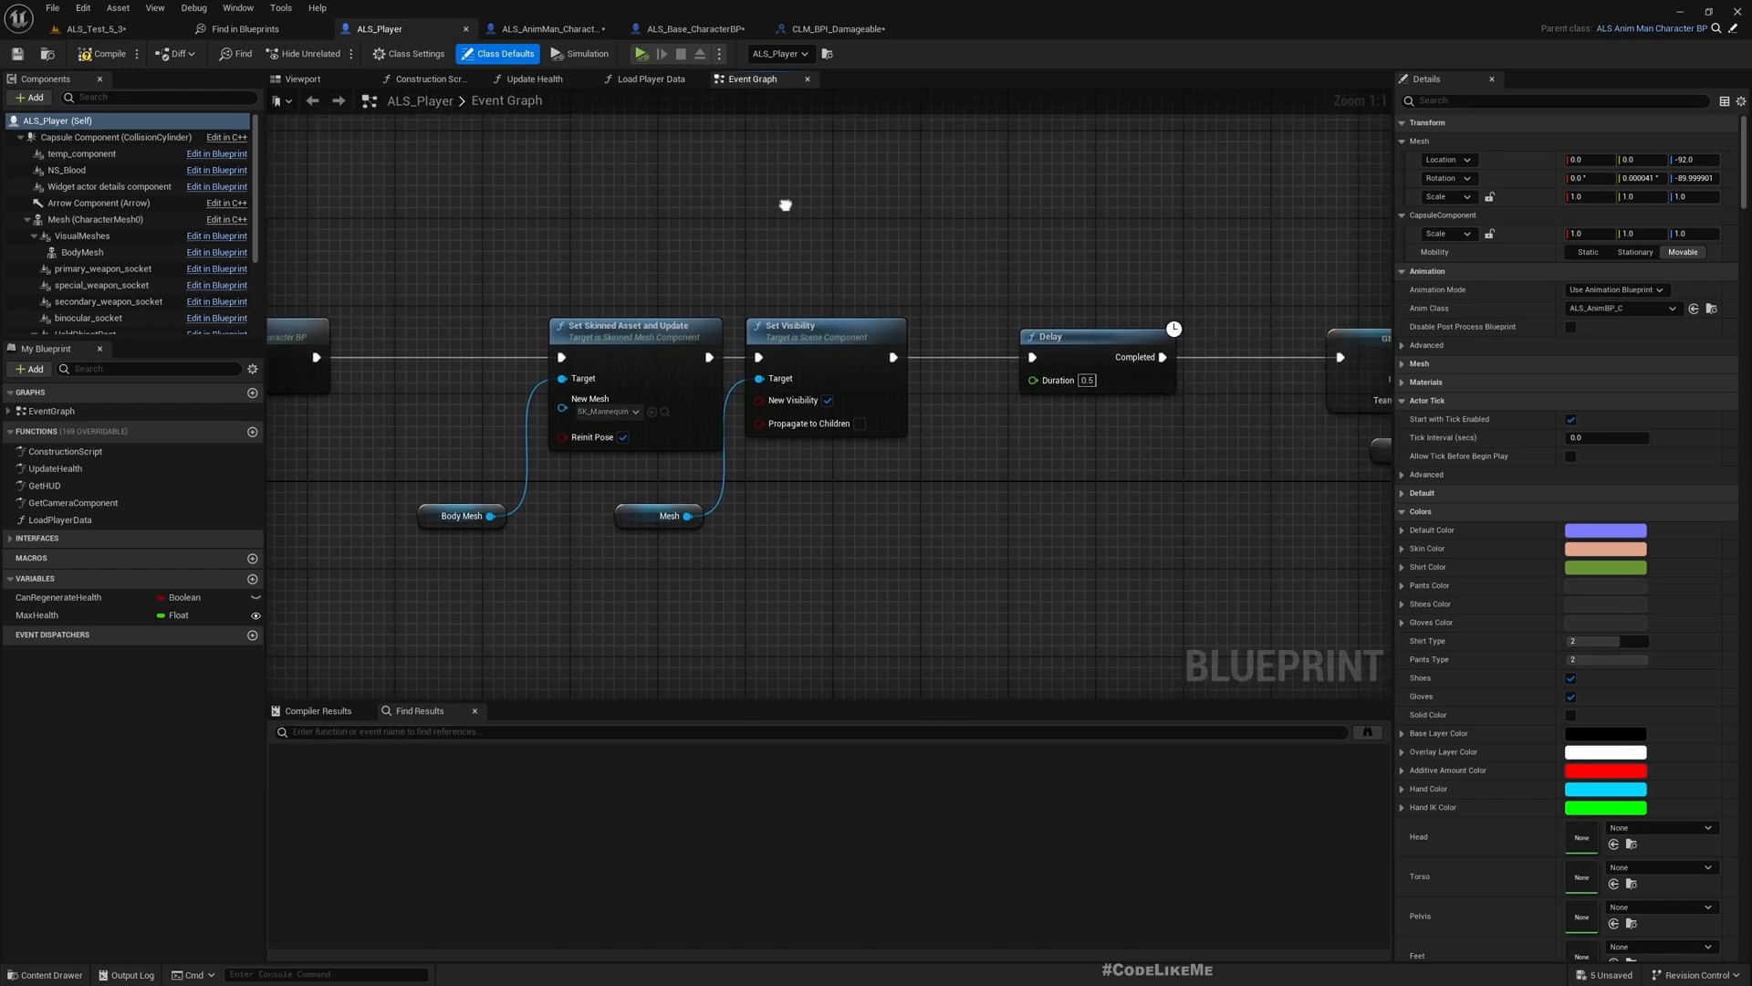
{"action": "left_click", "coordinate": [547, 28]}
{"action": "type", "text": "/"}
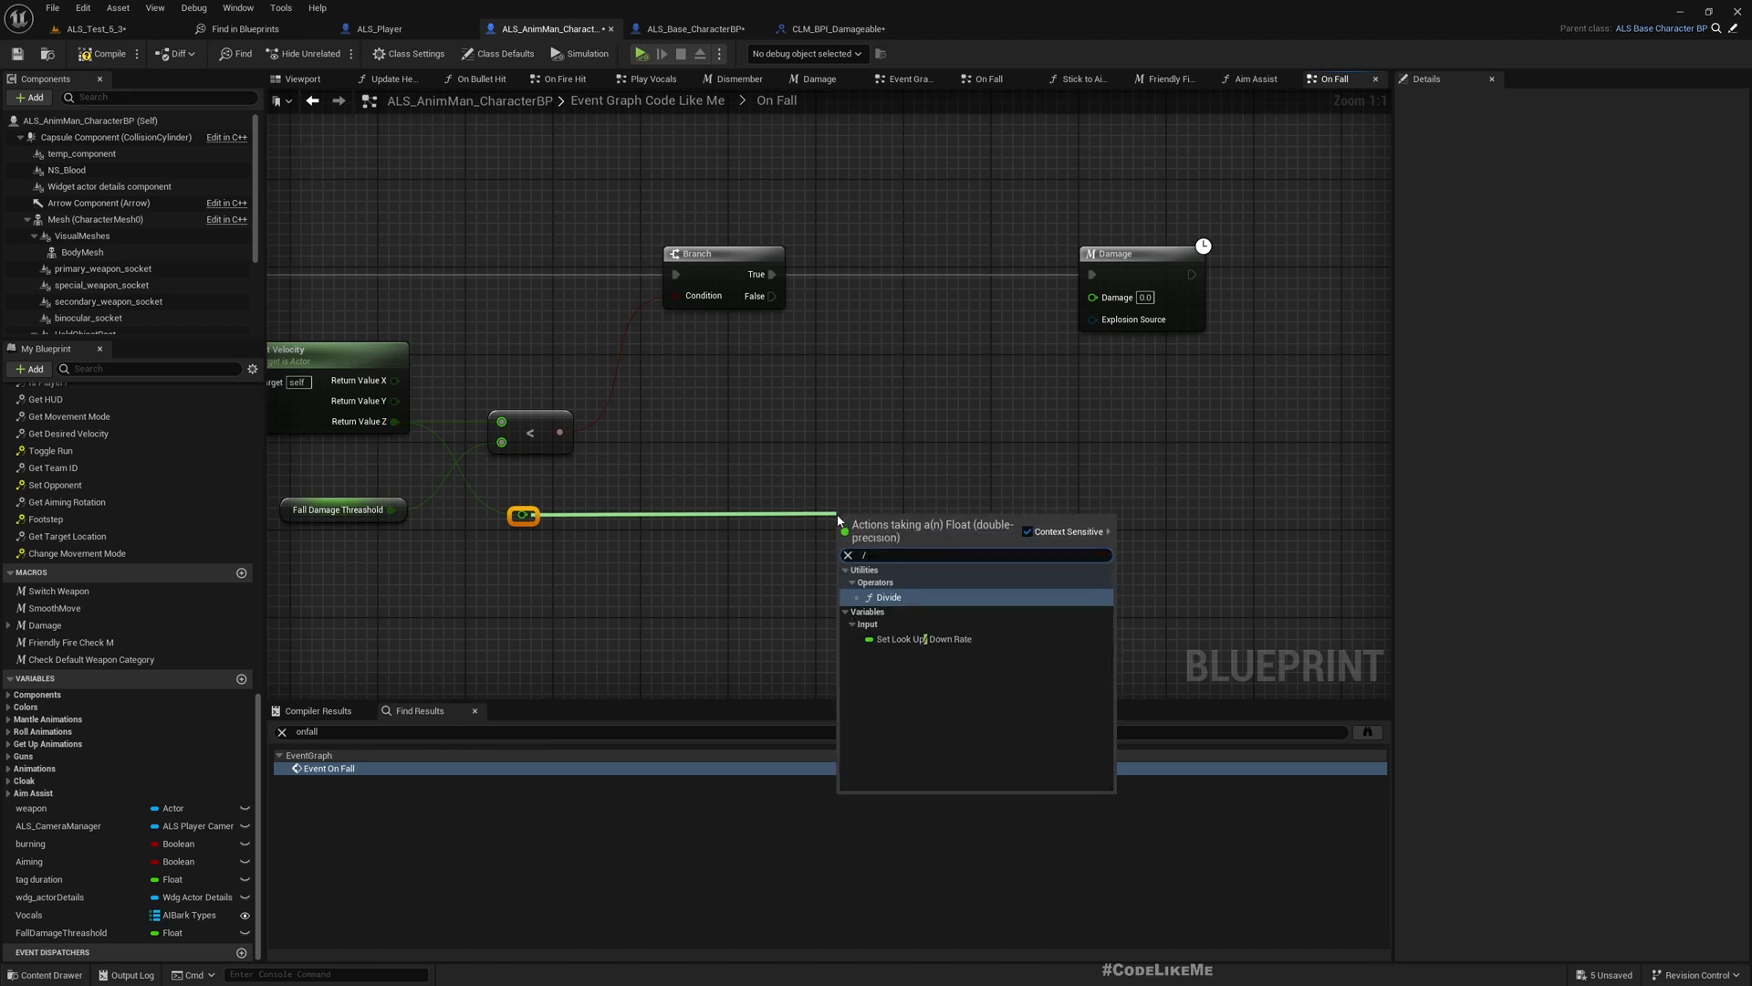
Divide the landing Z velocity by -20.0 and feed the result into Damage.
{"action": "left_click", "coordinate": [887, 597]}
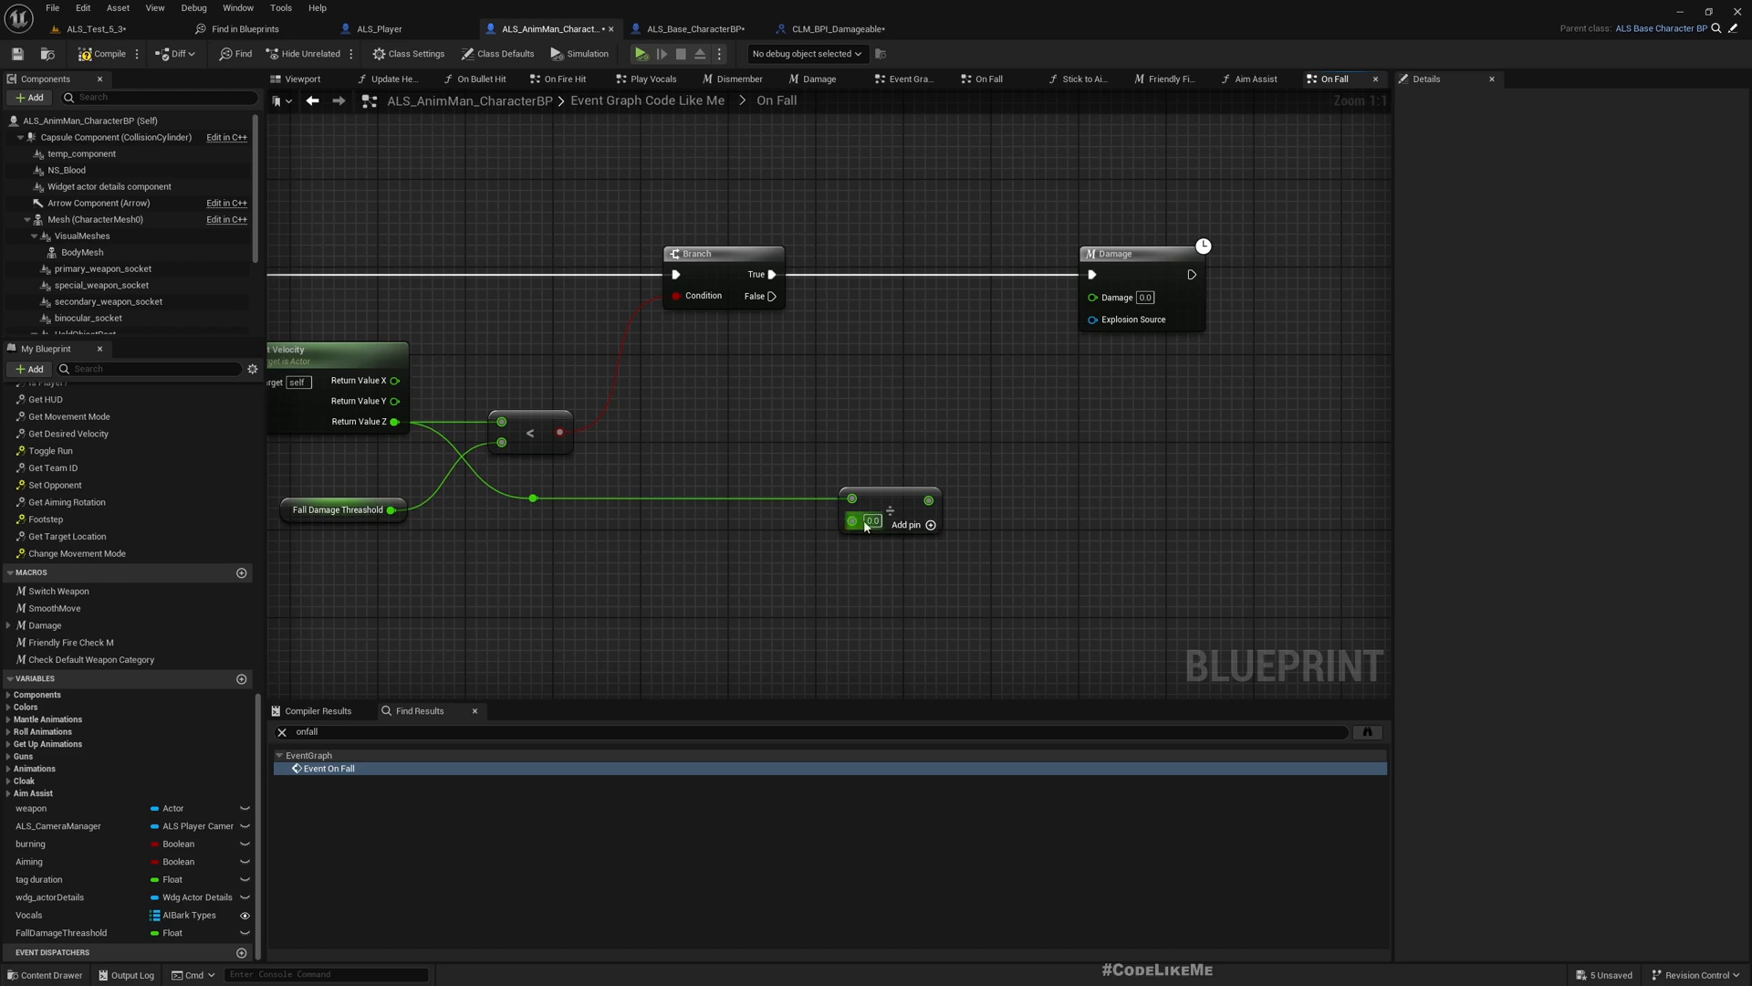
{"action": "double_click", "coordinate": [874, 522]}
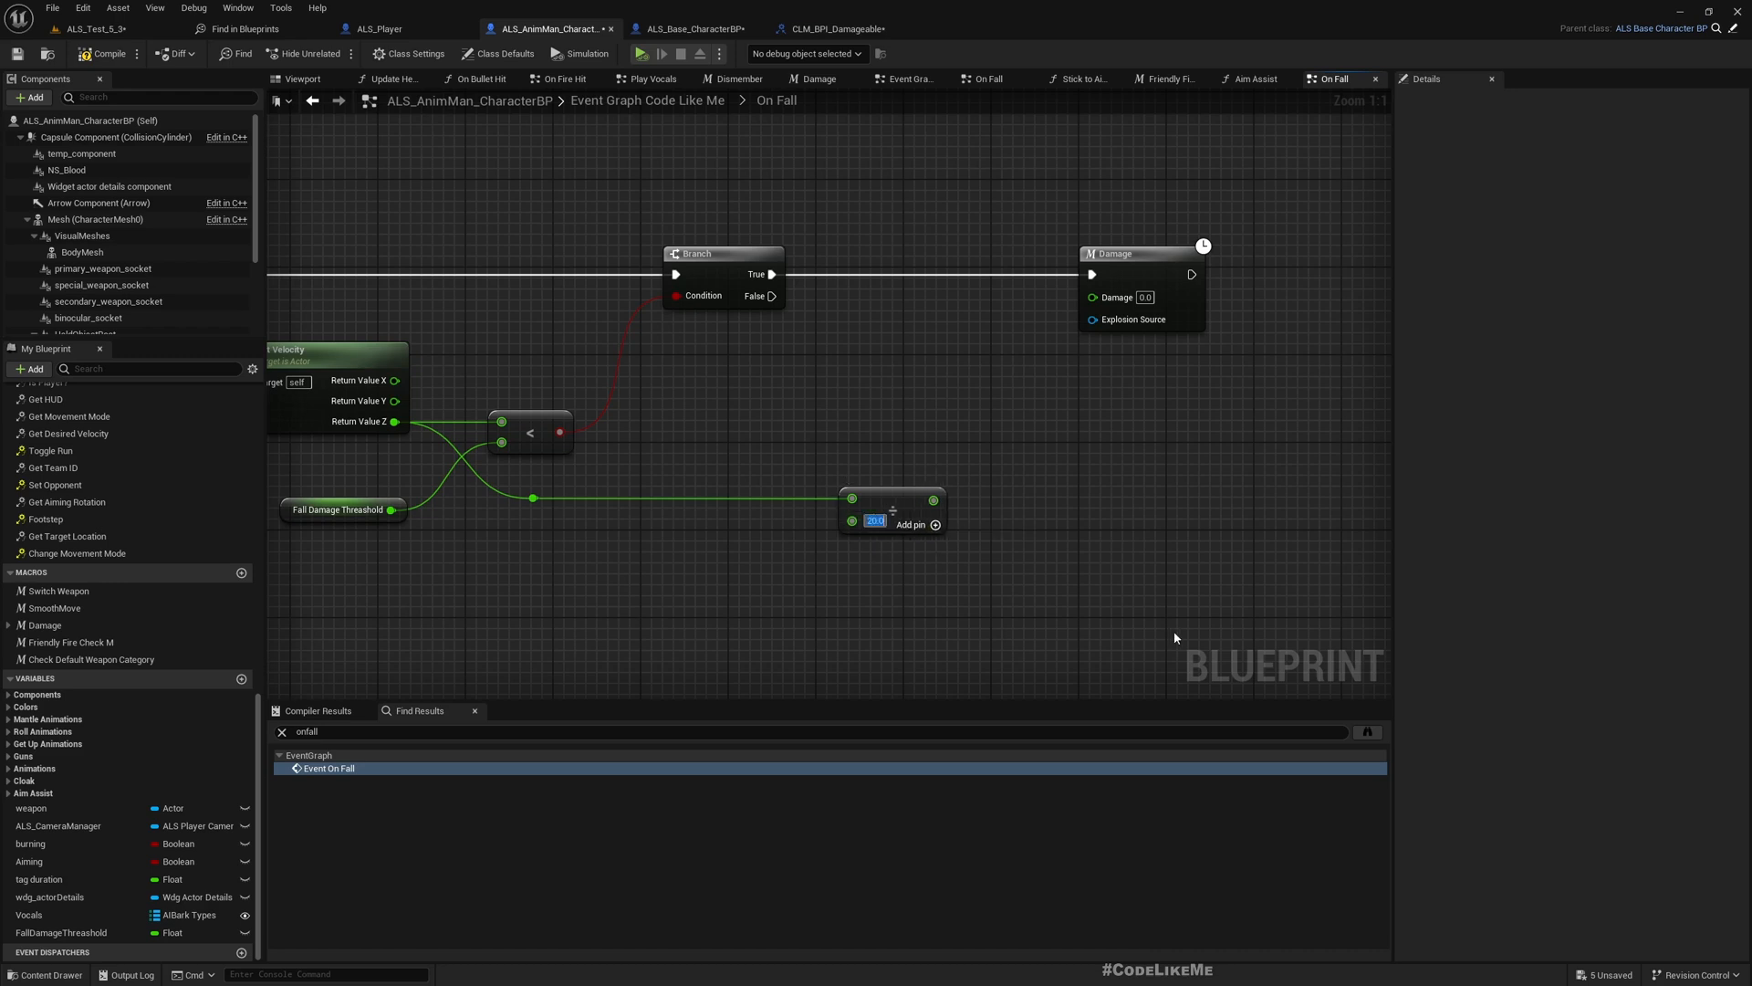
{"action": "type", "text": "-20.0"}
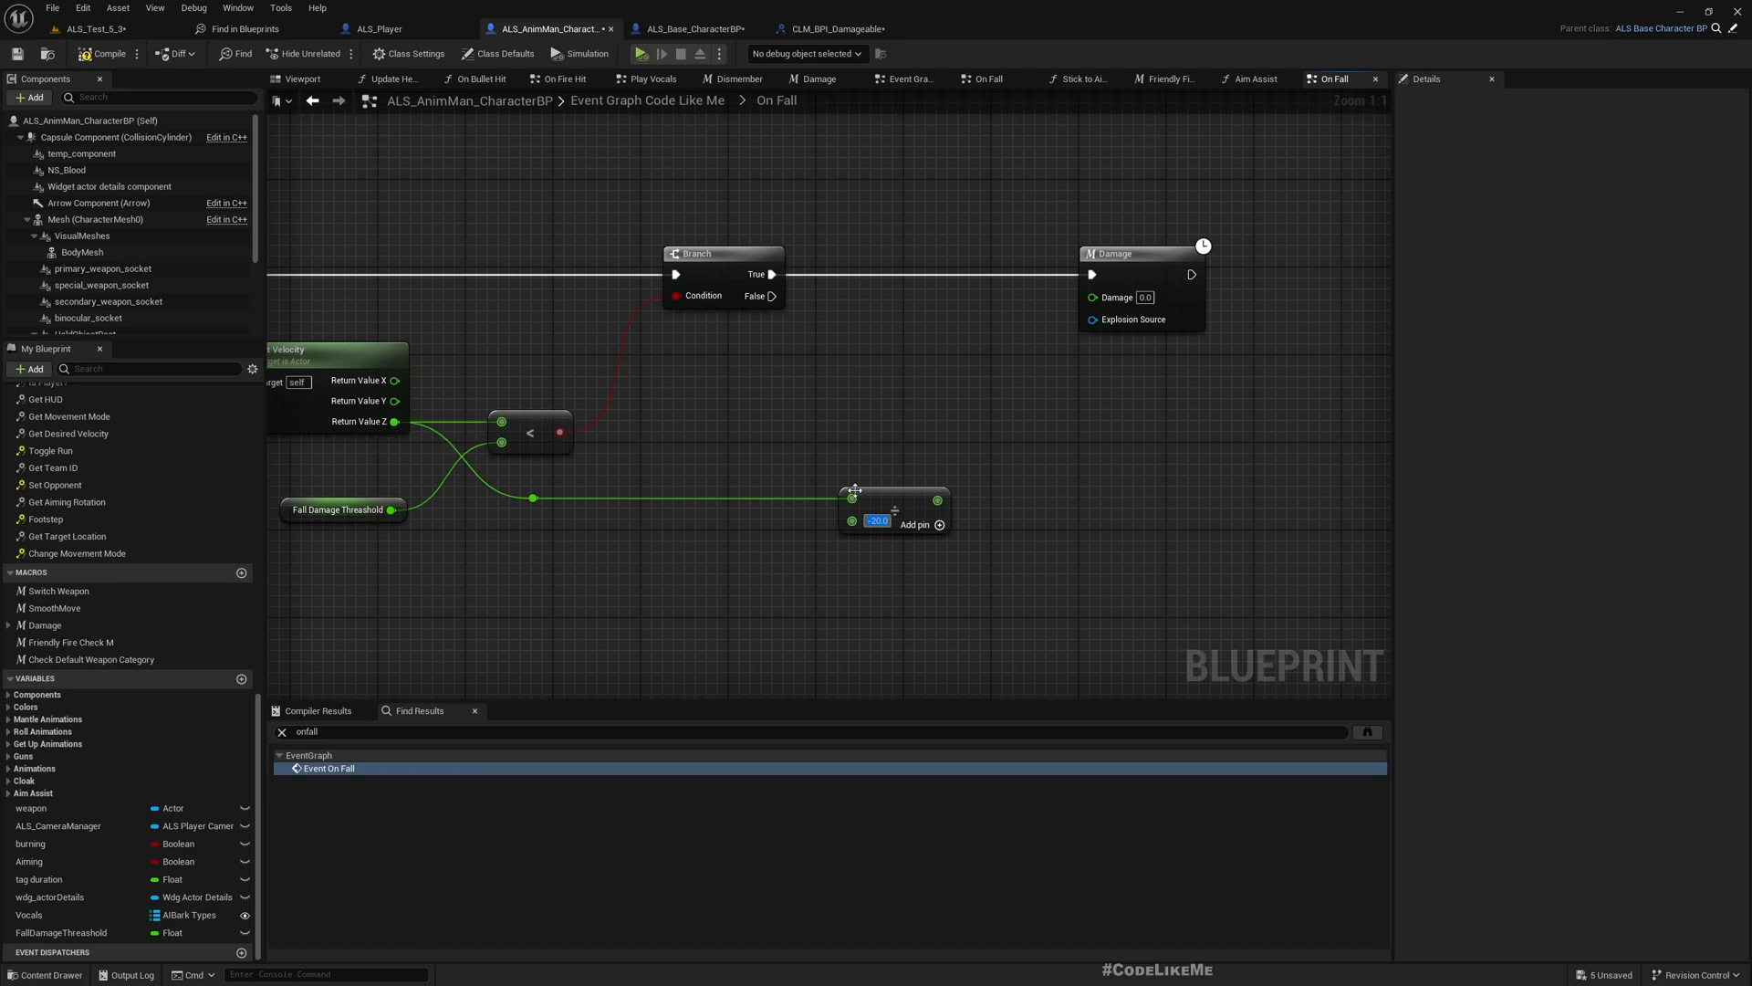
{"action": "mouse_move", "coordinate": [951, 547]}
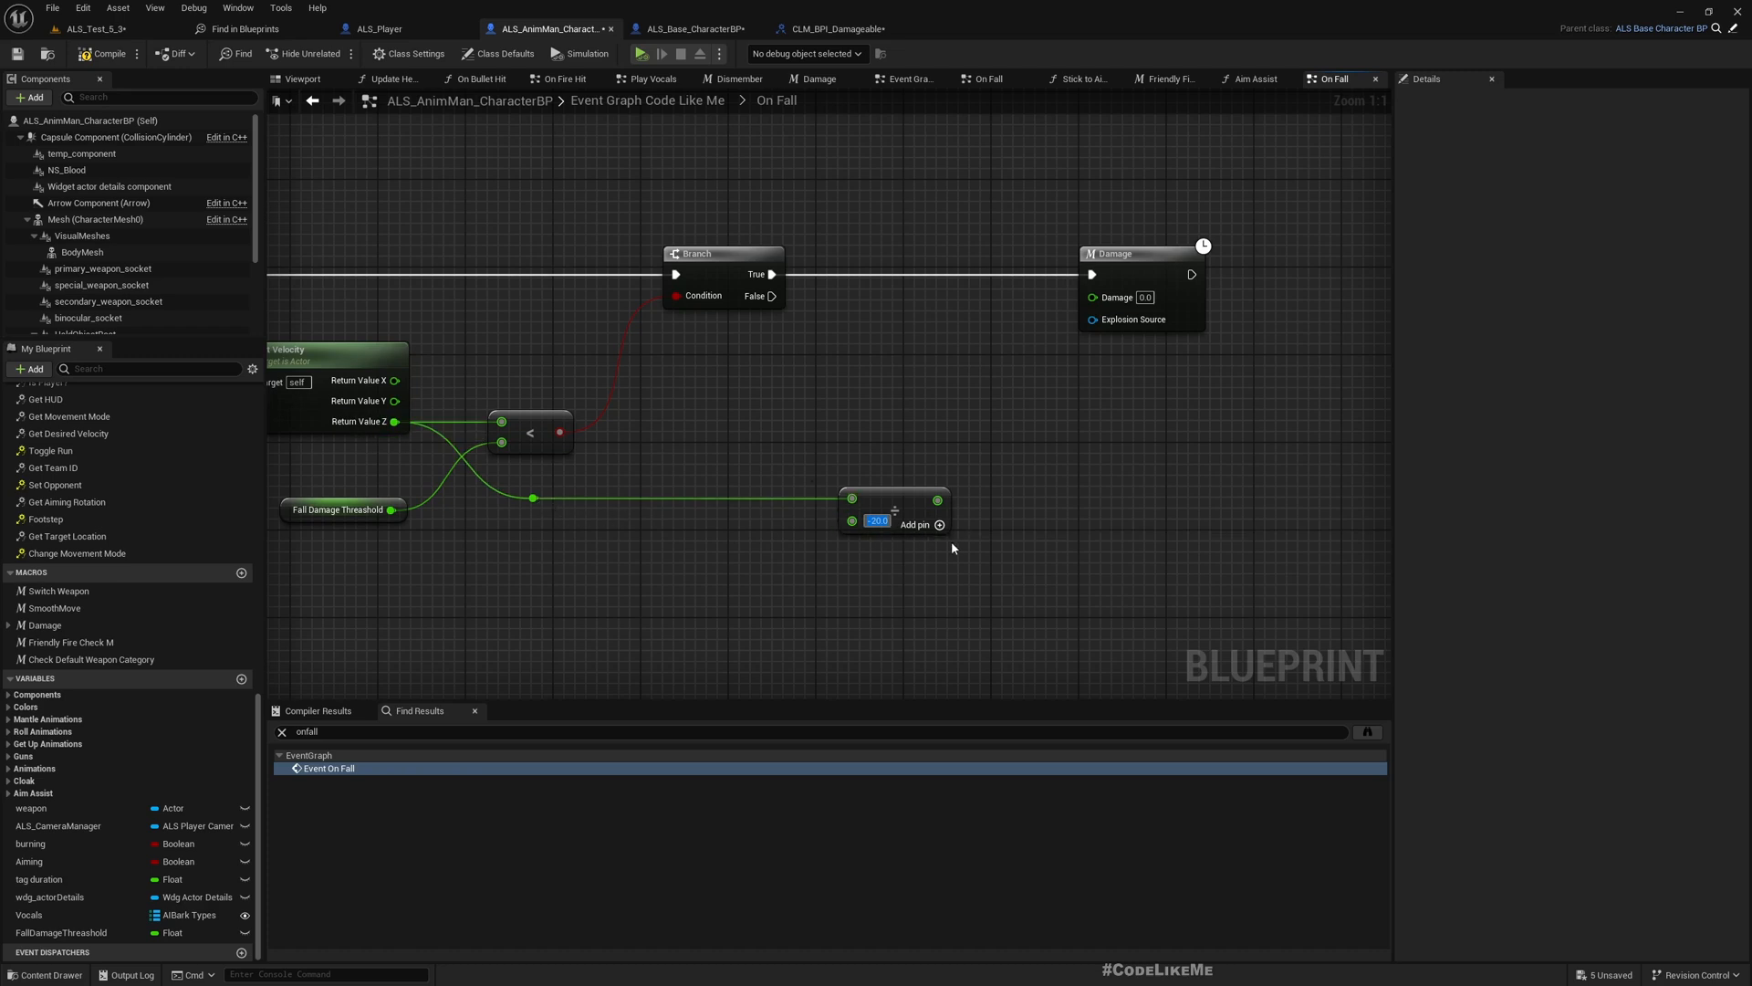
{"action": "mouse_move", "coordinate": [1133, 516]}
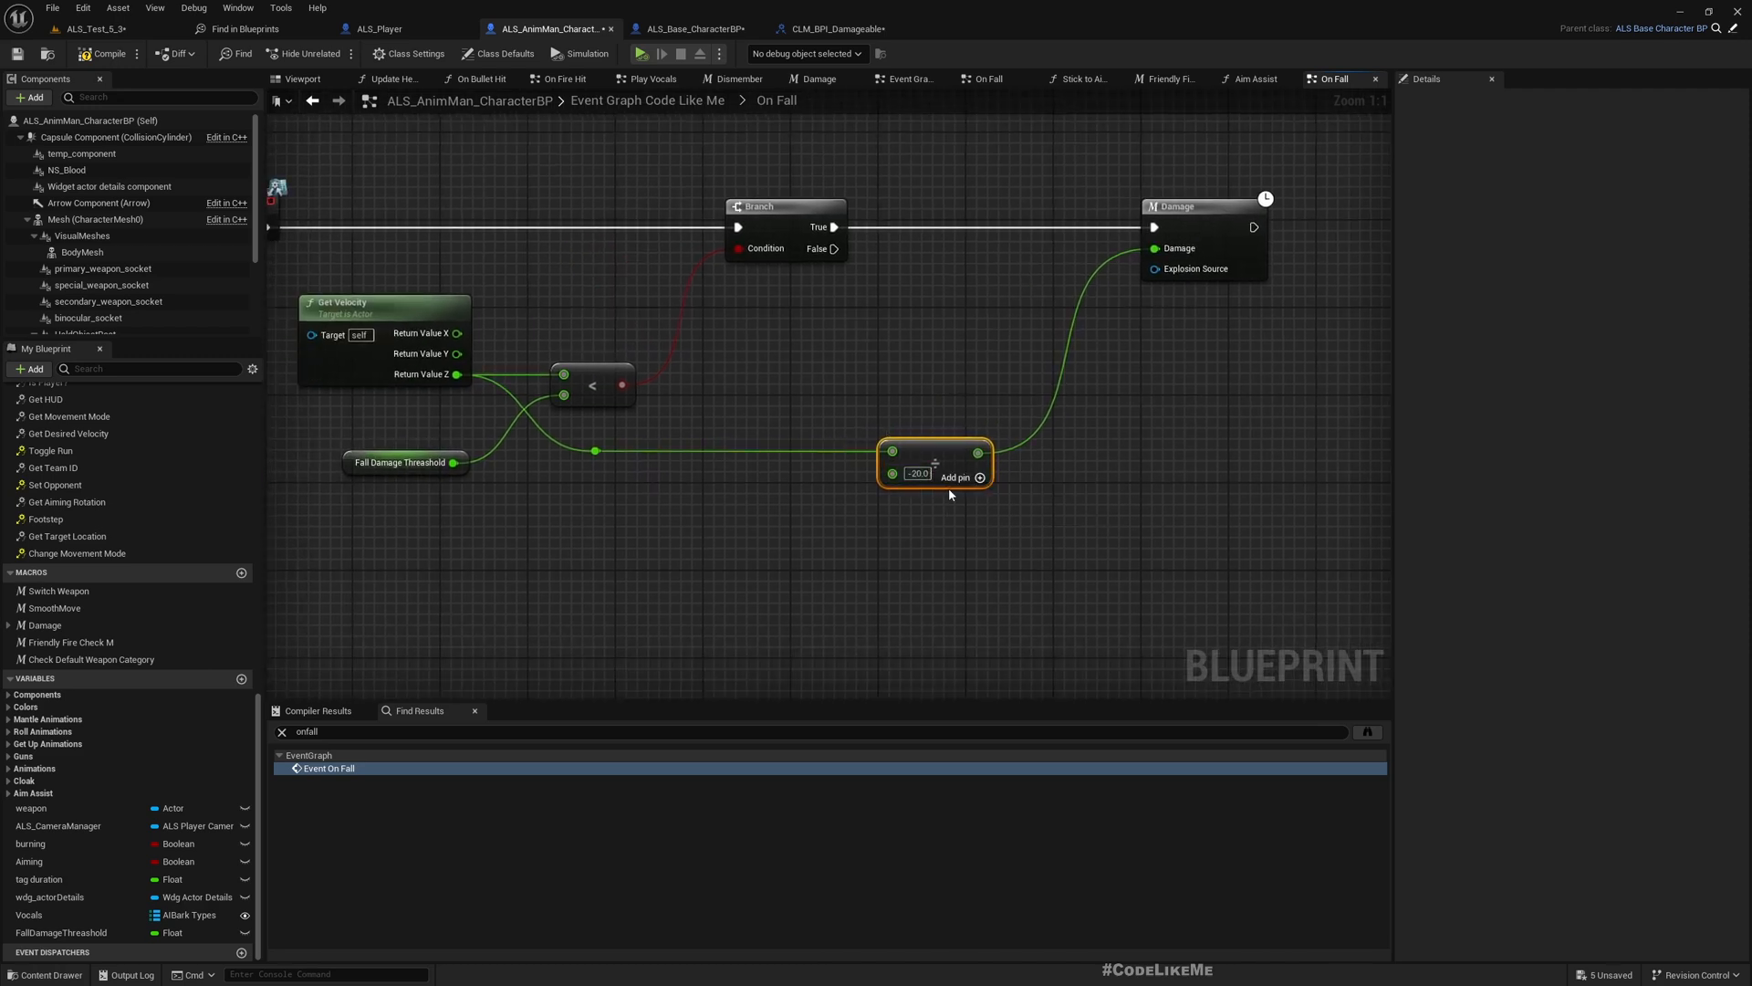
{"action": "mouse_move", "coordinate": [425, 373]}
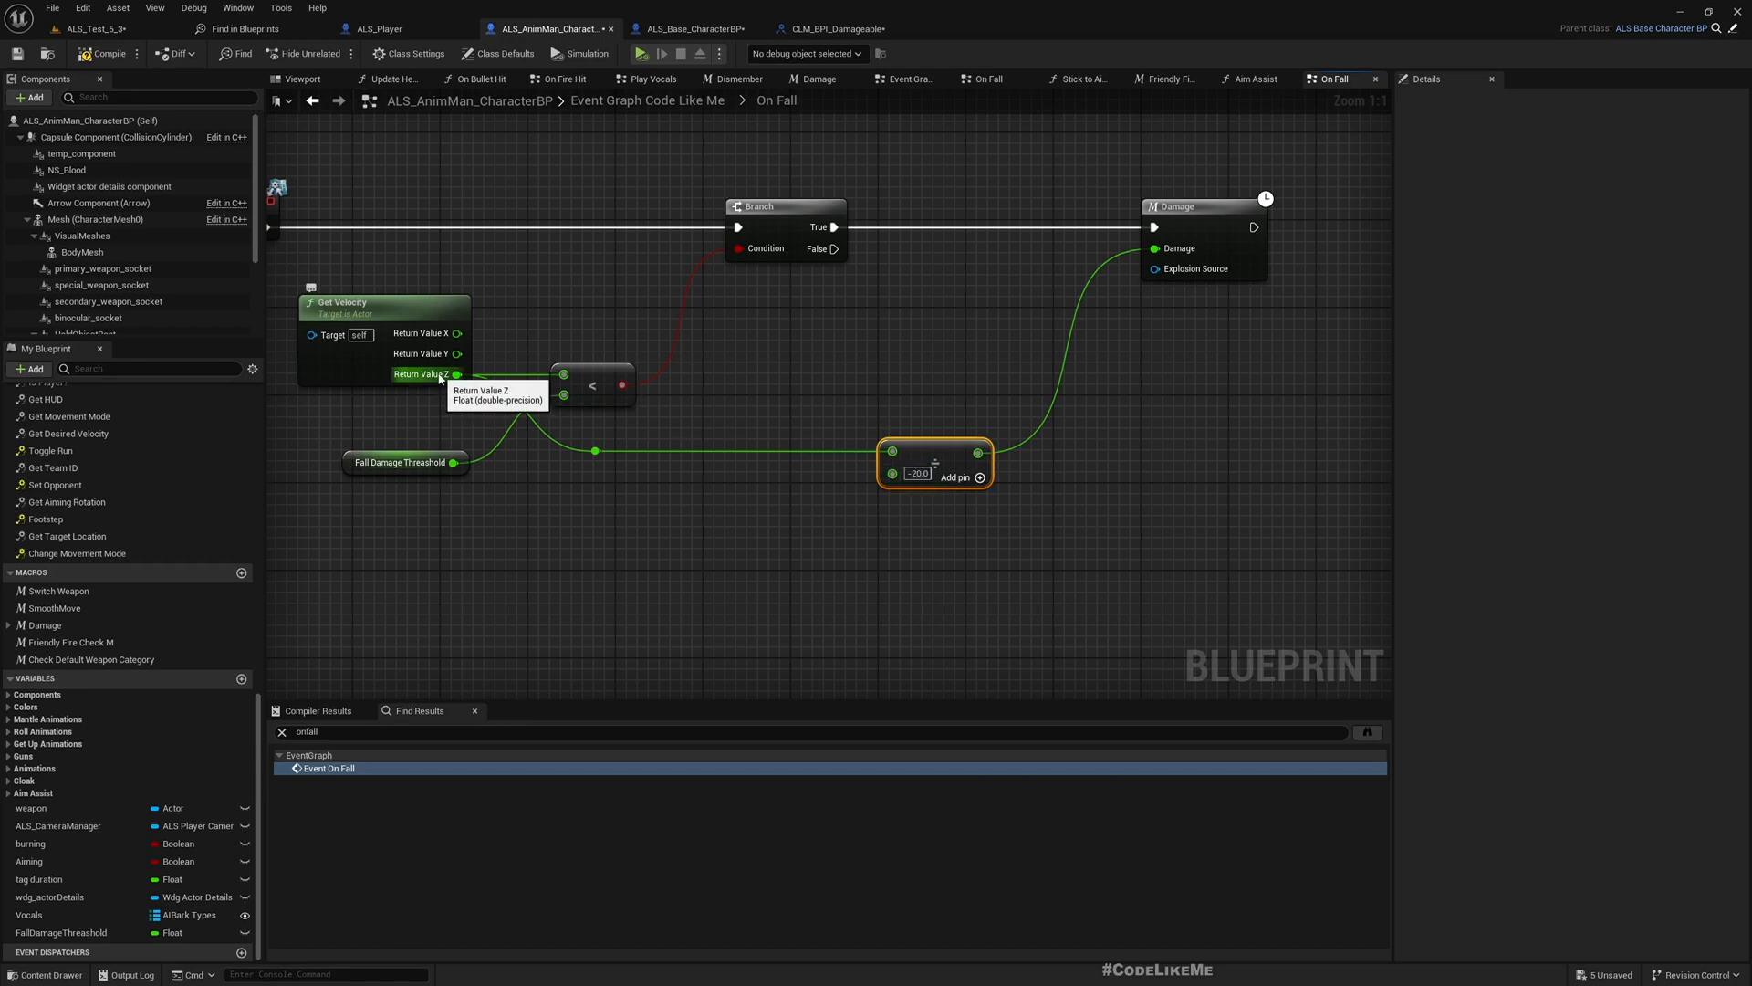
{"action": "mouse_move", "coordinate": [638, 474]}
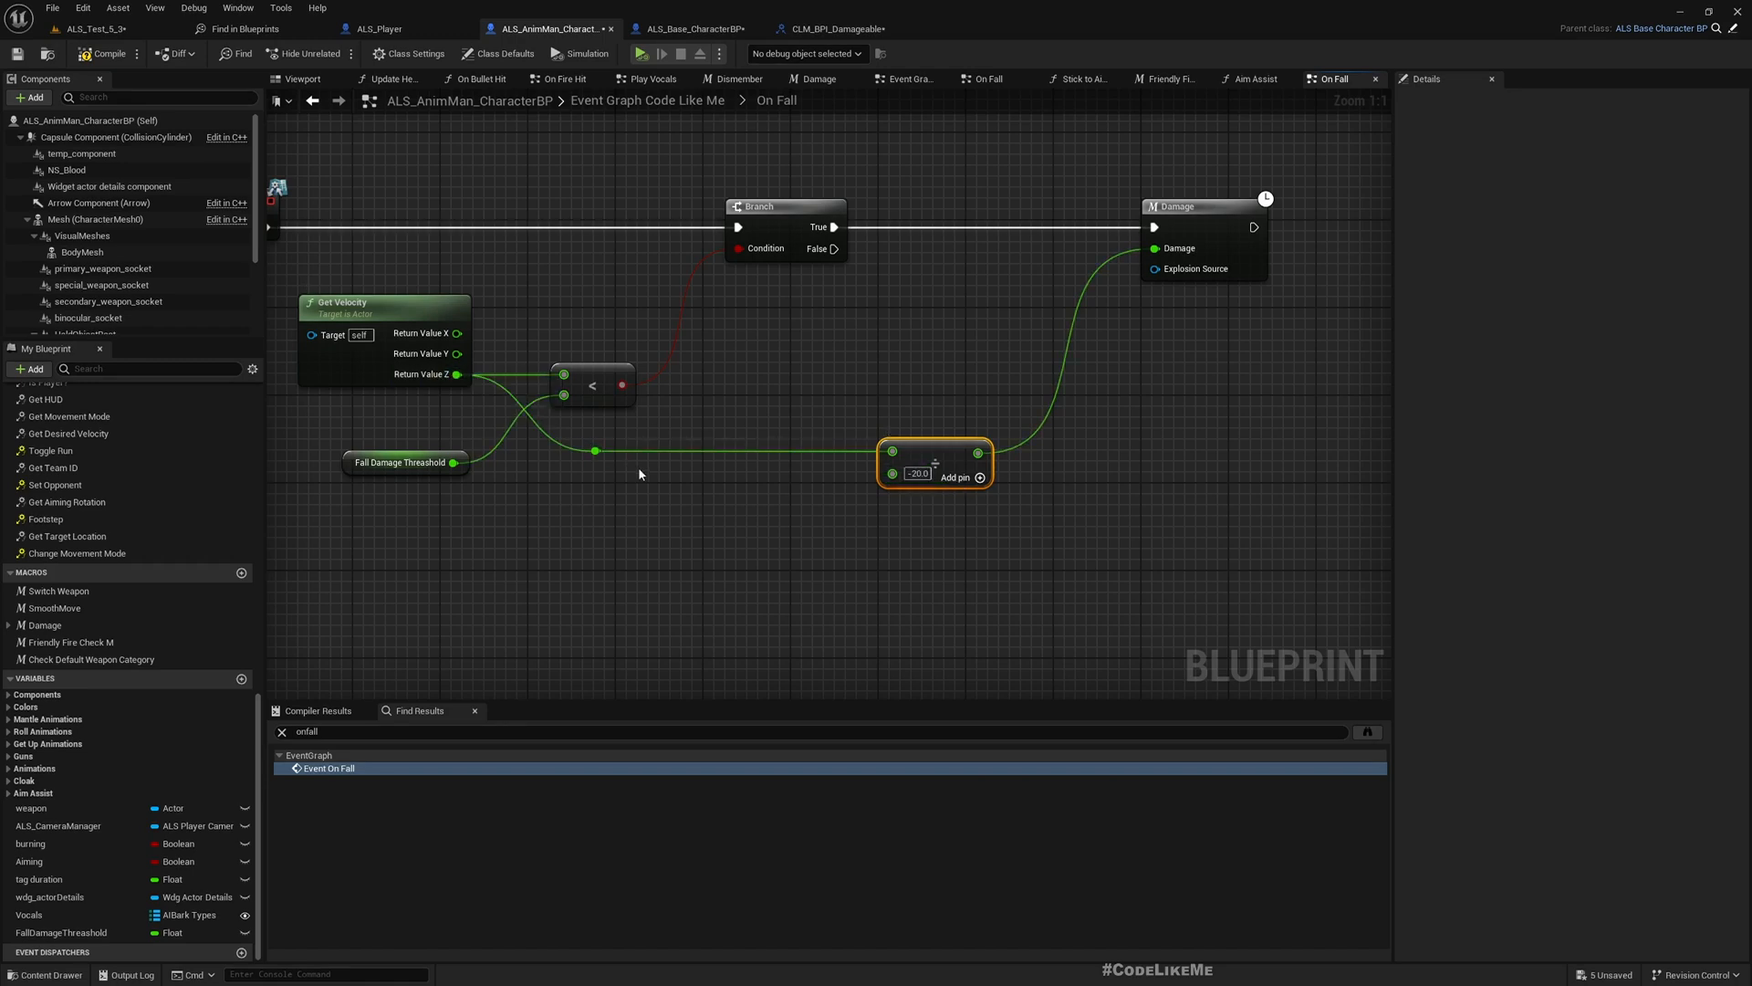
{"action": "mouse_move", "coordinate": [932, 458]}
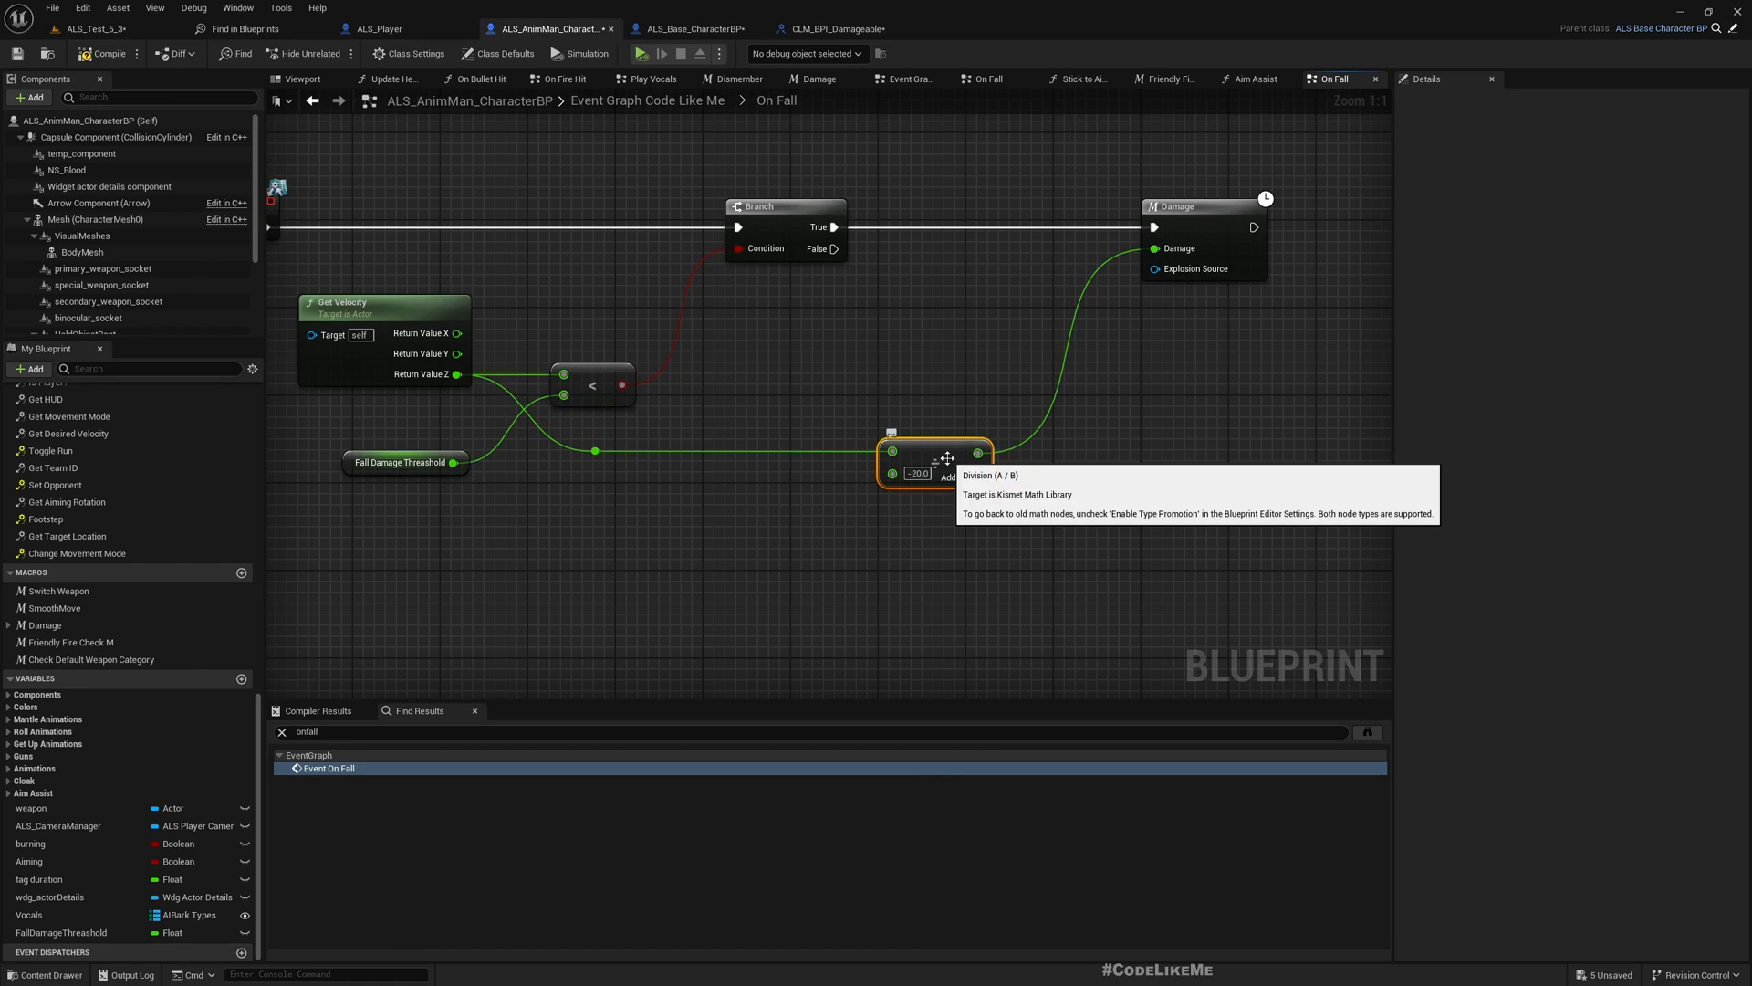
{"action": "mouse_move", "coordinate": [1210, 481]}
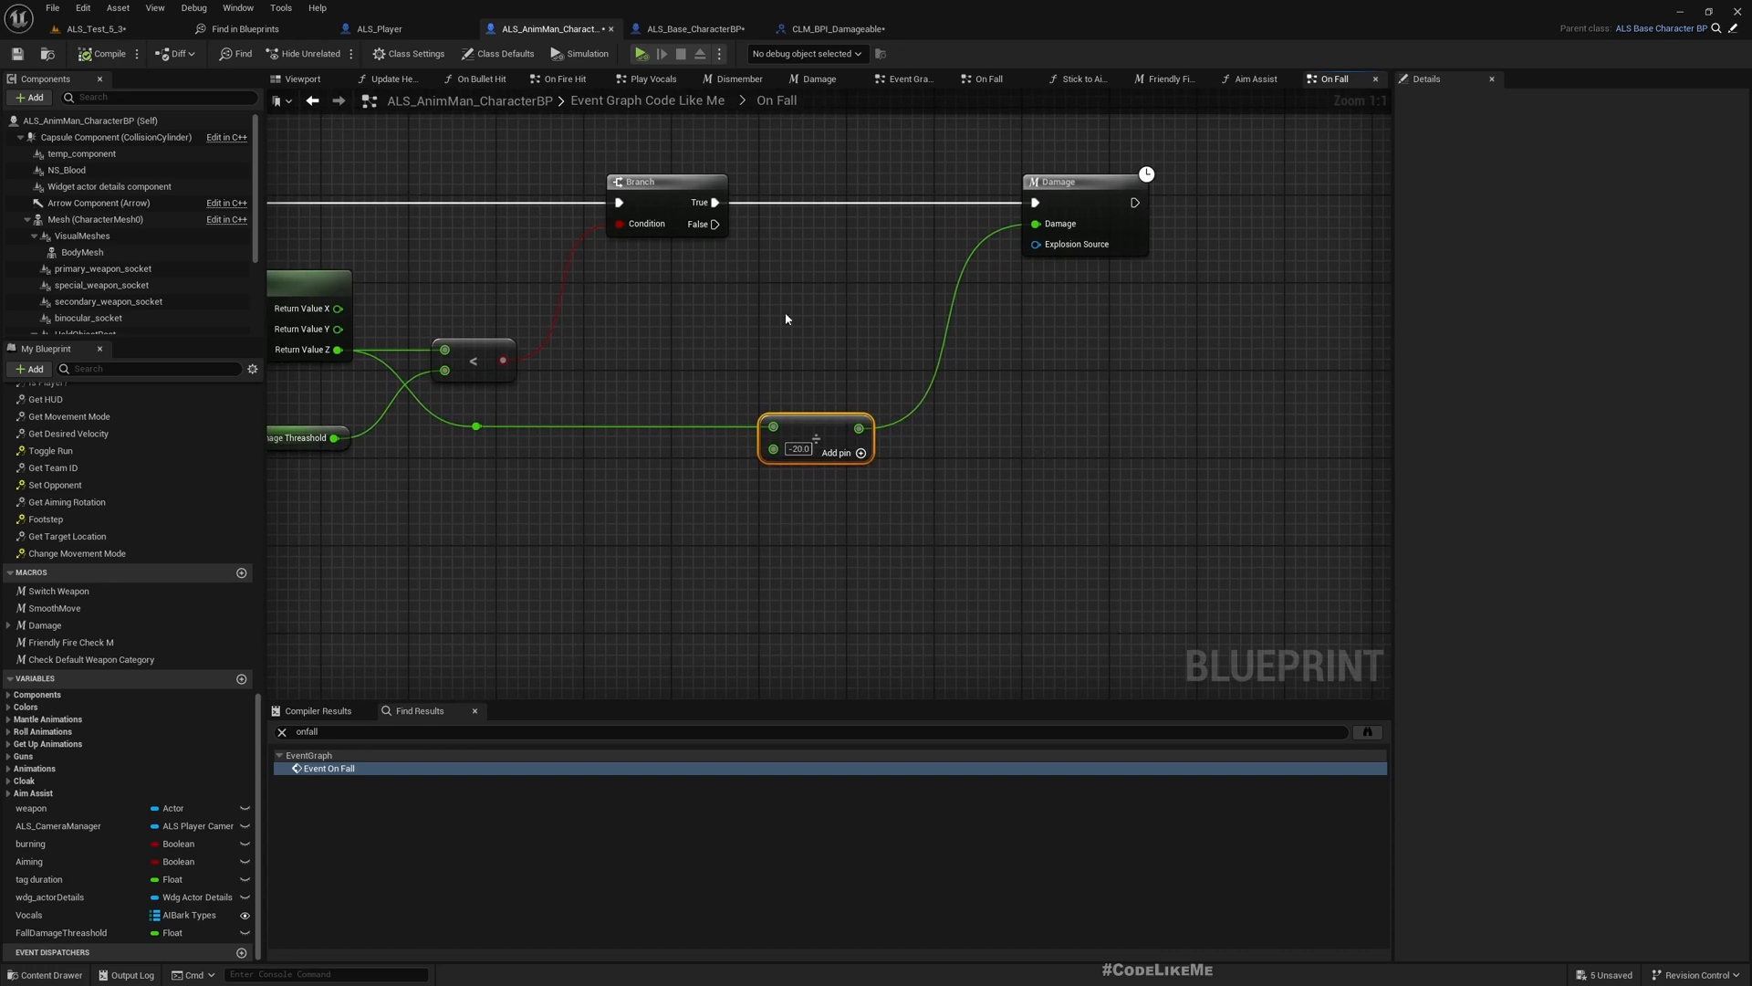
{"action": "mouse_move", "coordinate": [1023, 446]}
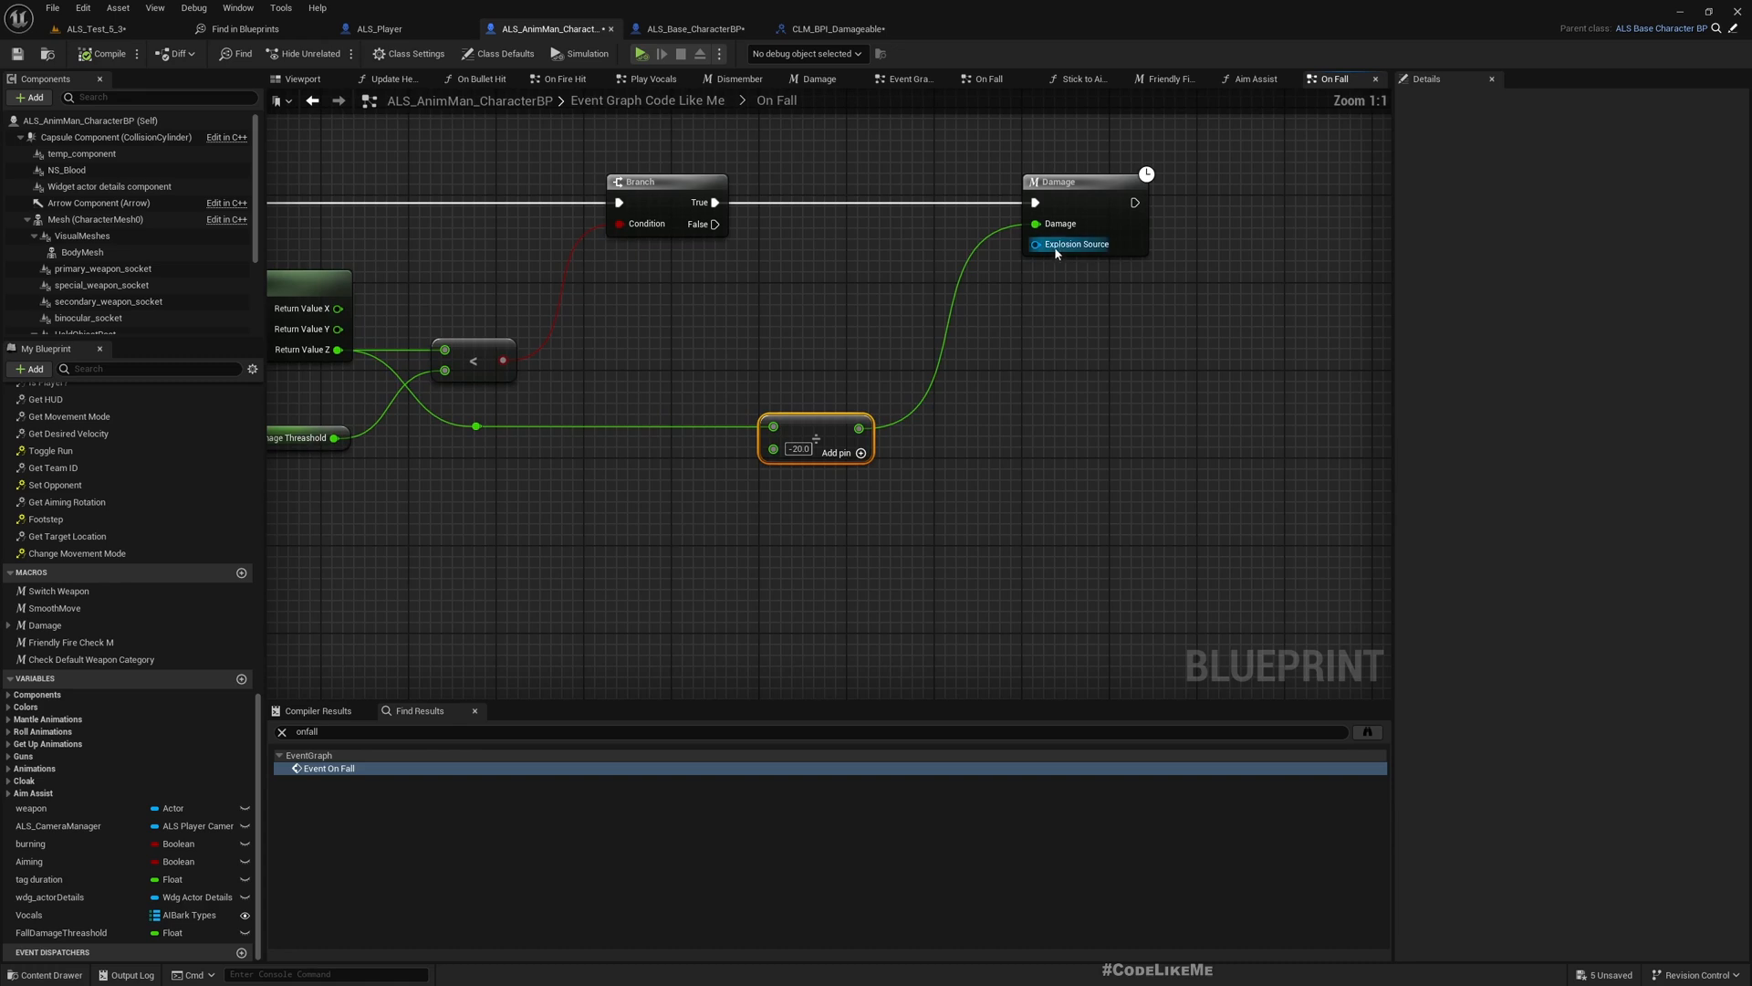
Inspect the Damage macro's graph, then return to the level editor.
{"action": "left_click", "coordinate": [817, 79]}
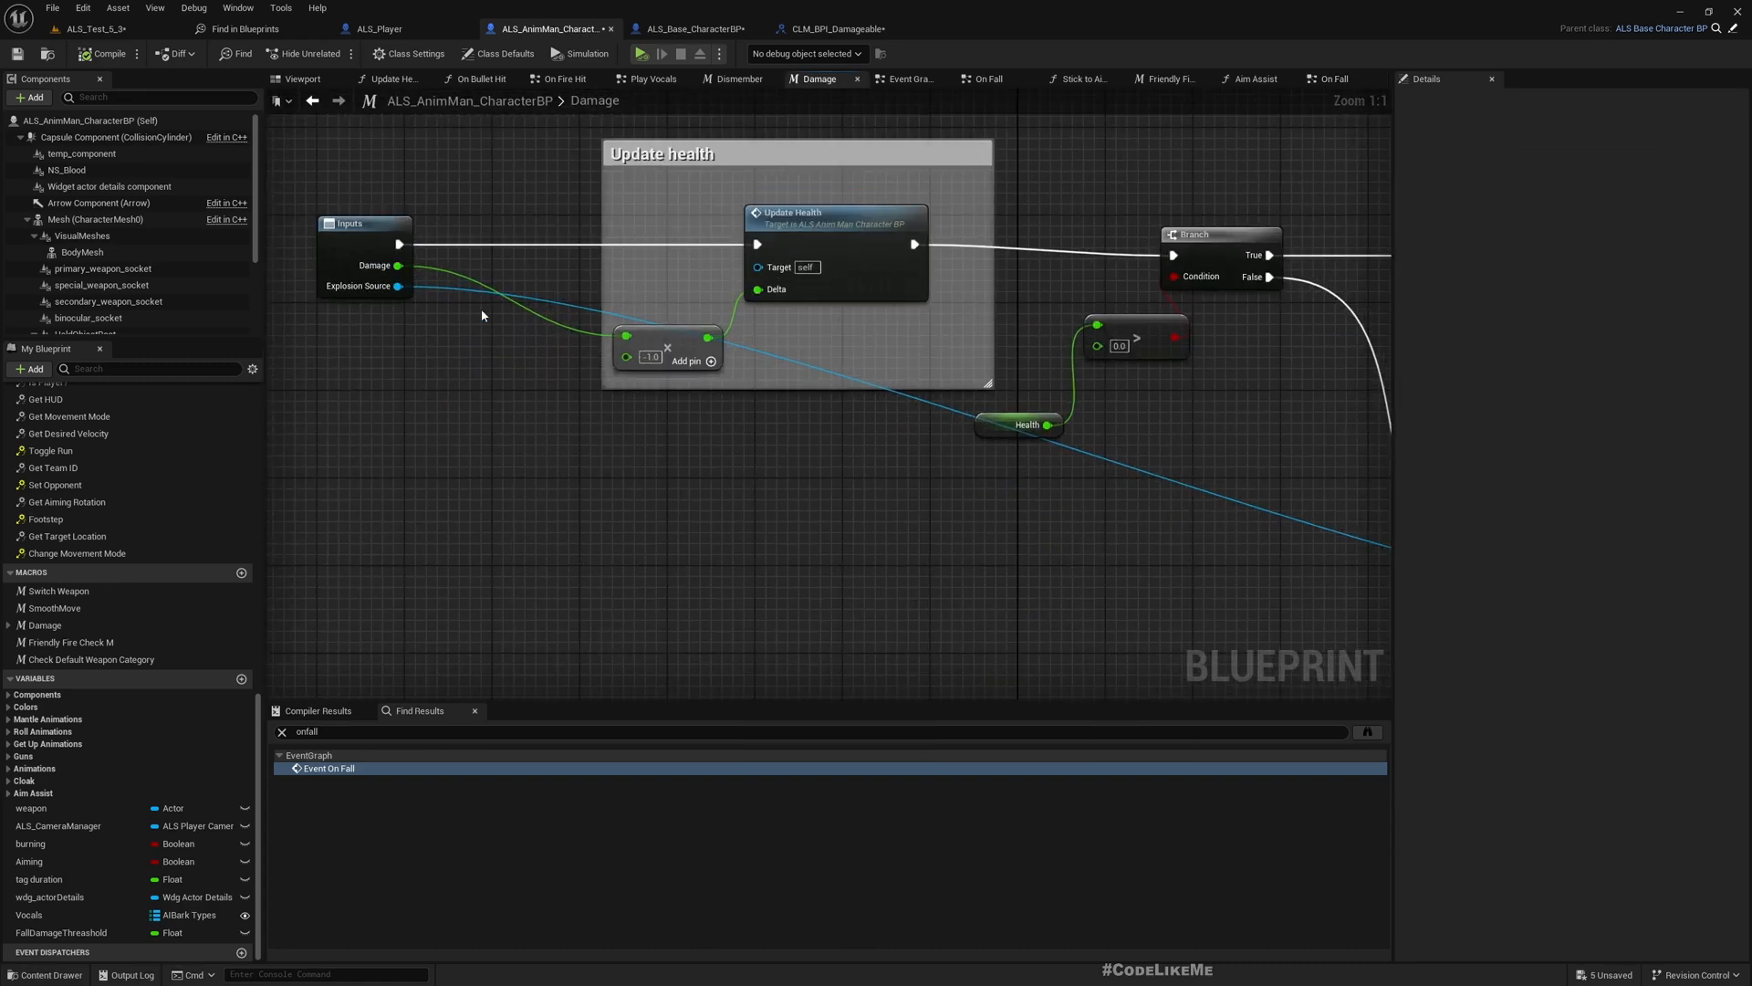
{"action": "scroll", "scroll_direction": "down", "scroll_amount": 3}
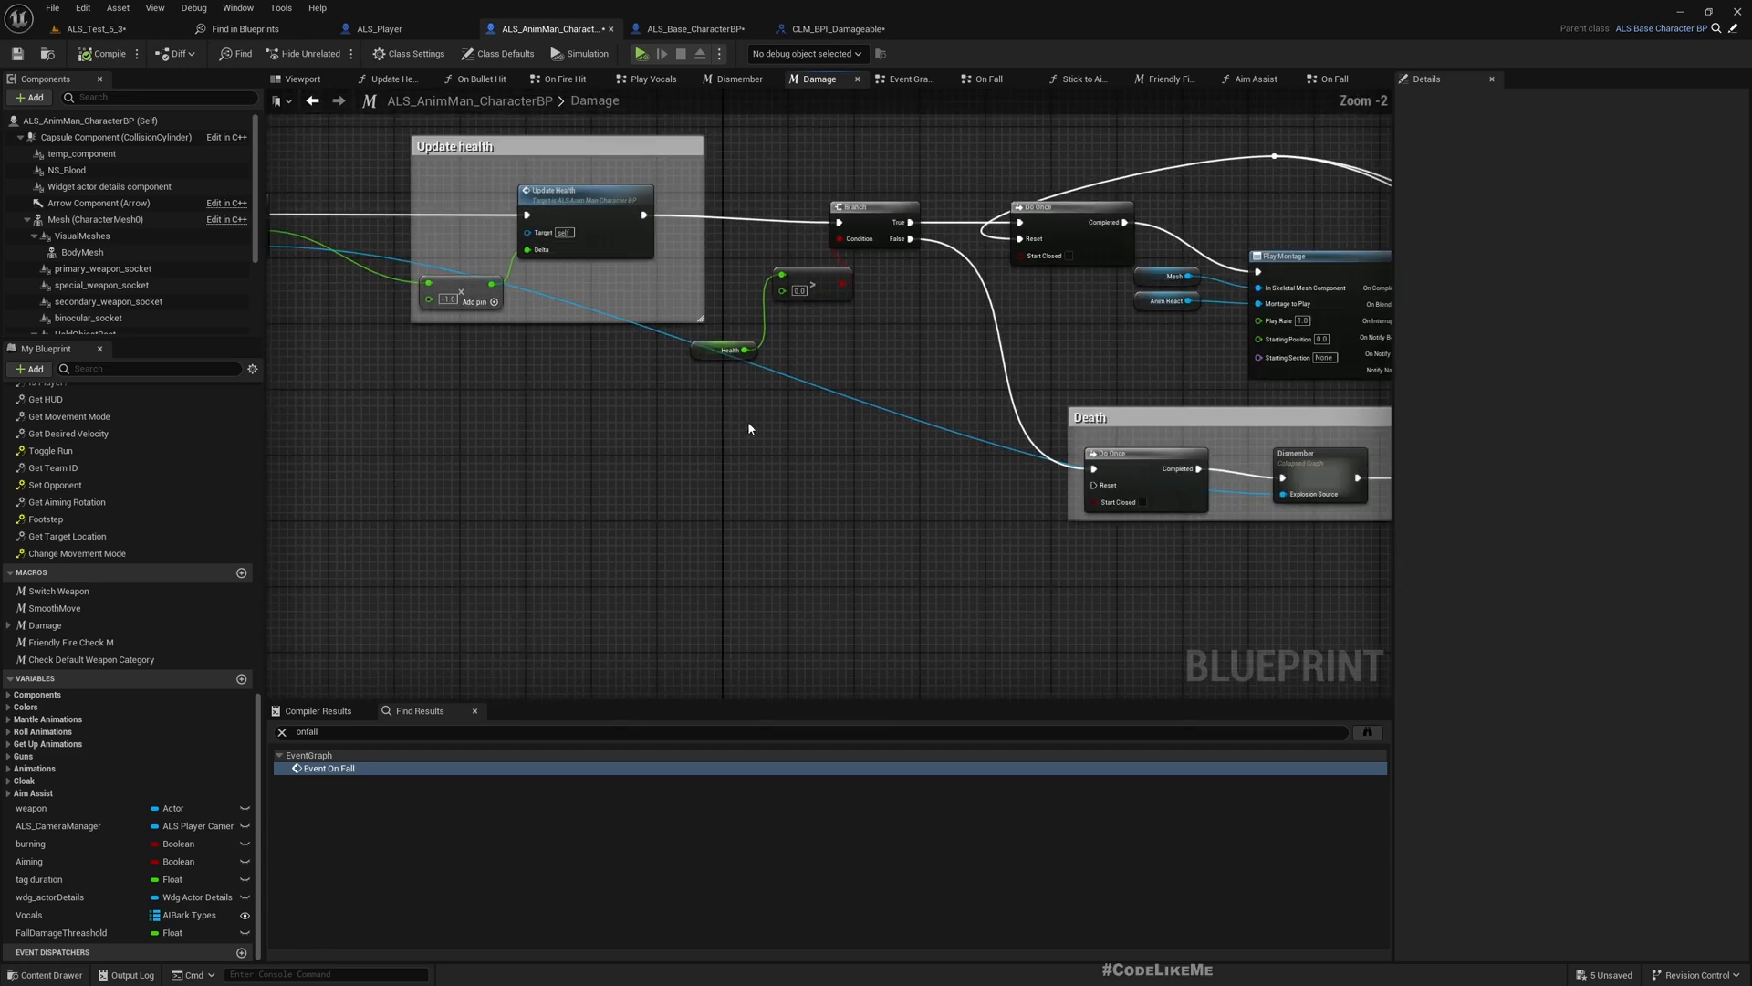
{"action": "mouse_move", "coordinate": [886, 475]}
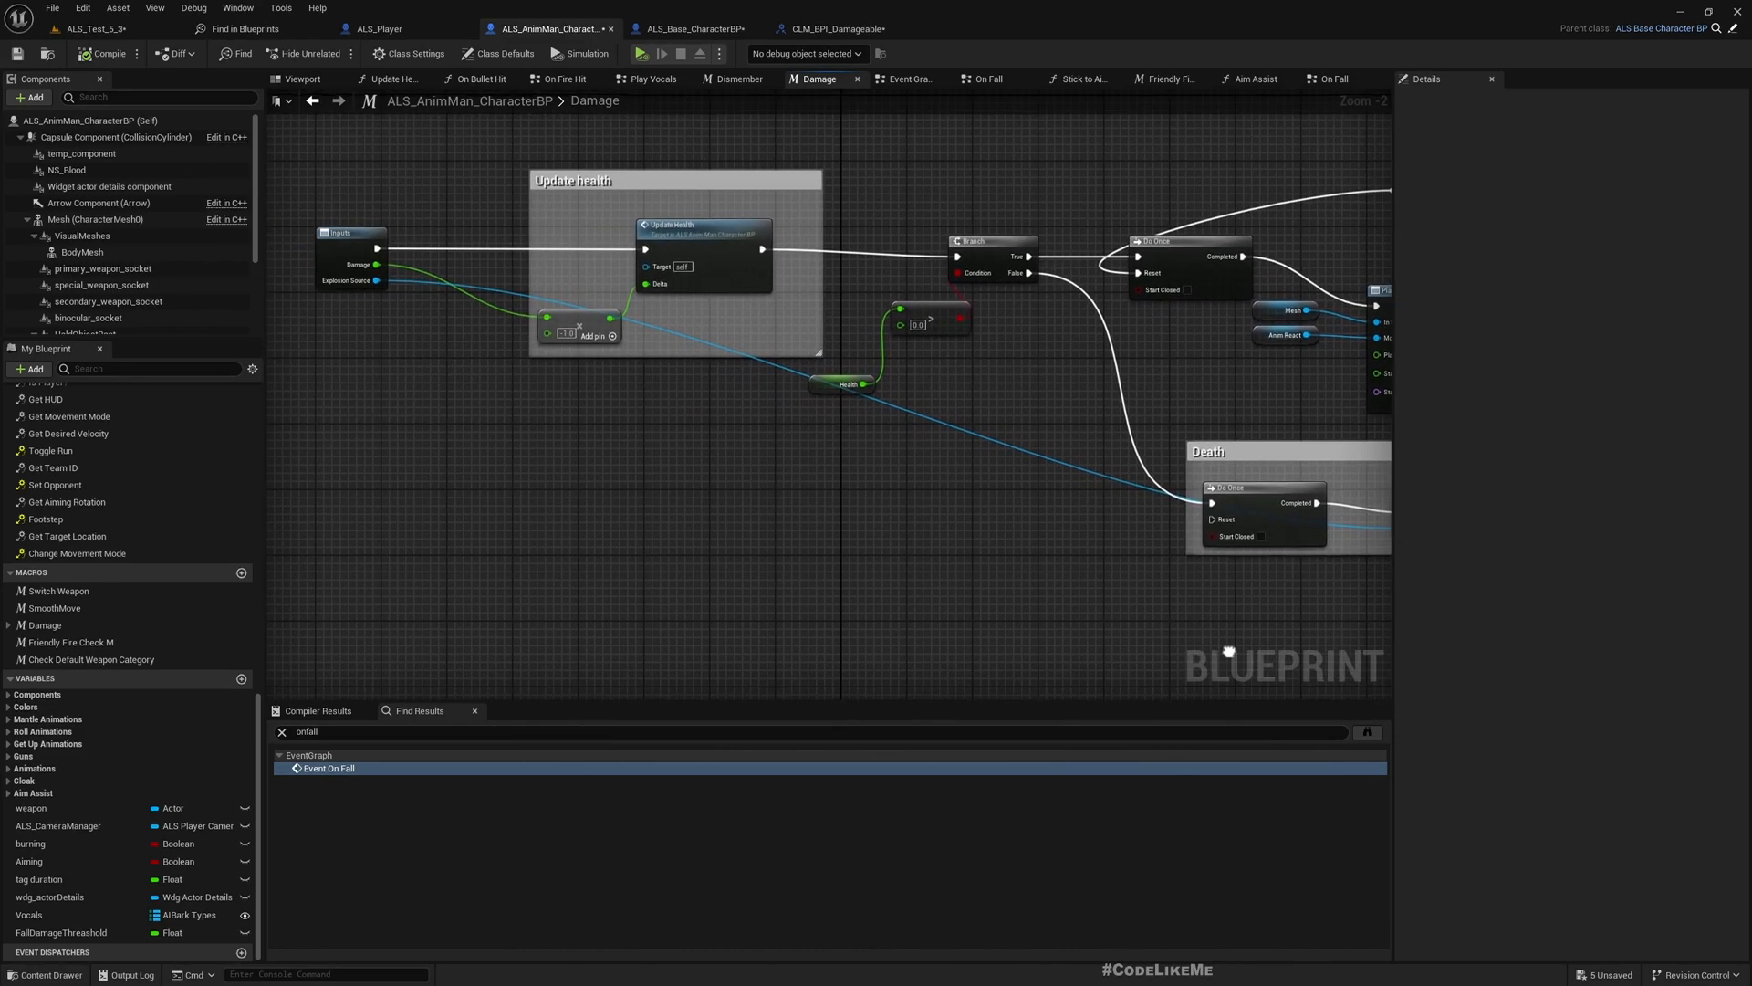
{"action": "scroll", "scroll_direction": "up", "scroll_amount": 3}
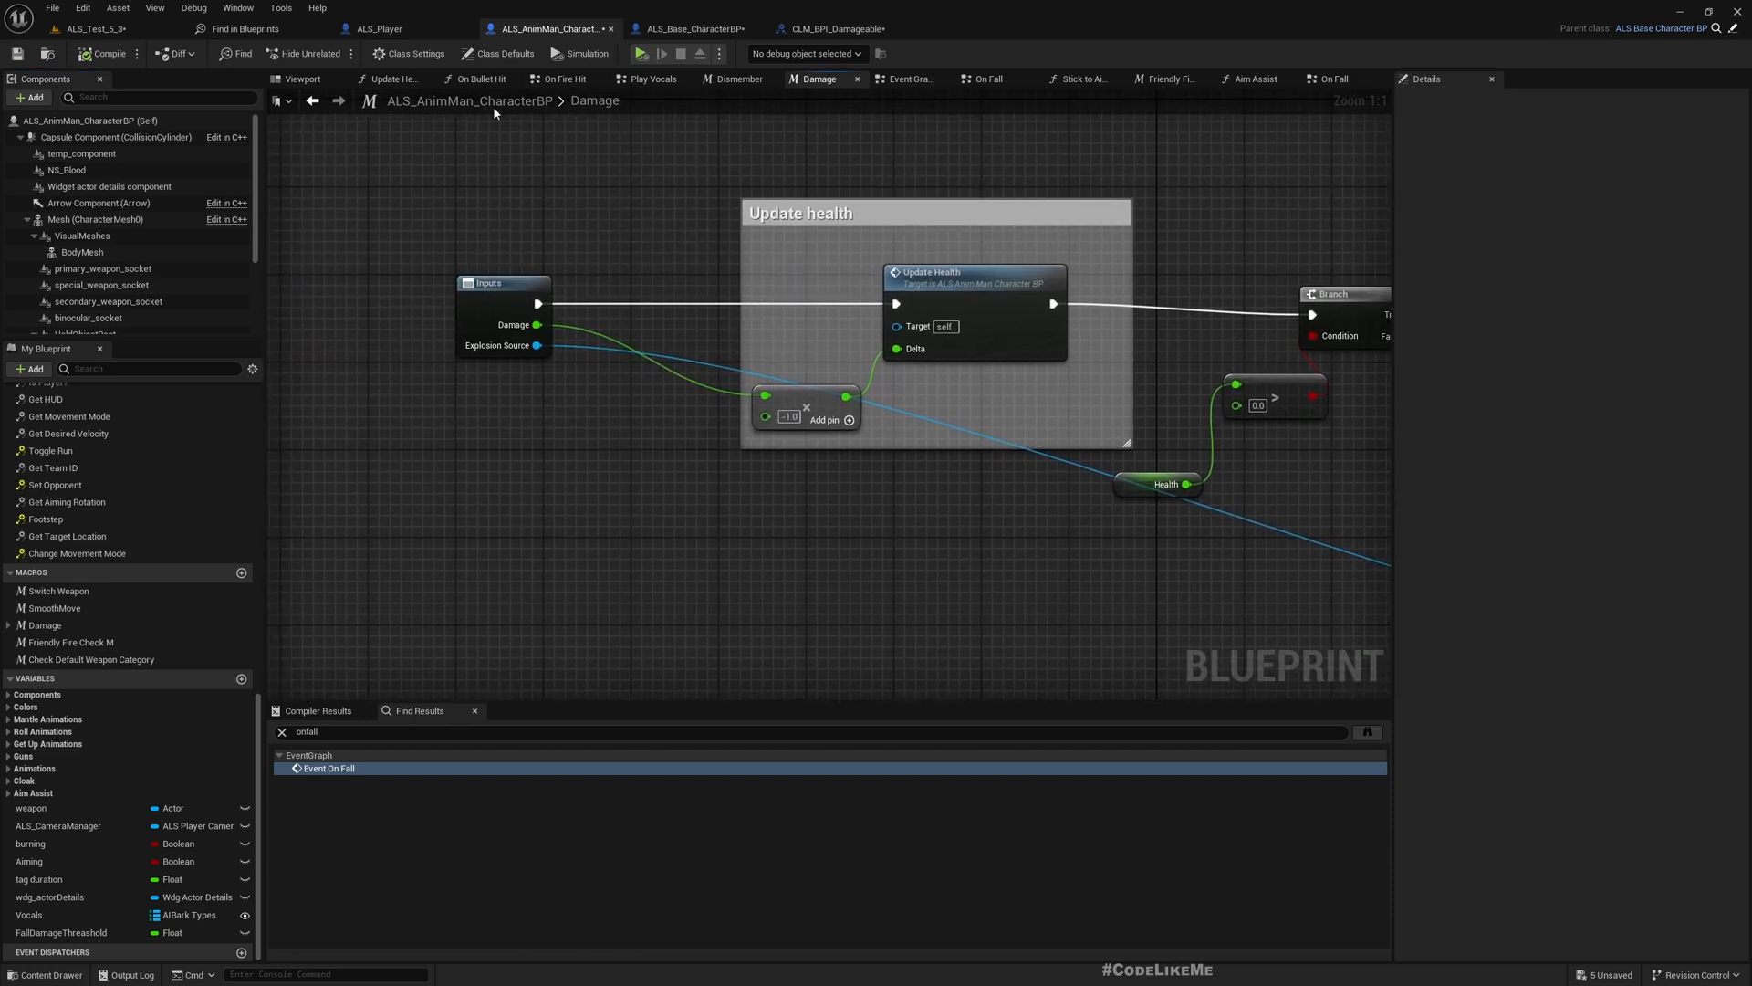
{"action": "left_click", "coordinate": [1328, 80]}
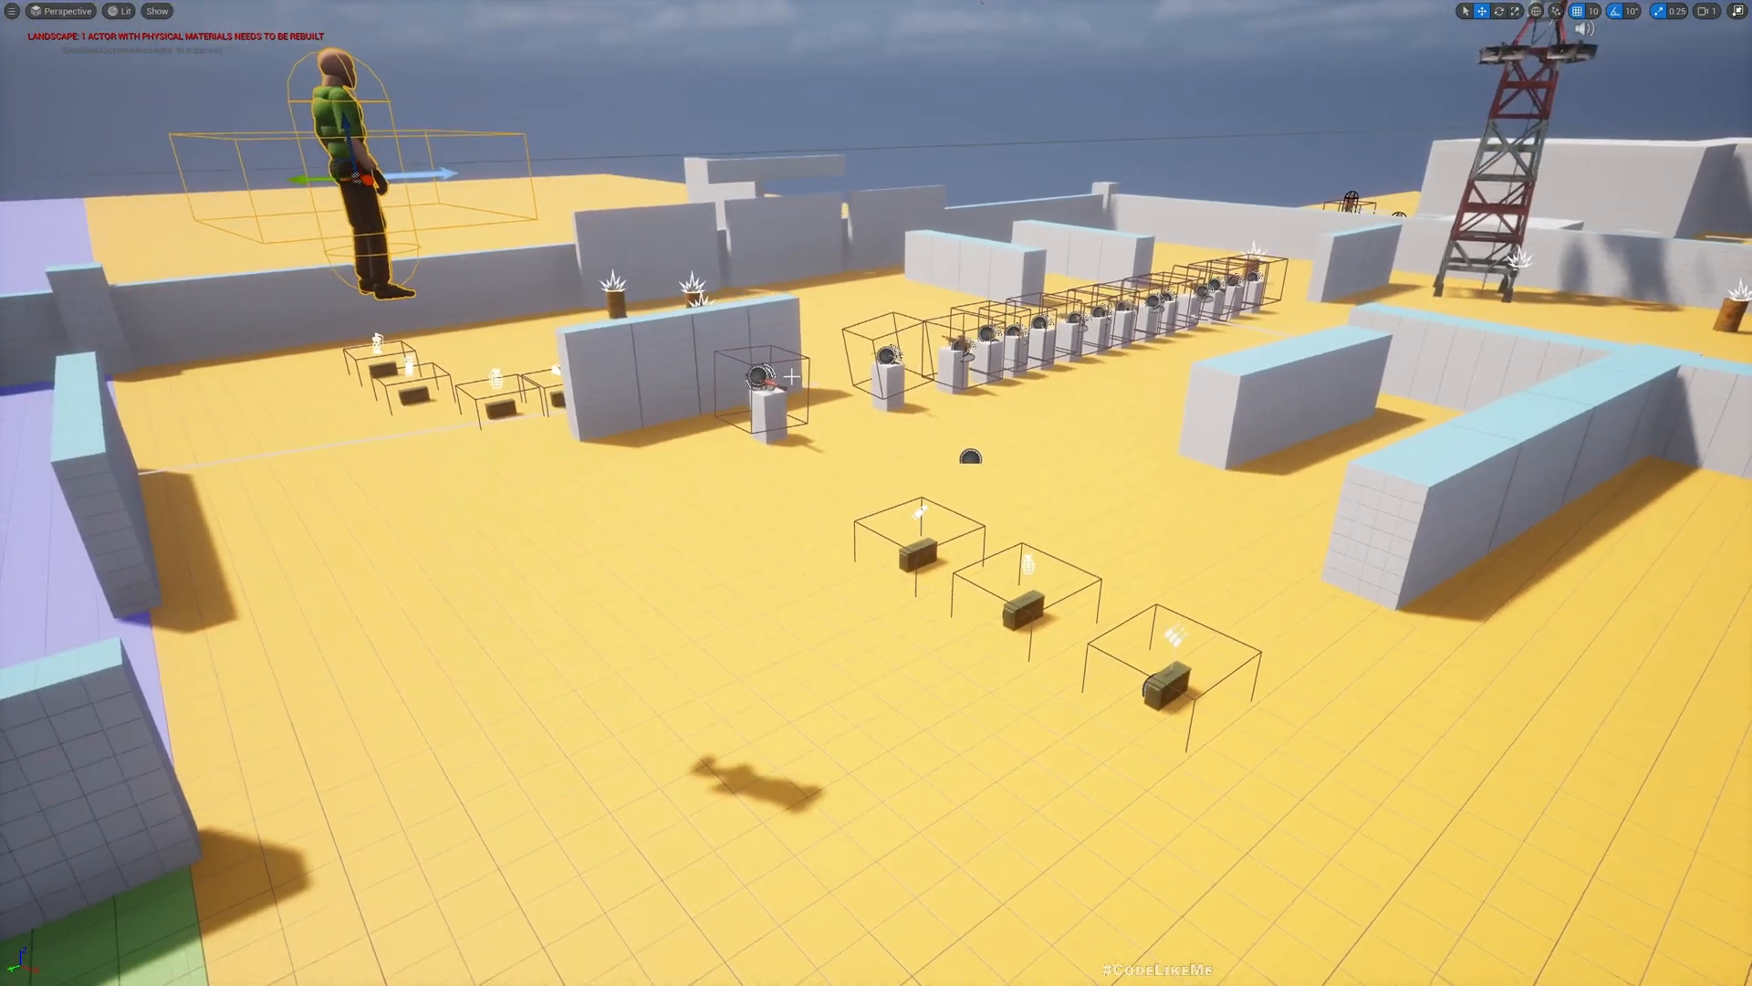
Play-test falling in the viewport, then again after raising the player's start height.
{"action": "left_click", "coordinate": [430, 53]}
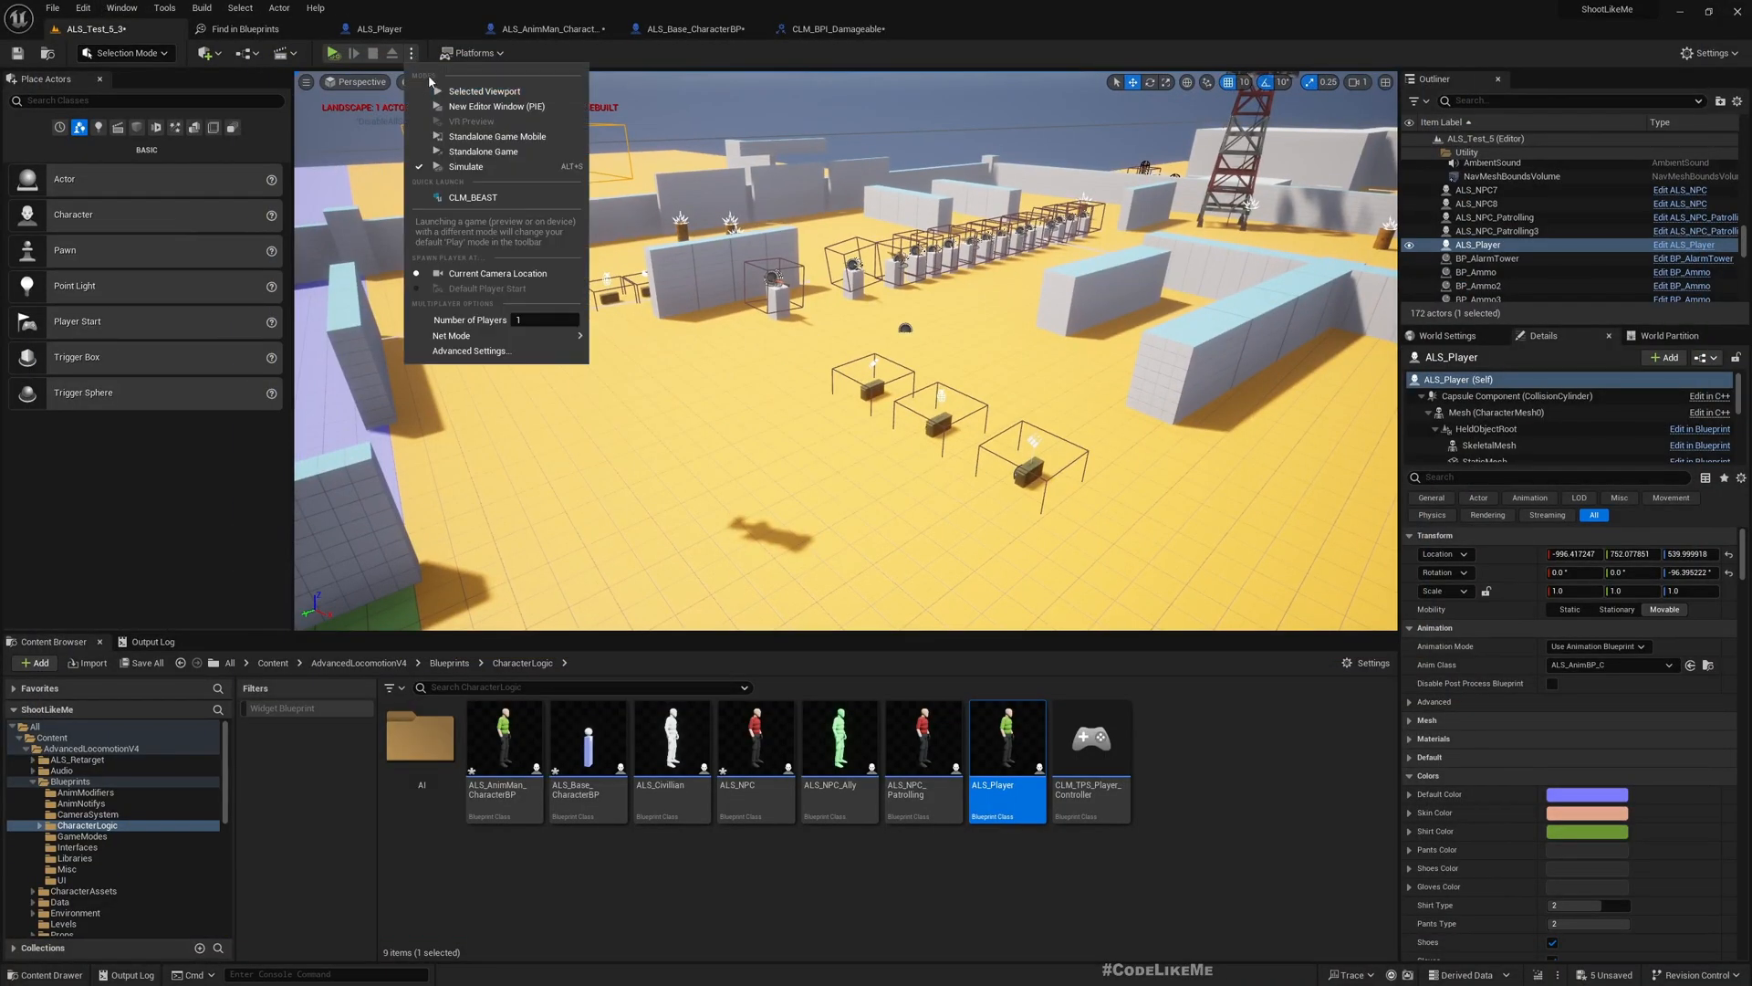
{"action": "left_click", "coordinate": [484, 91]}
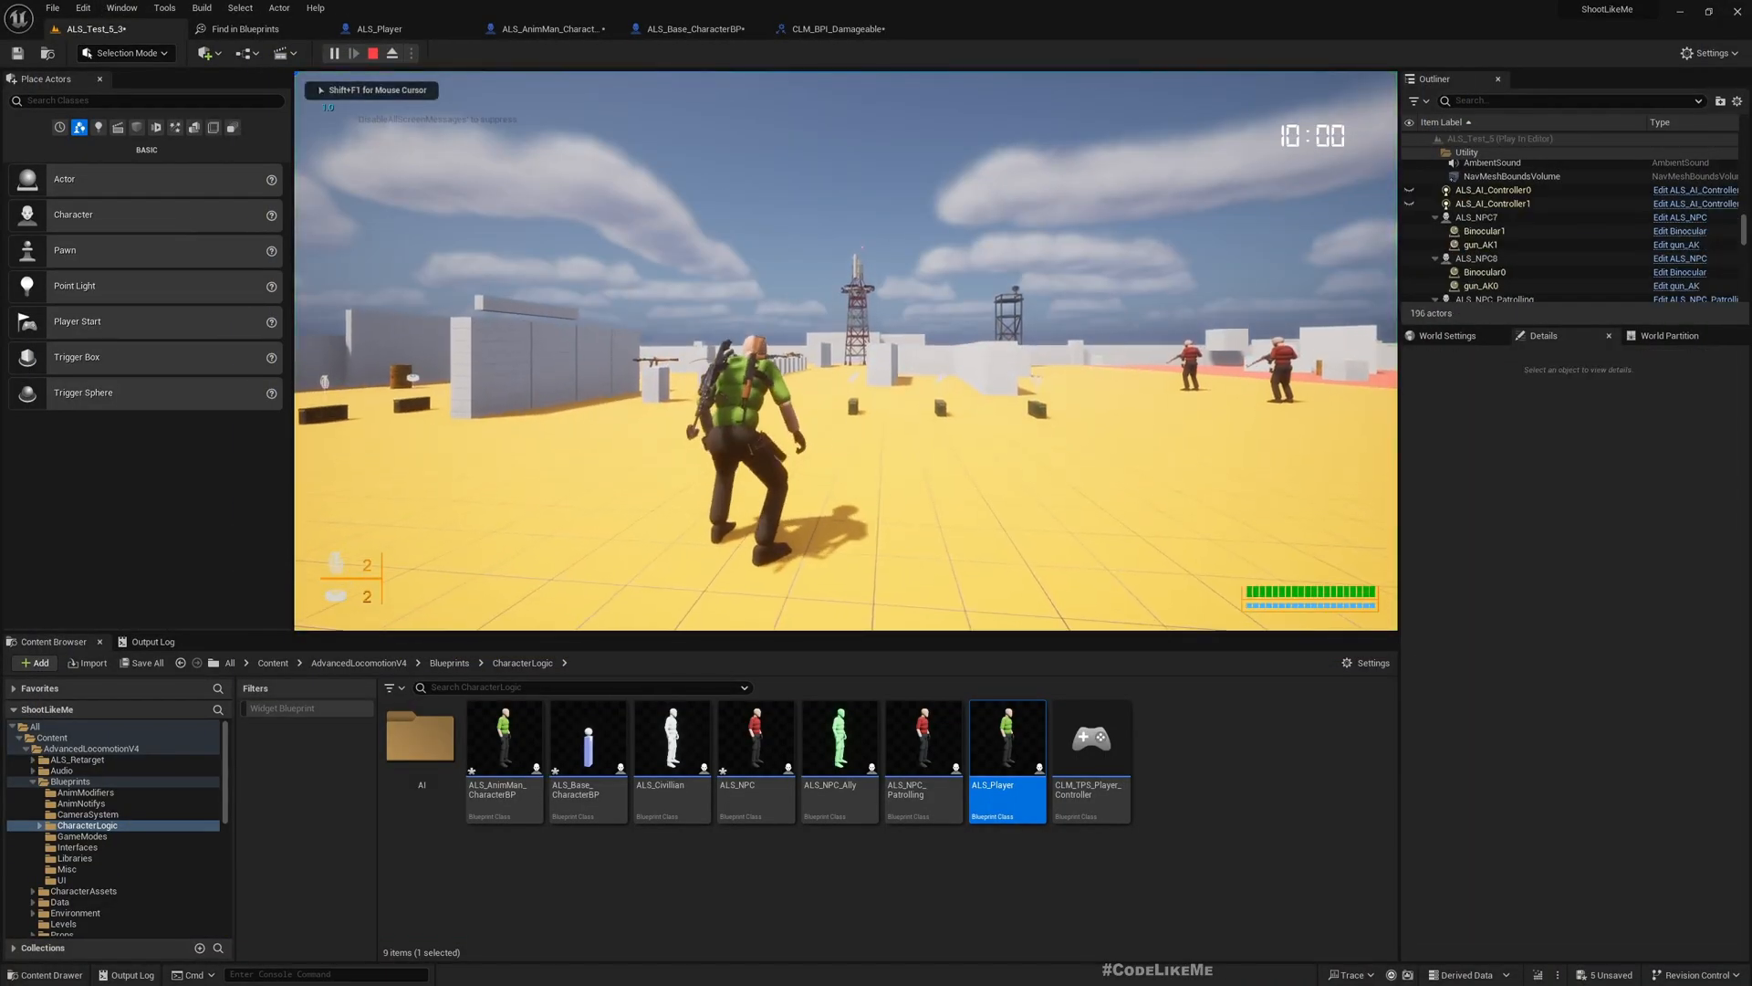
{"action": "left_click", "coordinate": [374, 53]}
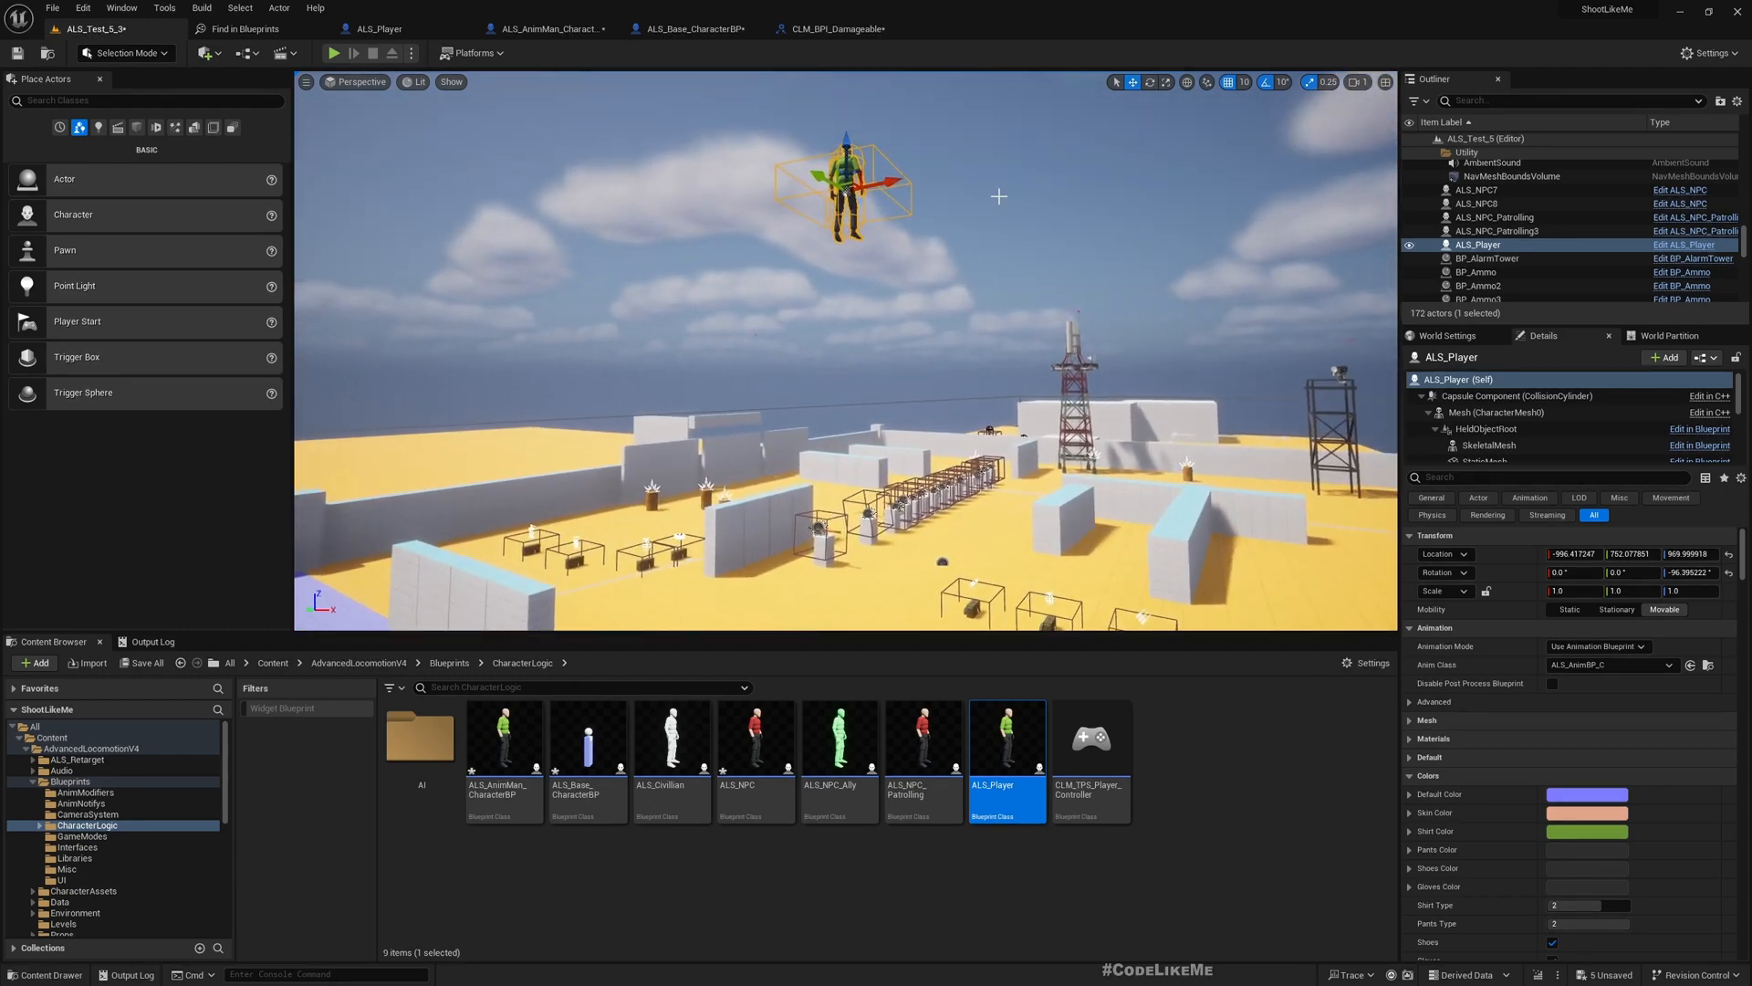
{"action": "left_click", "coordinate": [333, 53]}
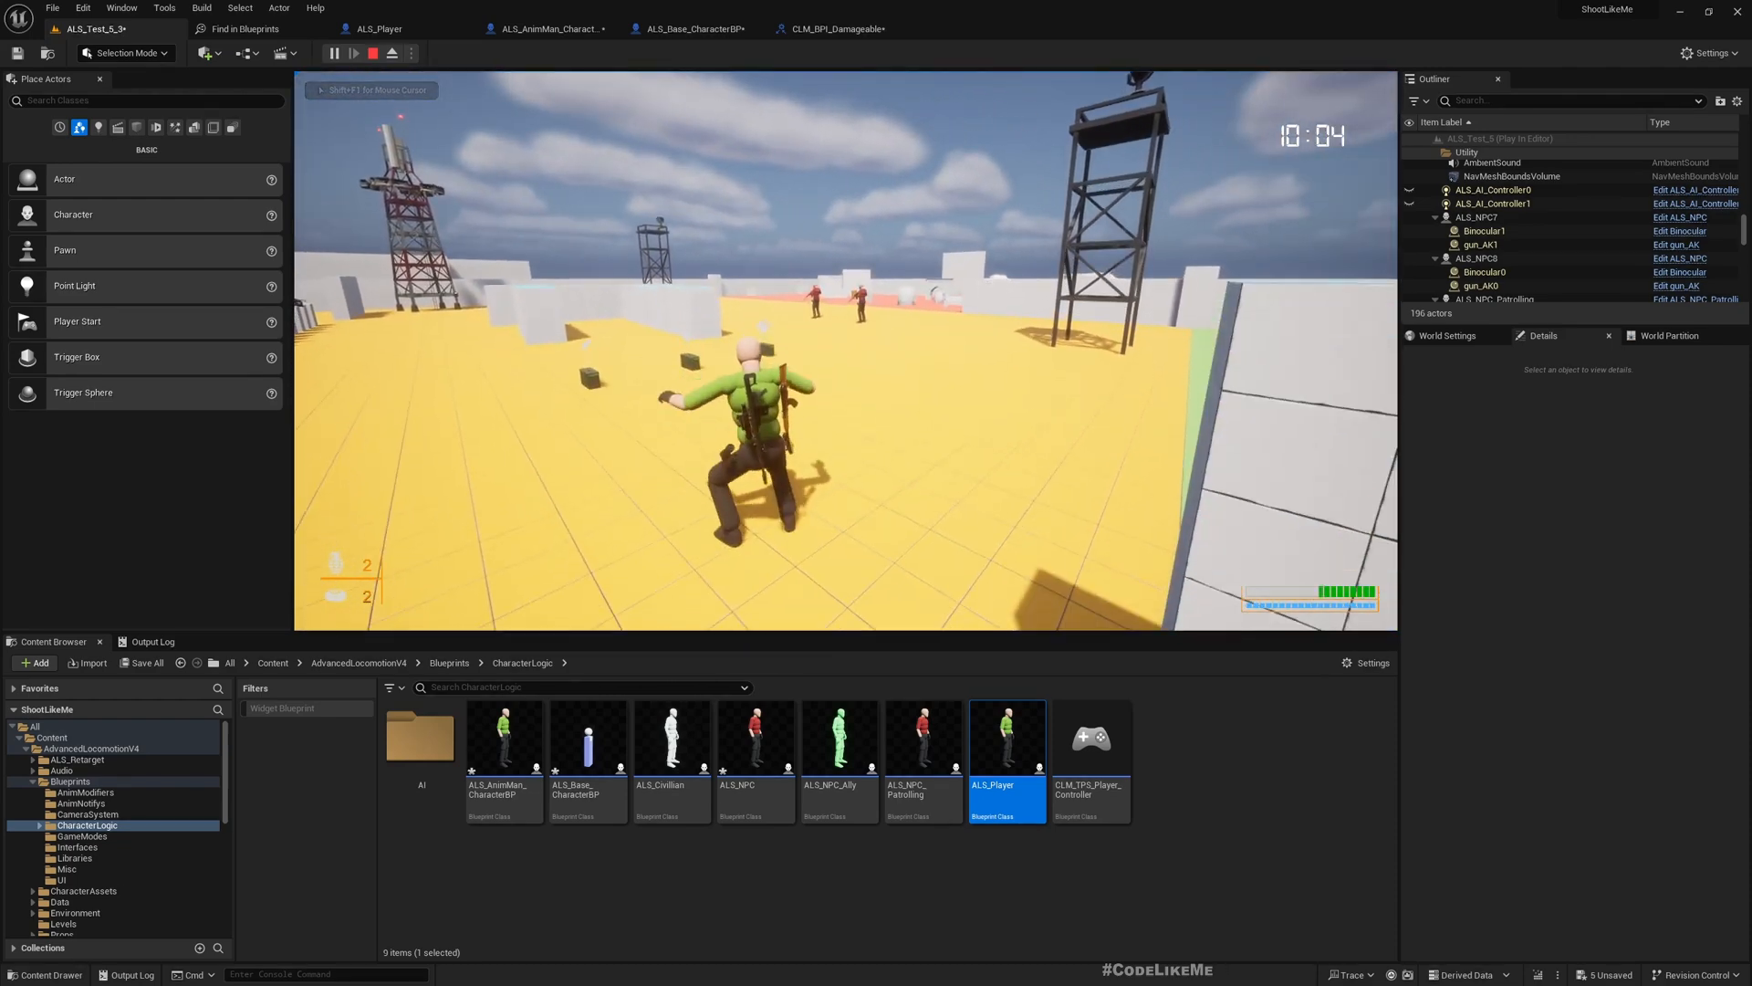
{"action": "left_click", "coordinate": [358, 52]}
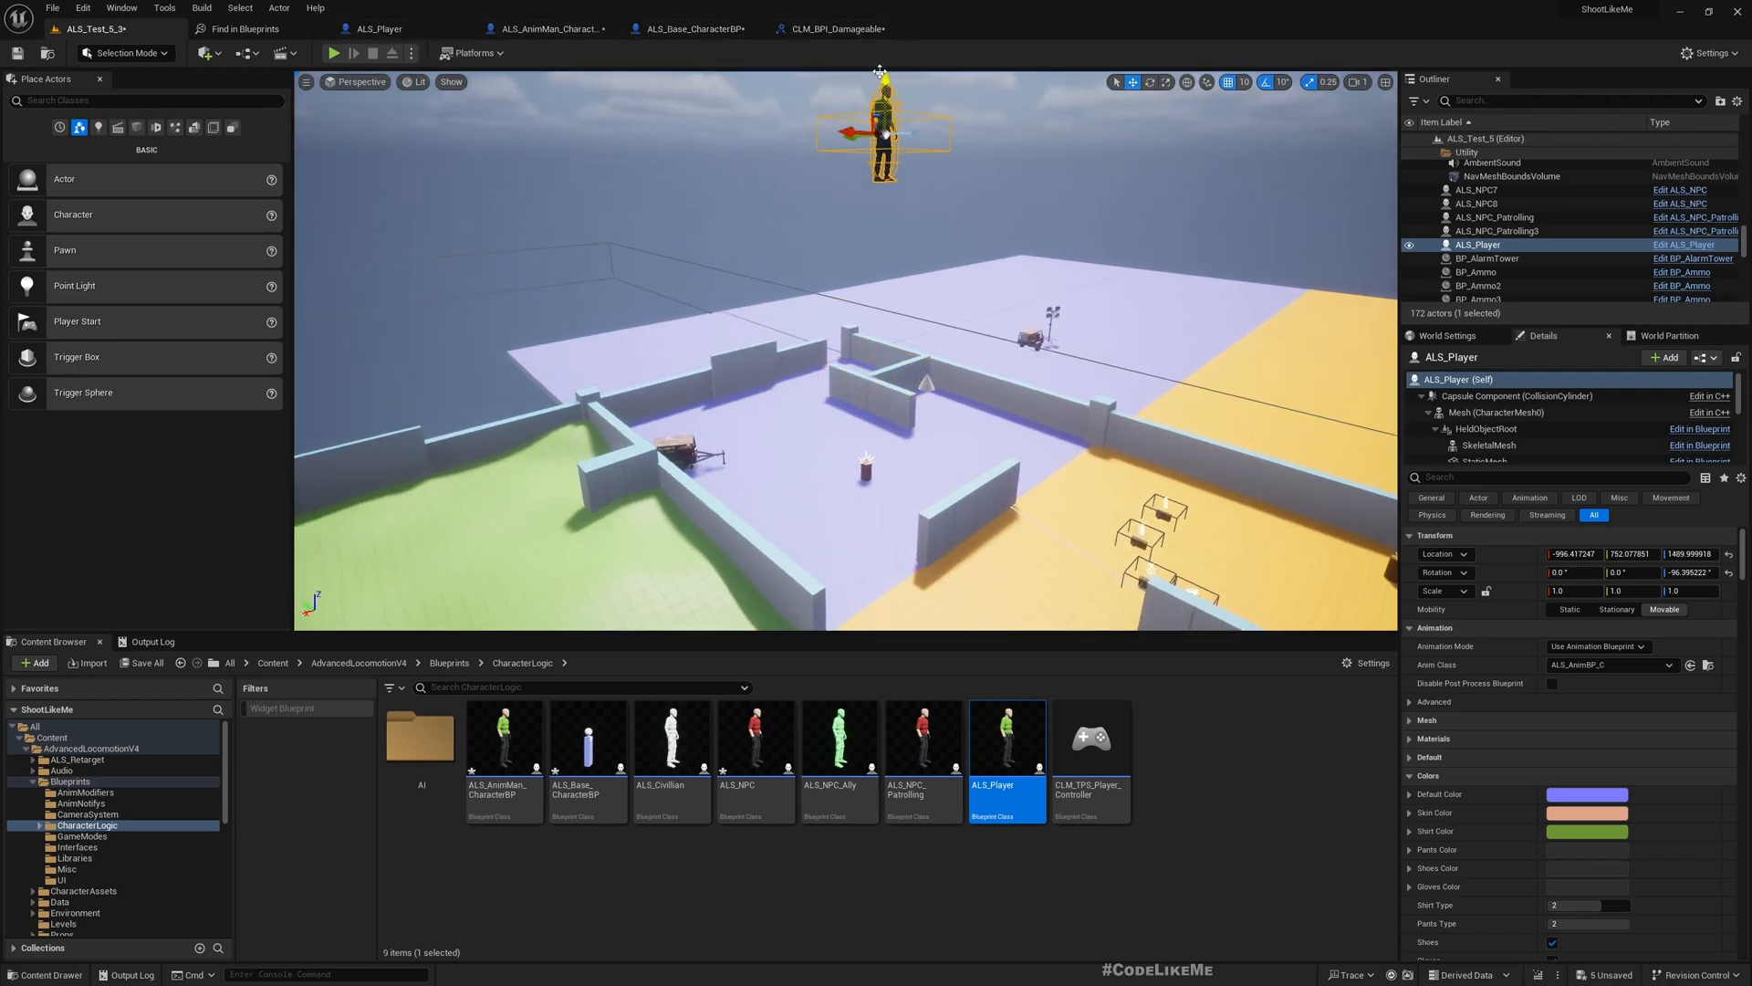
Play-test a fall from a greater height and return to the AnimMan blueprint to set the divisor to -100.0.
{"action": "left_click", "coordinate": [333, 53]}
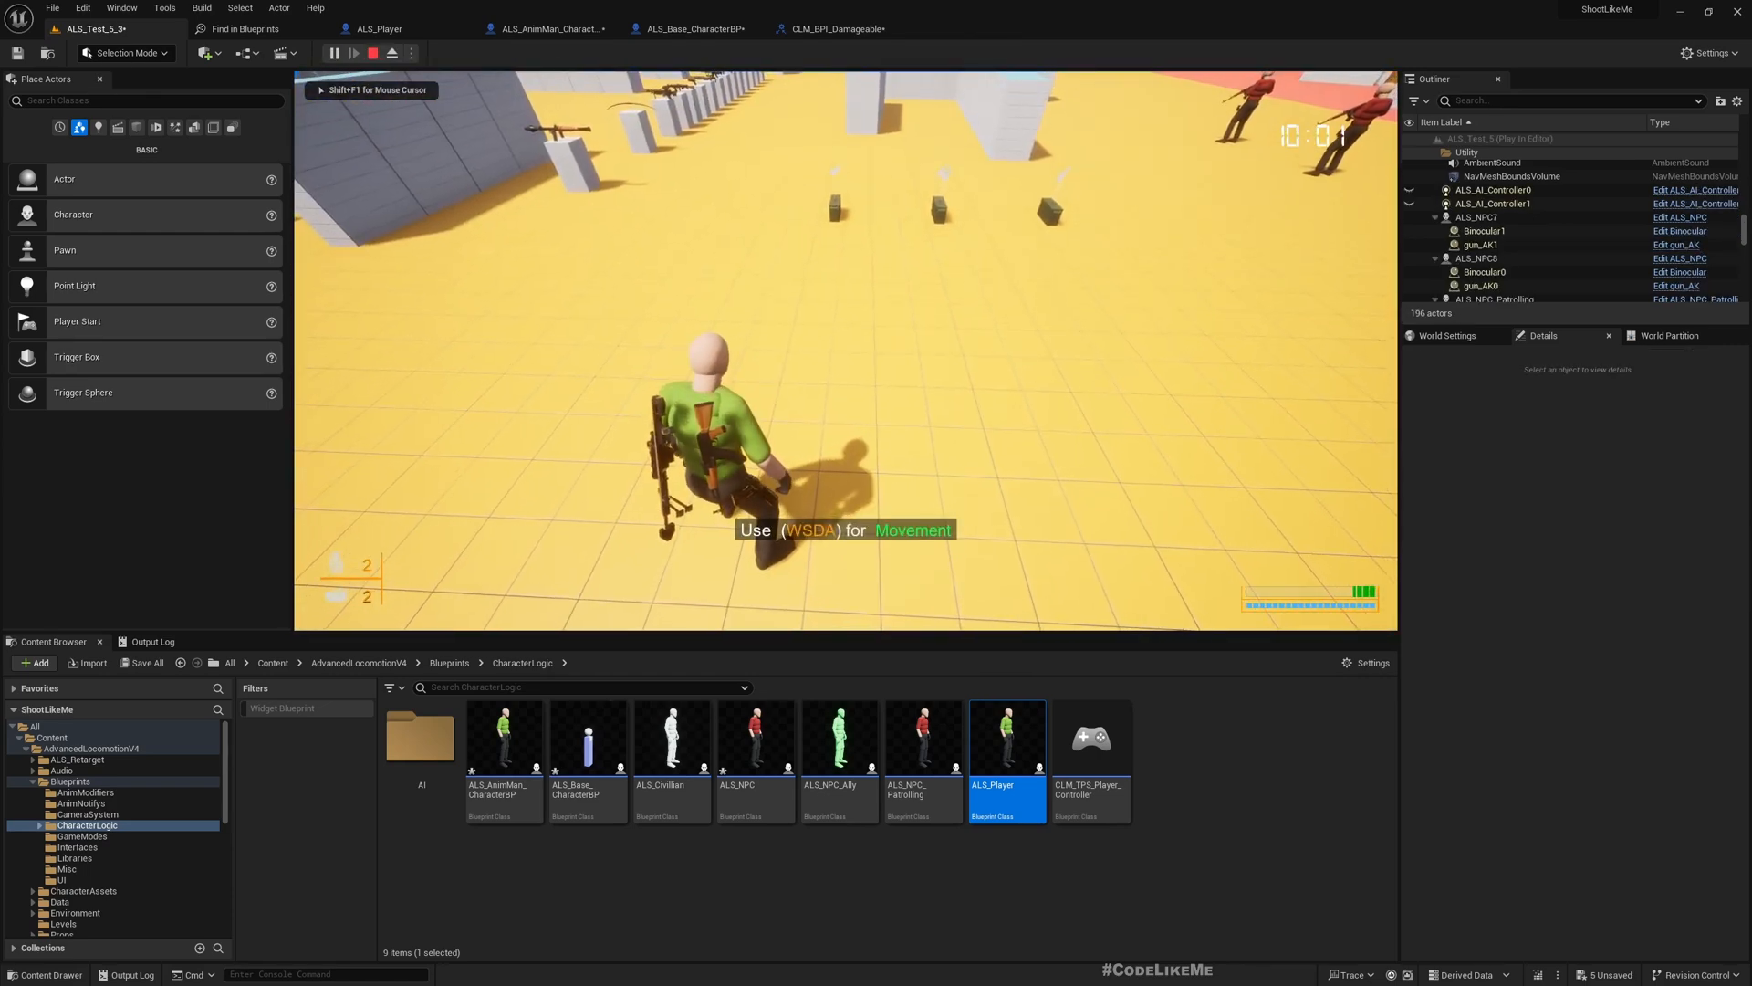
{"action": "left_click", "coordinate": [374, 53]}
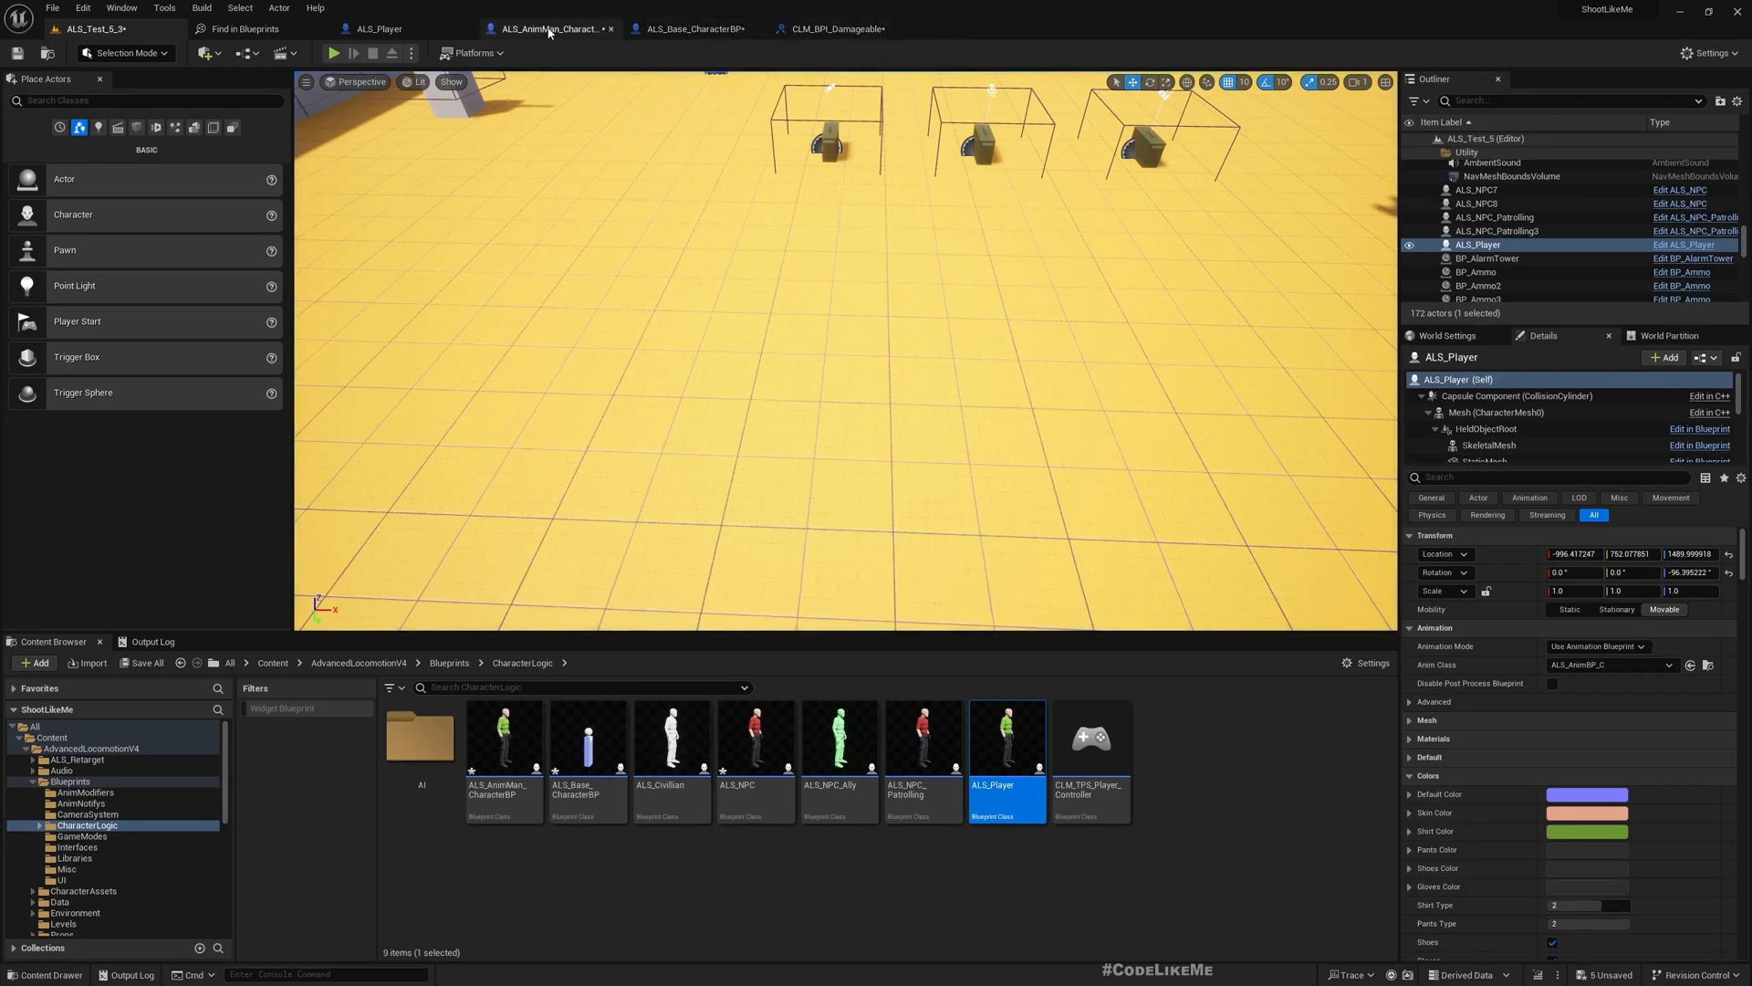
{"action": "left_click", "coordinate": [547, 29]}
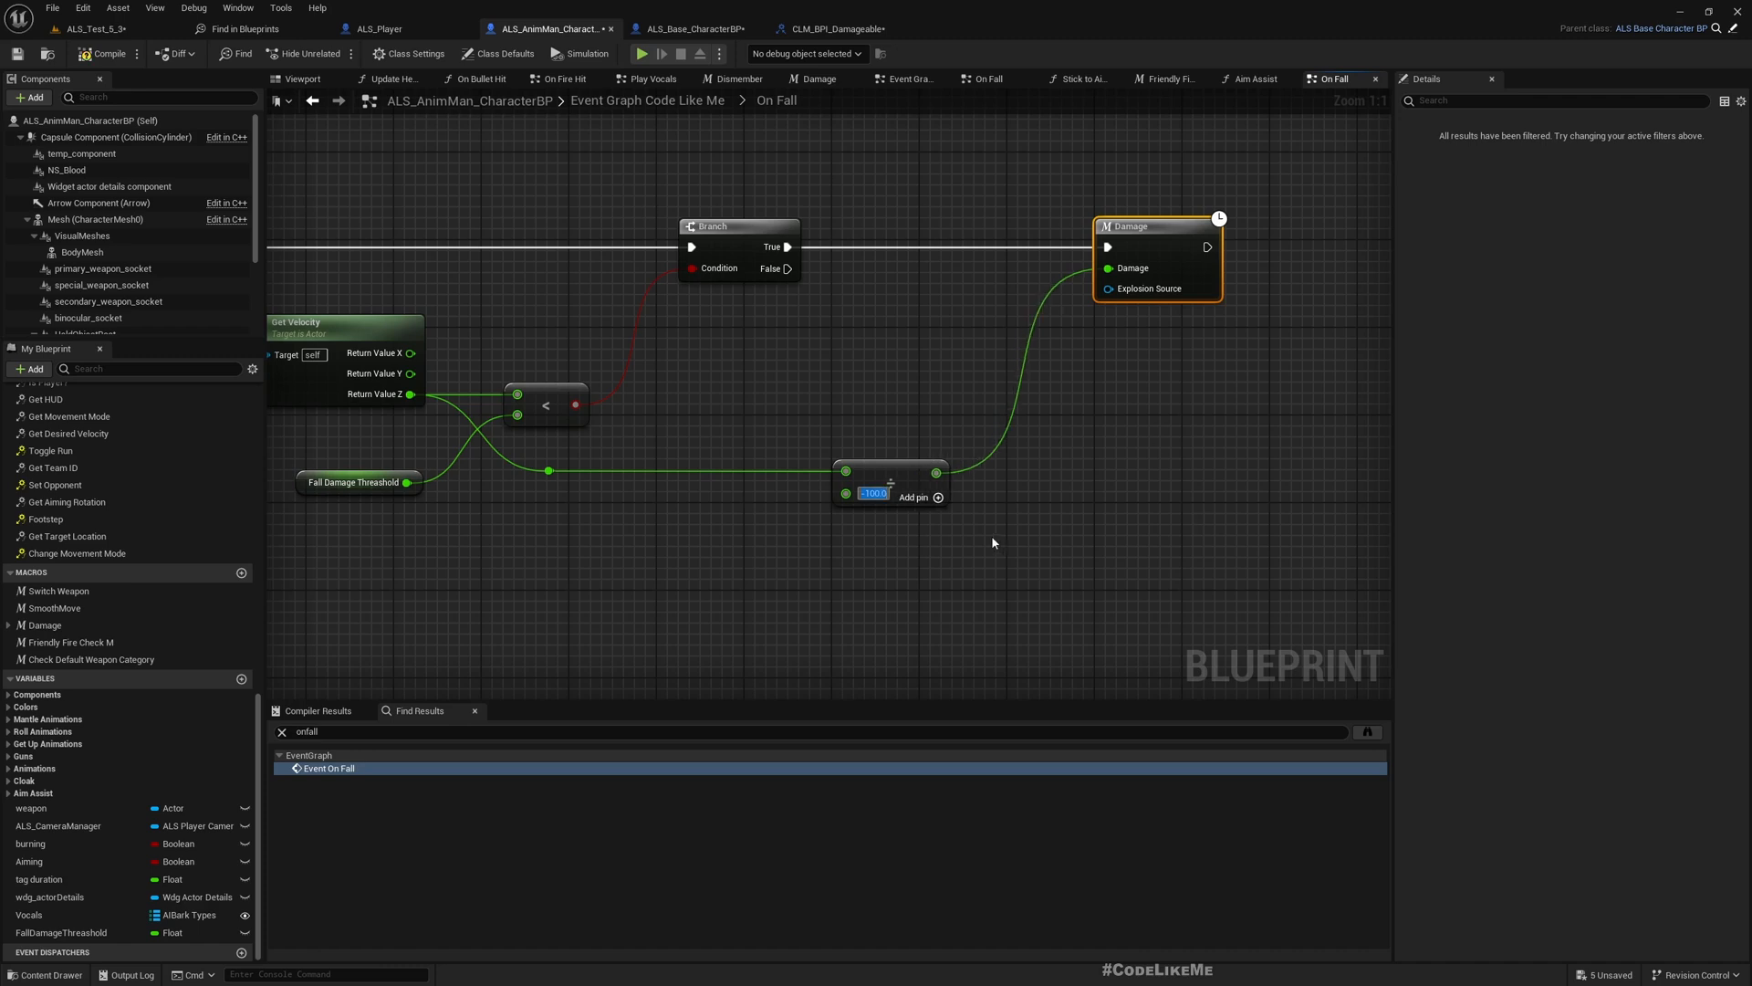
Back in the level editor, look up 'heal' on ALS_Player, then return to the AnimMan character blueprint.
{"action": "left_click", "coordinate": [95, 29]}
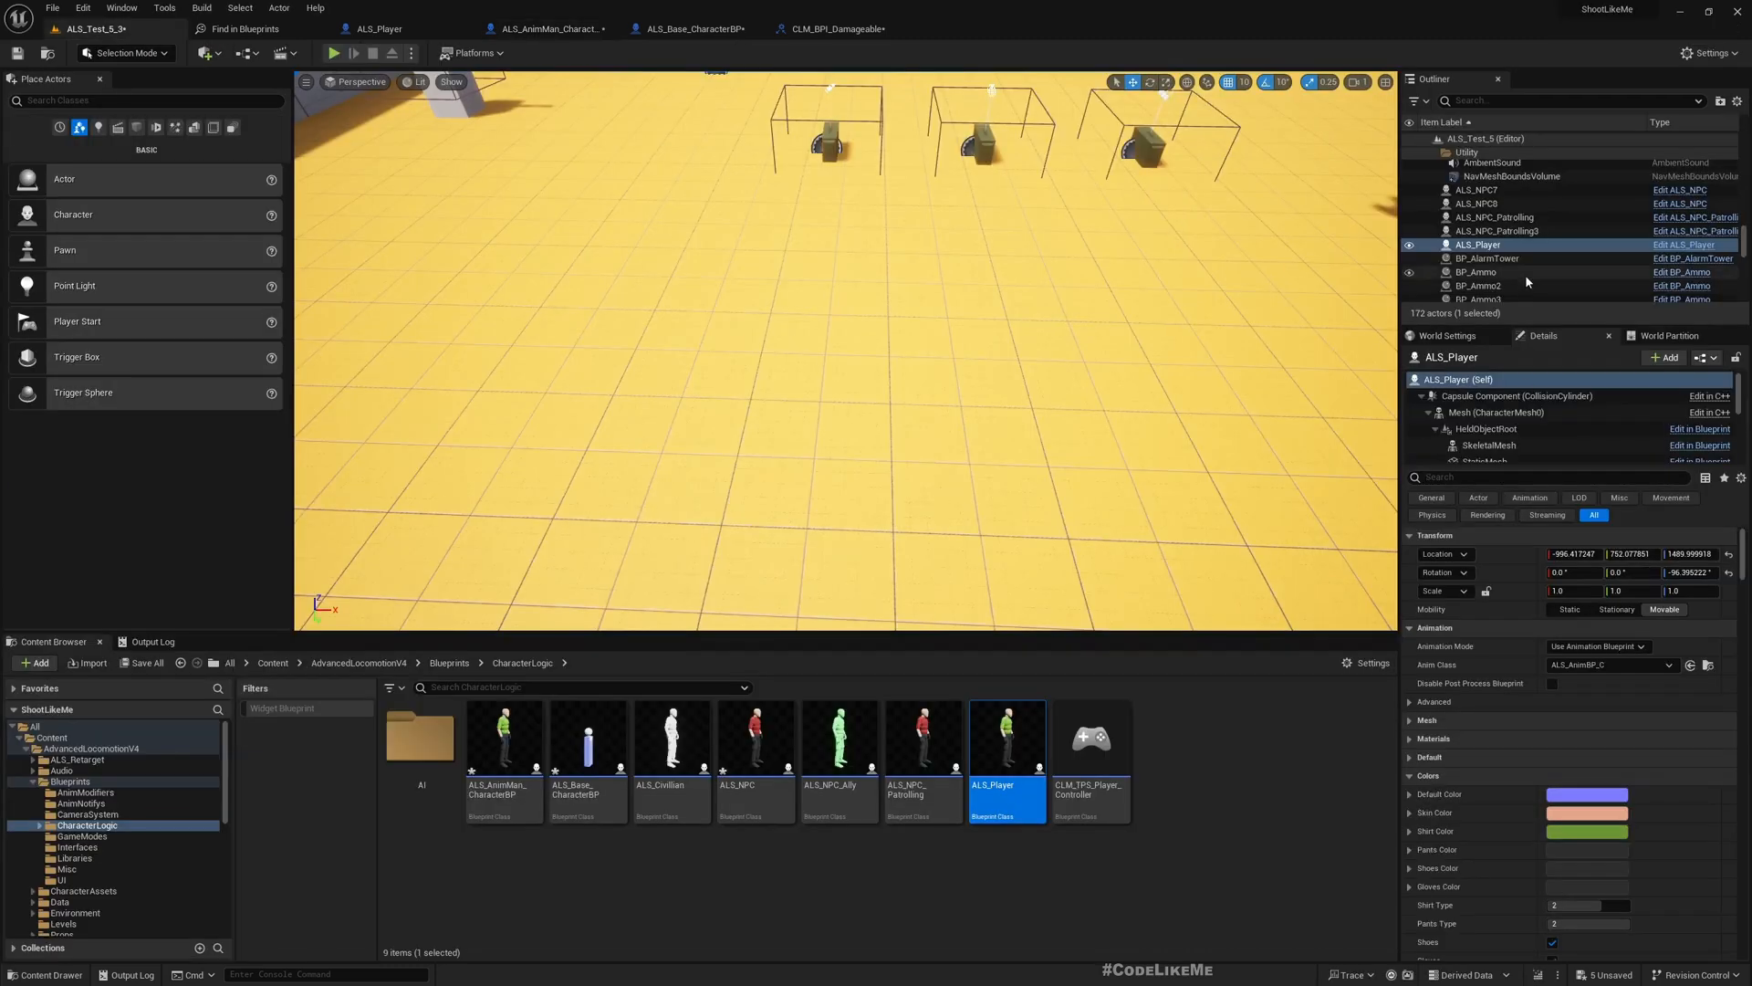
{"action": "type", "text": "health"}
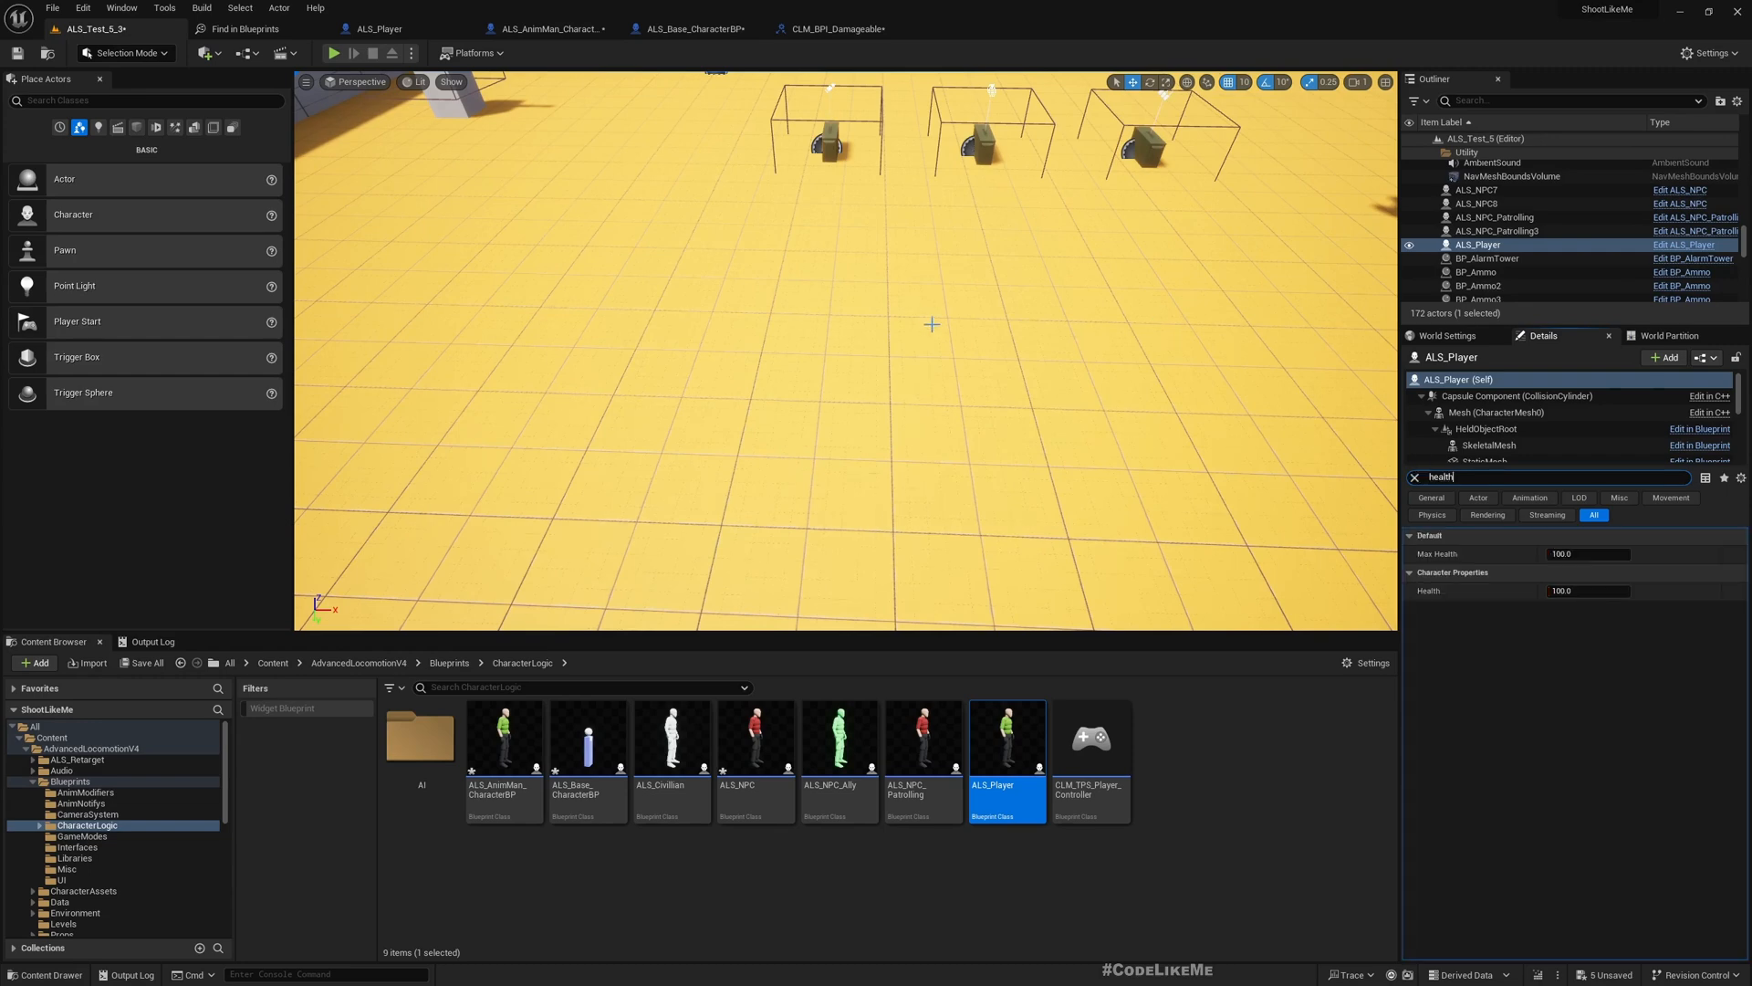
{"action": "left_click", "coordinate": [333, 53]}
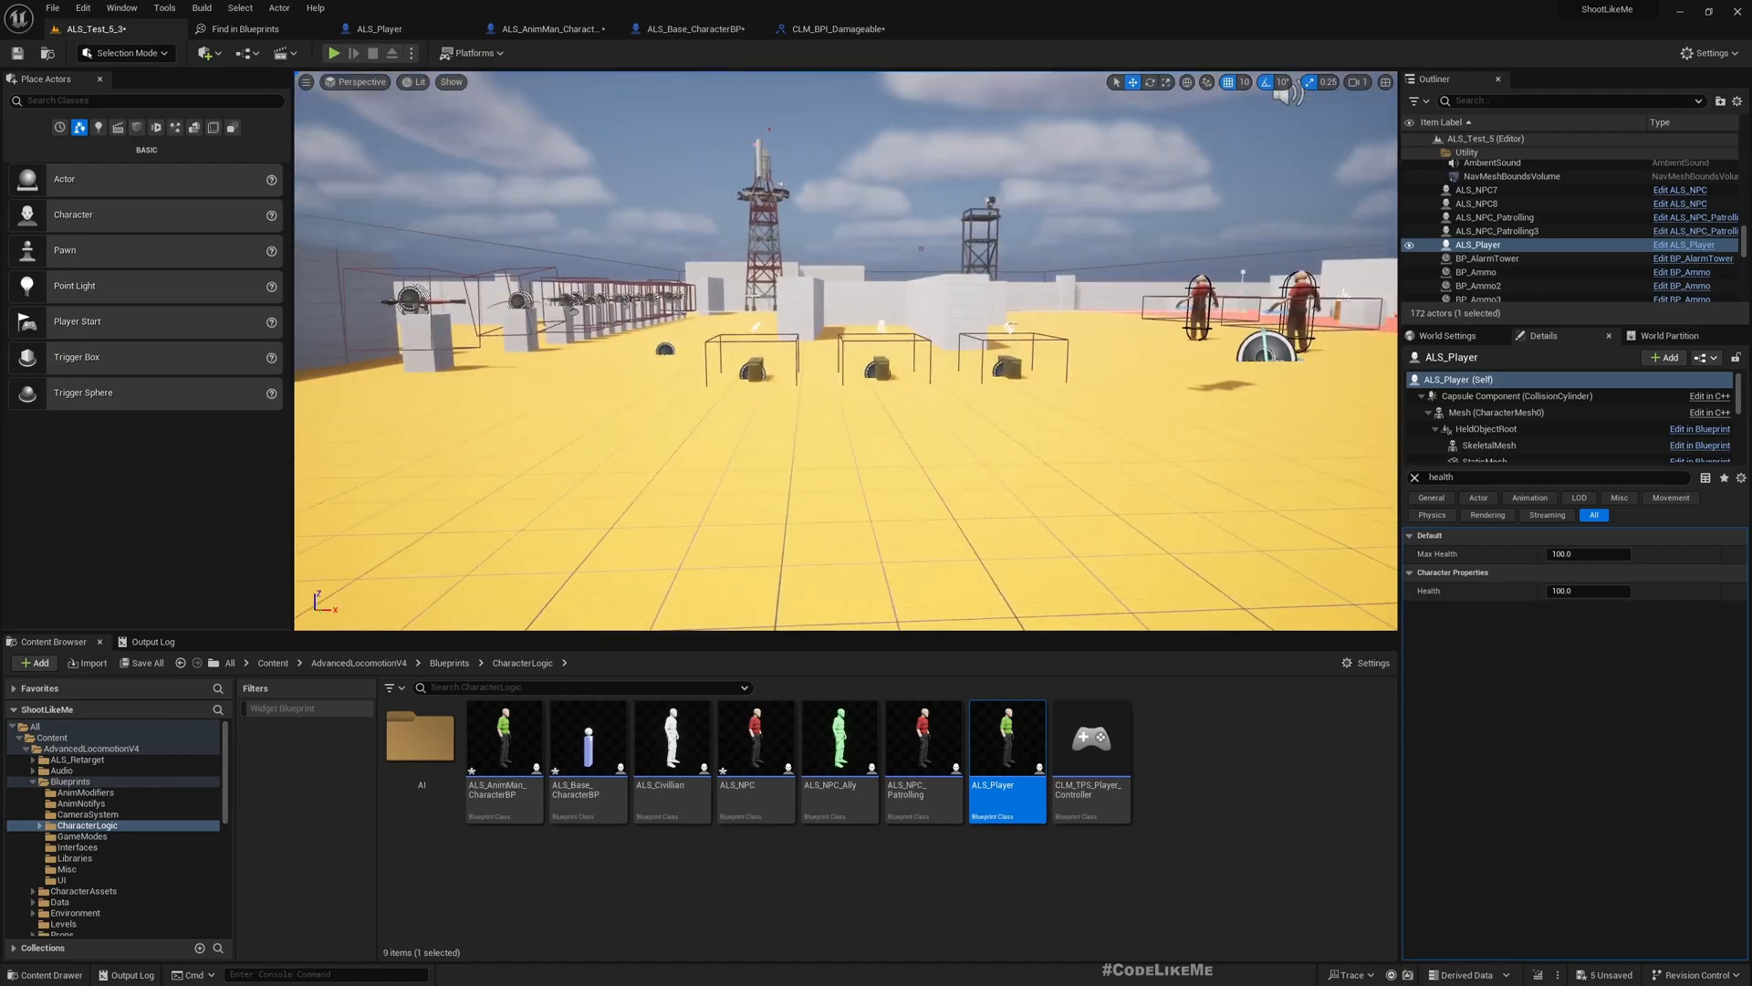
{"action": "left_click", "coordinate": [333, 53]}
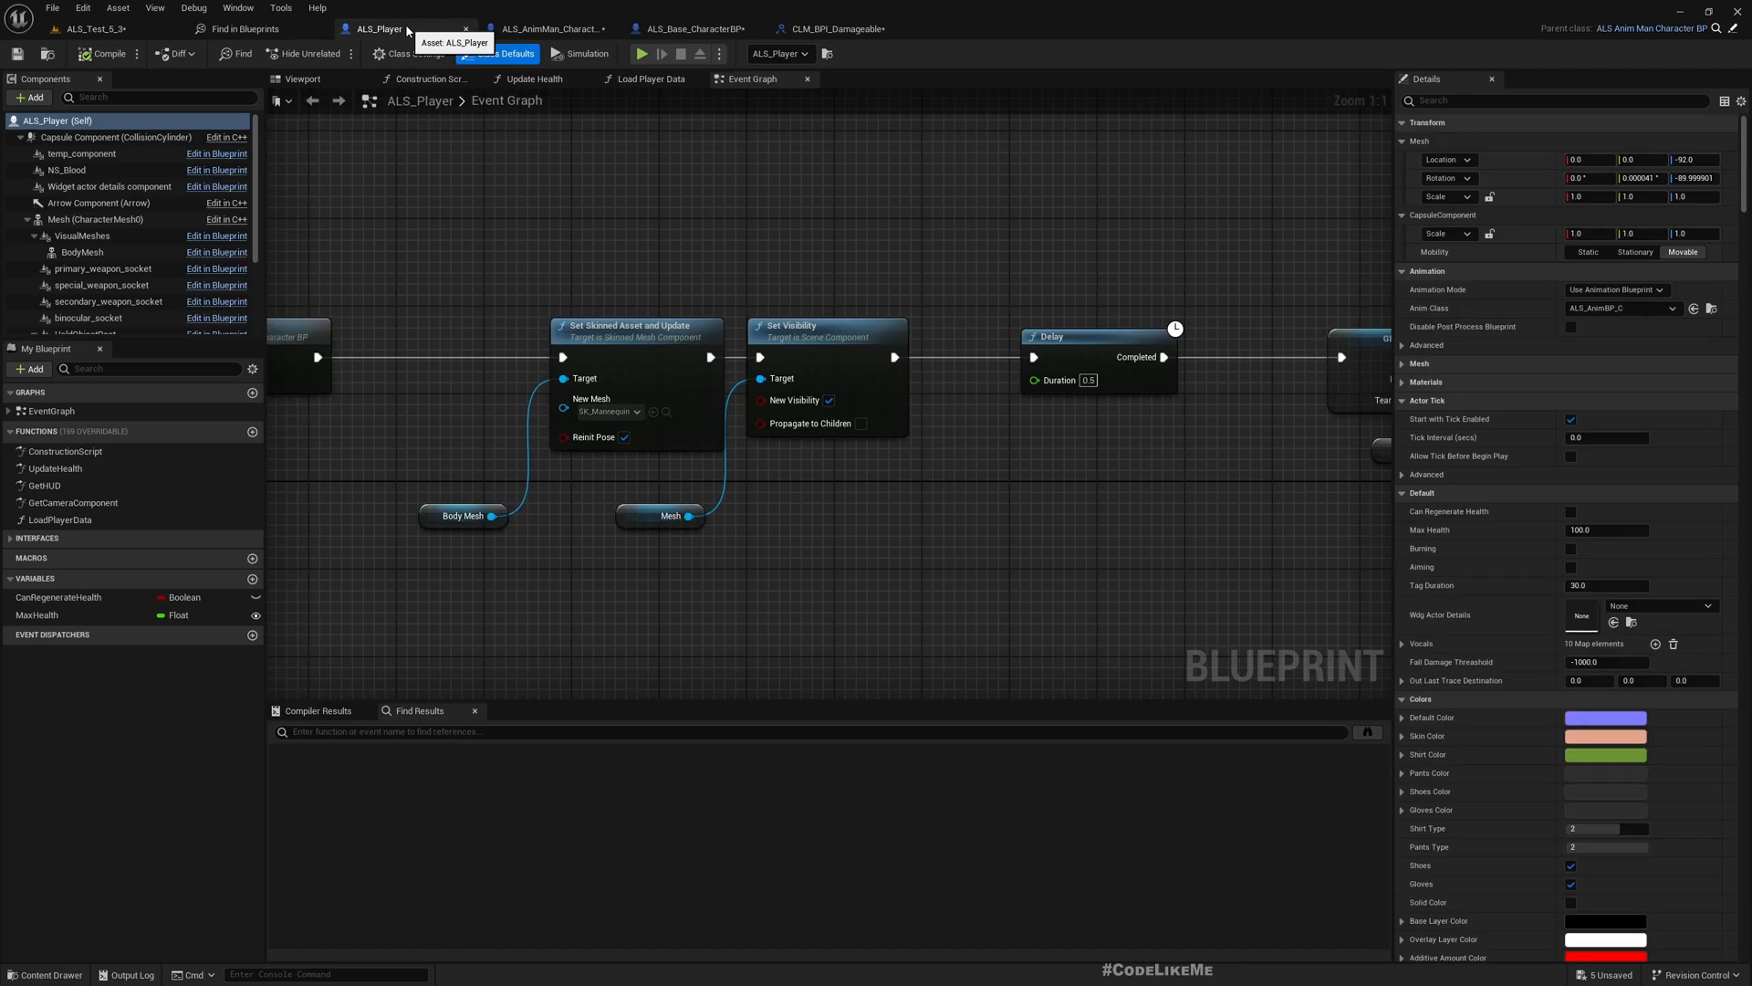
{"action": "mouse_move", "coordinate": [619, 9]}
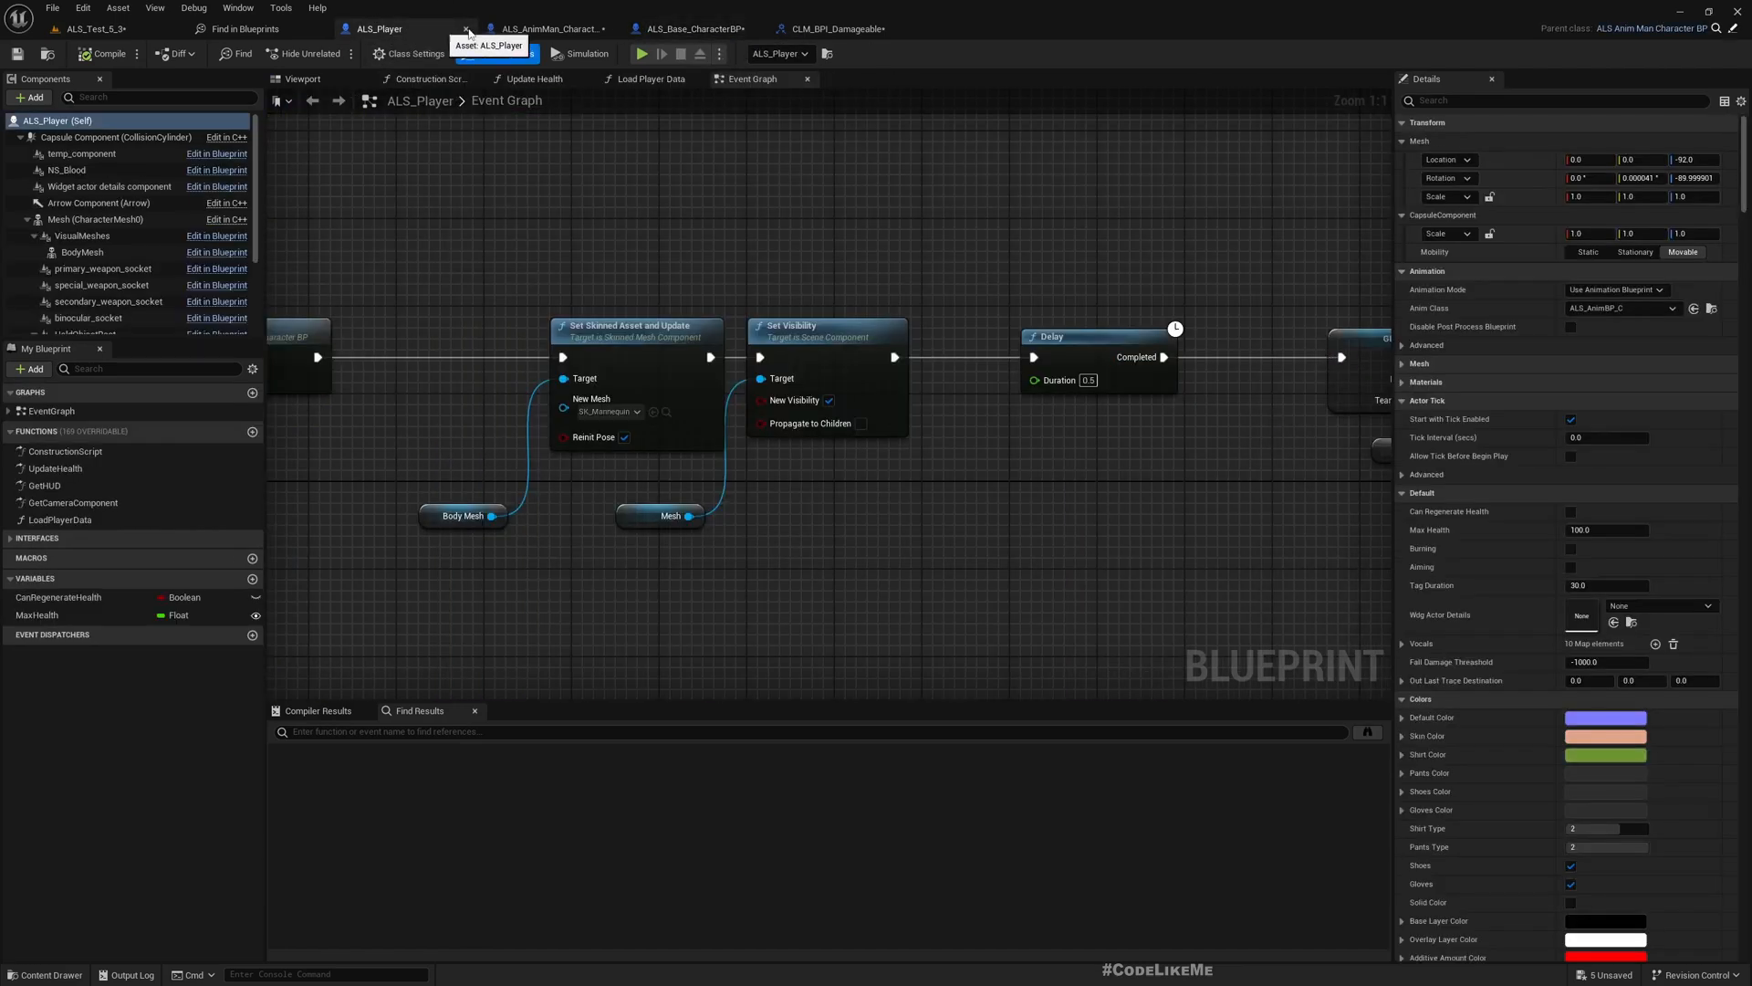
{"action": "left_click", "coordinate": [546, 28]}
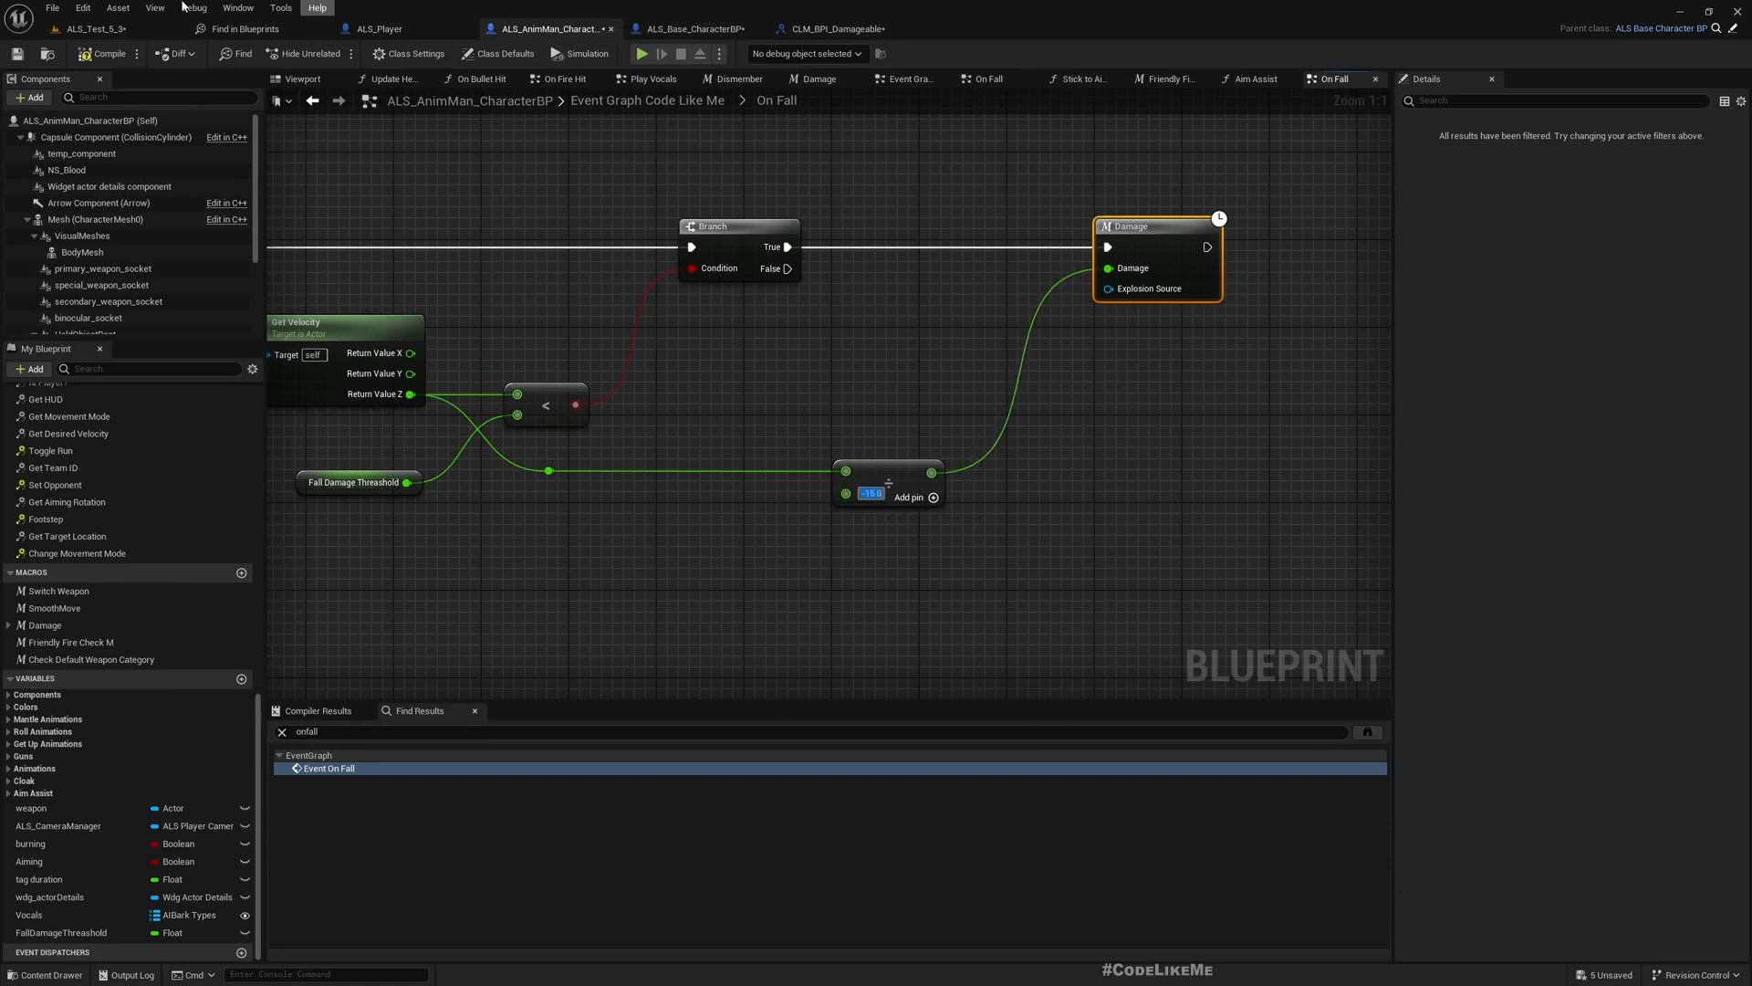
Run three more fall play-tests, stopping each session after landing.
{"action": "left_click", "coordinate": [642, 52]}
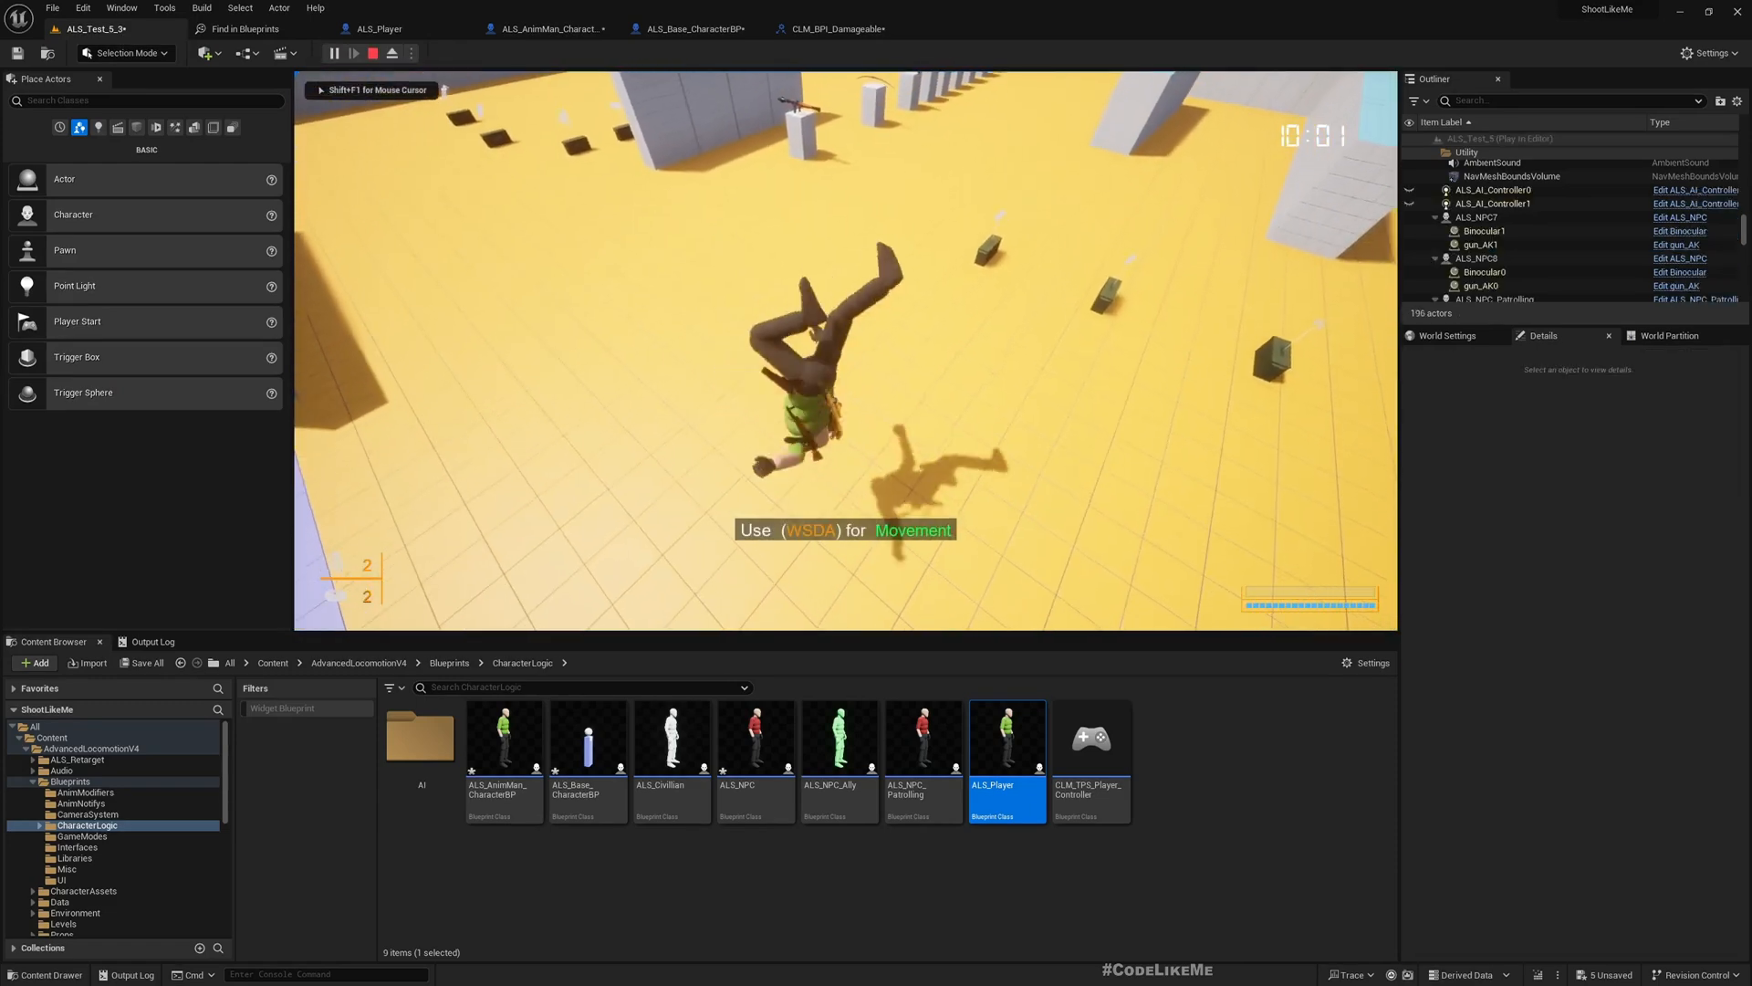
{"action": "left_click", "coordinate": [374, 53]}
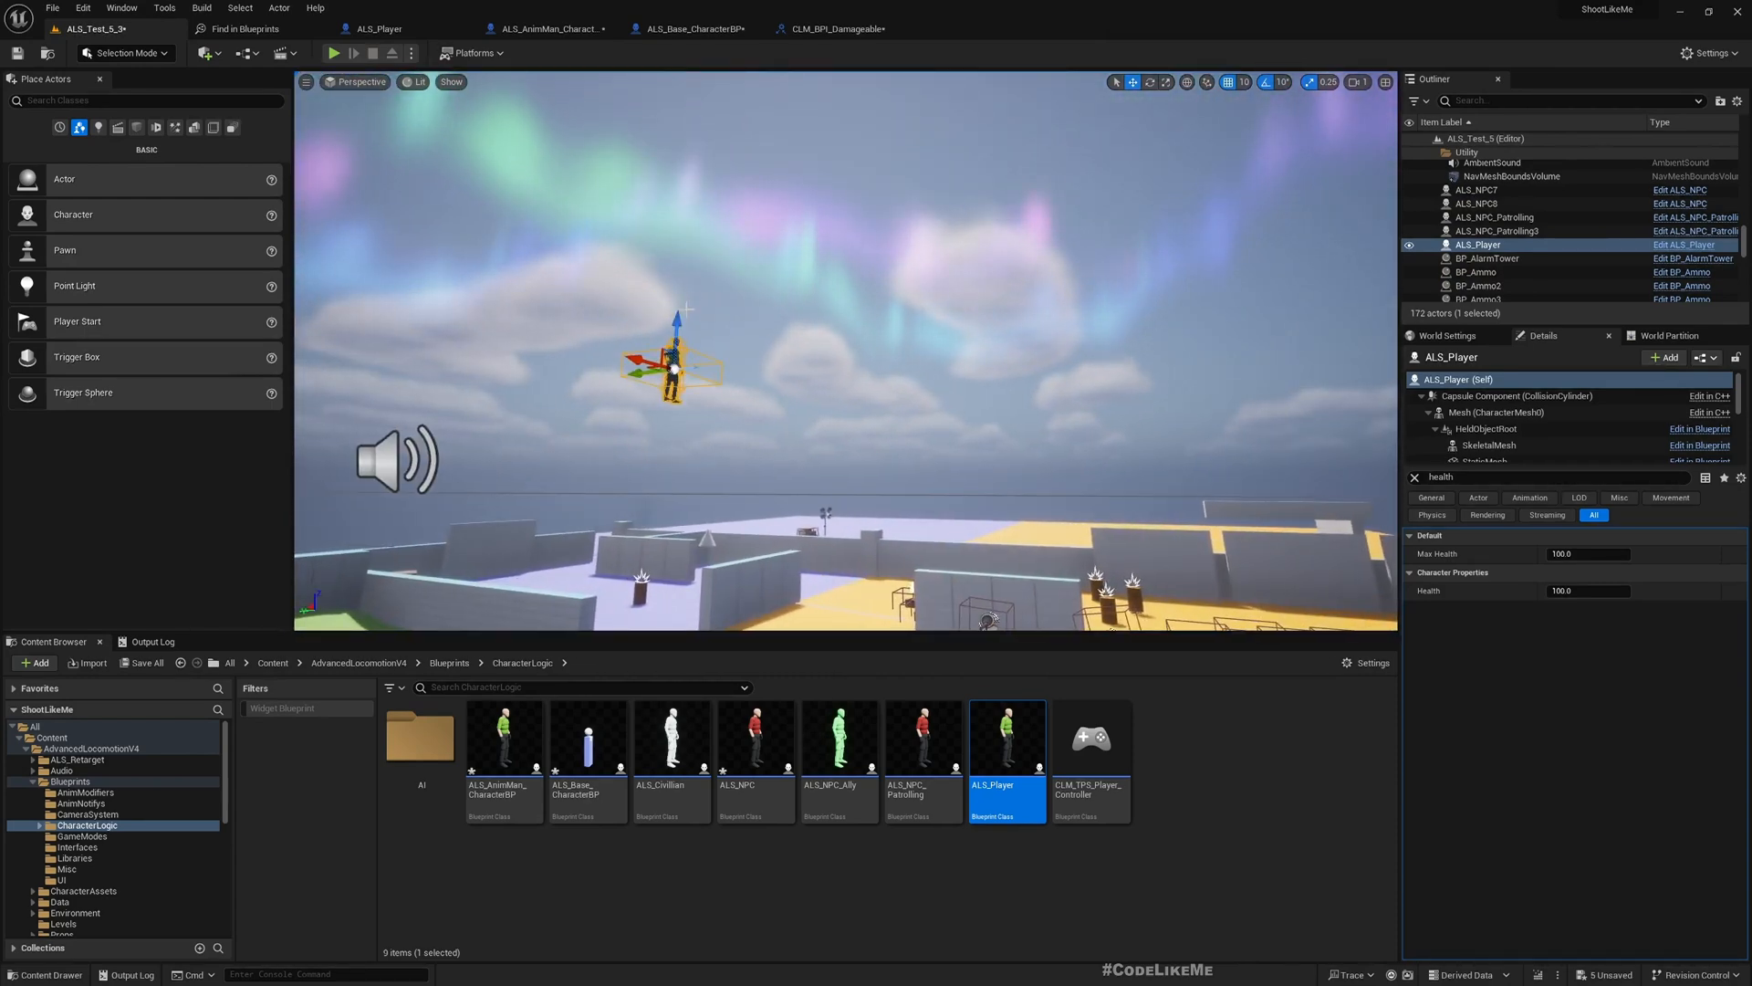
{"action": "left_click", "coordinate": [334, 53]}
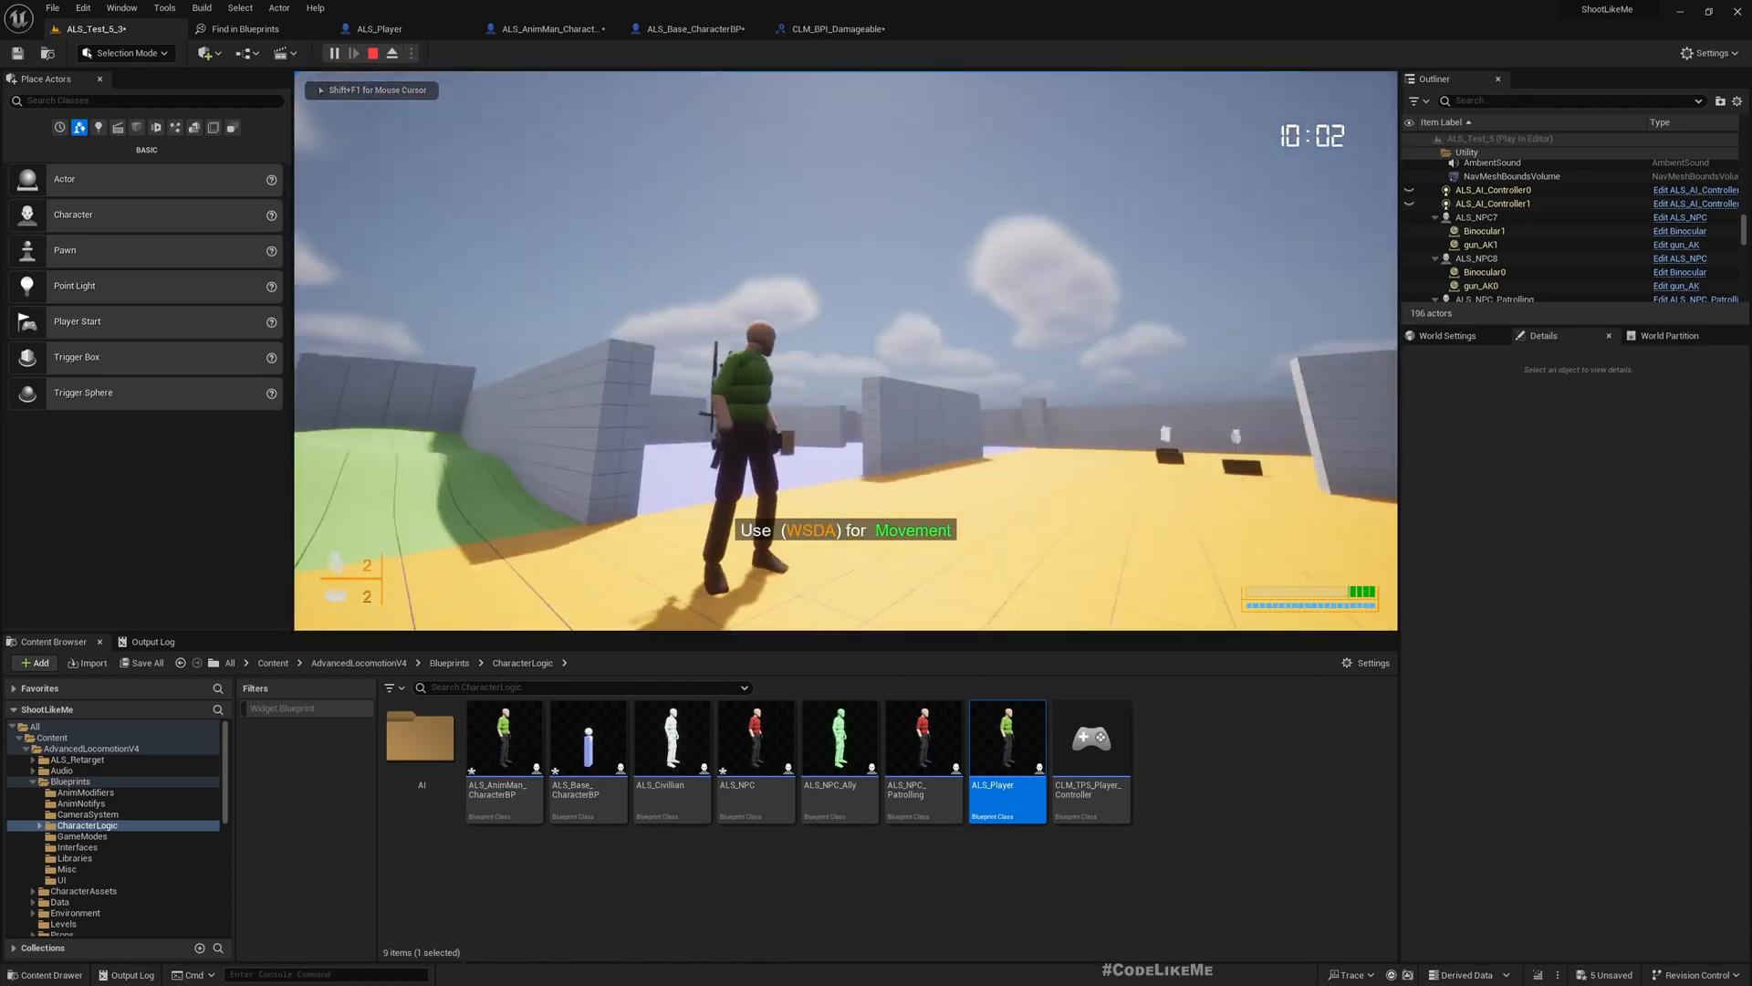
{"action": "left_click", "coordinate": [373, 53]}
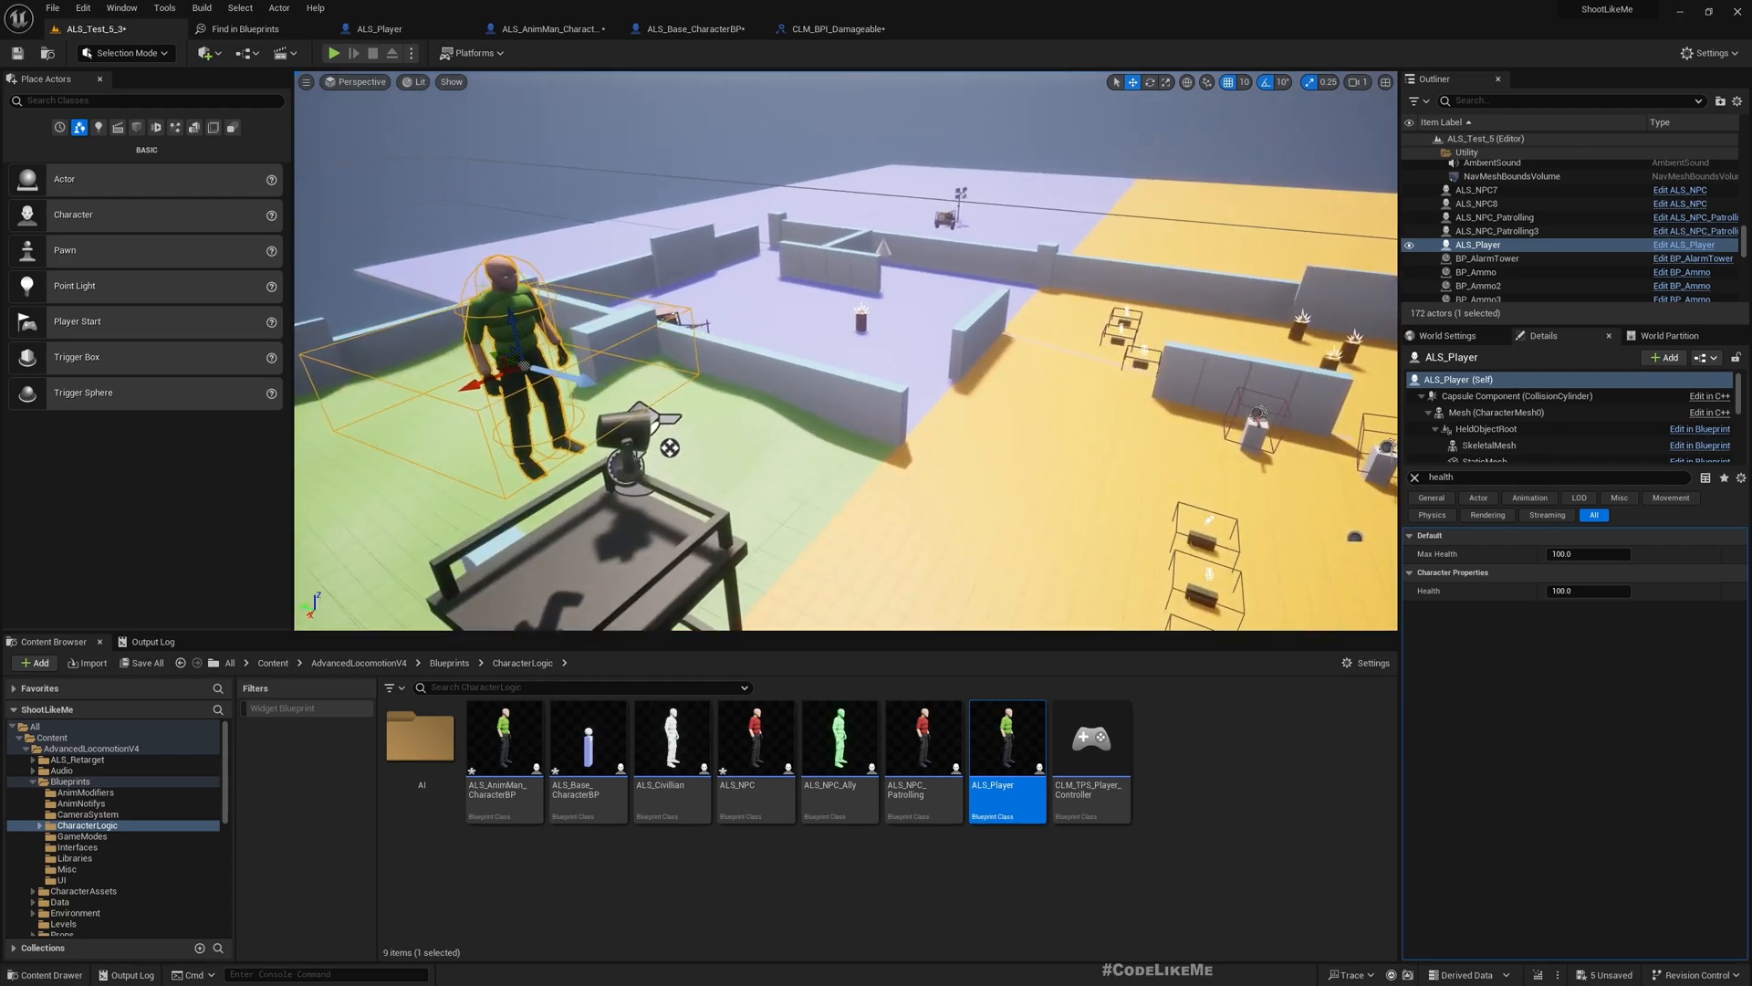
{"action": "left_click", "coordinate": [333, 53]}
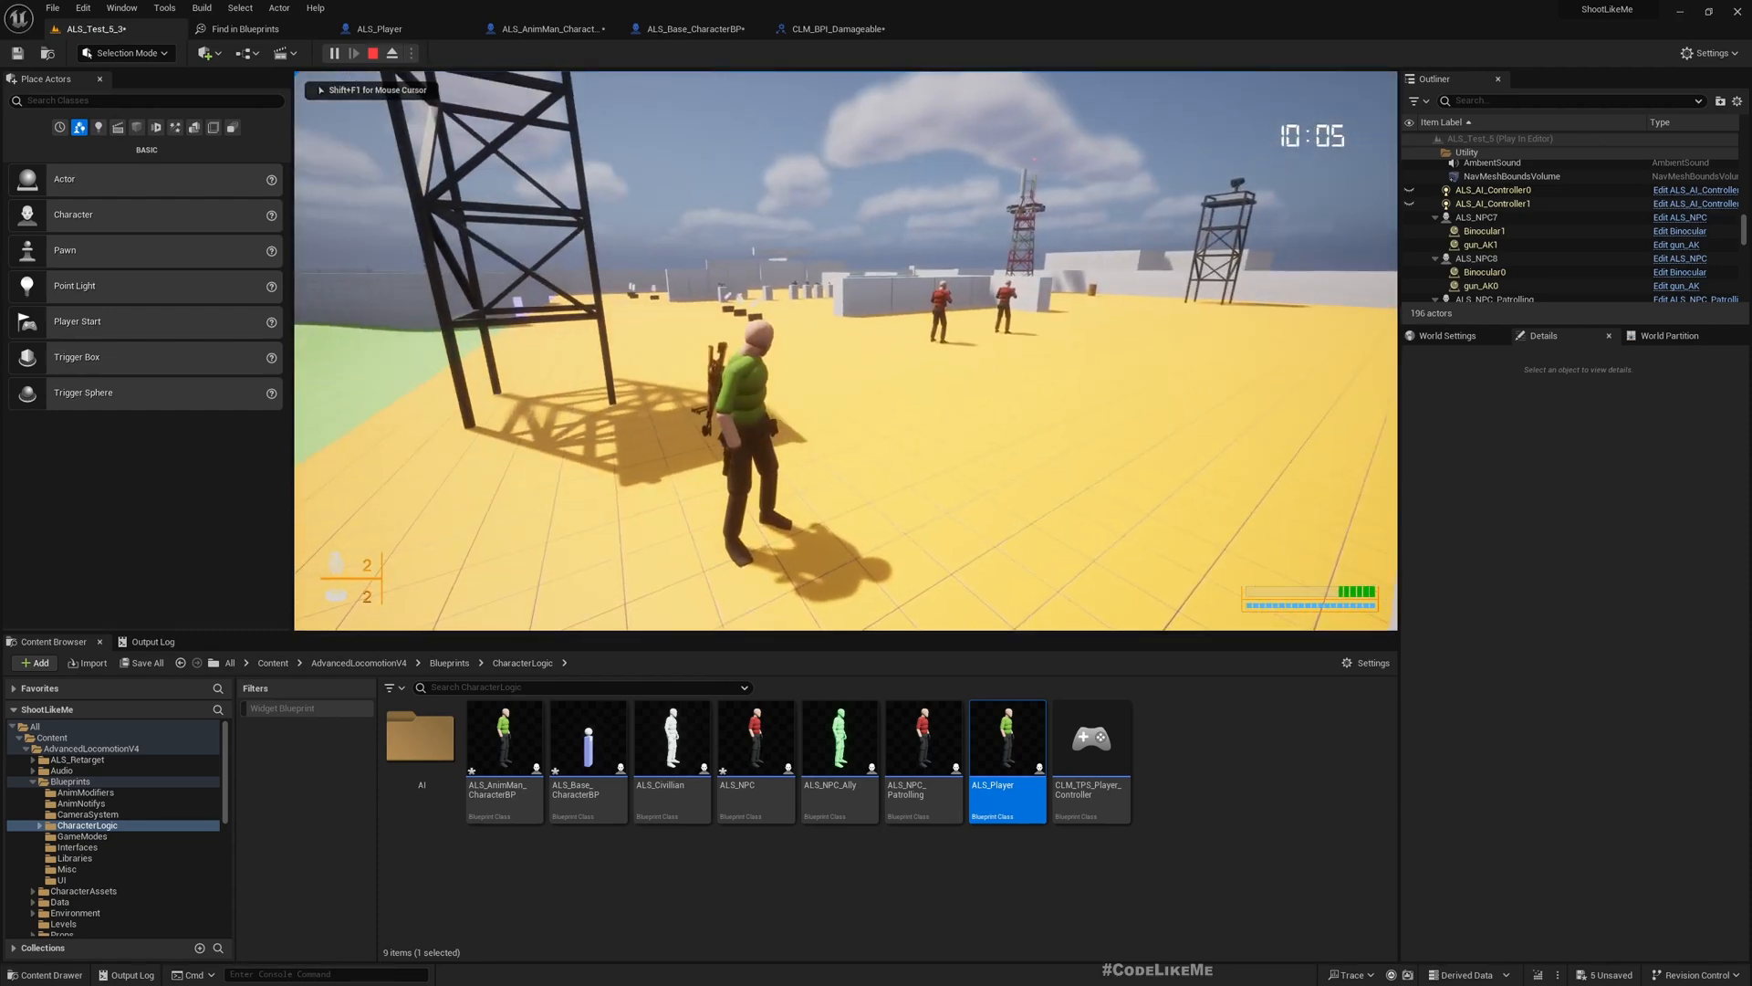
{"action": "left_click", "coordinate": [375, 53]}
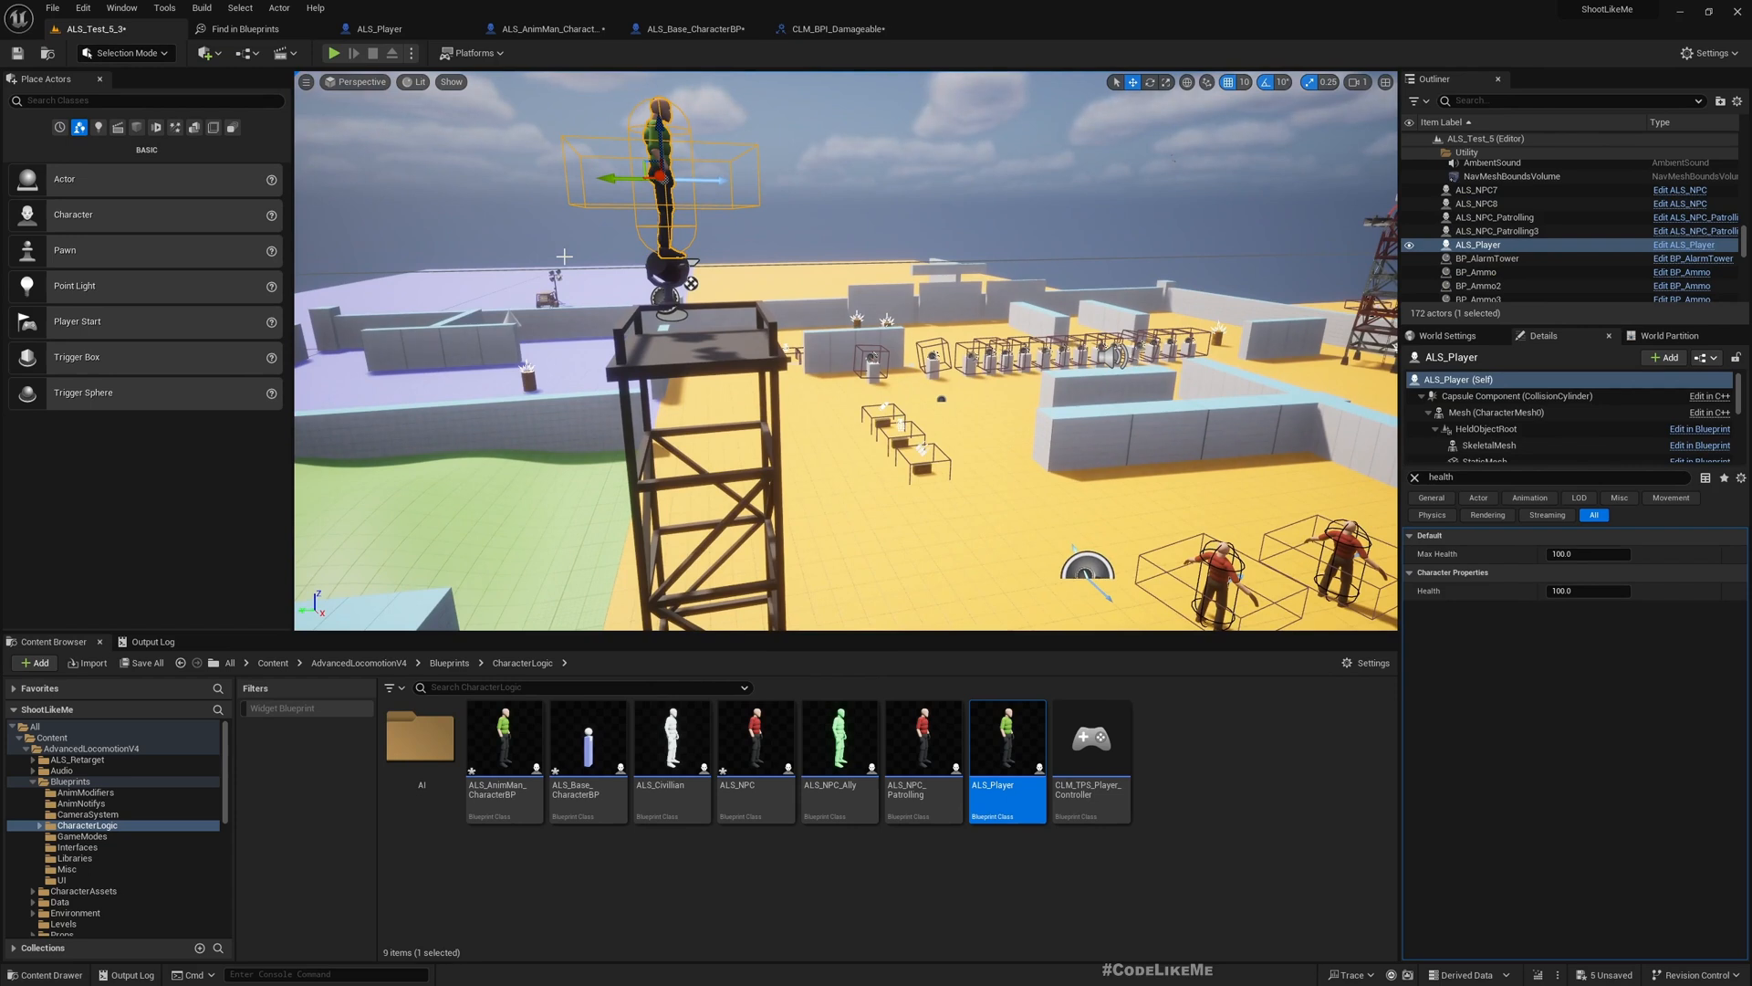
{"action": "mouse_move", "coordinate": [519, 28]}
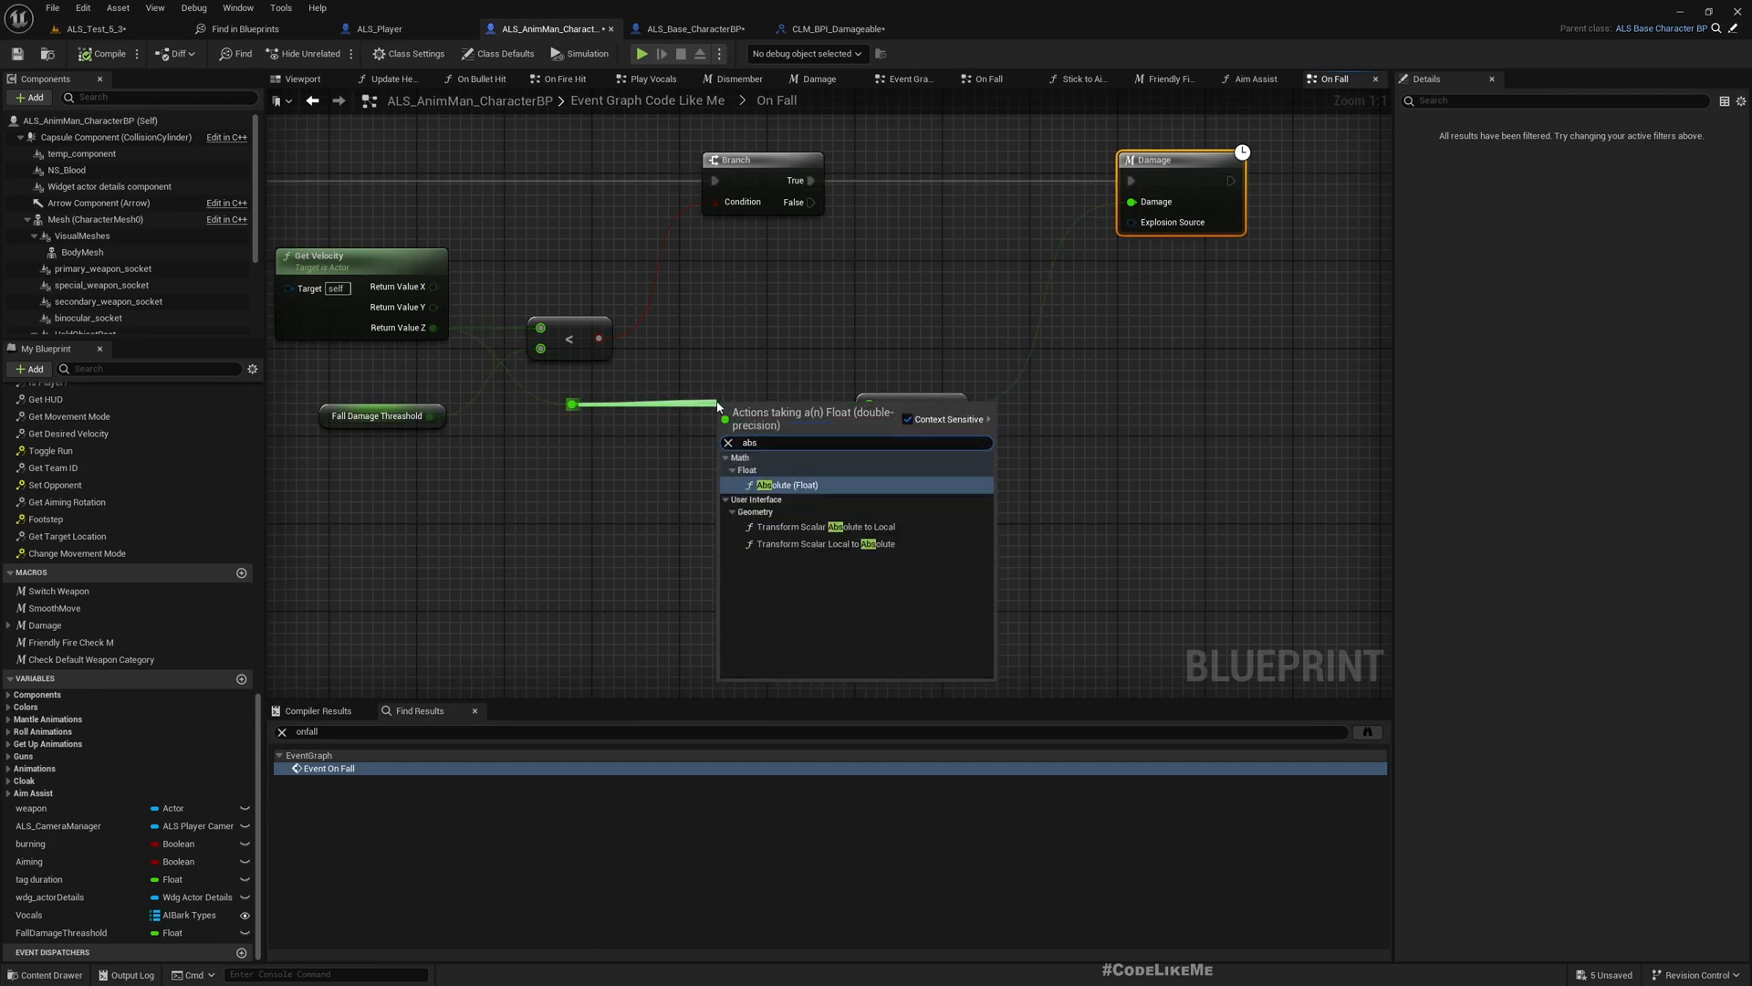
Insert an Absolute (Float) node on the Z velocity wire and promote the divisor to a variable named with 'allDamage'.
{"action": "left_click", "coordinate": [787, 484]}
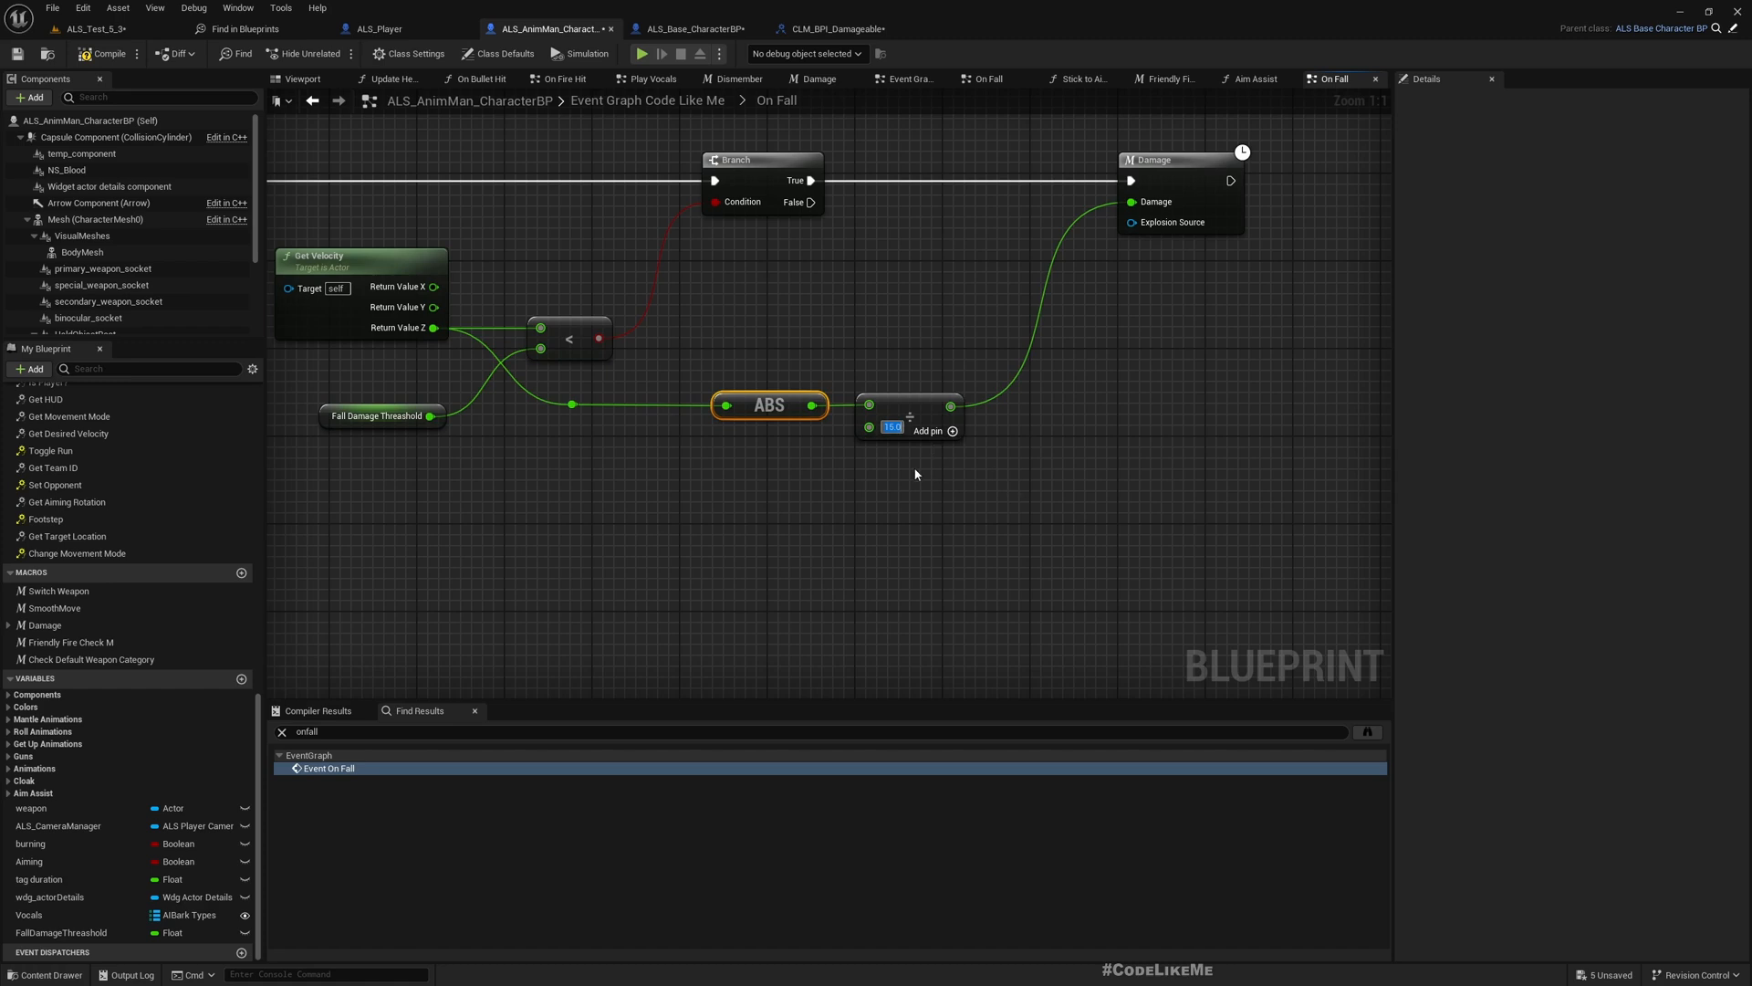
{"action": "right_click", "coordinate": [890, 427]}
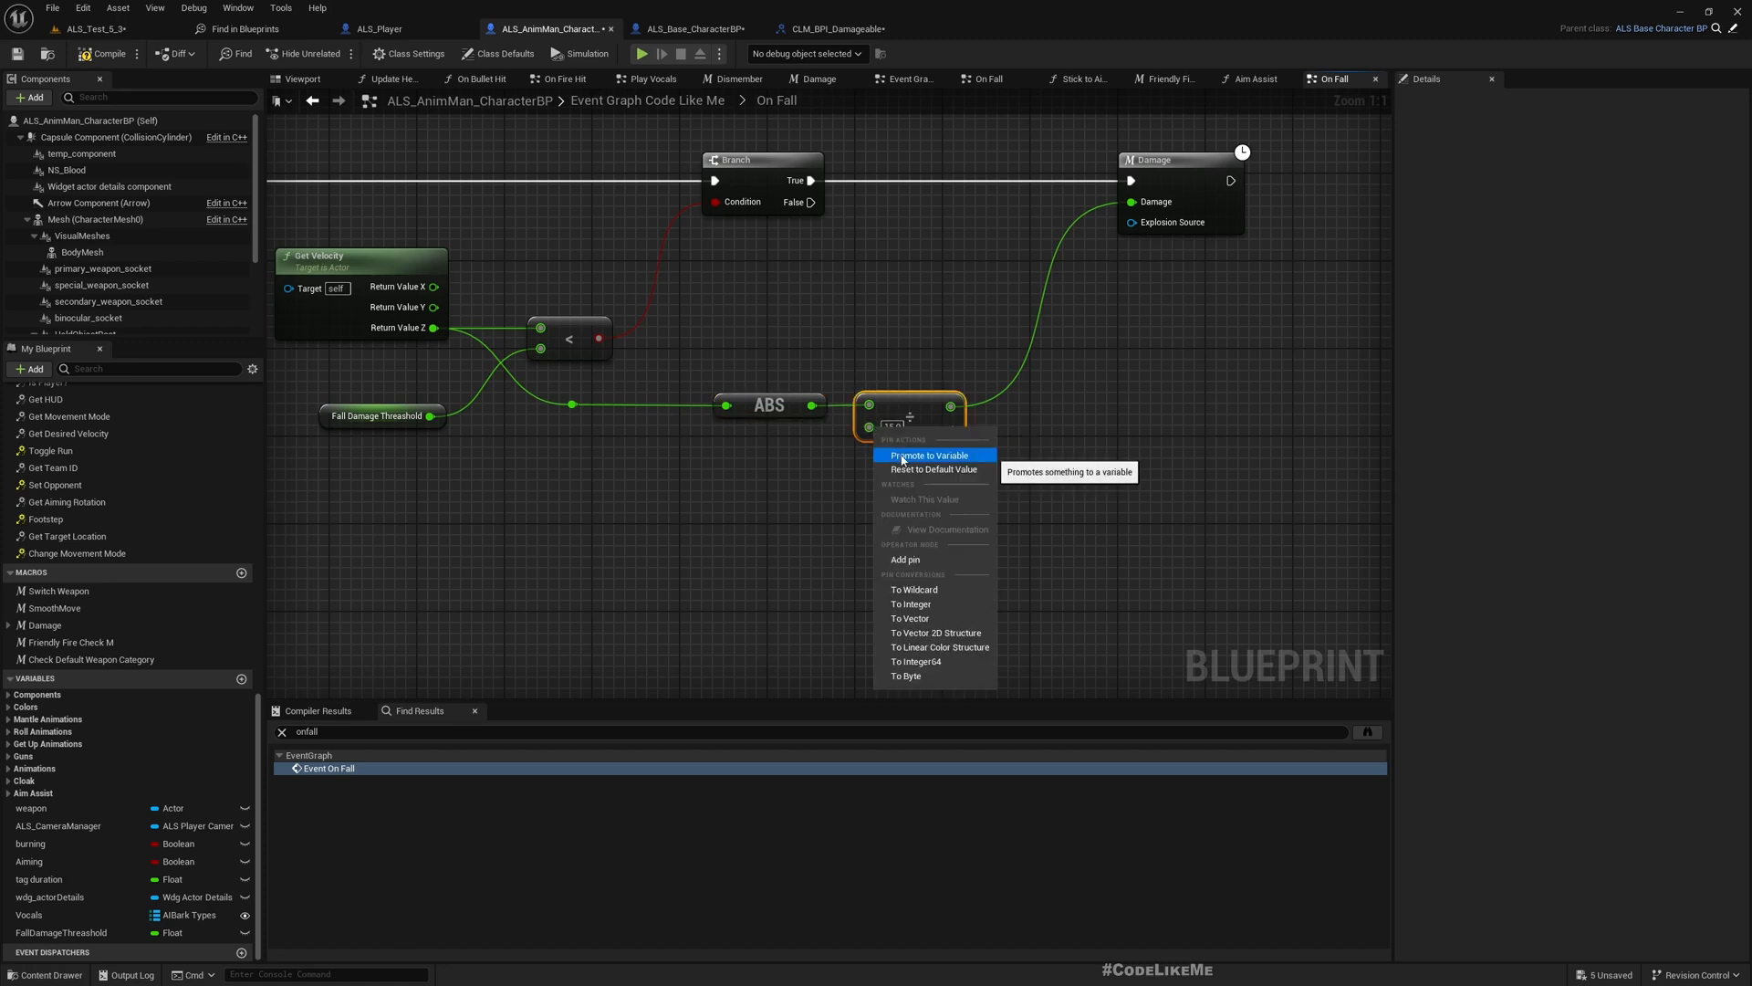
{"action": "left_click", "coordinate": [933, 454]}
{"action": "type", "text": "F"}
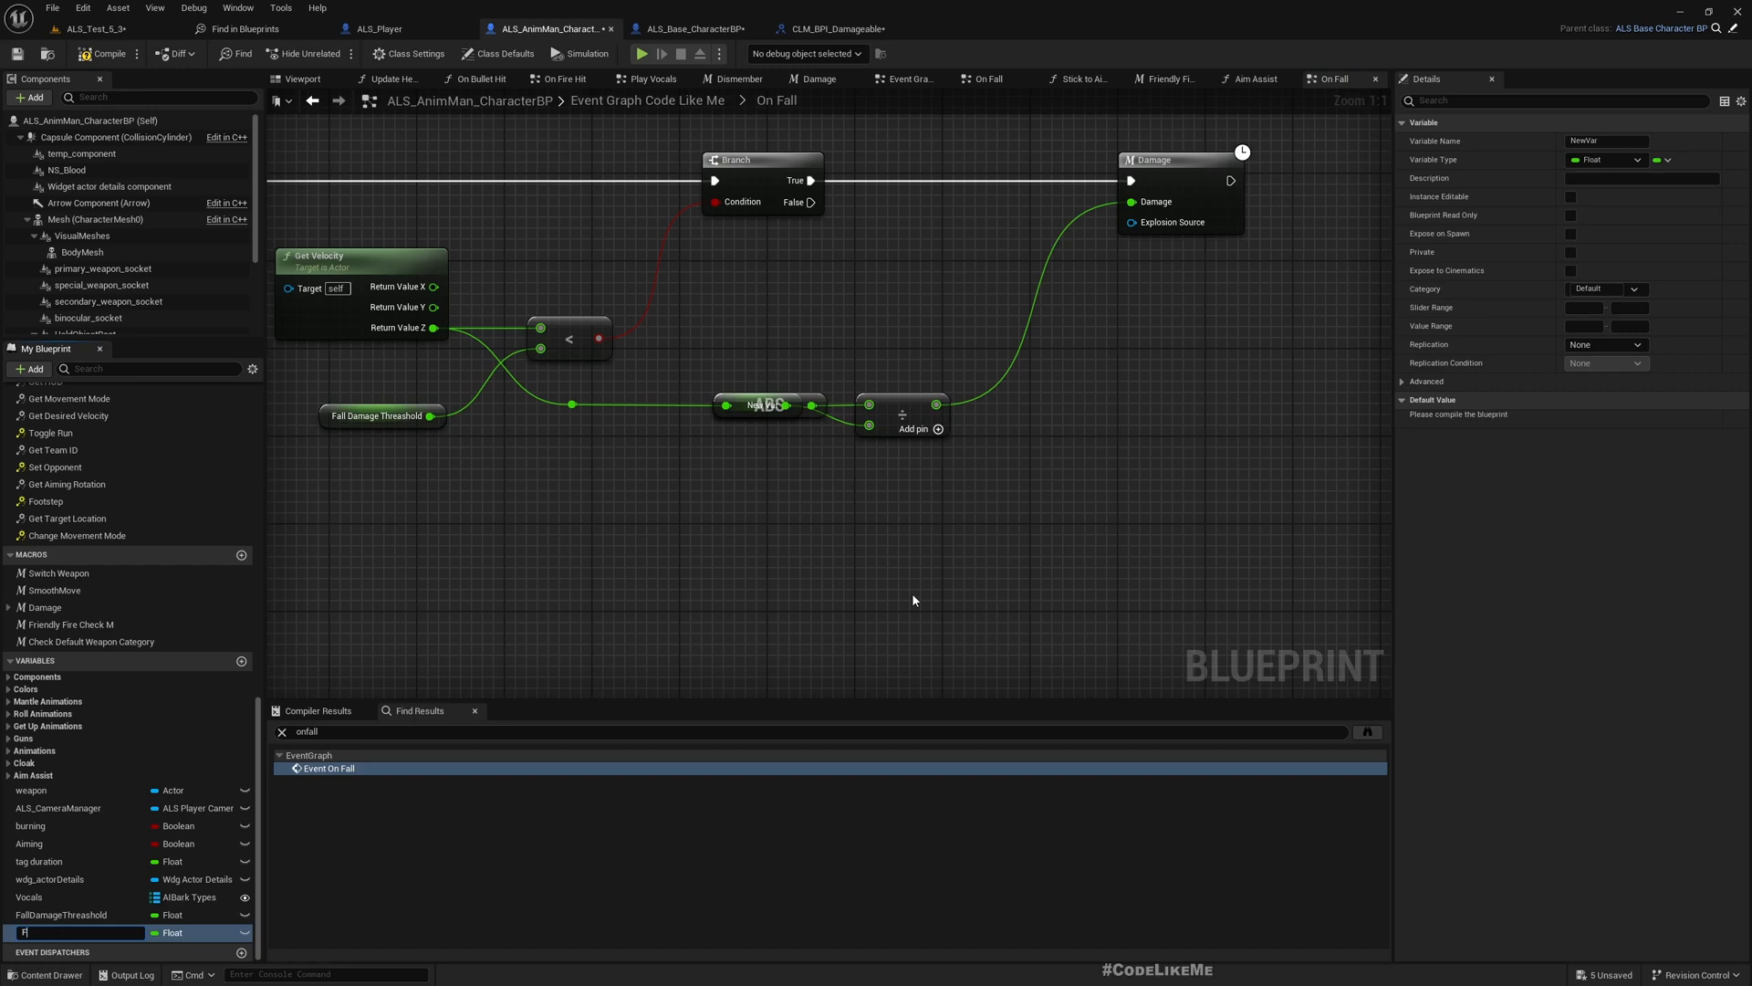
{"action": "type", "text": "allDamage"}
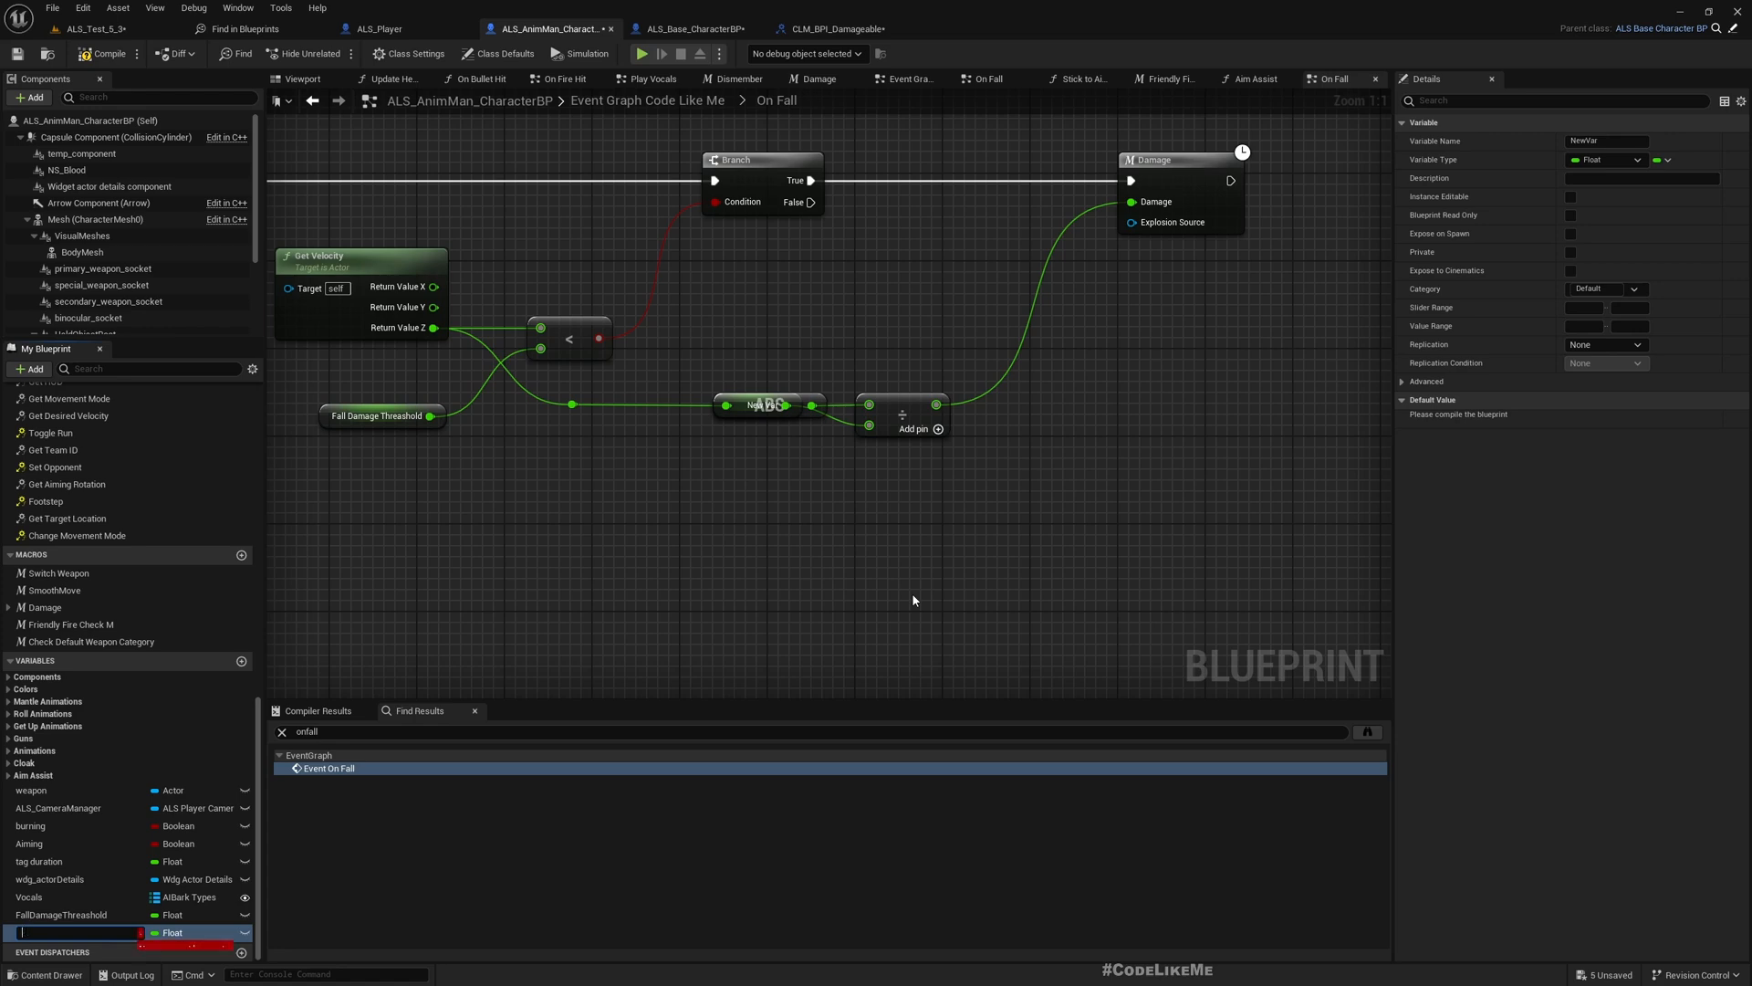
{"action": "type", "text": "HitSp"}
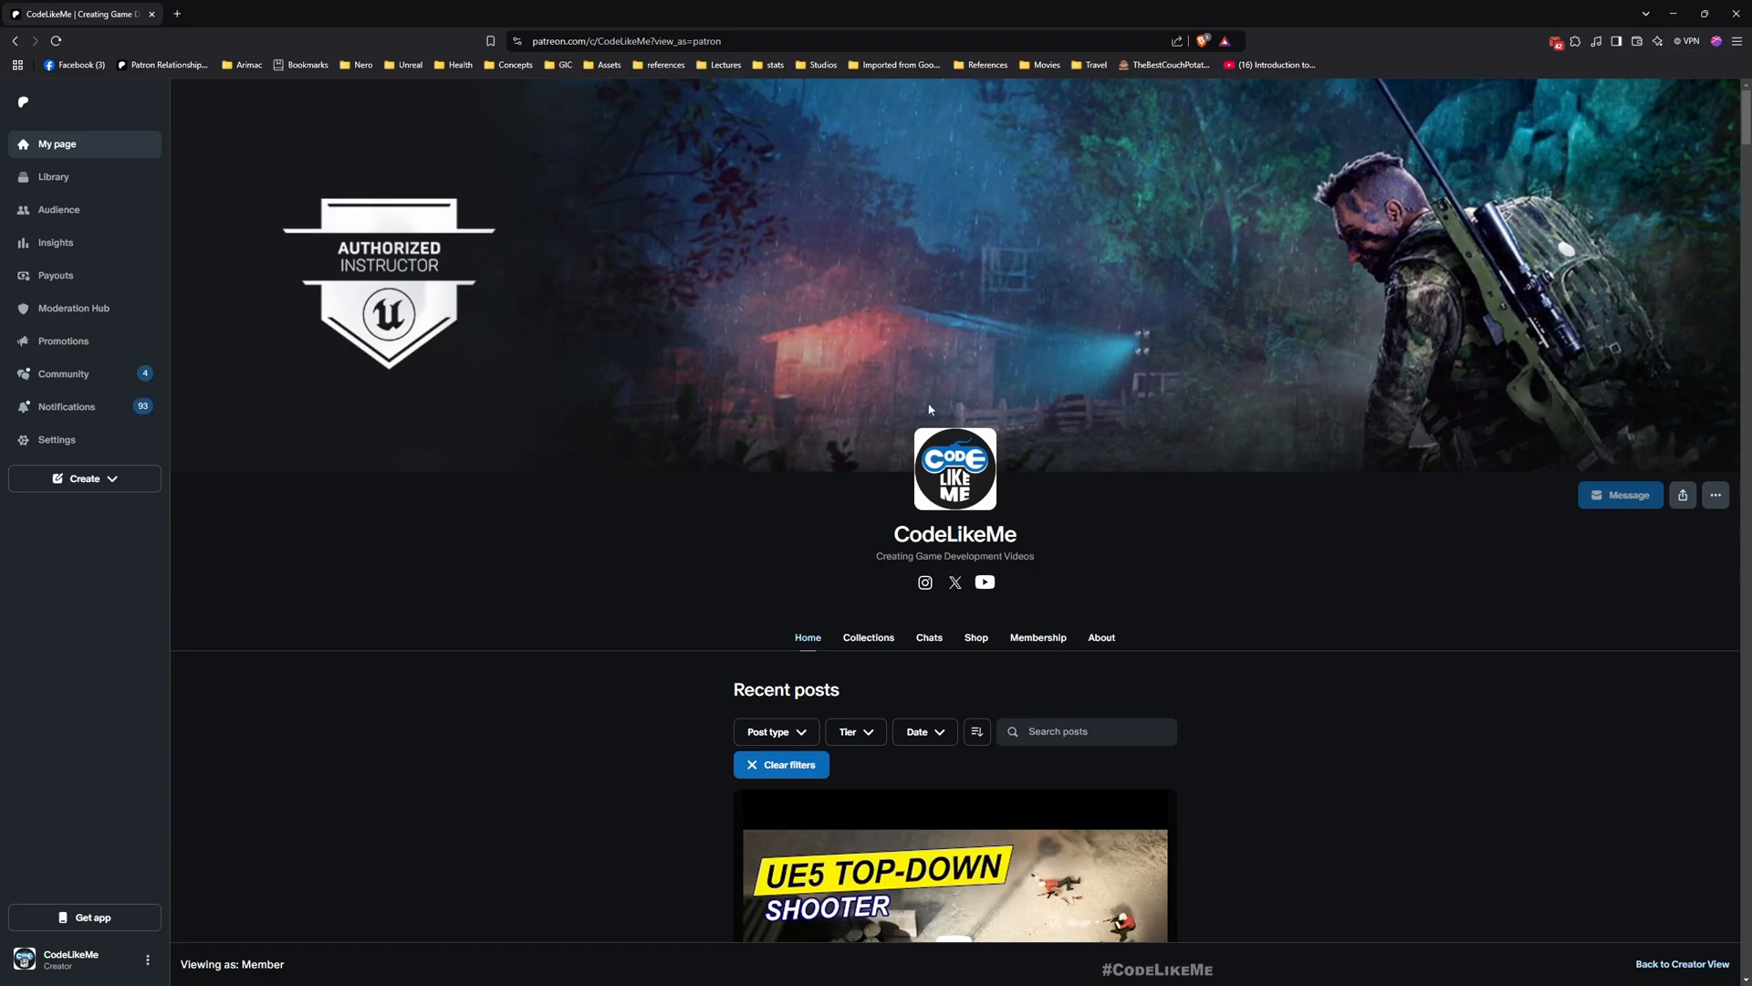
Scroll down the CodeLikeMe Patreon feed to the oldest loaded post.
{"action": "scroll", "scroll_direction": "down", "scroll_amount": 3}
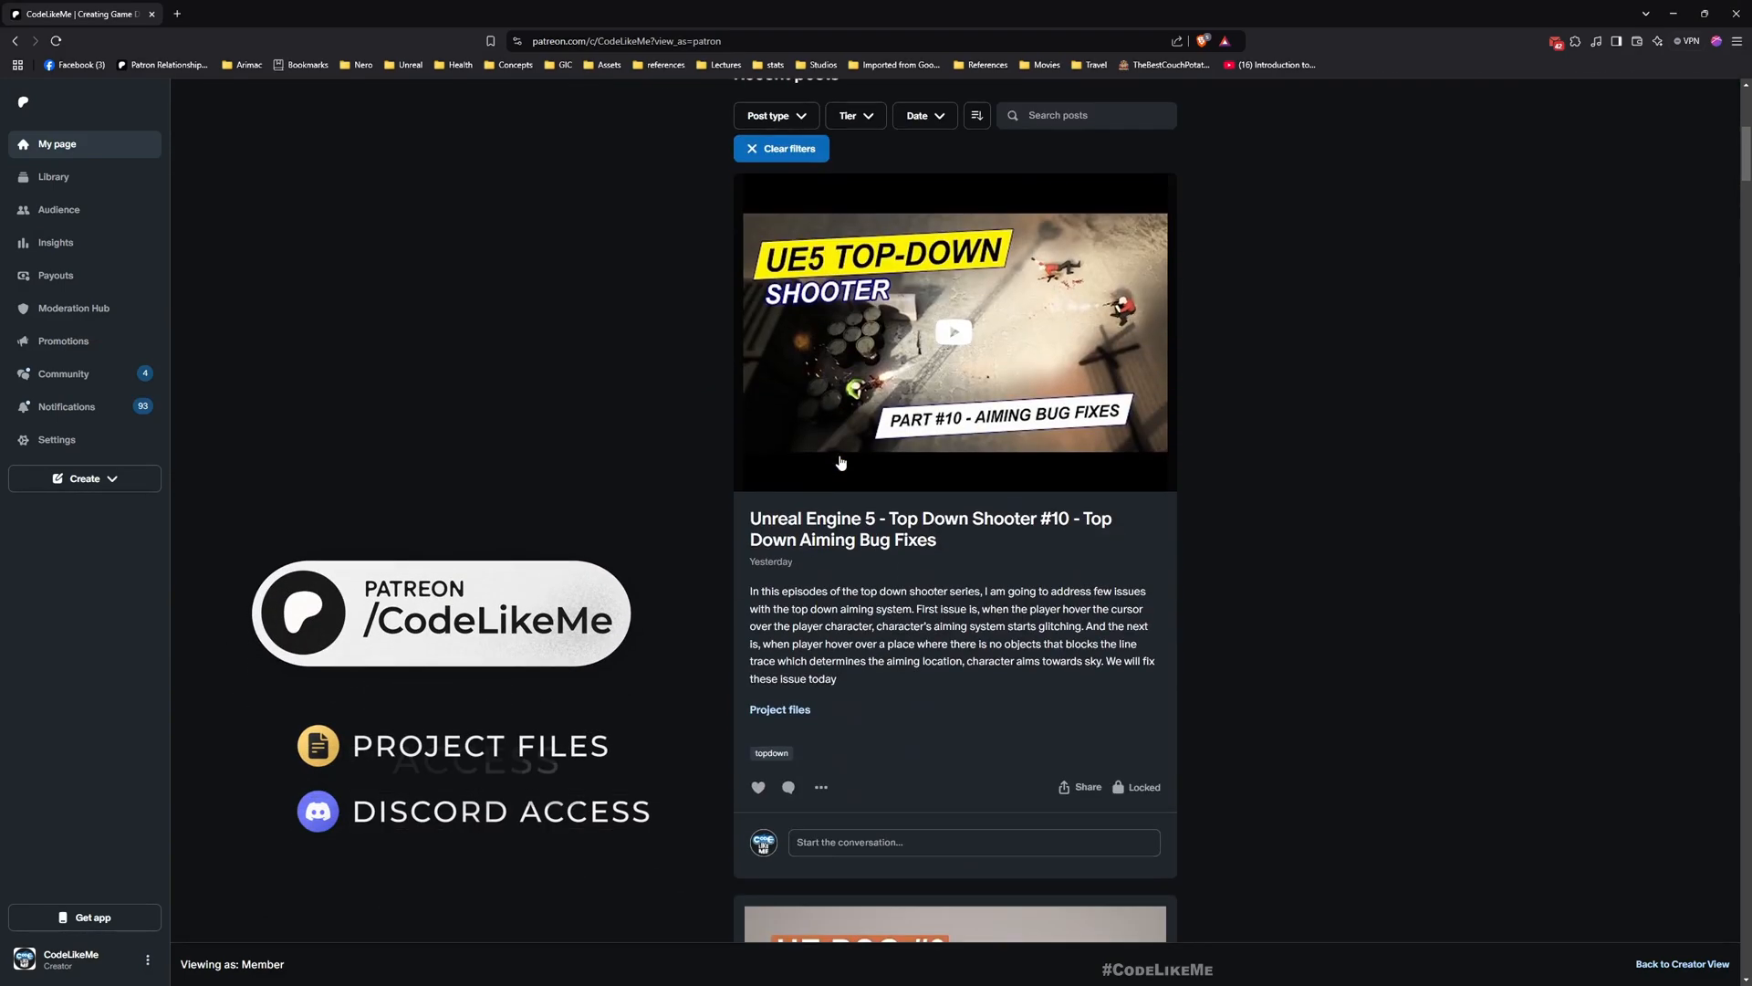
{"action": "scroll", "scroll_direction": "down", "scroll_amount": 3}
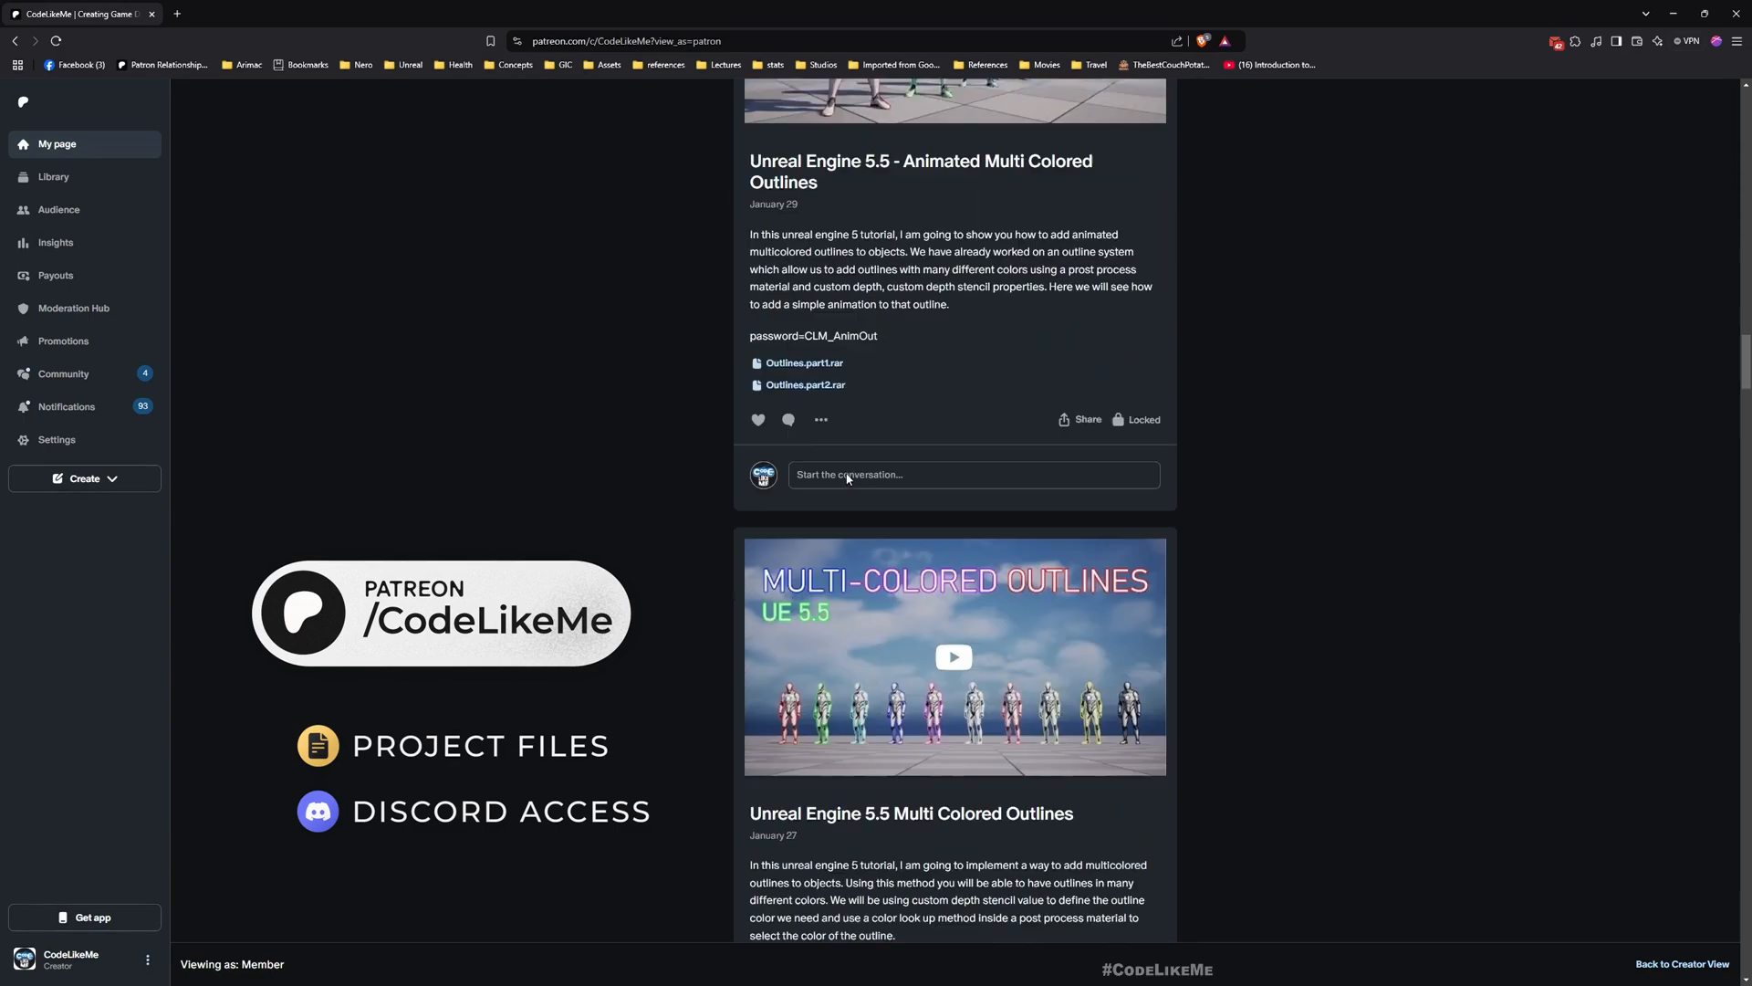
{"action": "scroll", "scroll_direction": "down", "scroll_amount": 3}
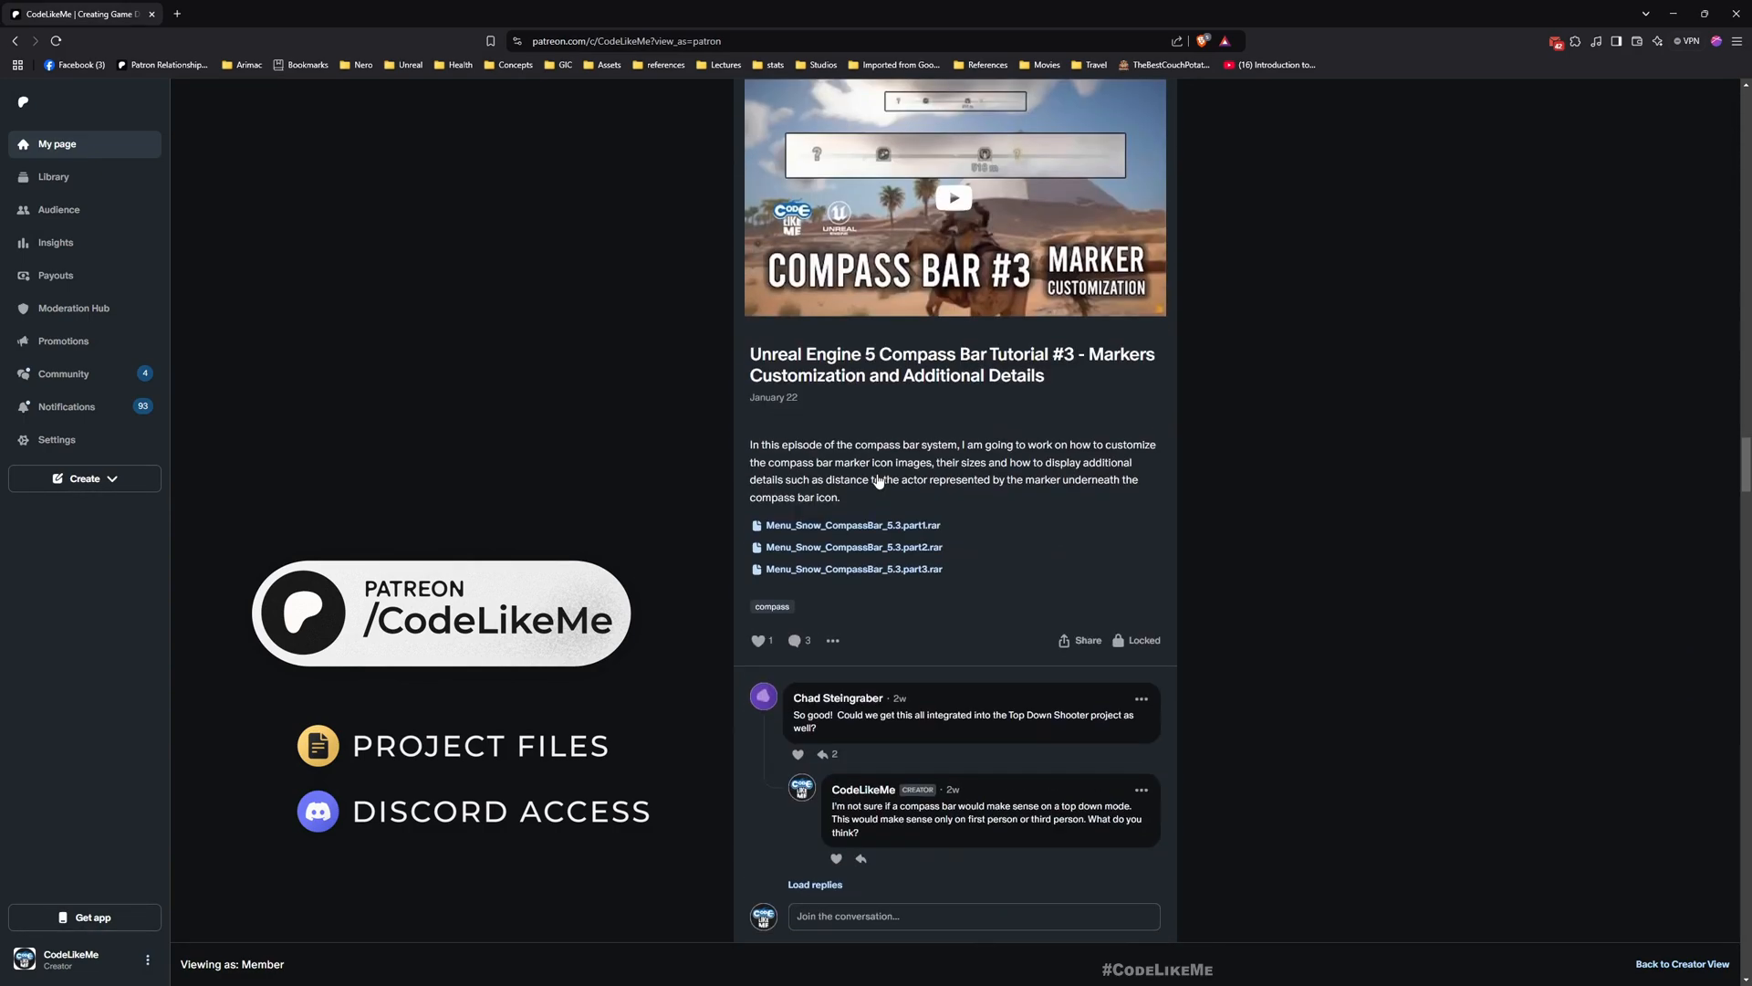
{"action": "scroll", "scroll_direction": "down", "scroll_amount": 3}
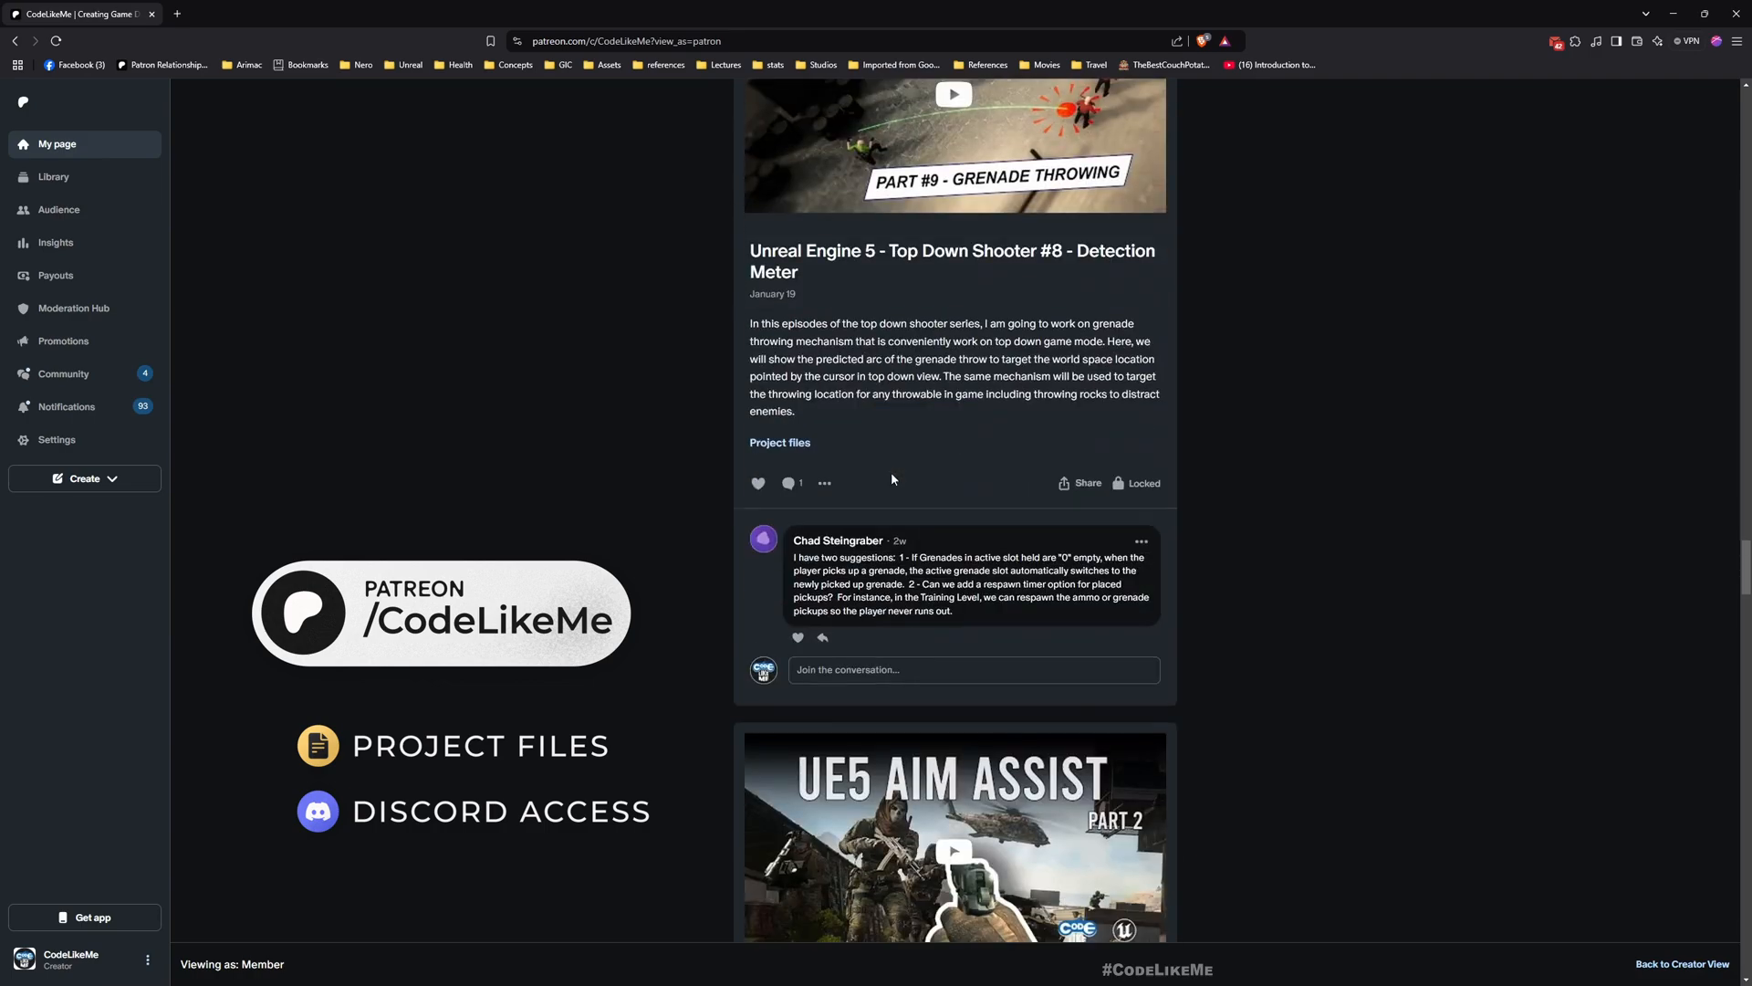
{"action": "scroll", "scroll_direction": "down", "scroll_amount": 3}
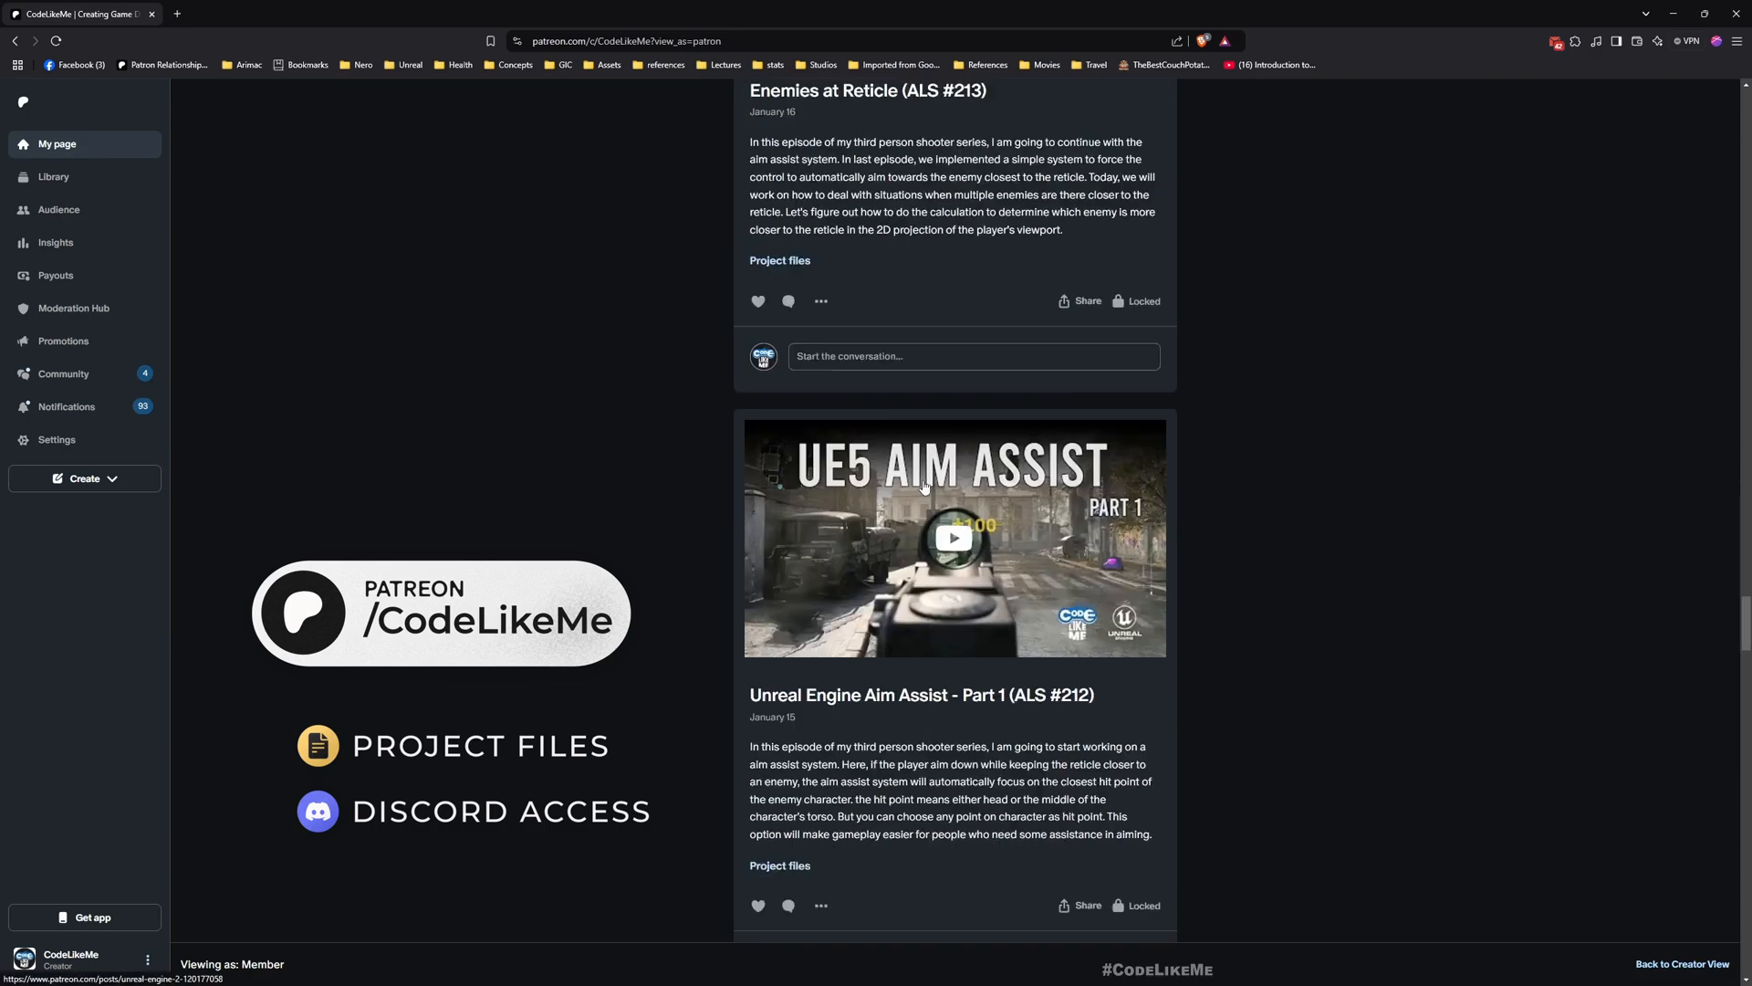
{"action": "scroll", "scroll_direction": "down", "scroll_amount": 3}
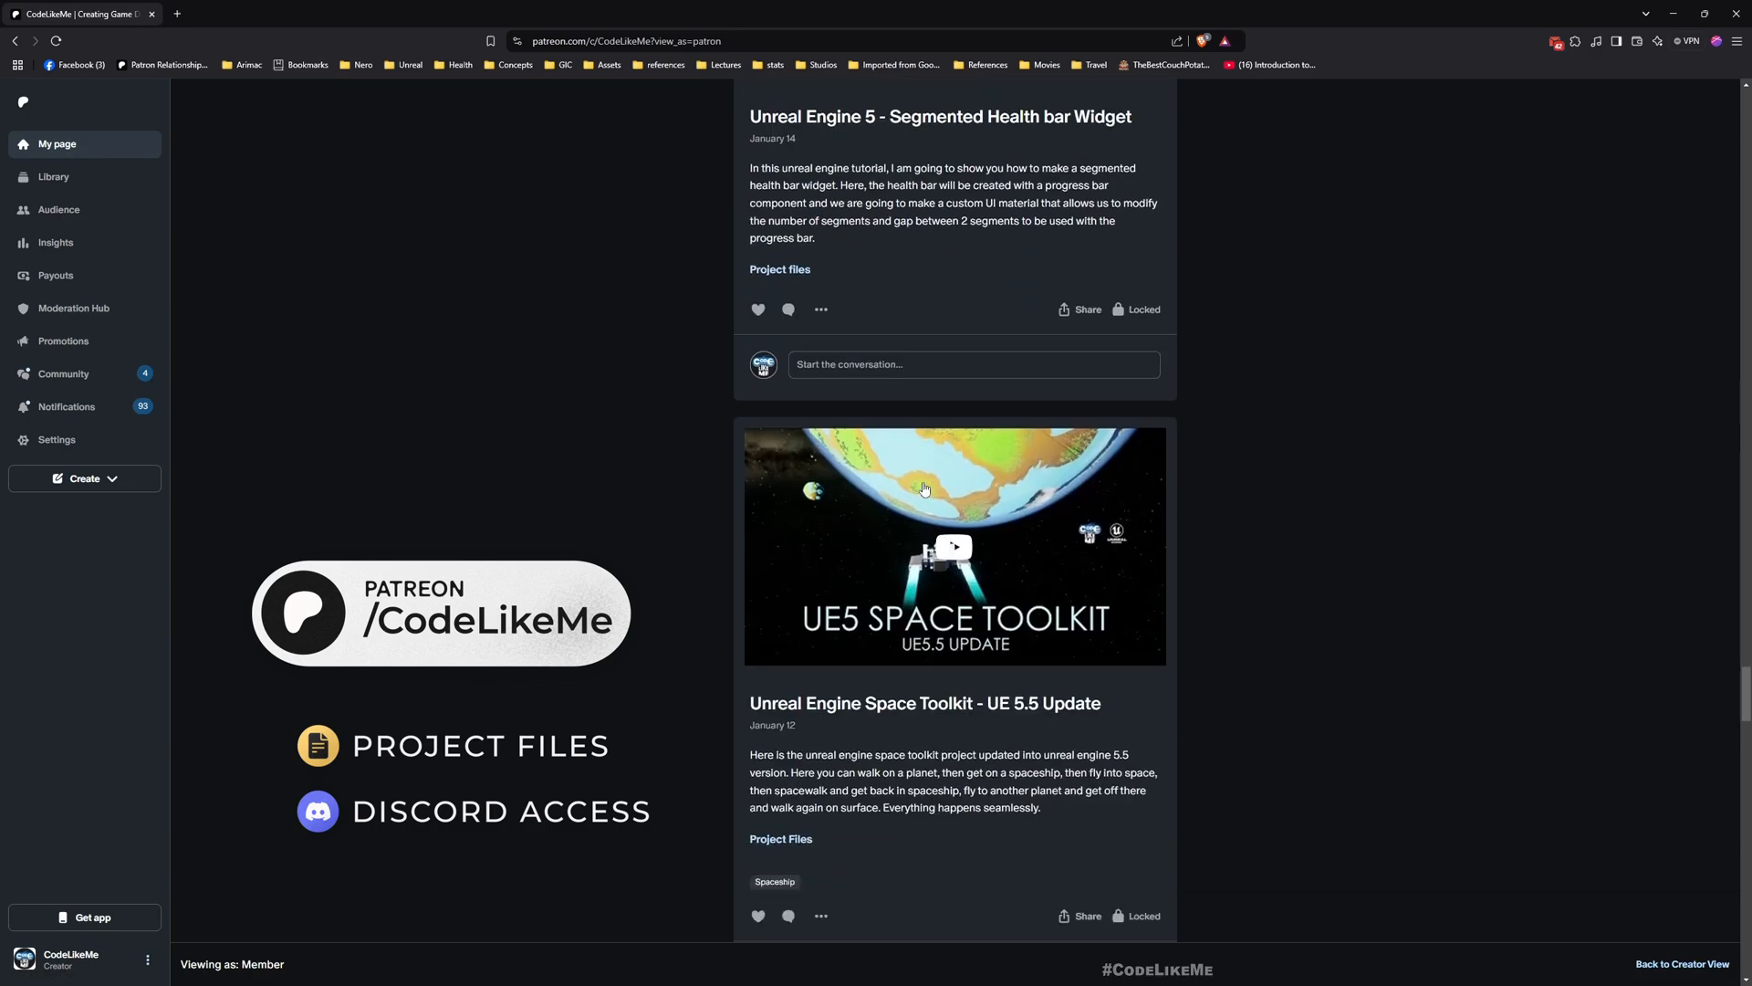
{"action": "scroll", "scroll_direction": "down", "scroll_amount": 3}
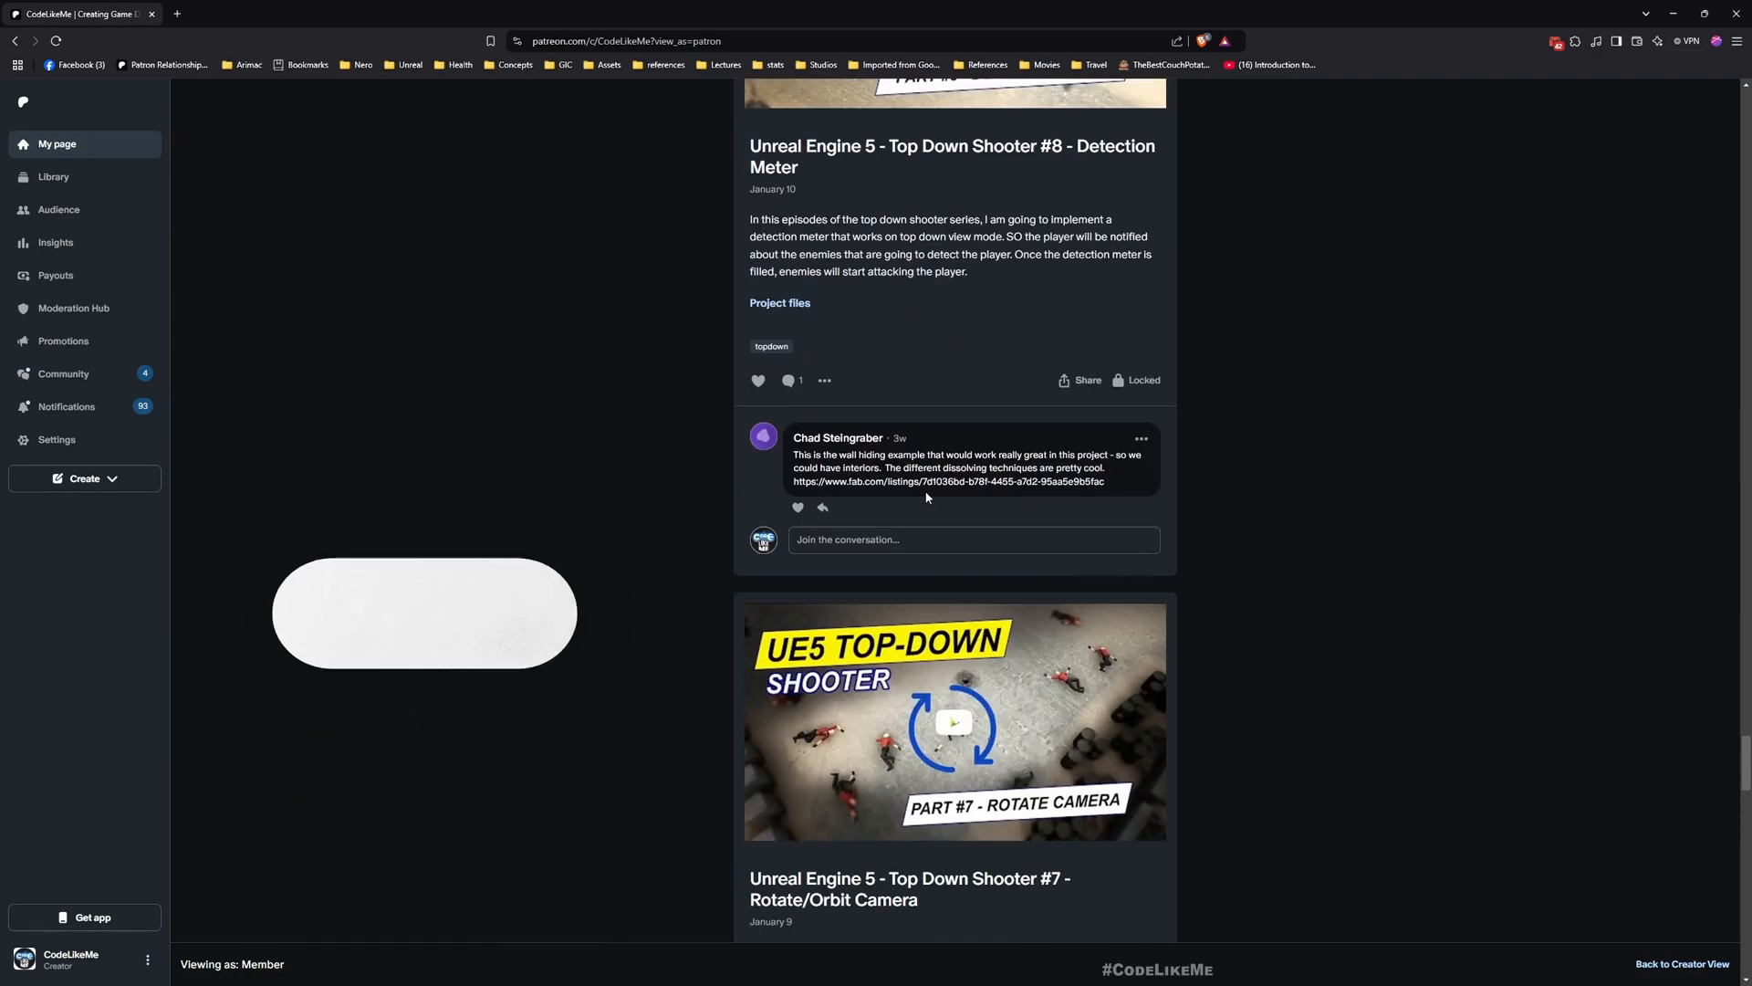
{"action": "scroll", "scroll_direction": "down", "scroll_amount": 3}
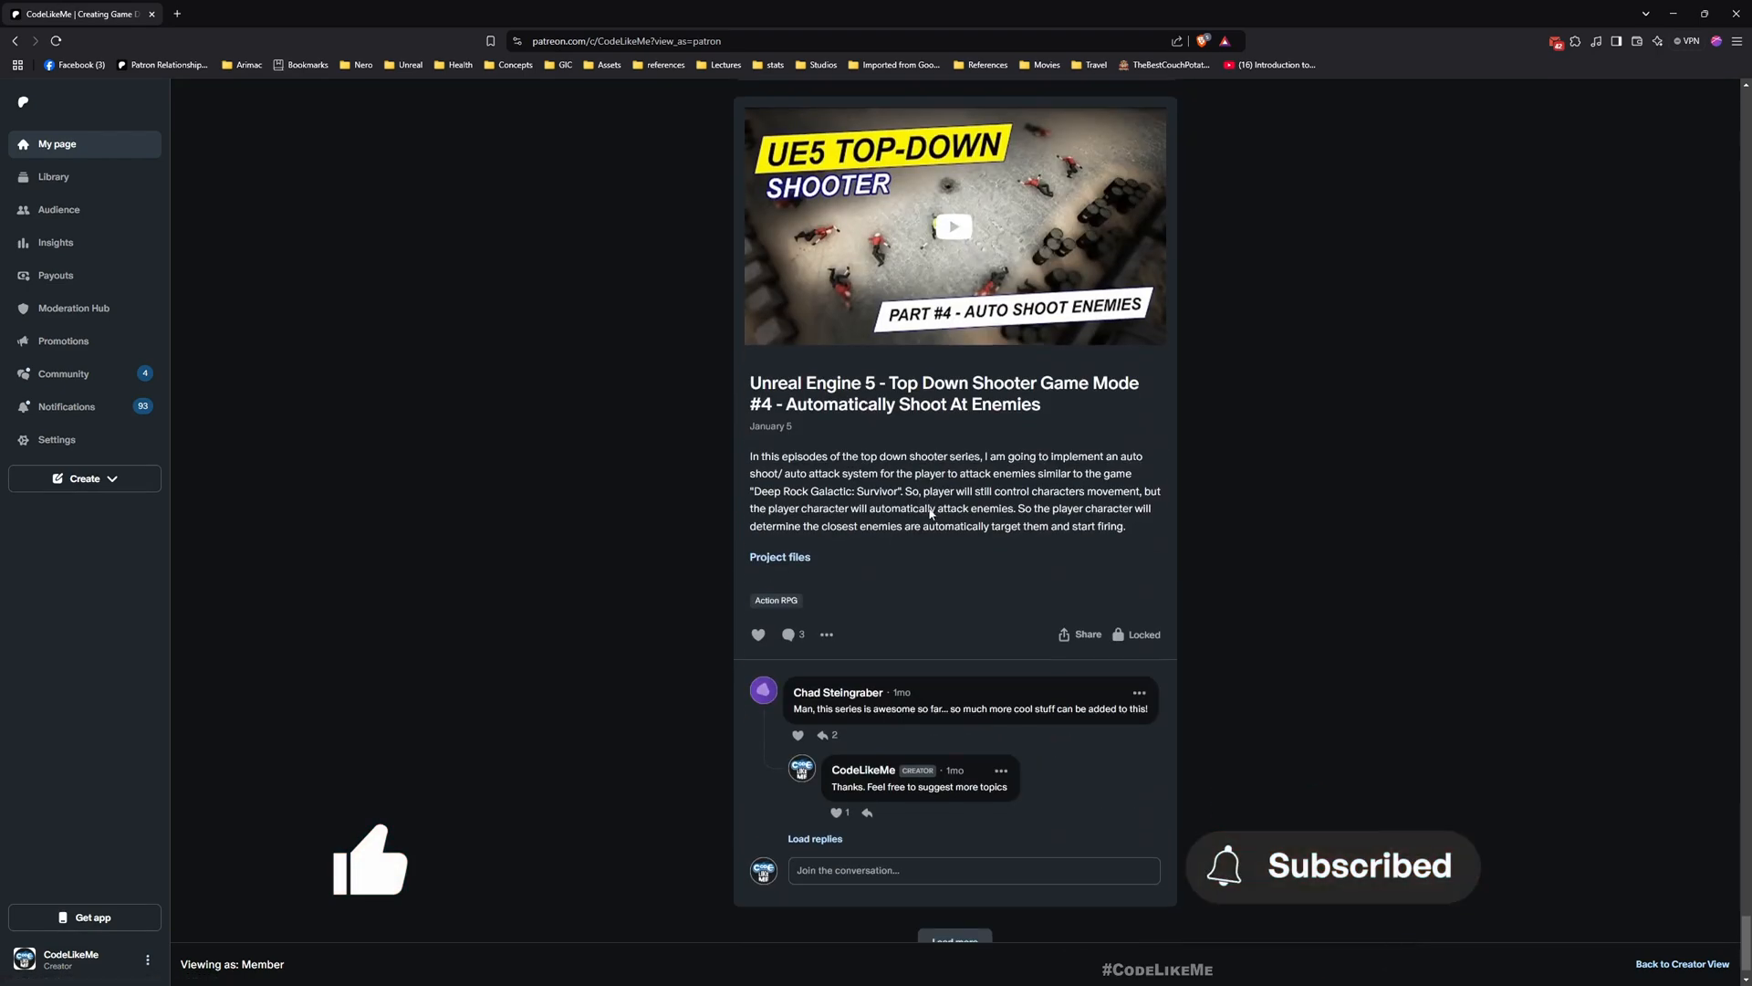
{"action": "scroll", "scroll_direction": "down", "scroll_amount": 3}
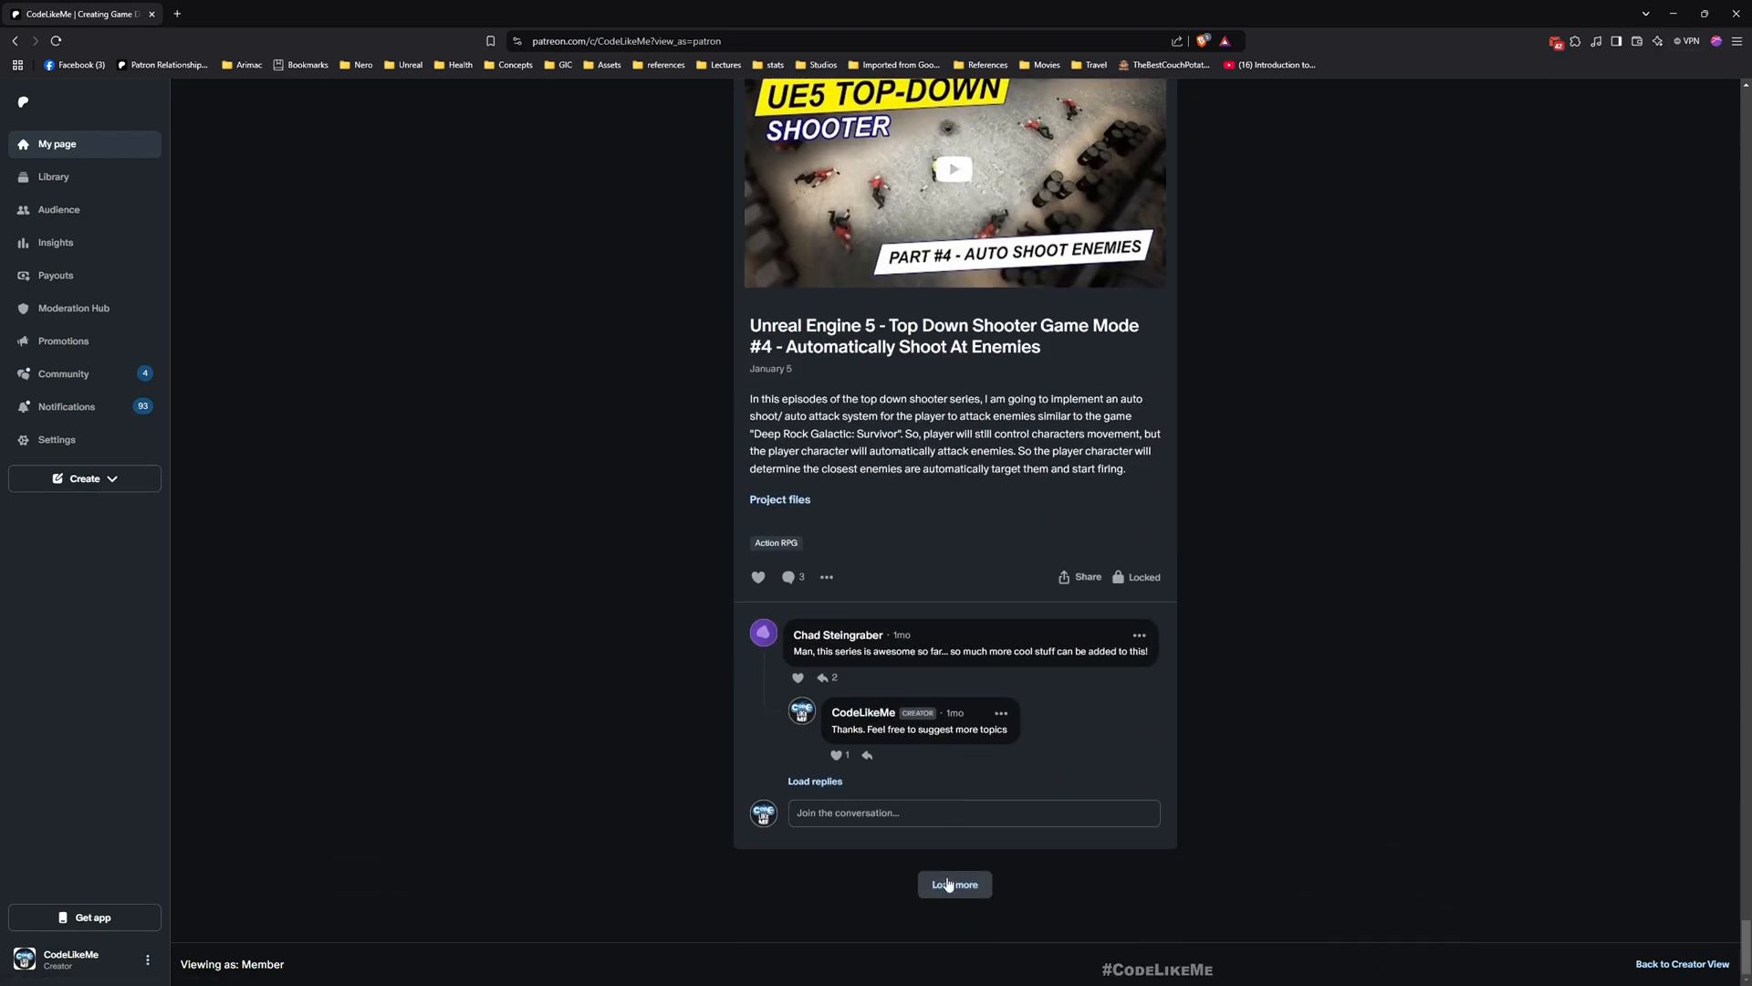